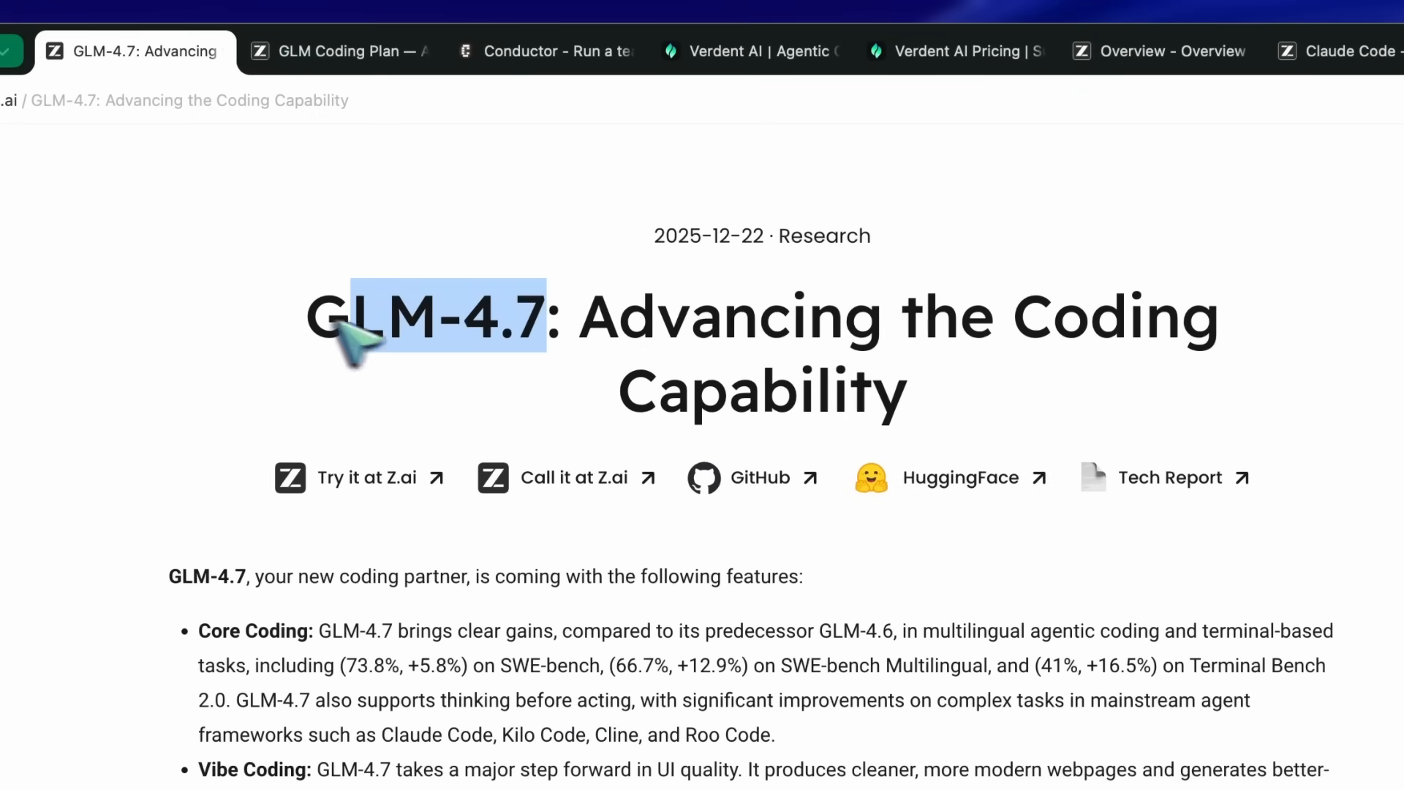
- Scroll the GLM-4.7 post past its title to the coding features bullet list
{"action": "scroll", "scroll_direction": "down", "scroll_amount": 3}
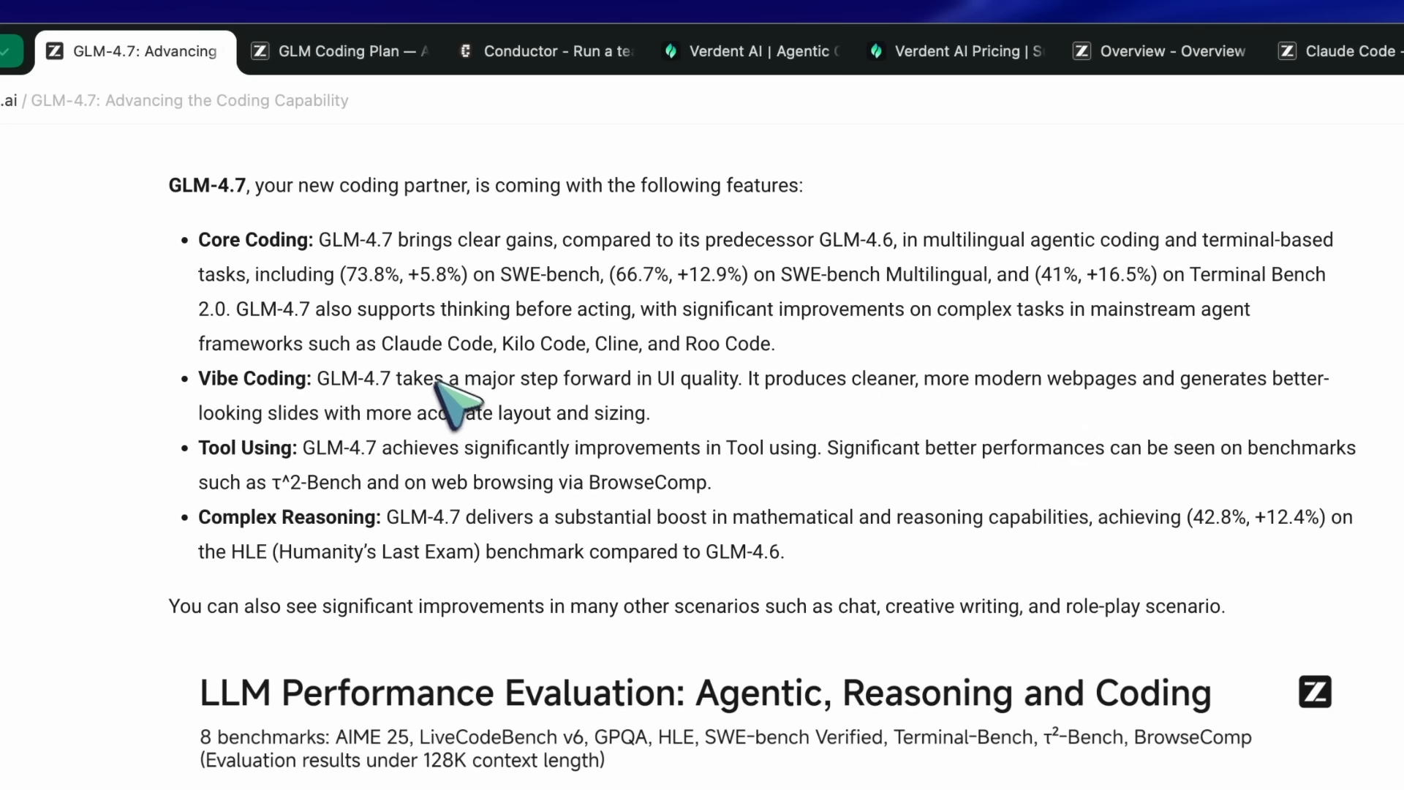
{"action": "mouse_move", "coordinate": [336, 254]}
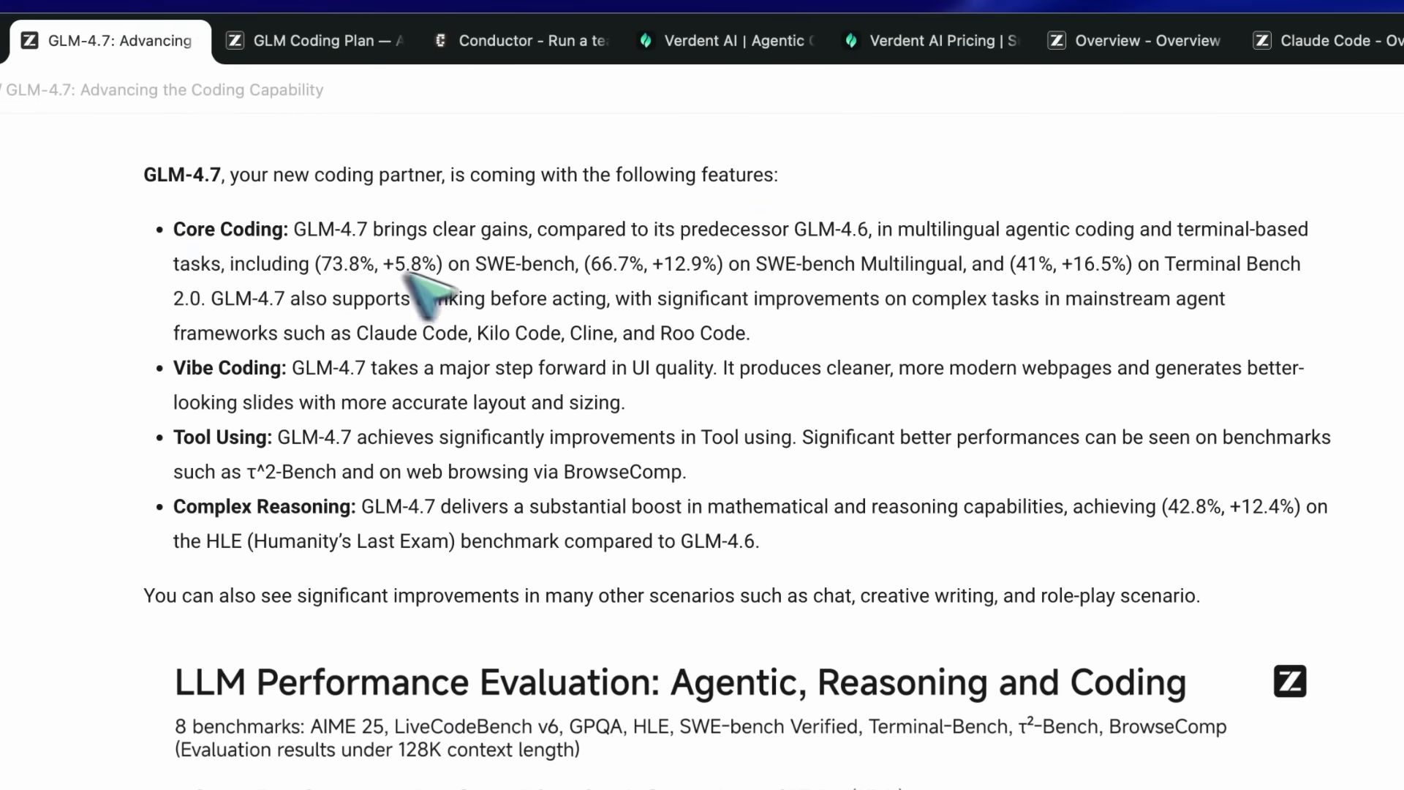
{"action": "mouse_move", "coordinate": [448, 304]}
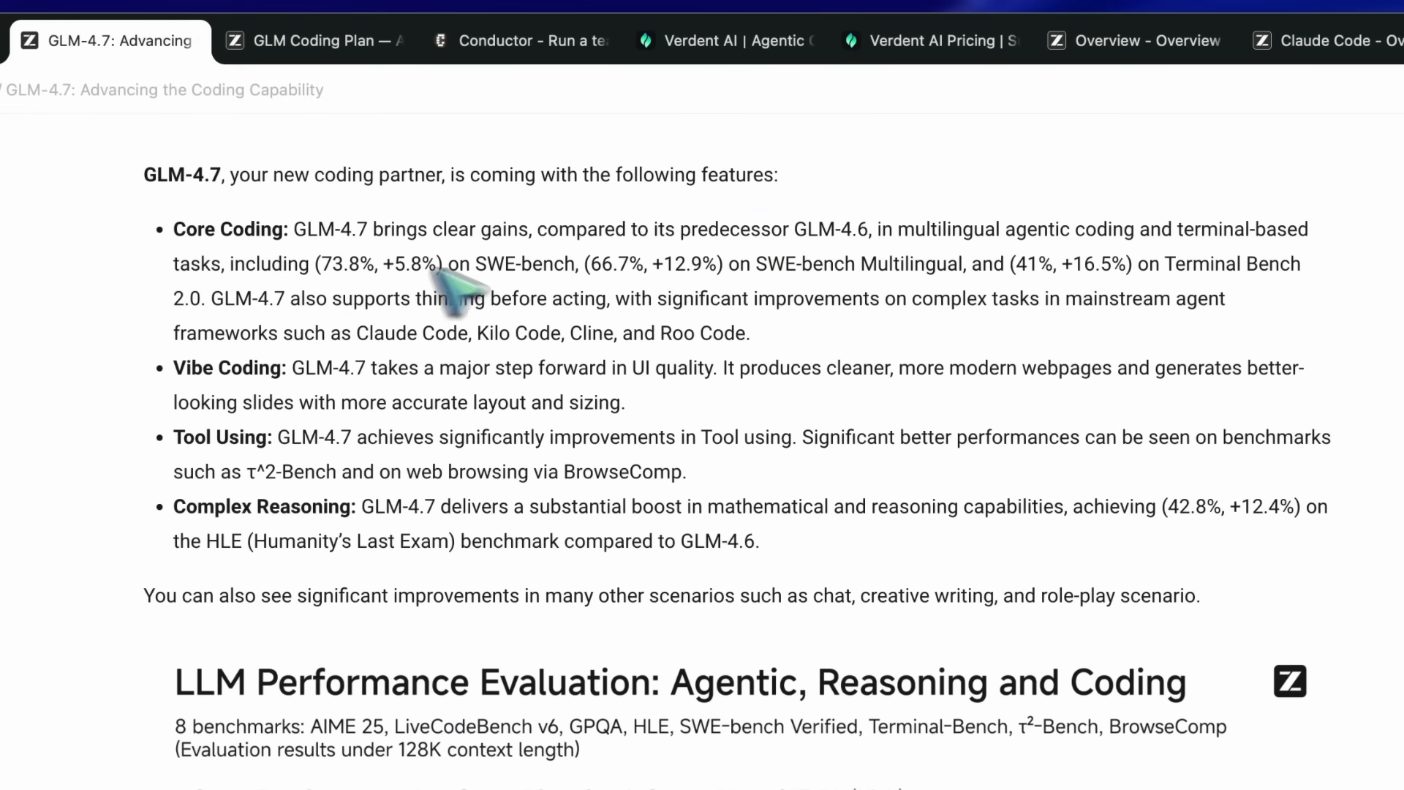
{"action": "mouse_move", "coordinate": [766, 273]}
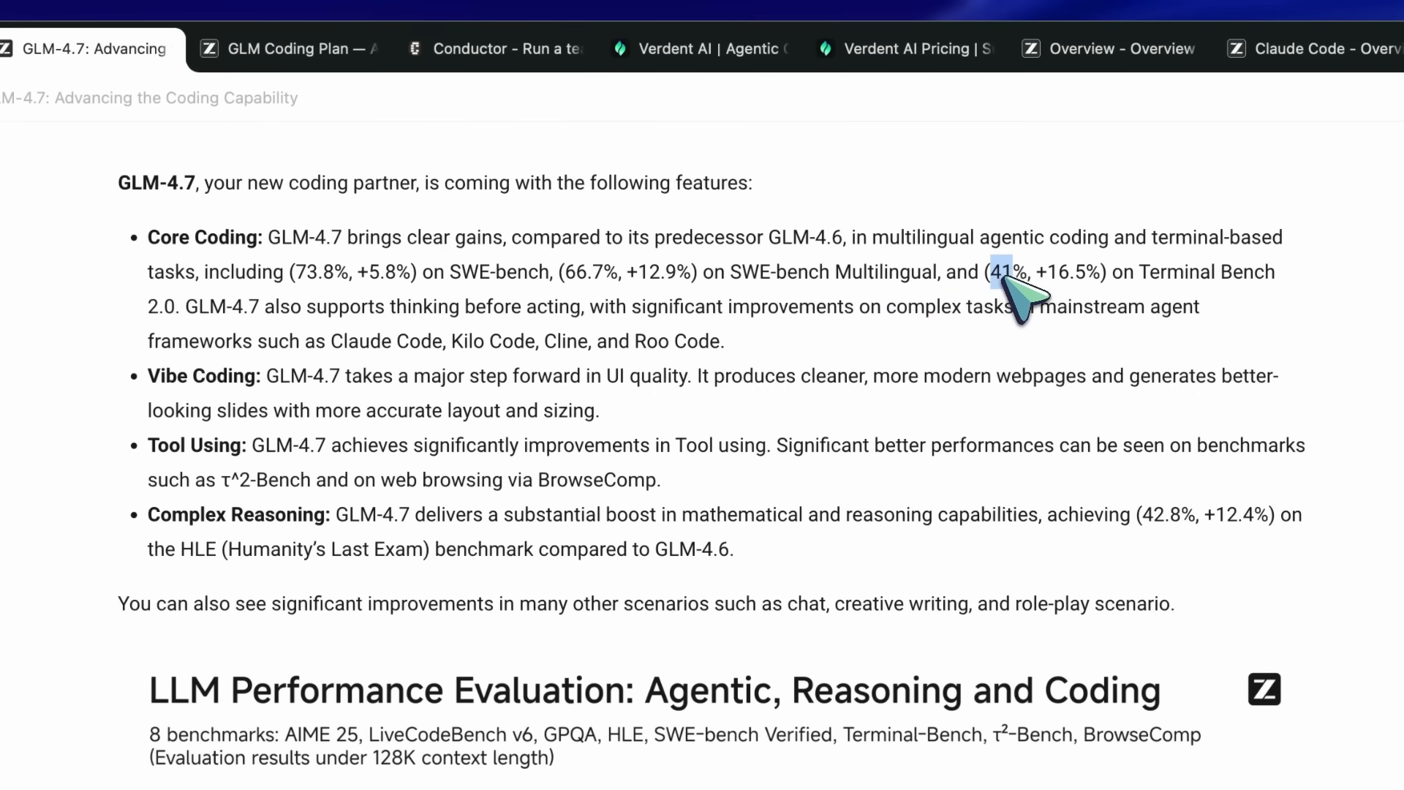
{"action": "mouse_move", "coordinate": [511, 296]}
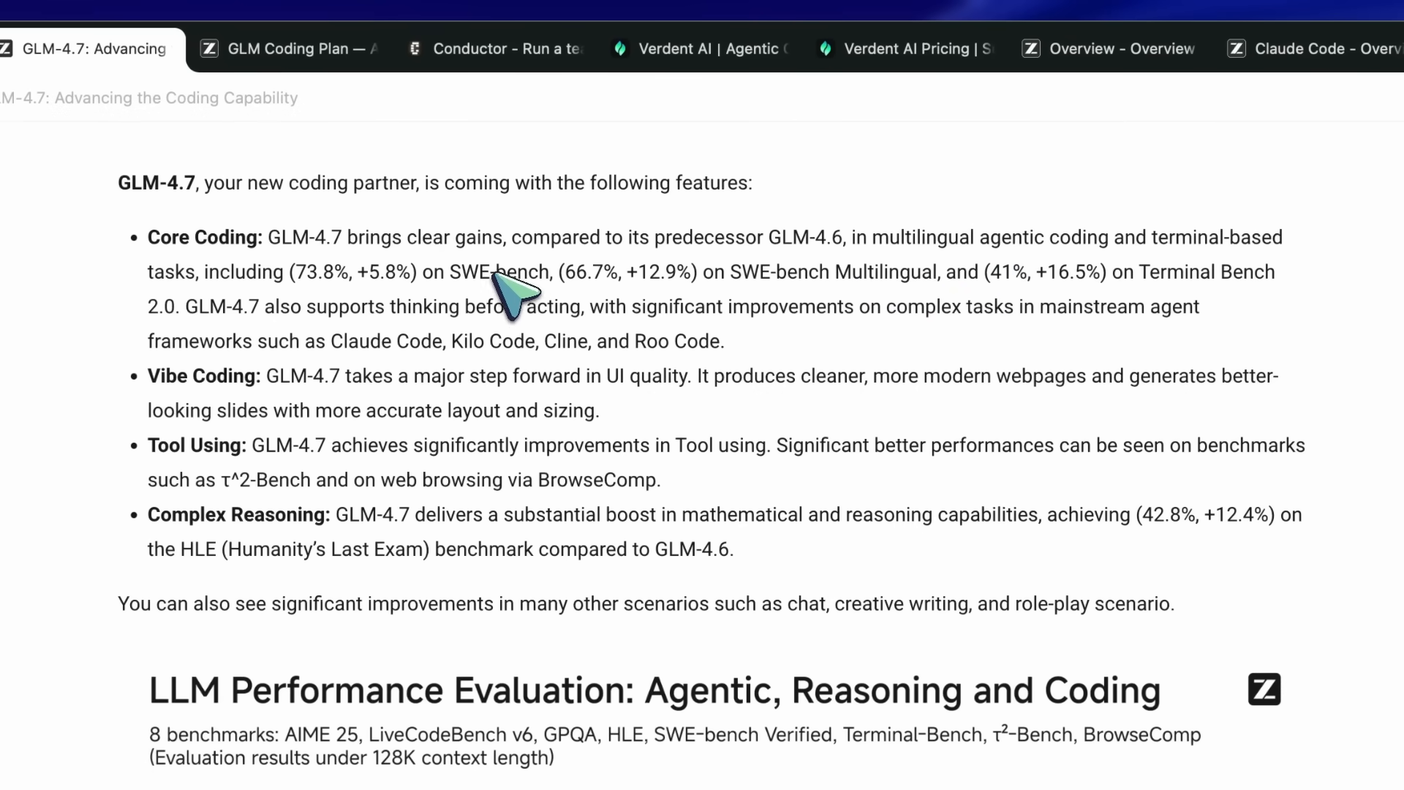
- Scroll through the LLM Performance Evaluation charts to the benchmark comparison table
{"action": "scroll", "scroll_direction": "down", "scroll_amount": 3}
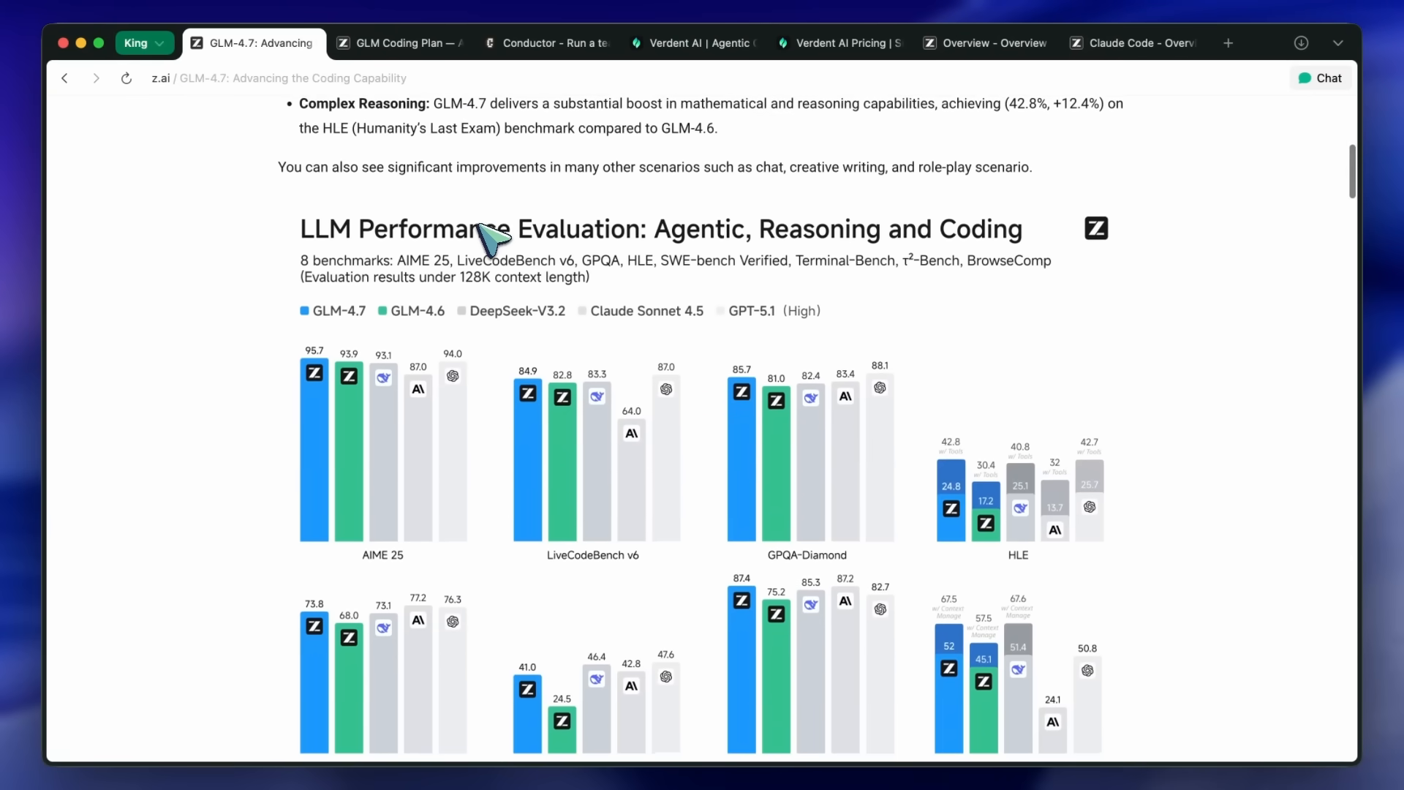
{"action": "scroll", "scroll_direction": "down", "scroll_amount": 3}
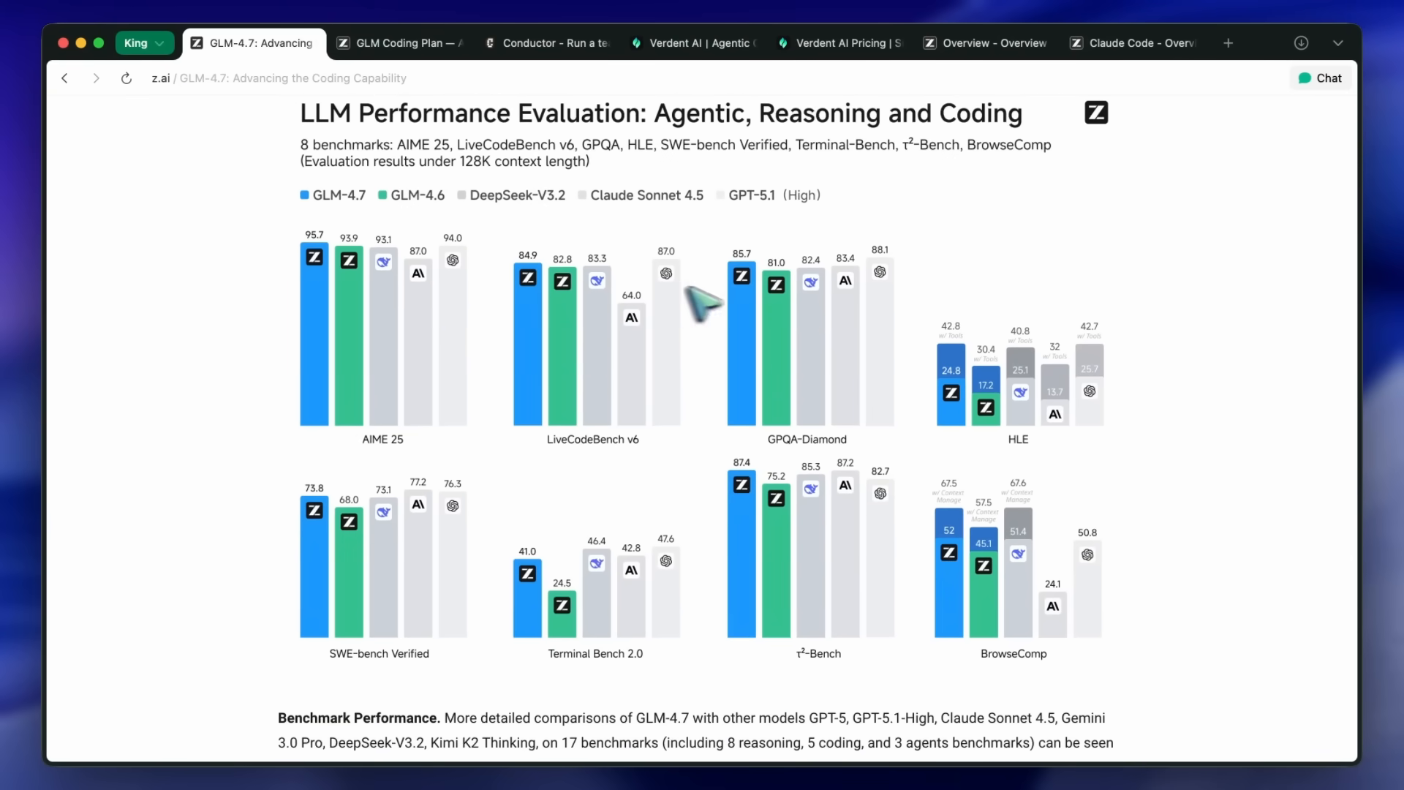
{"action": "mouse_move", "coordinate": [506, 564]}
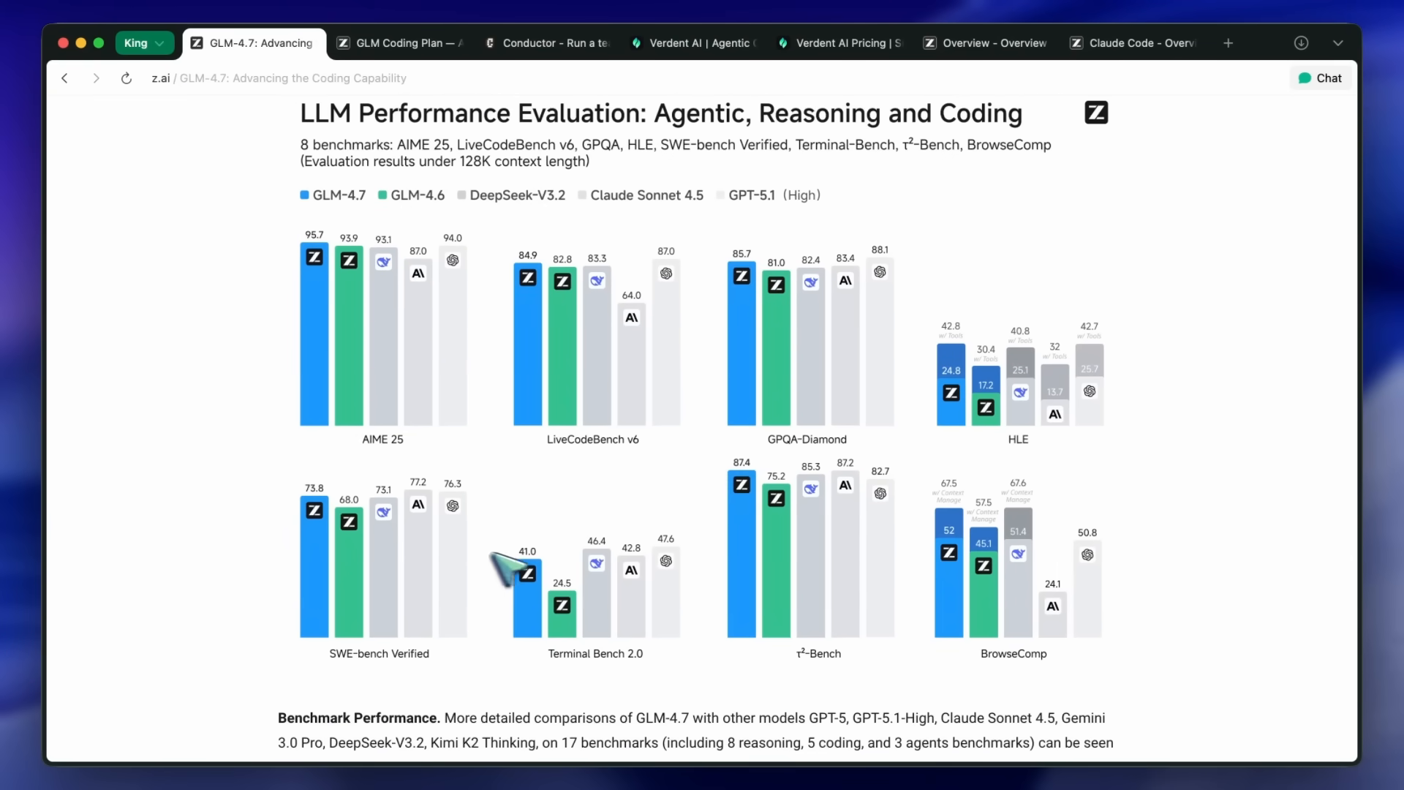
{"action": "scroll", "scroll_direction": "down", "scroll_amount": 3}
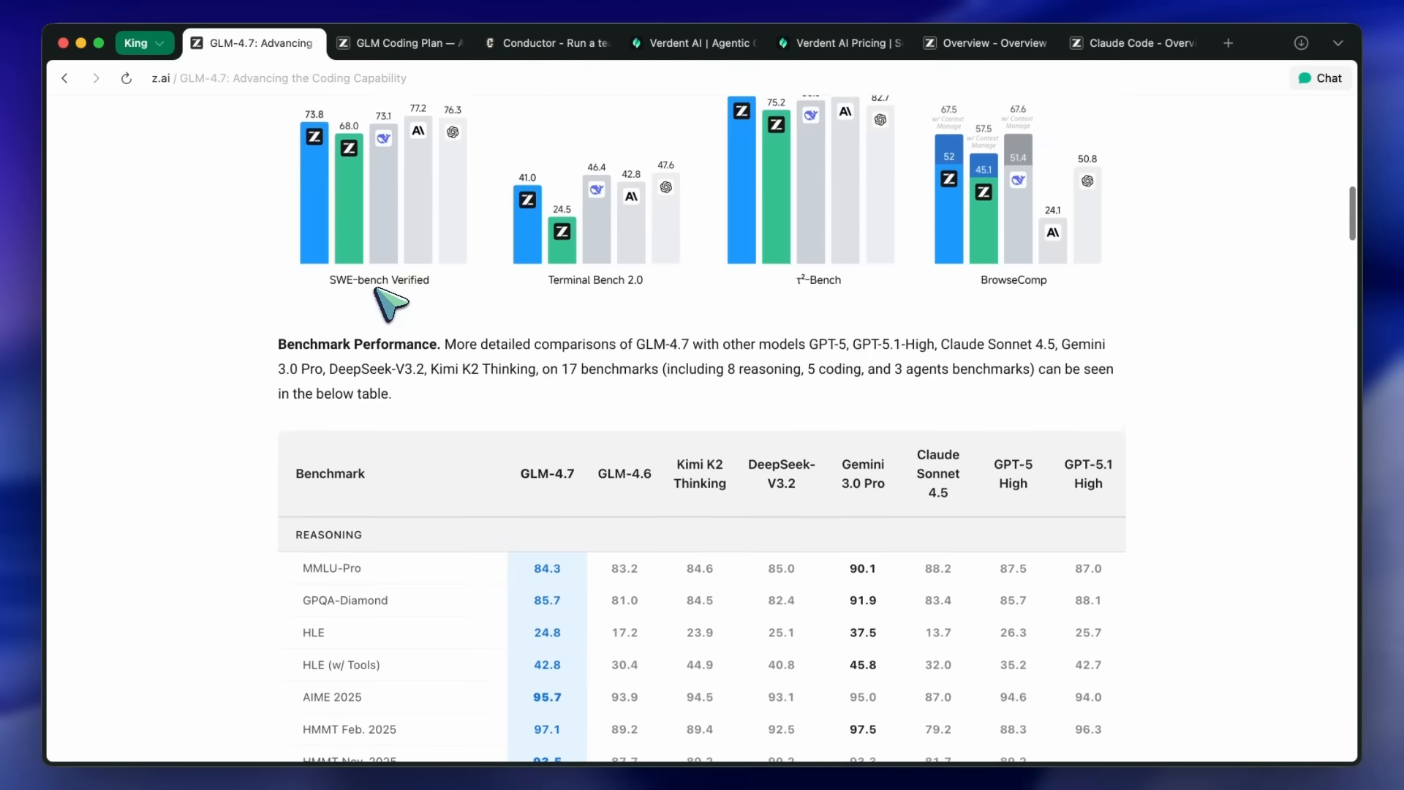
{"action": "scroll", "scroll_direction": "down", "scroll_amount": 3}
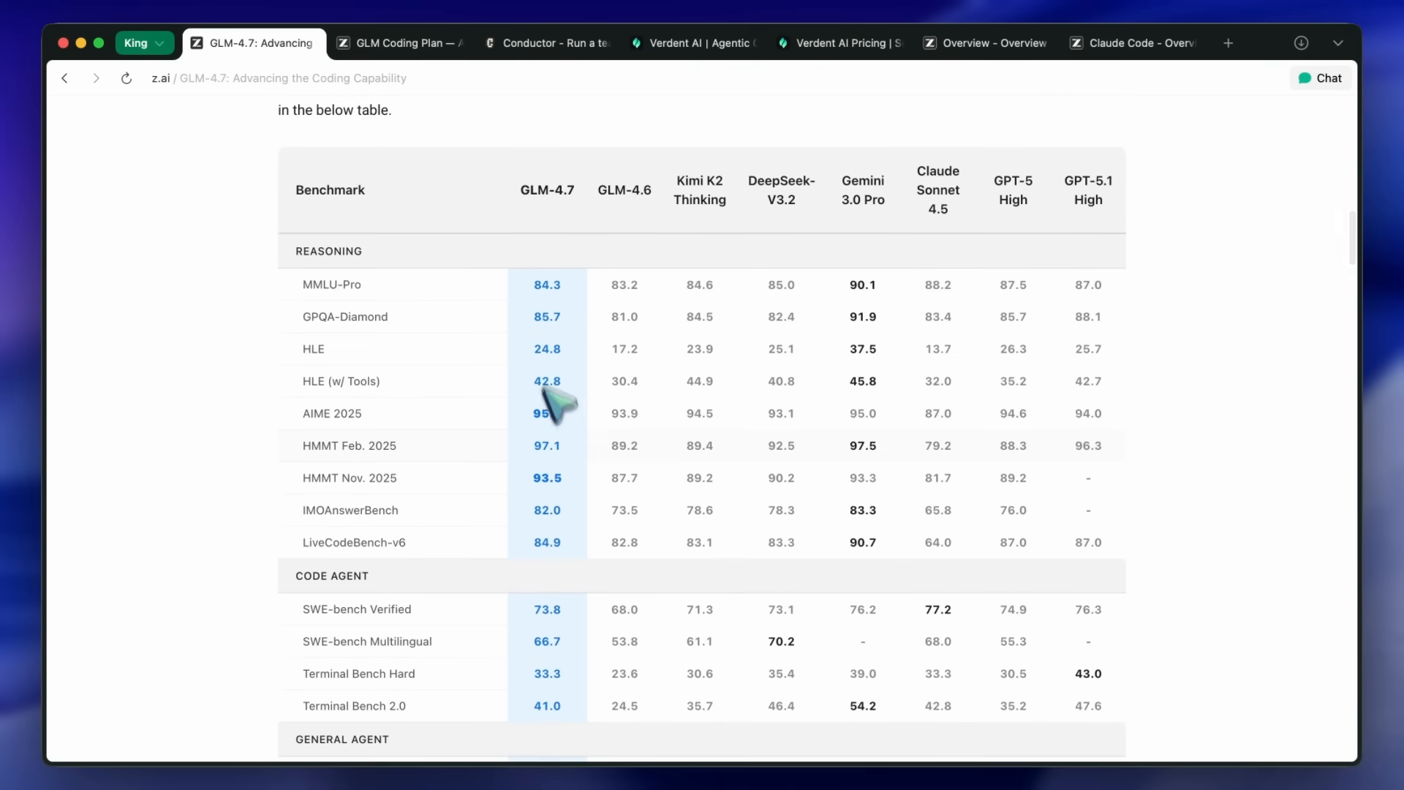
{"action": "scroll", "scroll_direction": "down", "scroll_amount": 3}
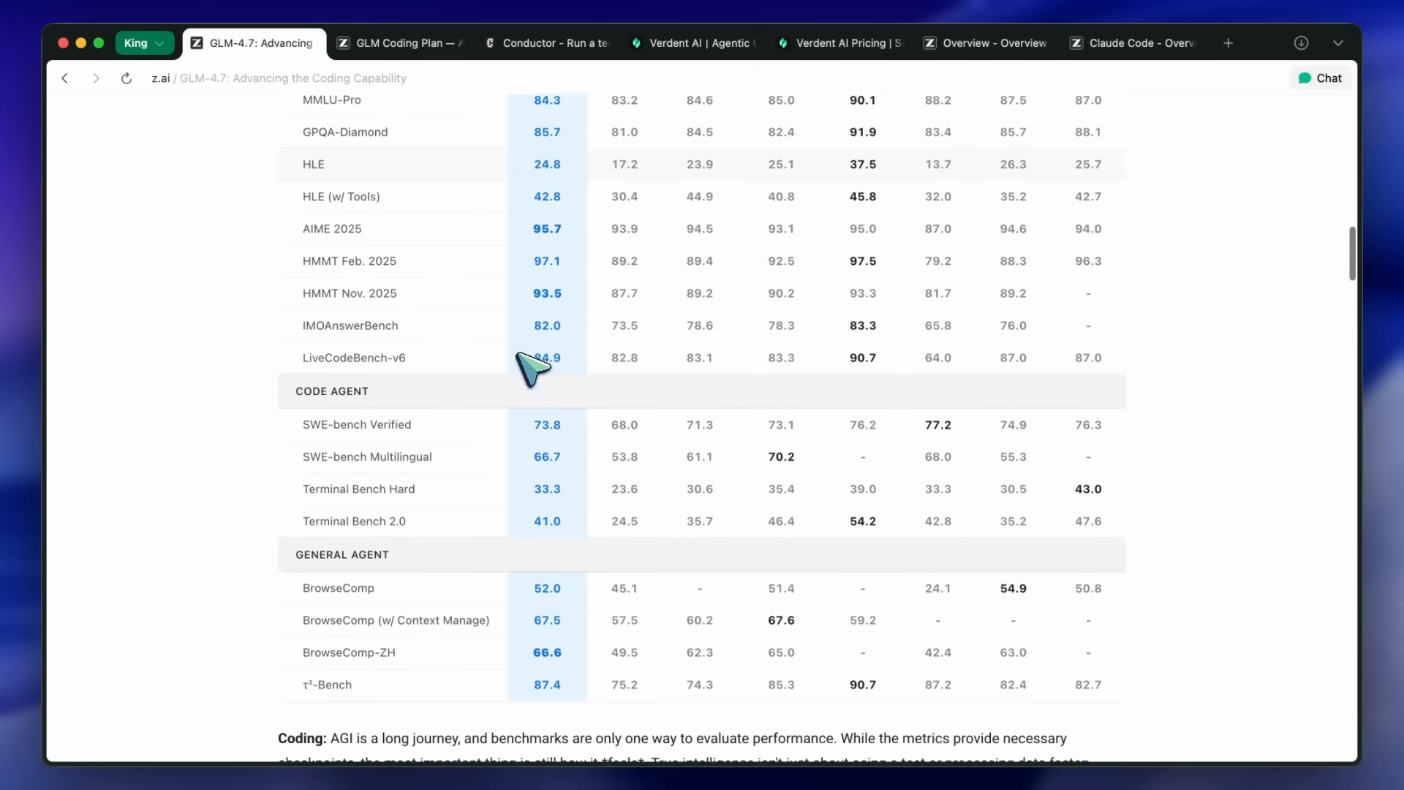
- Scroll past the frontend, voxel garden and poster showcases to the Getting started heading
{"action": "scroll", "scroll_direction": "down", "scroll_amount": 3}
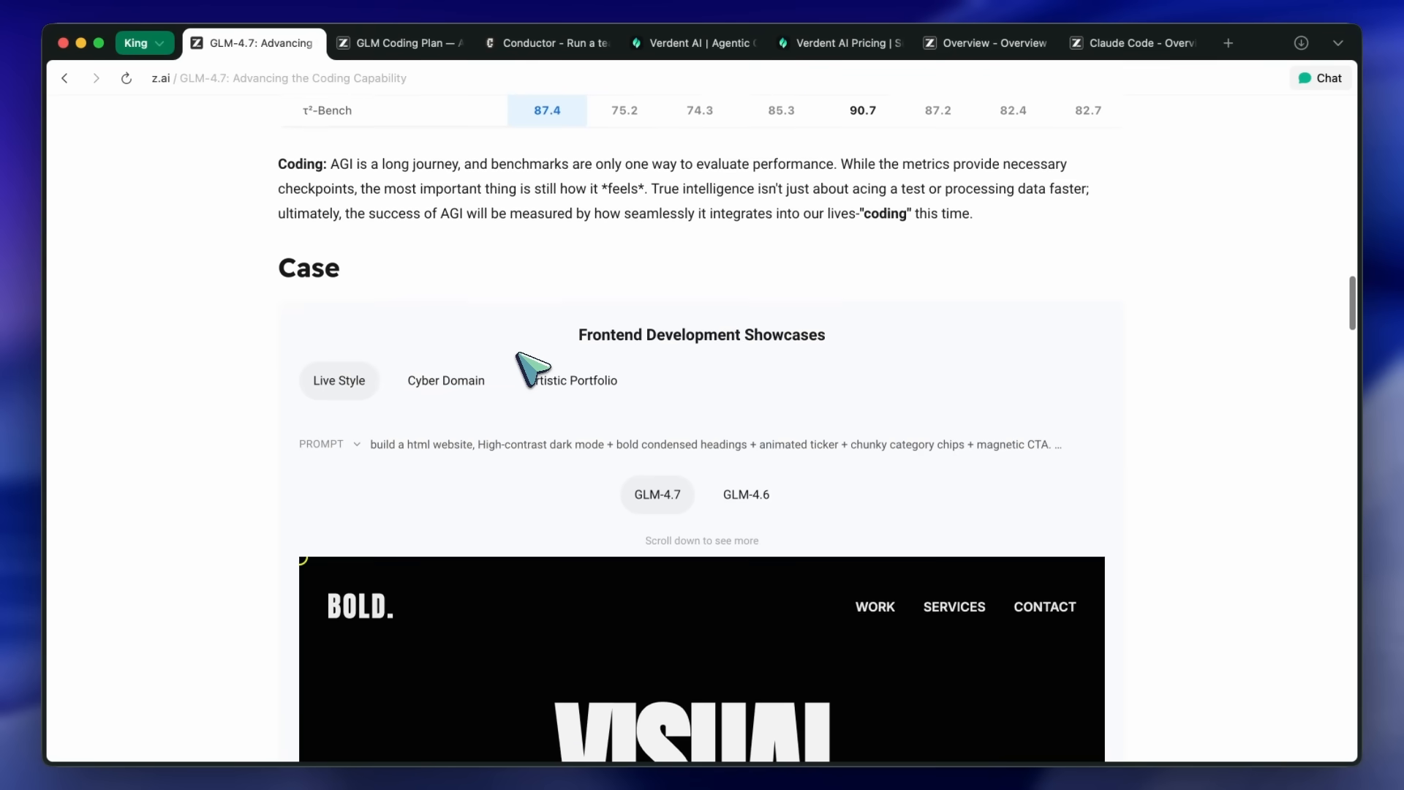
{"action": "scroll", "scroll_direction": "down", "scroll_amount": 3}
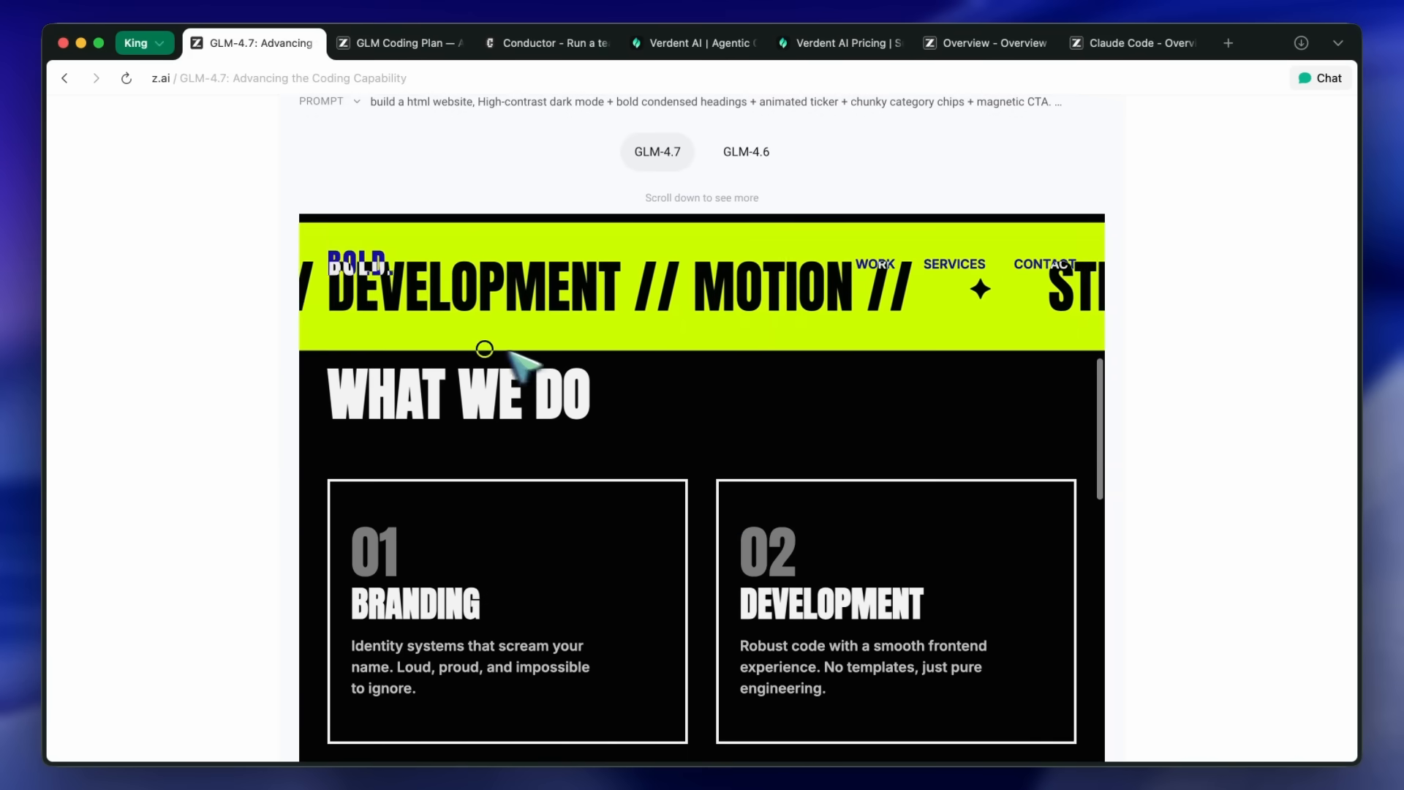
{"action": "scroll", "scroll_direction": "down", "scroll_amount": 3}
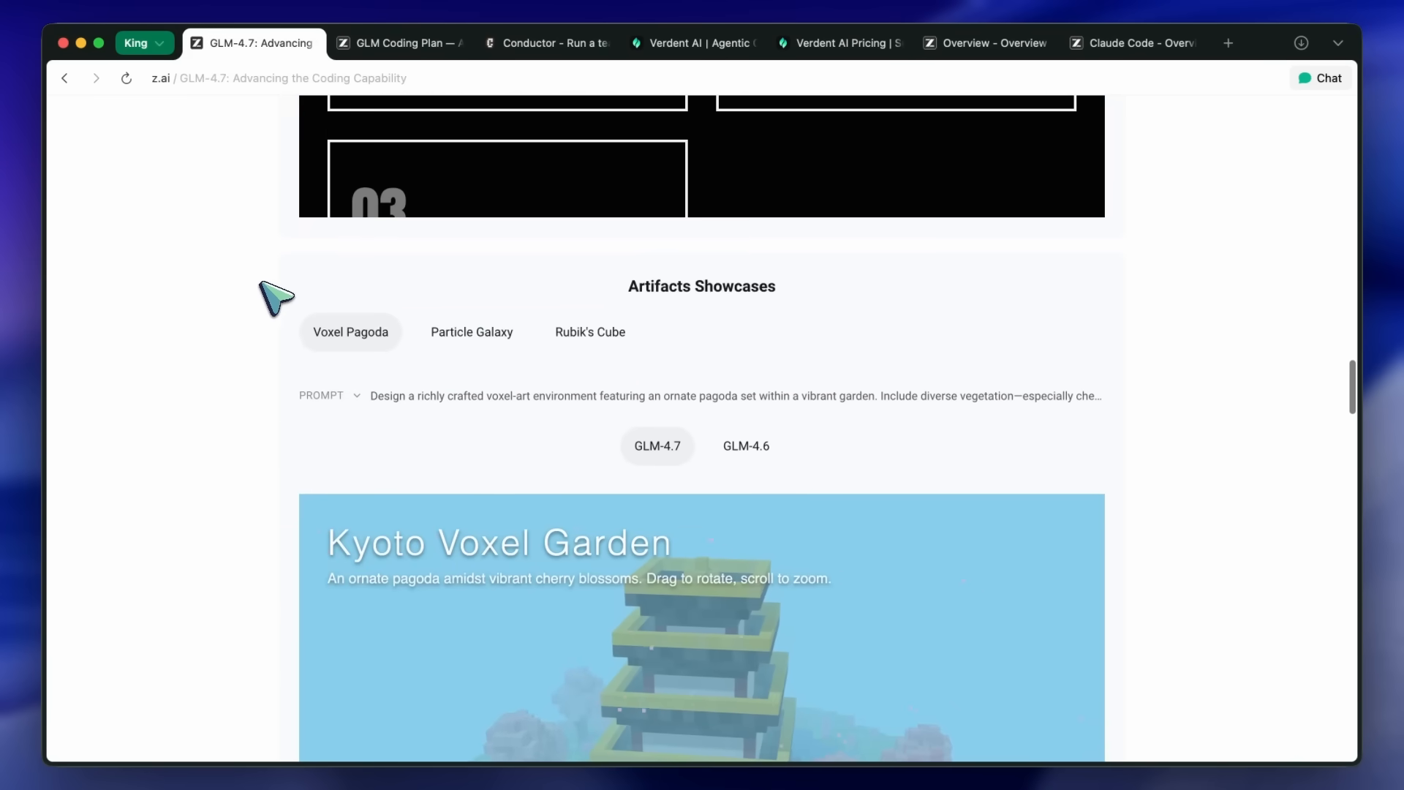
{"action": "scroll", "scroll_direction": "down", "scroll_amount": 3}
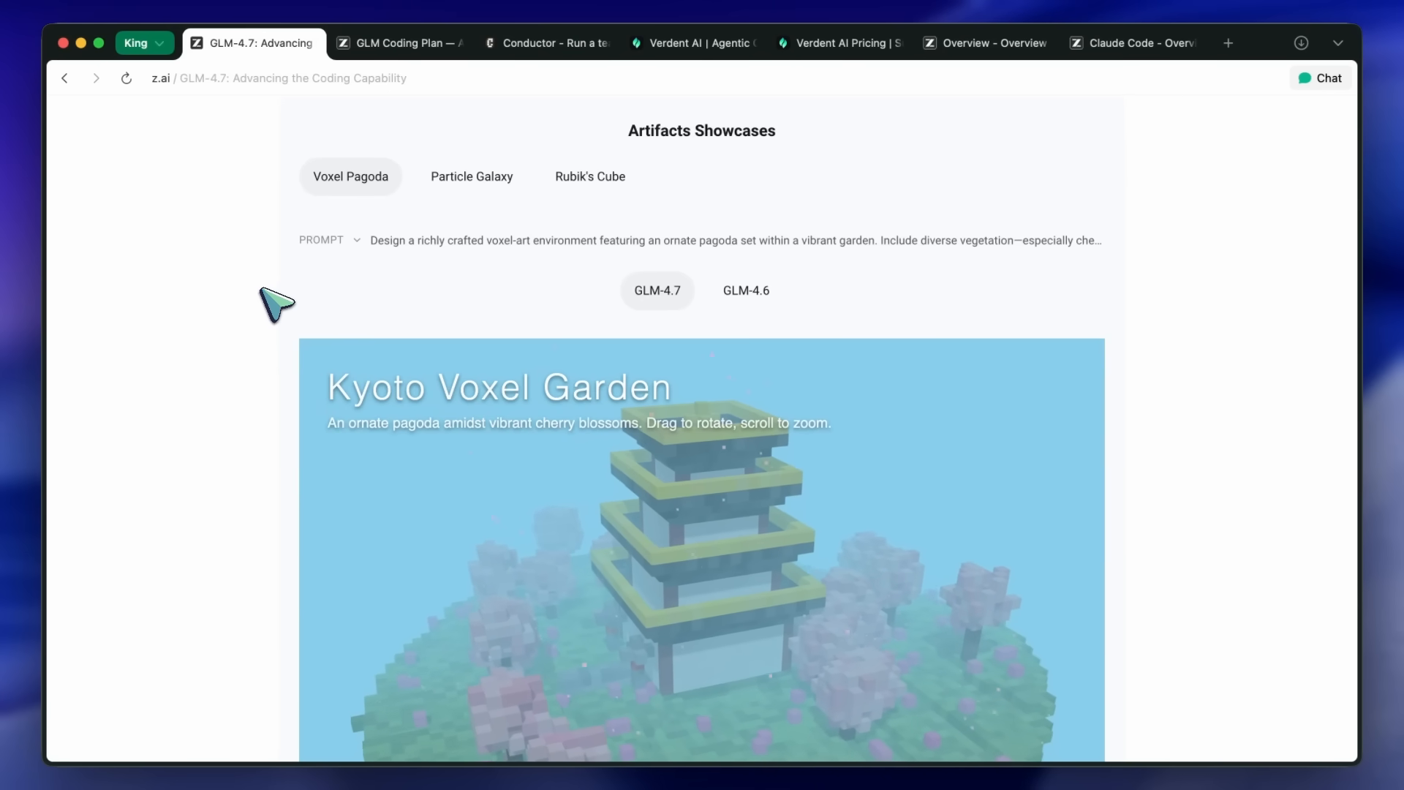
{"action": "scroll", "scroll_direction": "down", "scroll_amount": 3}
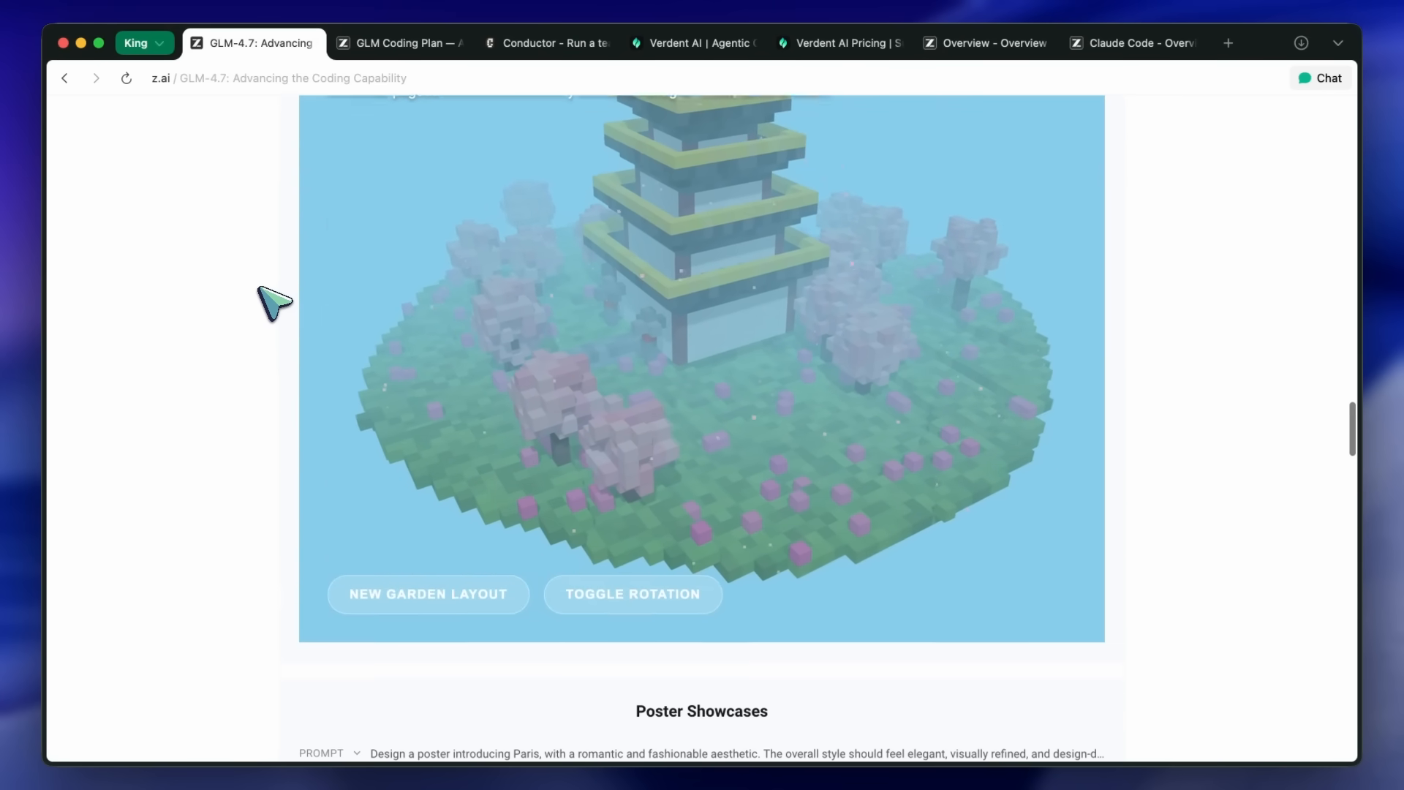
{"action": "scroll", "scroll_direction": "down", "scroll_amount": 3}
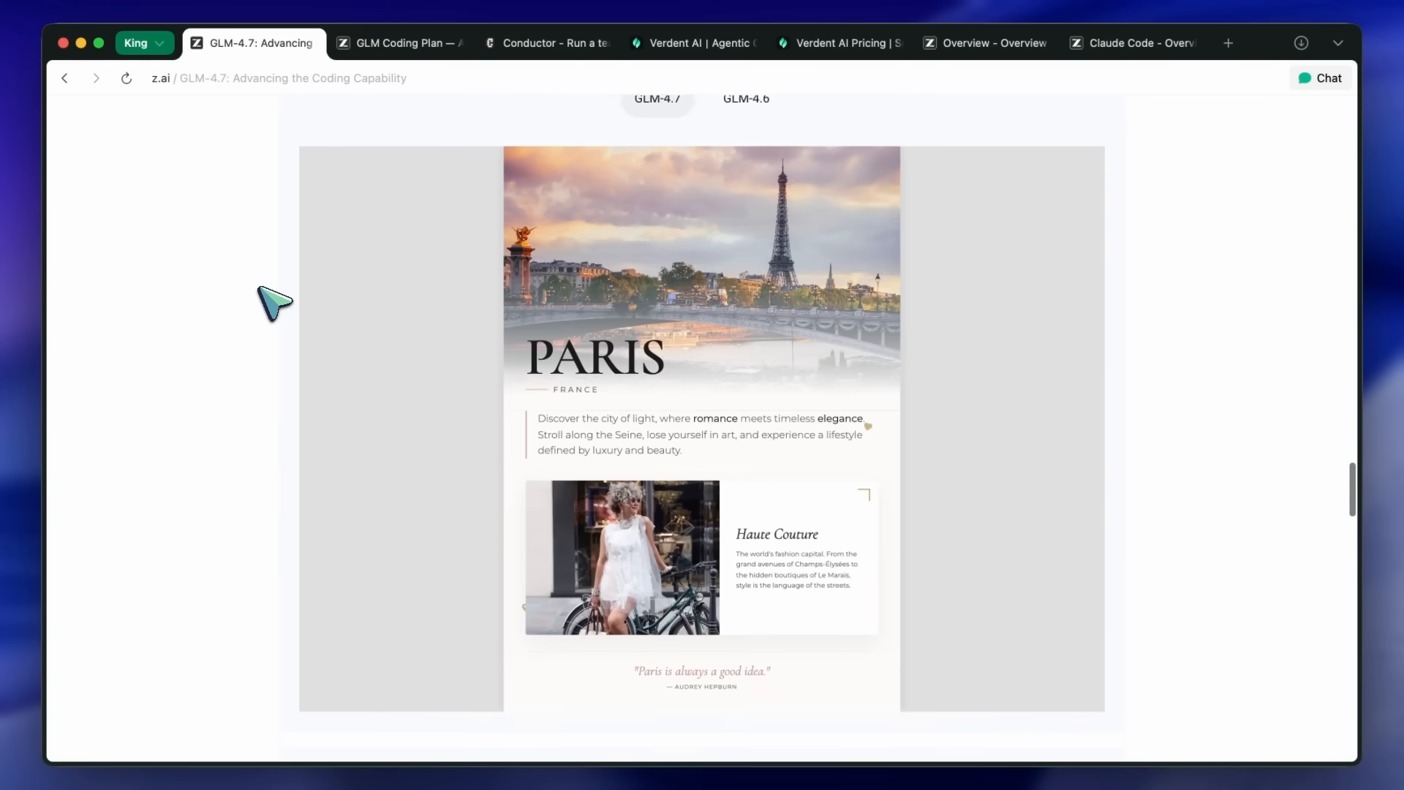
{"action": "scroll", "scroll_direction": "down", "scroll_amount": 3}
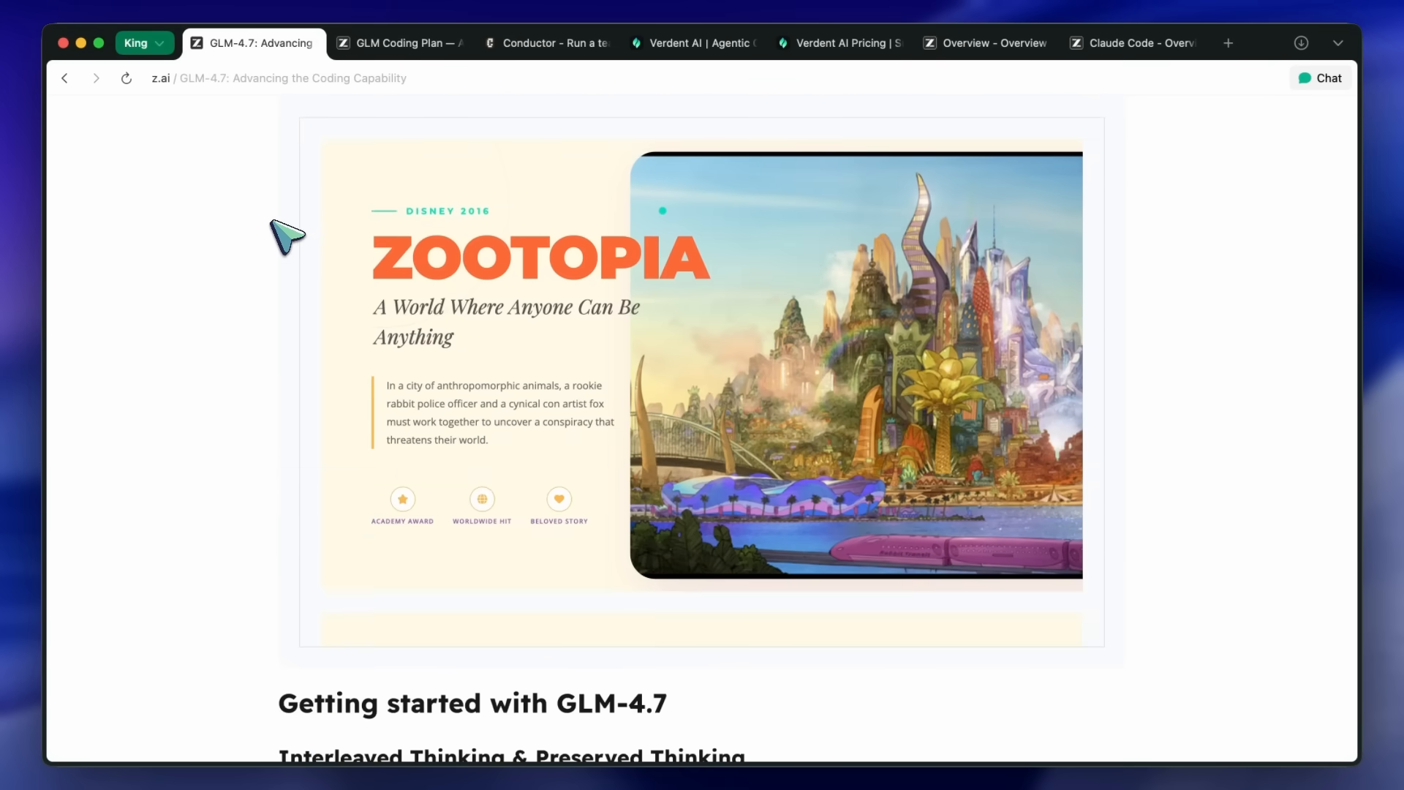
- Scroll to the Interleaved, Preserved and Turn-level Thinking explanation with its multi-turn diagram
{"action": "scroll", "scroll_direction": "down", "scroll_amount": 3}
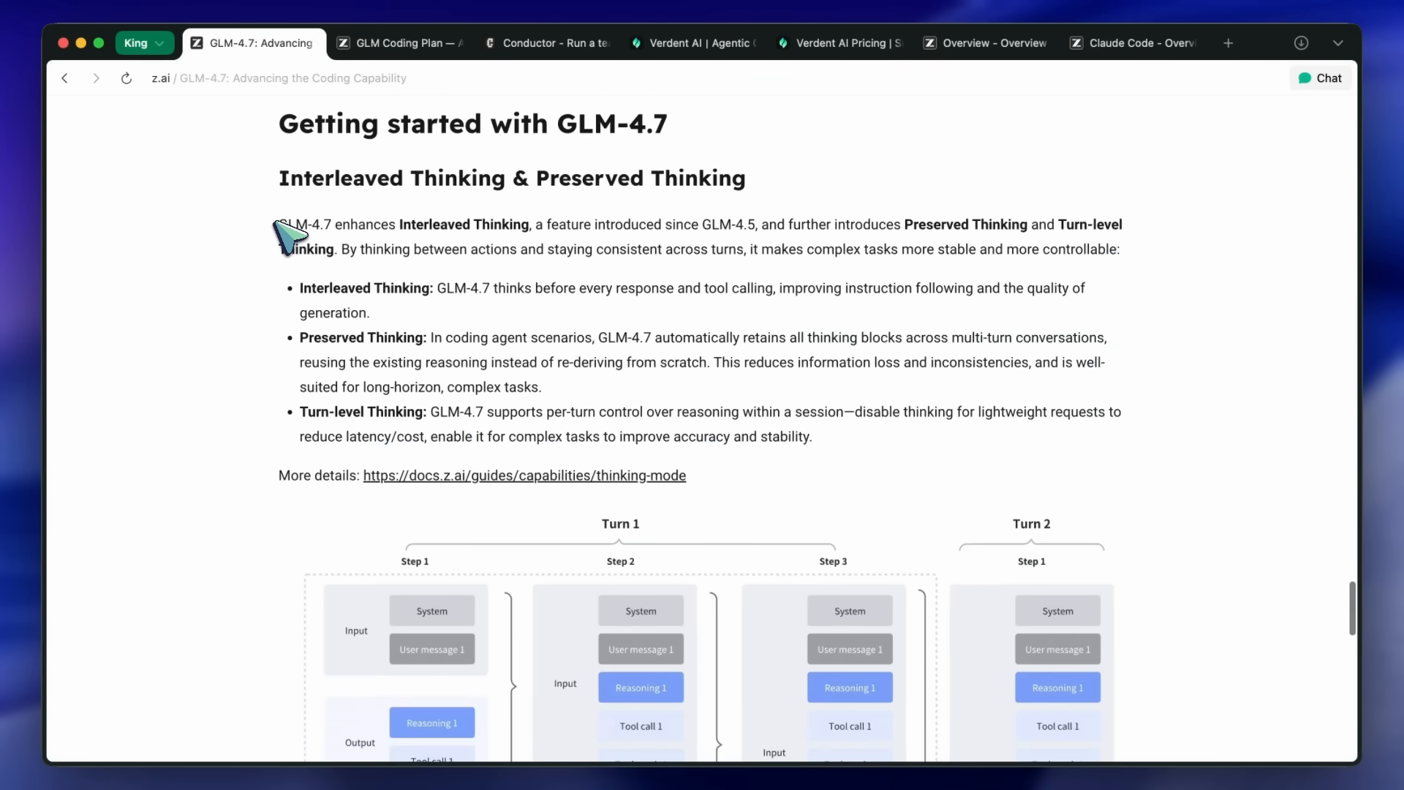
{"action": "scroll", "scroll_direction": "up", "scroll_amount": 3}
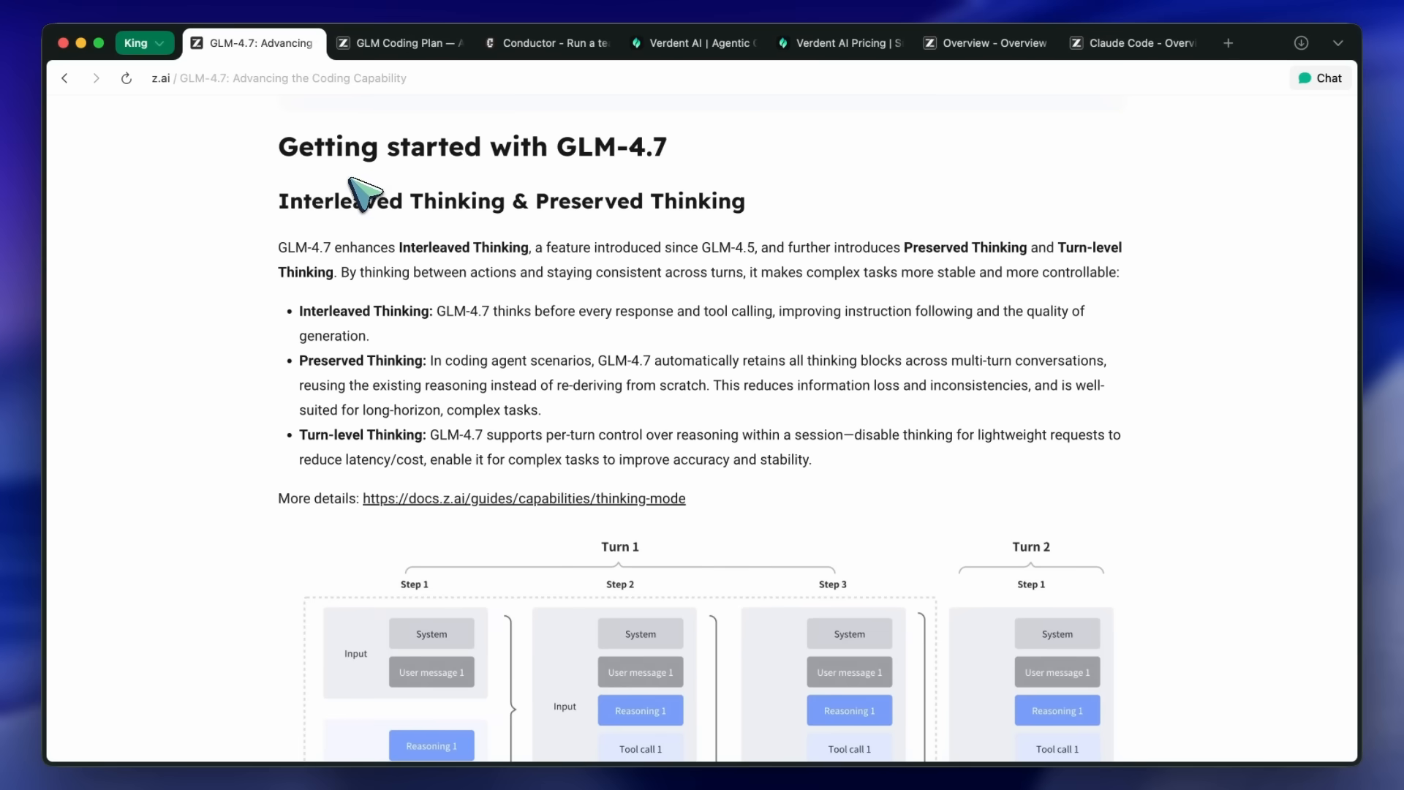
{"action": "scroll", "scroll_direction": "down", "scroll_amount": 3}
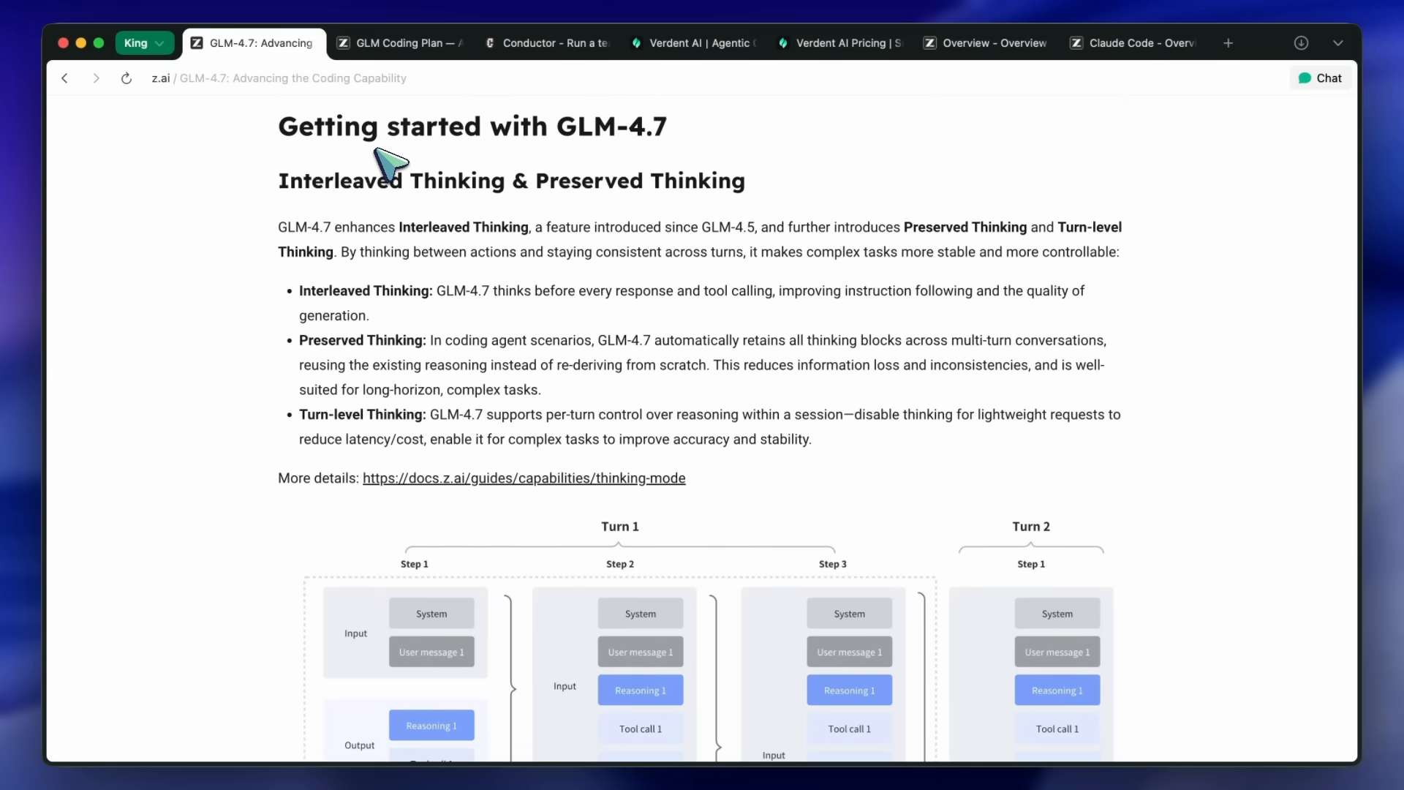
{"action": "mouse_move", "coordinate": [408, 179]}
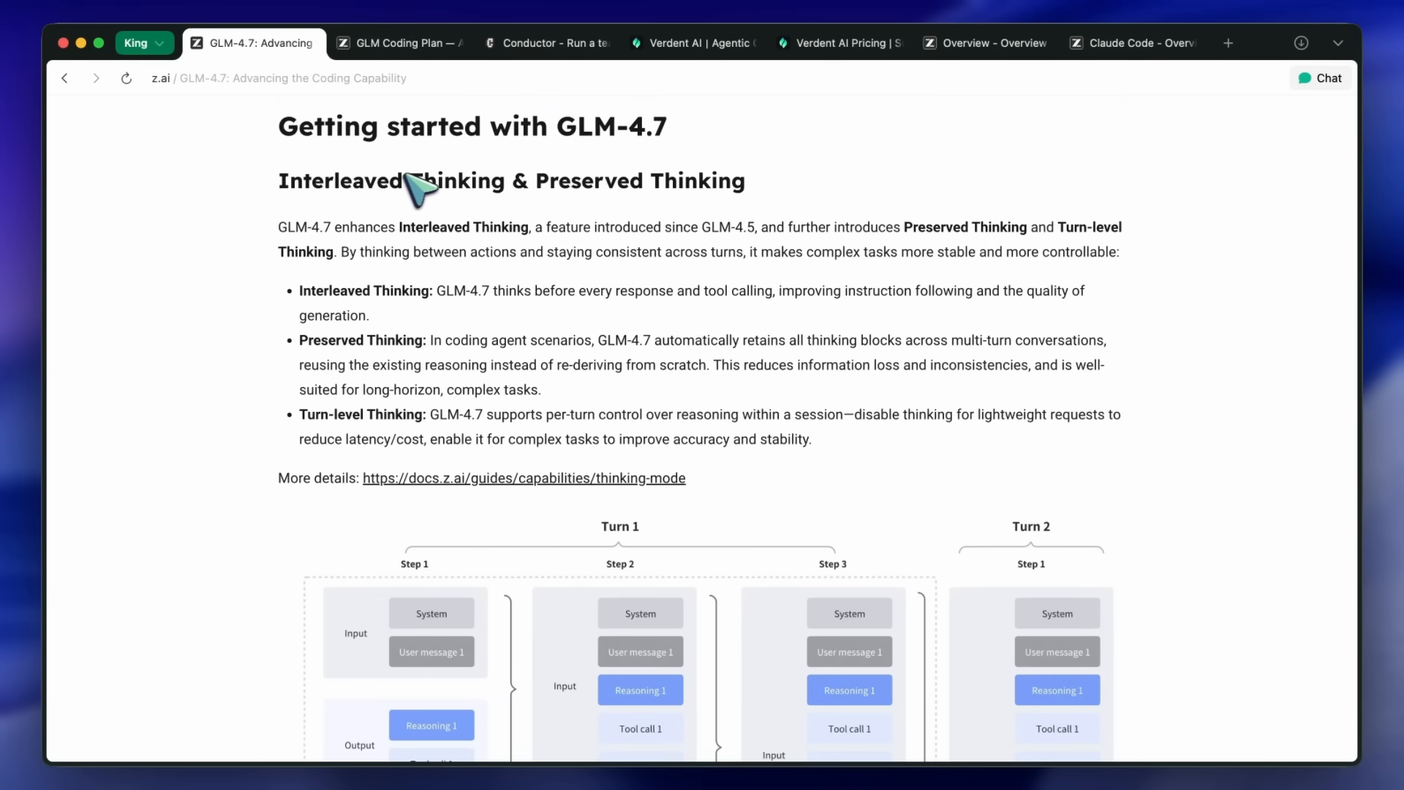
{"action": "mouse_move", "coordinate": [464, 231]}
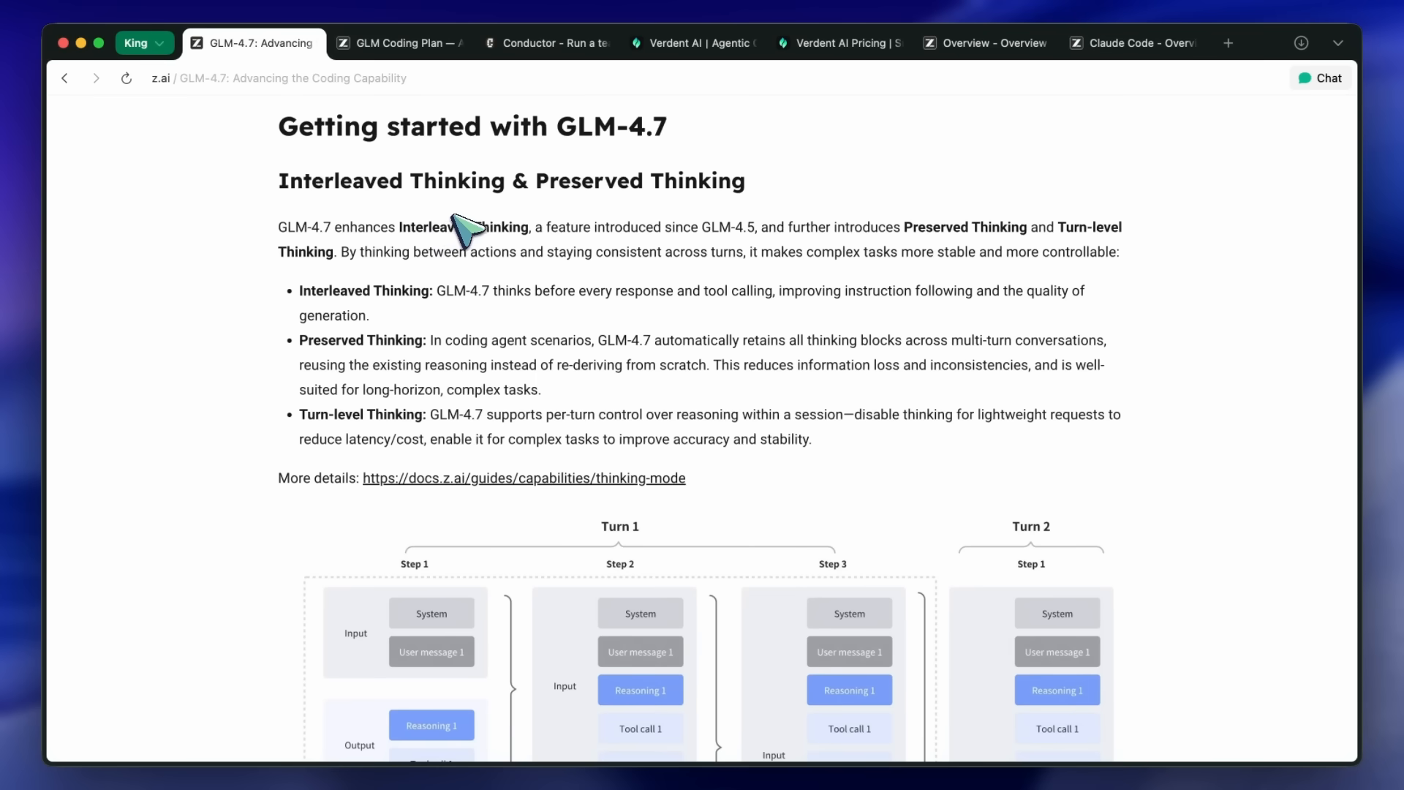
{"action": "mouse_move", "coordinate": [567, 313]}
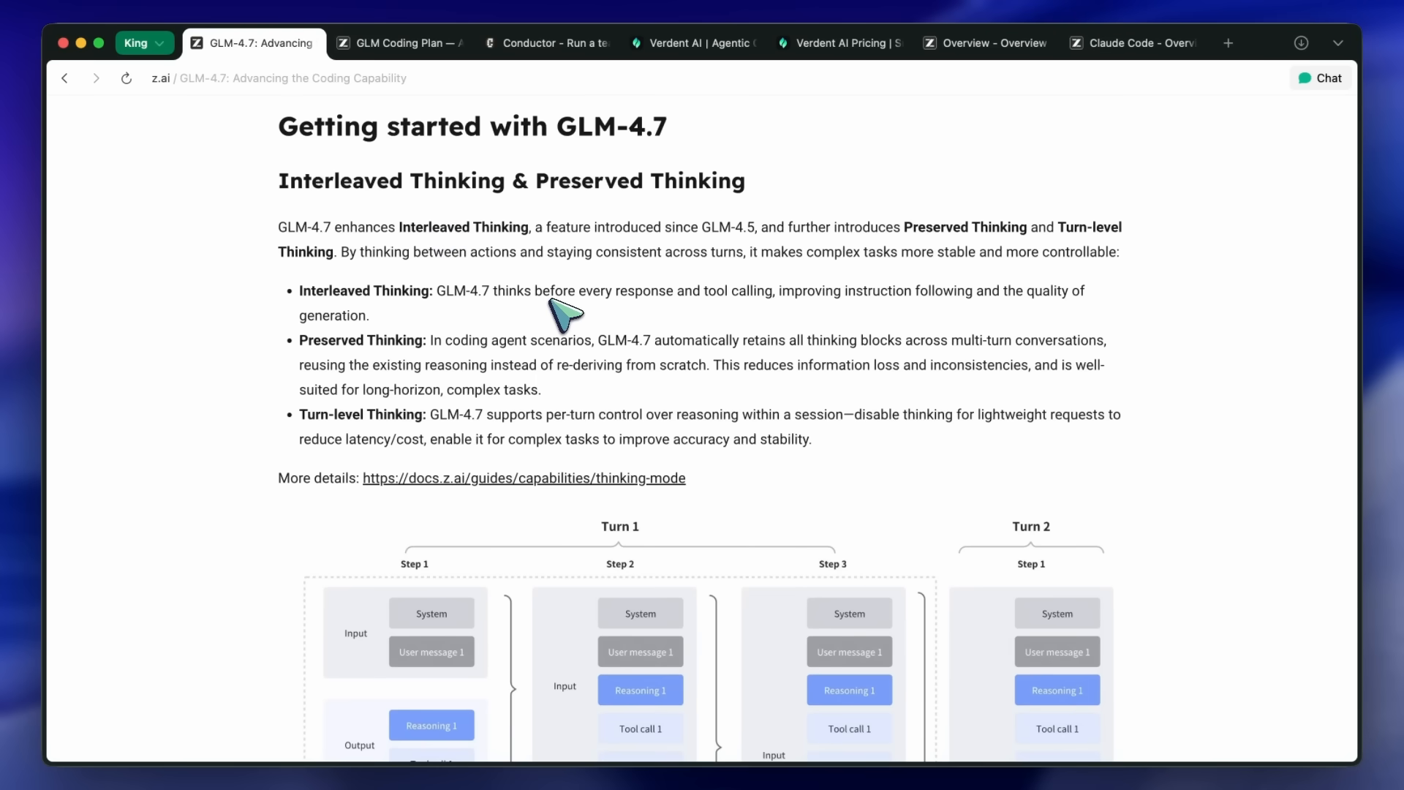
{"action": "mouse_move", "coordinate": [580, 355]}
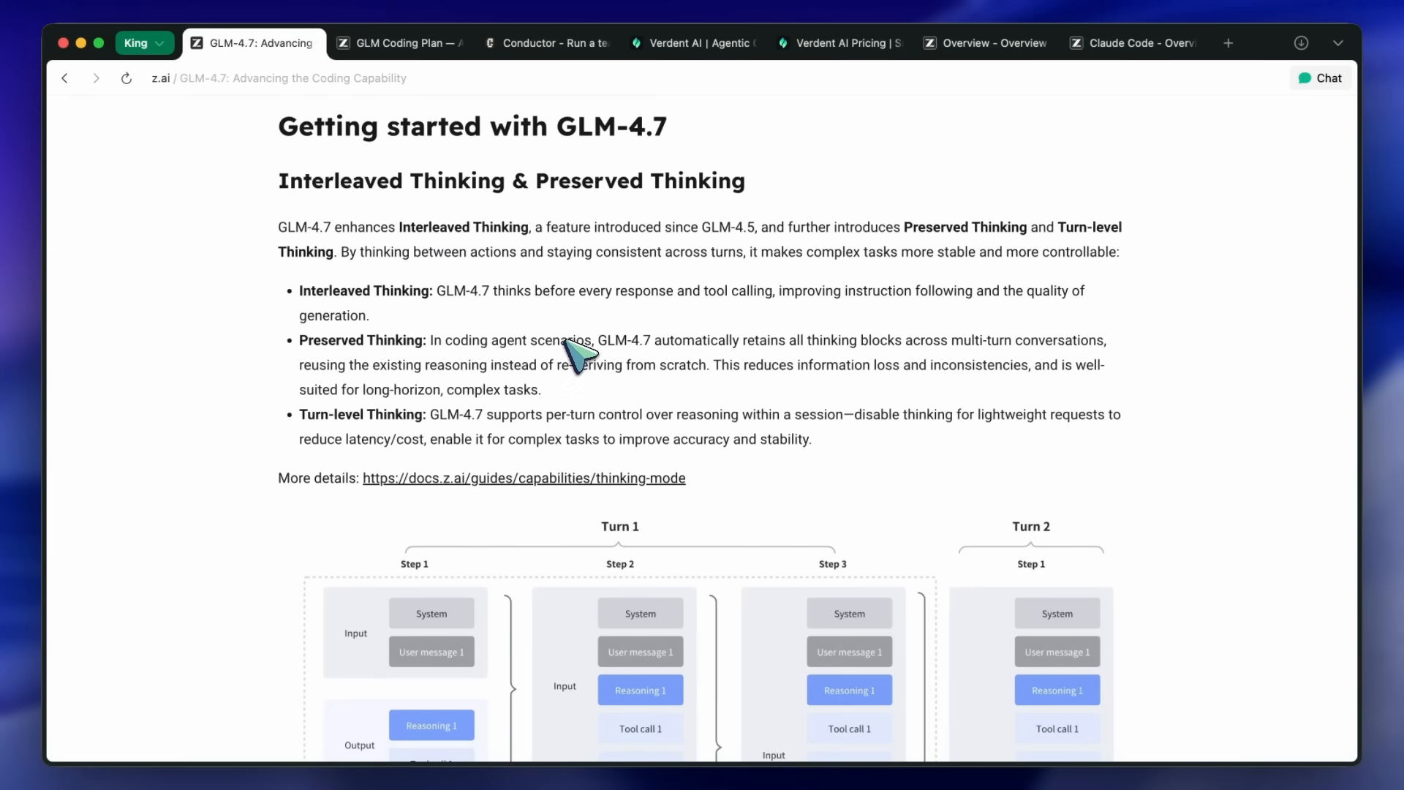
{"action": "mouse_move", "coordinate": [574, 309]}
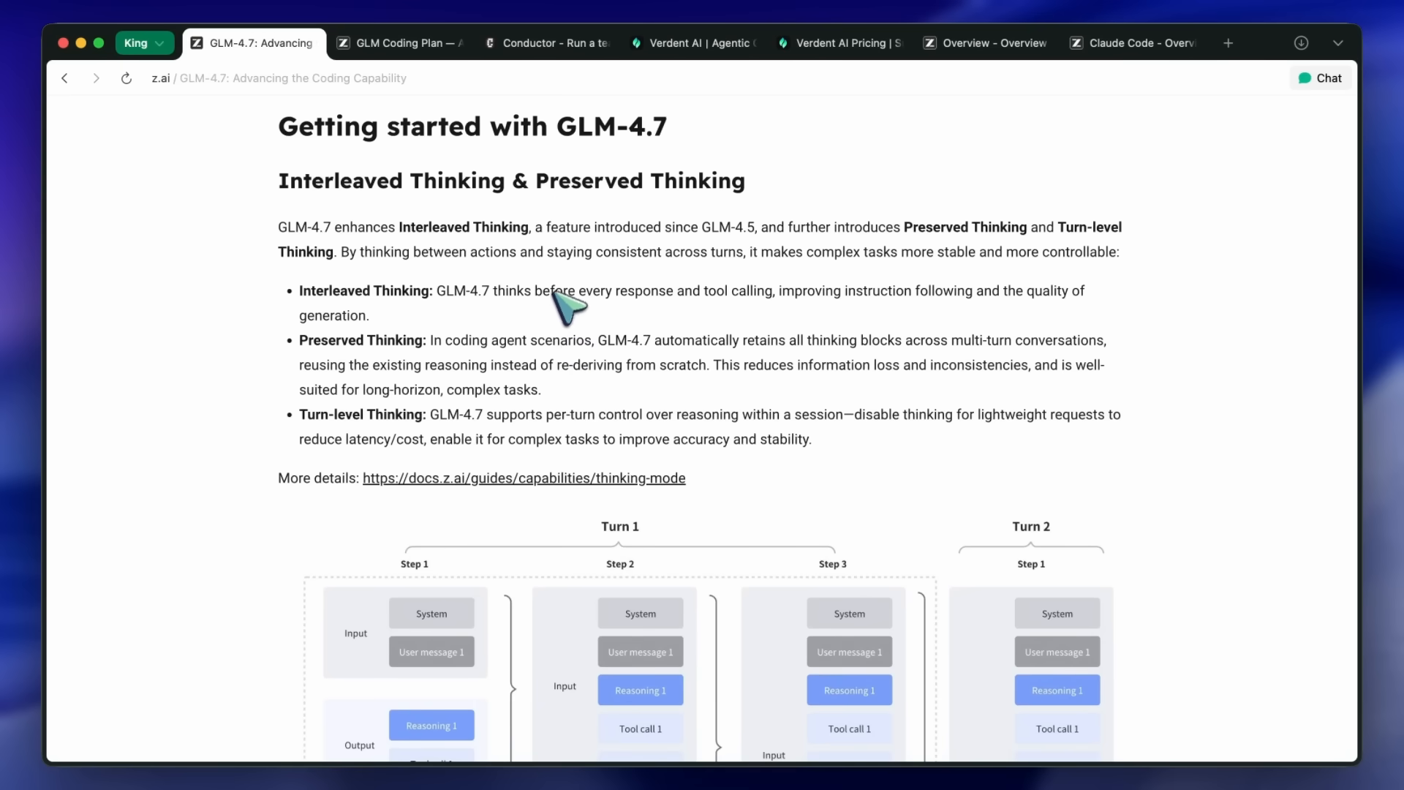
{"action": "mouse_move", "coordinate": [591, 282]}
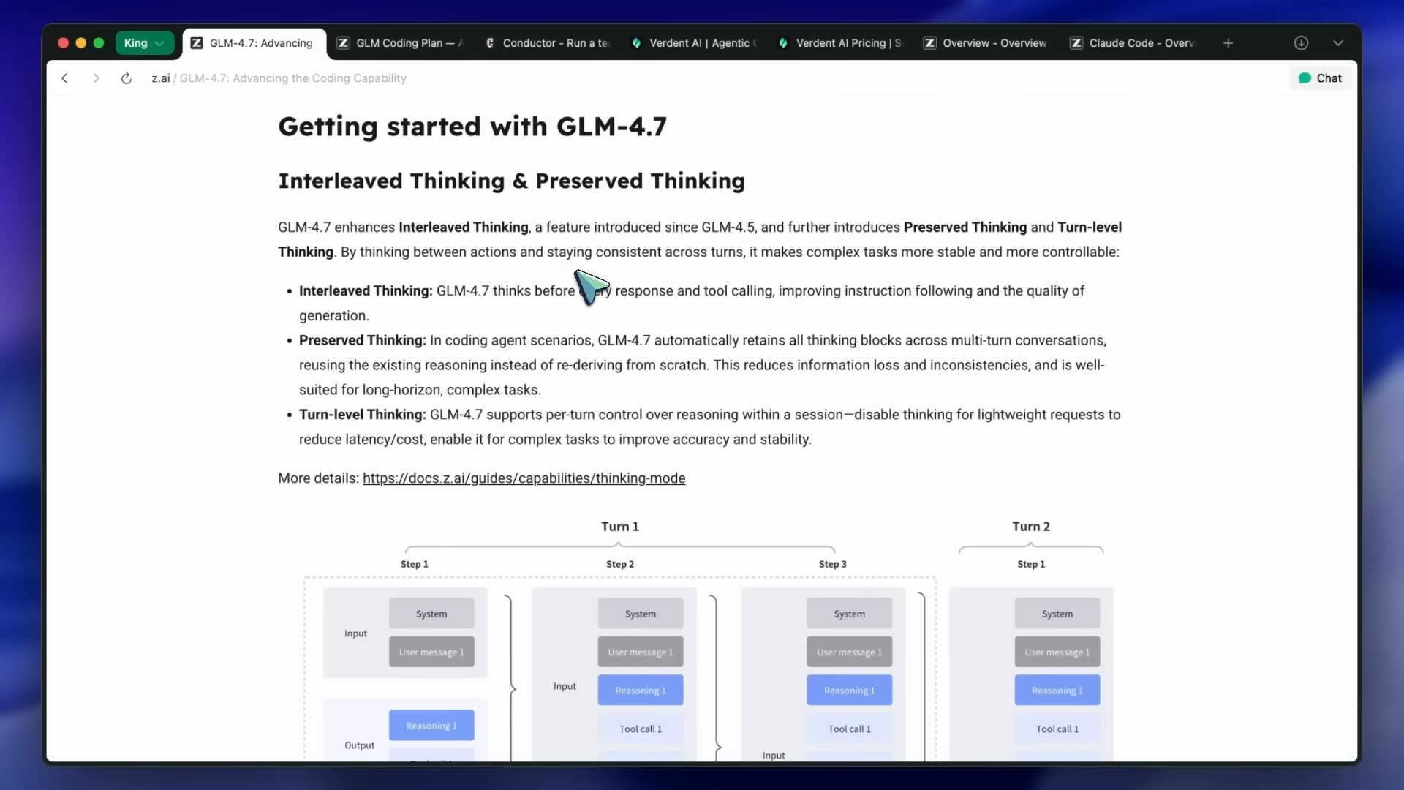
{"action": "mouse_move", "coordinate": [588, 278]}
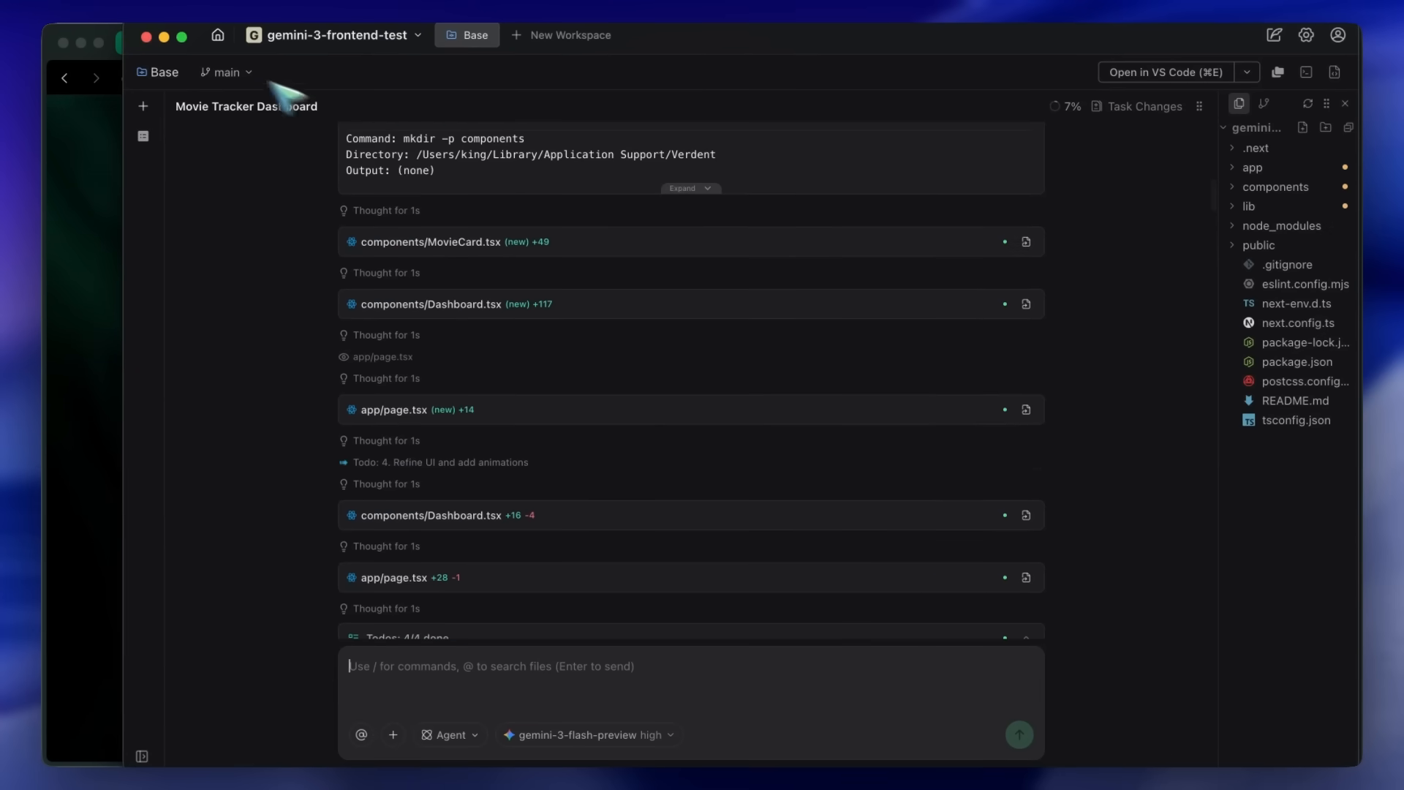
{"action": "mouse_move", "coordinate": [224, 135]}
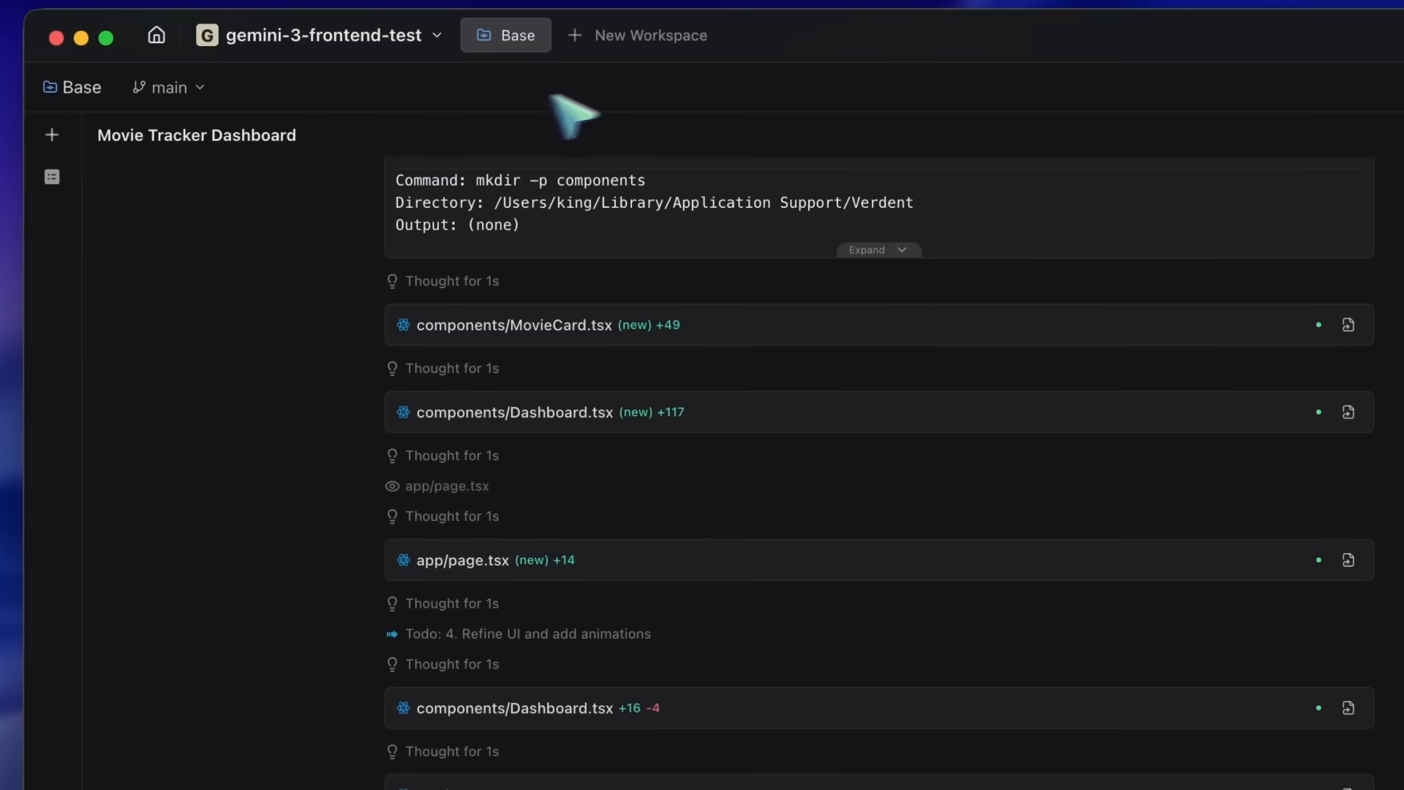
- Bring up New Workspace, then scroll the Movie Tracker Dashboard task chat in Verdent
{"action": "left_click", "coordinate": [637, 35]}
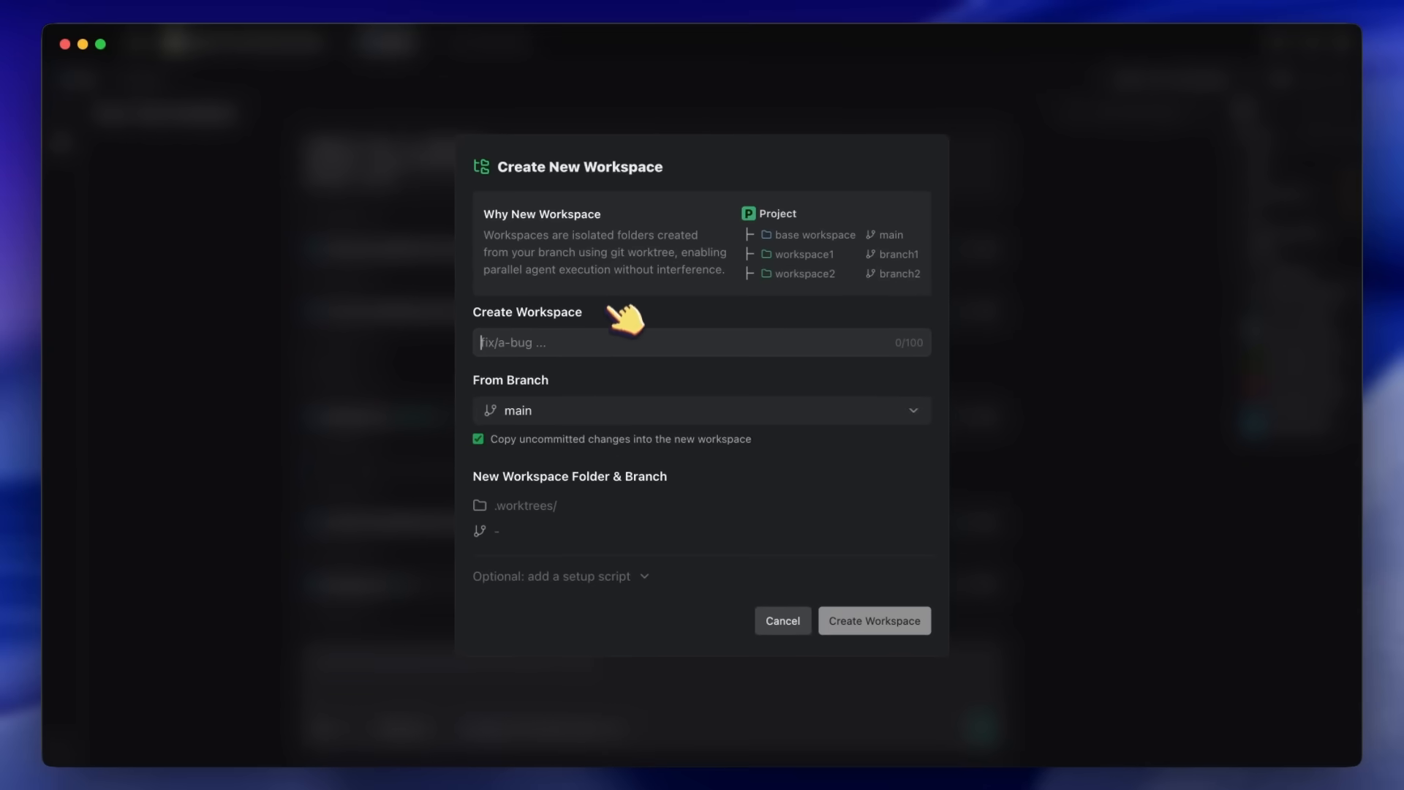
{"action": "mouse_move", "coordinate": [782, 621]}
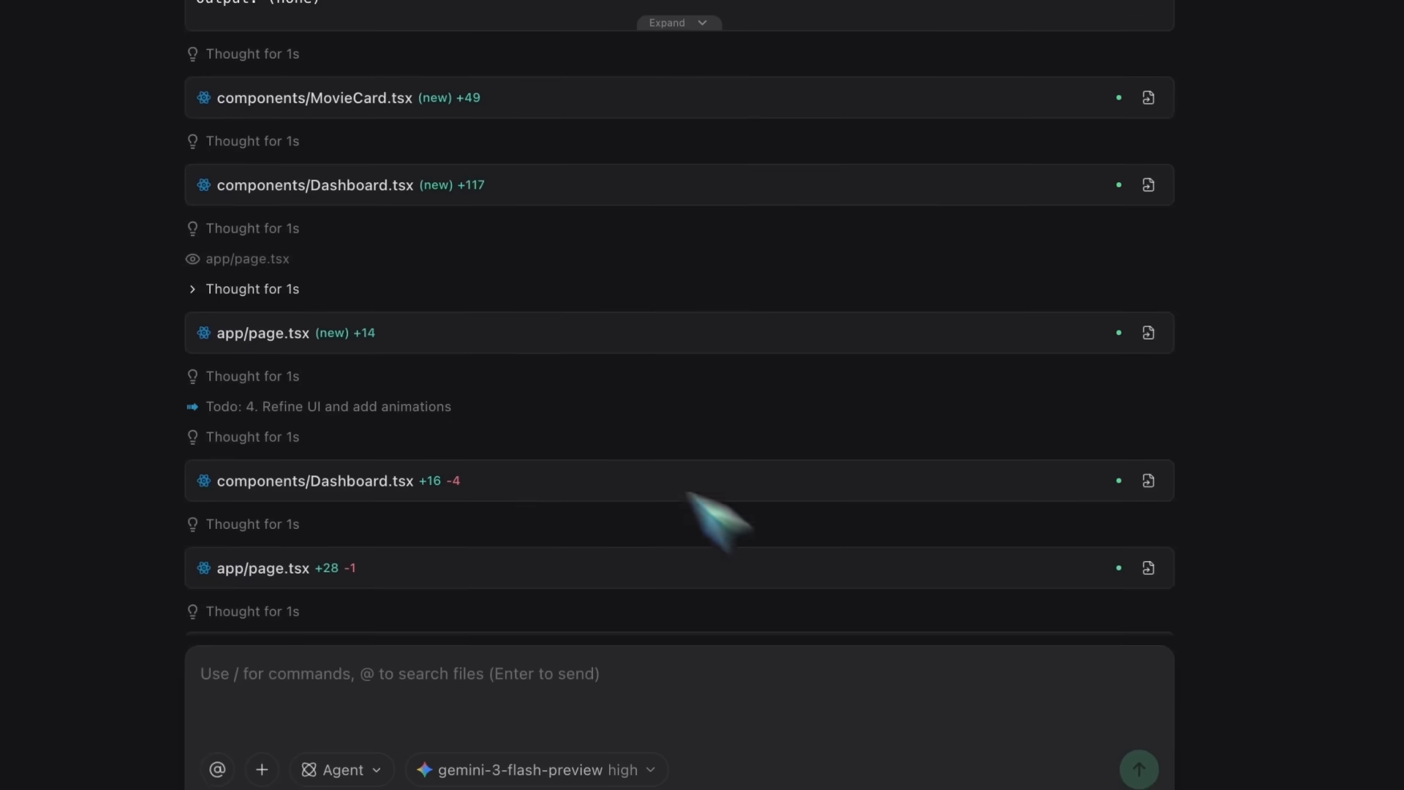
{"action": "scroll", "scroll_direction": "down", "scroll_amount": 3}
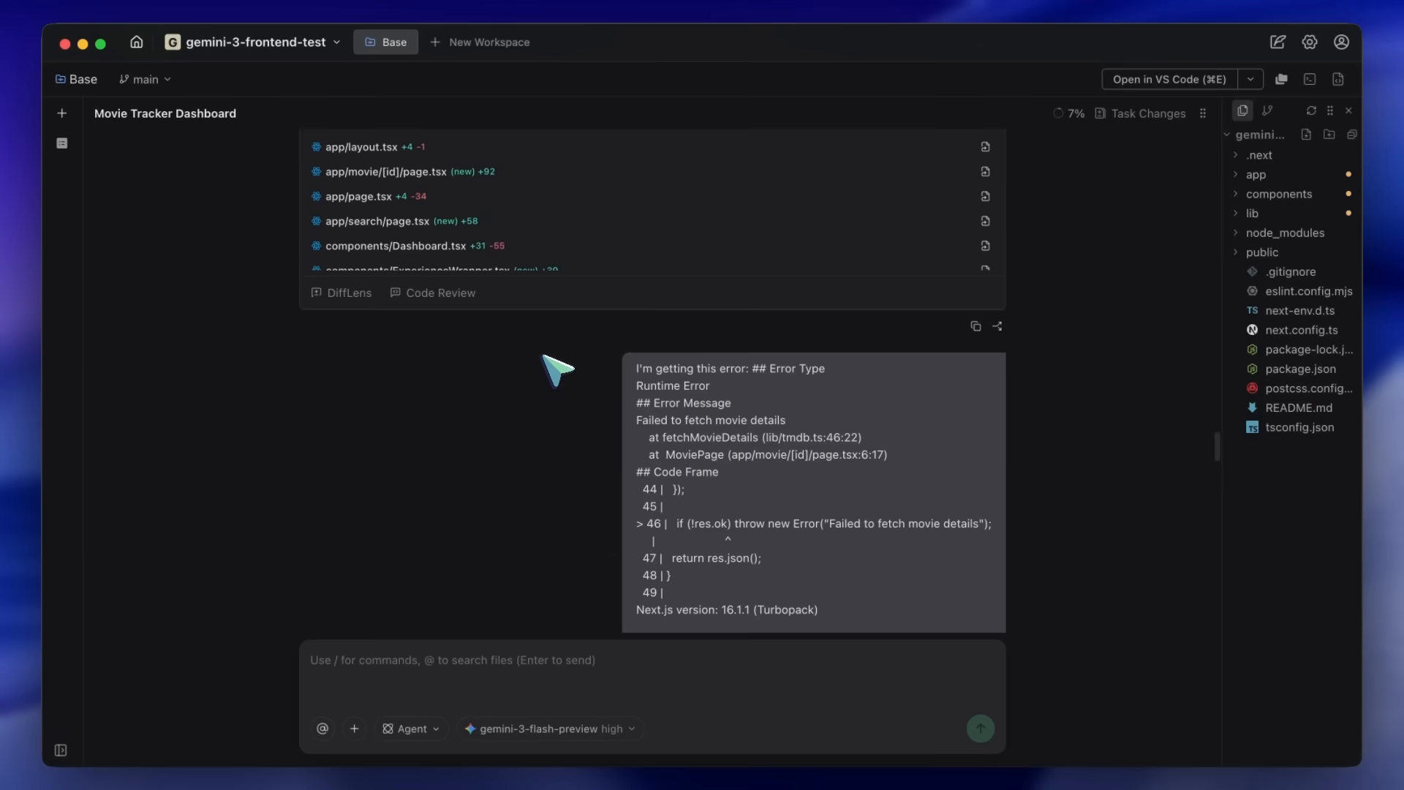
{"action": "scroll", "scroll_direction": "down", "scroll_amount": 3}
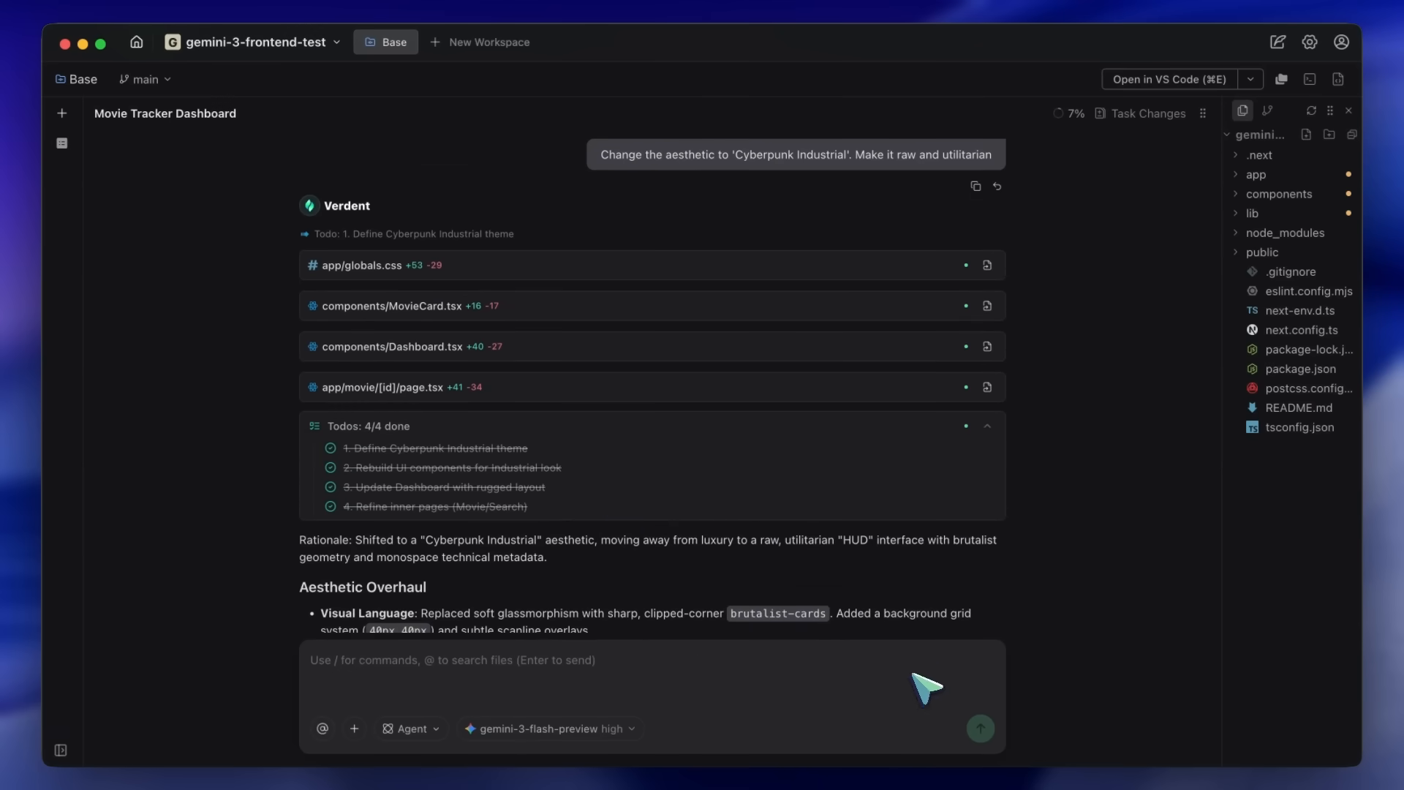
- Switch to the Verdent AI site, then leave the GLM Coding Plan page showing
{"action": "left_click", "coordinate": [762, 38]}
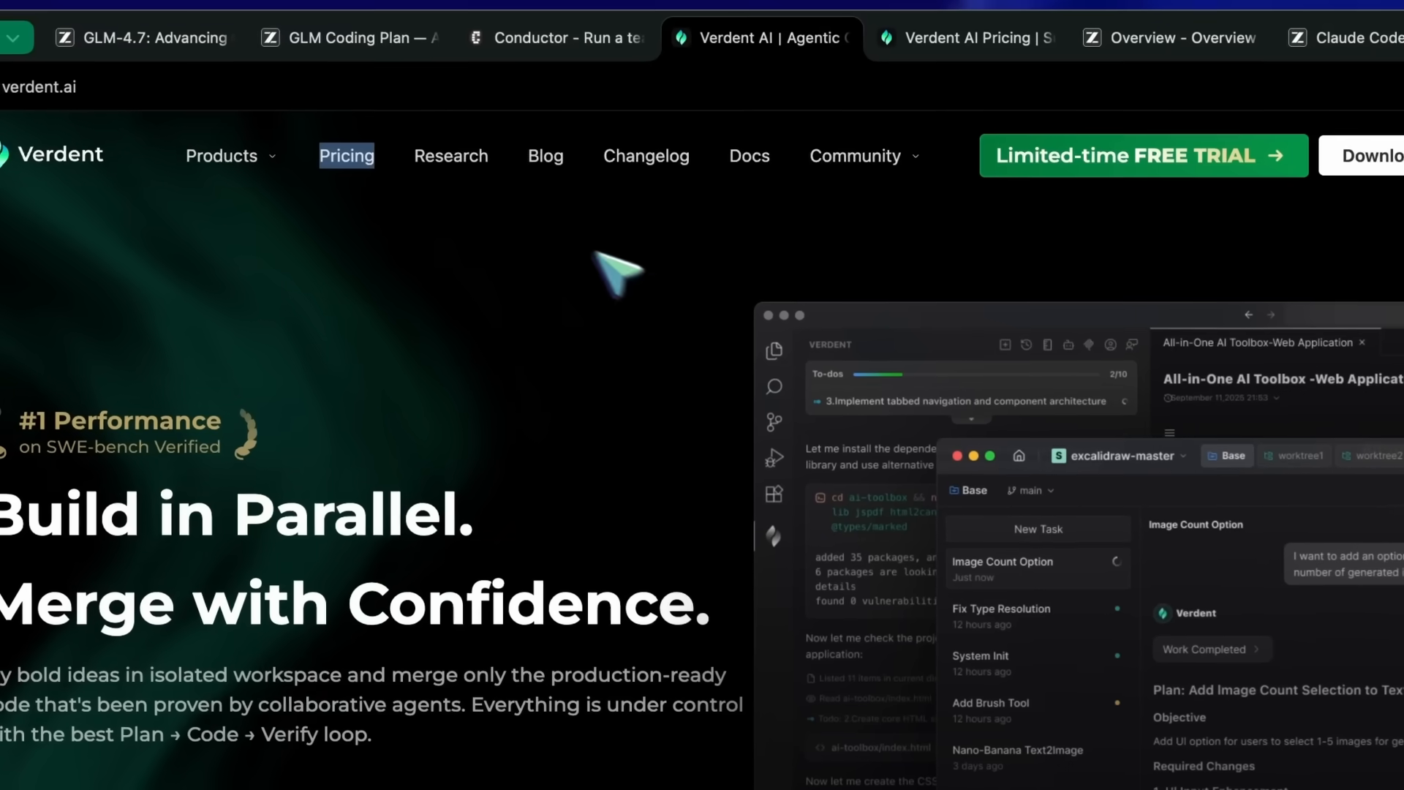
{"action": "left_click", "coordinate": [349, 38]}
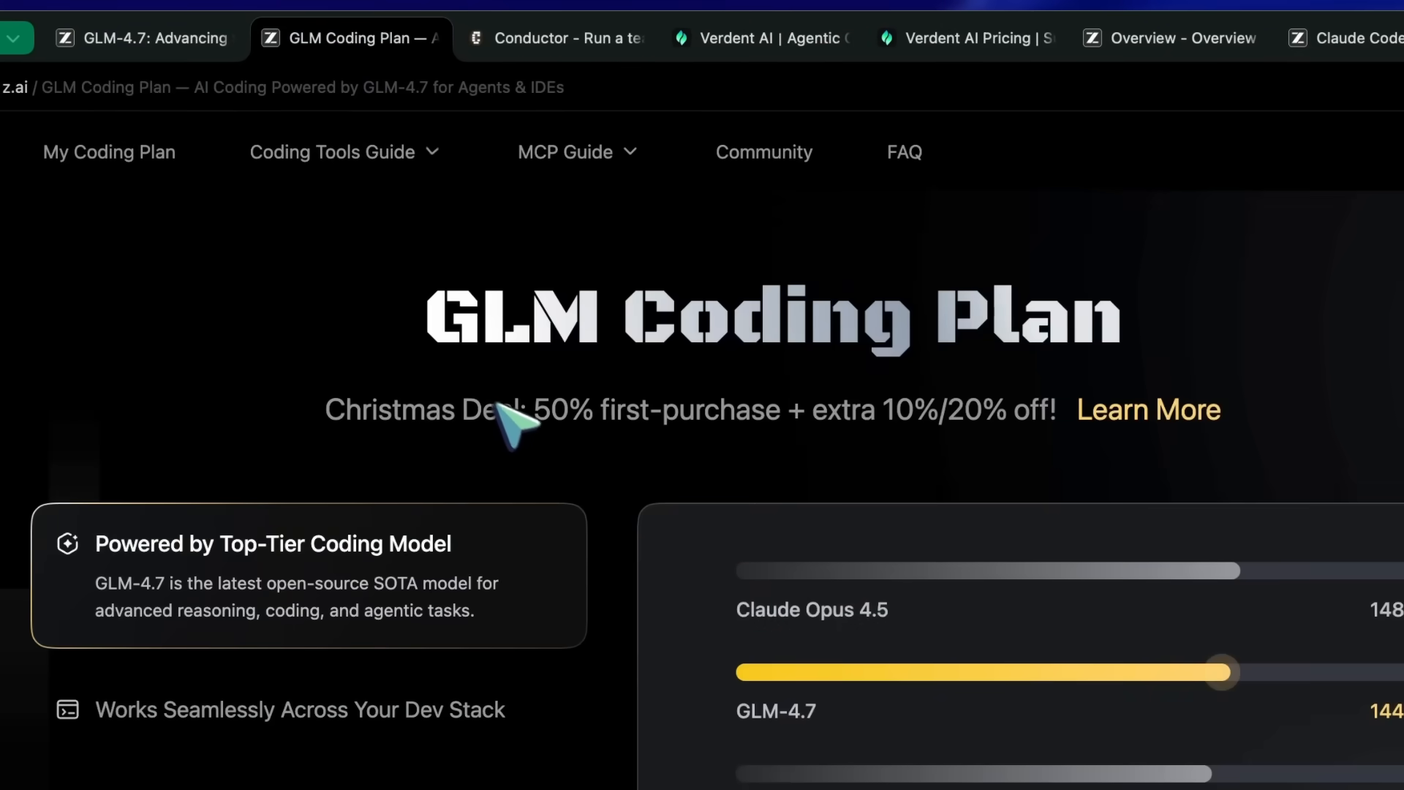
- Scroll to the Lite, Pro and Max pricing cards and show them billed monthly
{"action": "scroll", "scroll_direction": "down", "scroll_amount": 3}
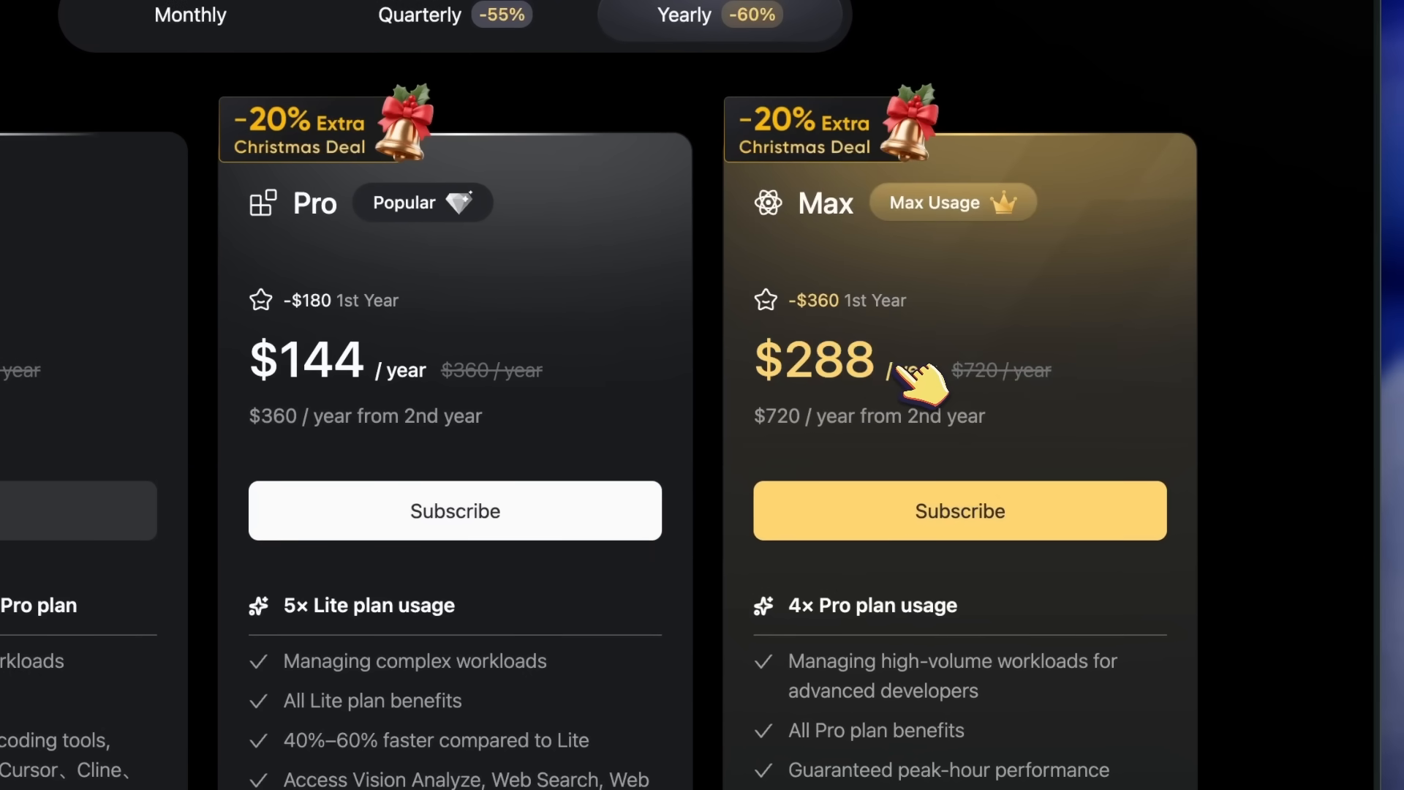
{"action": "mouse_move", "coordinate": [913, 376]}
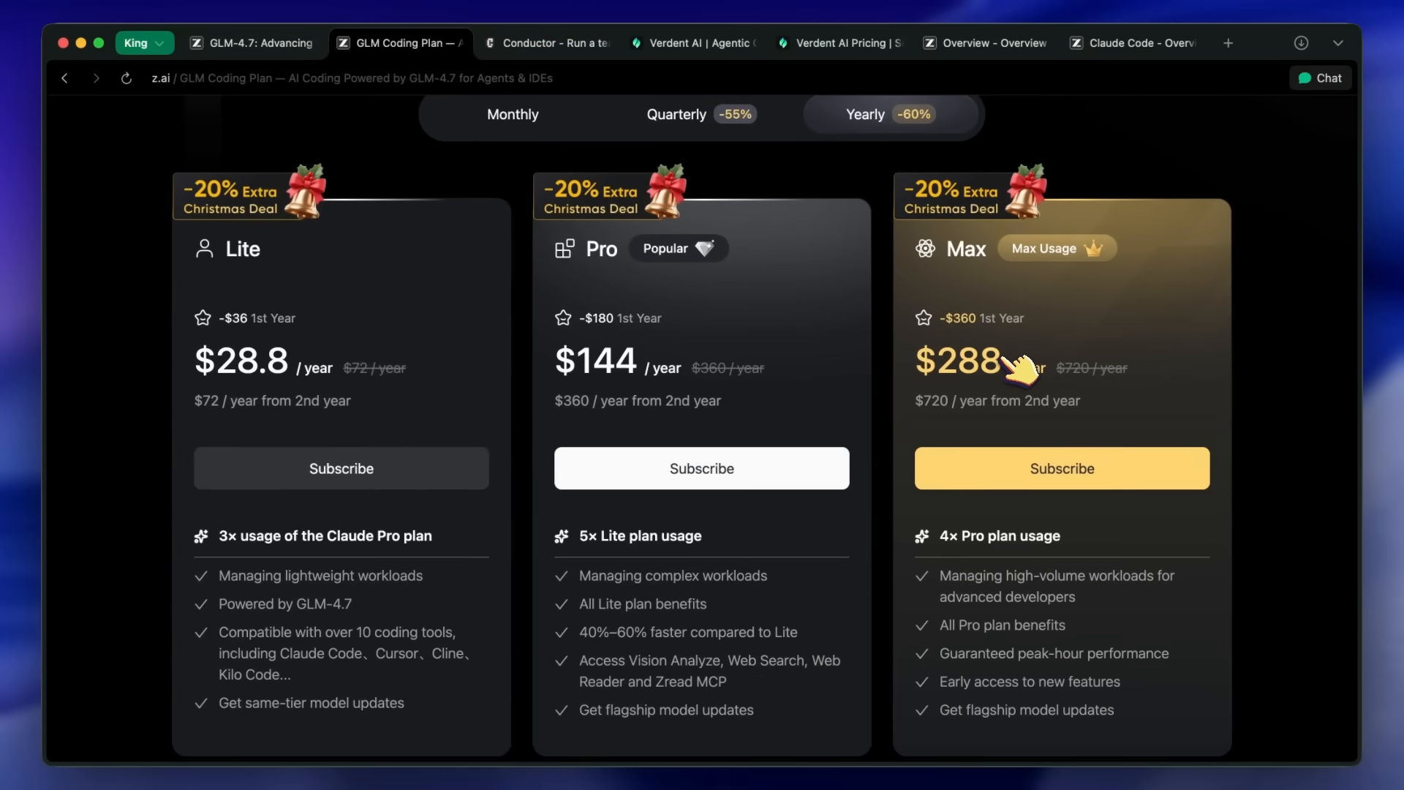
{"action": "mouse_move", "coordinate": [1012, 376]}
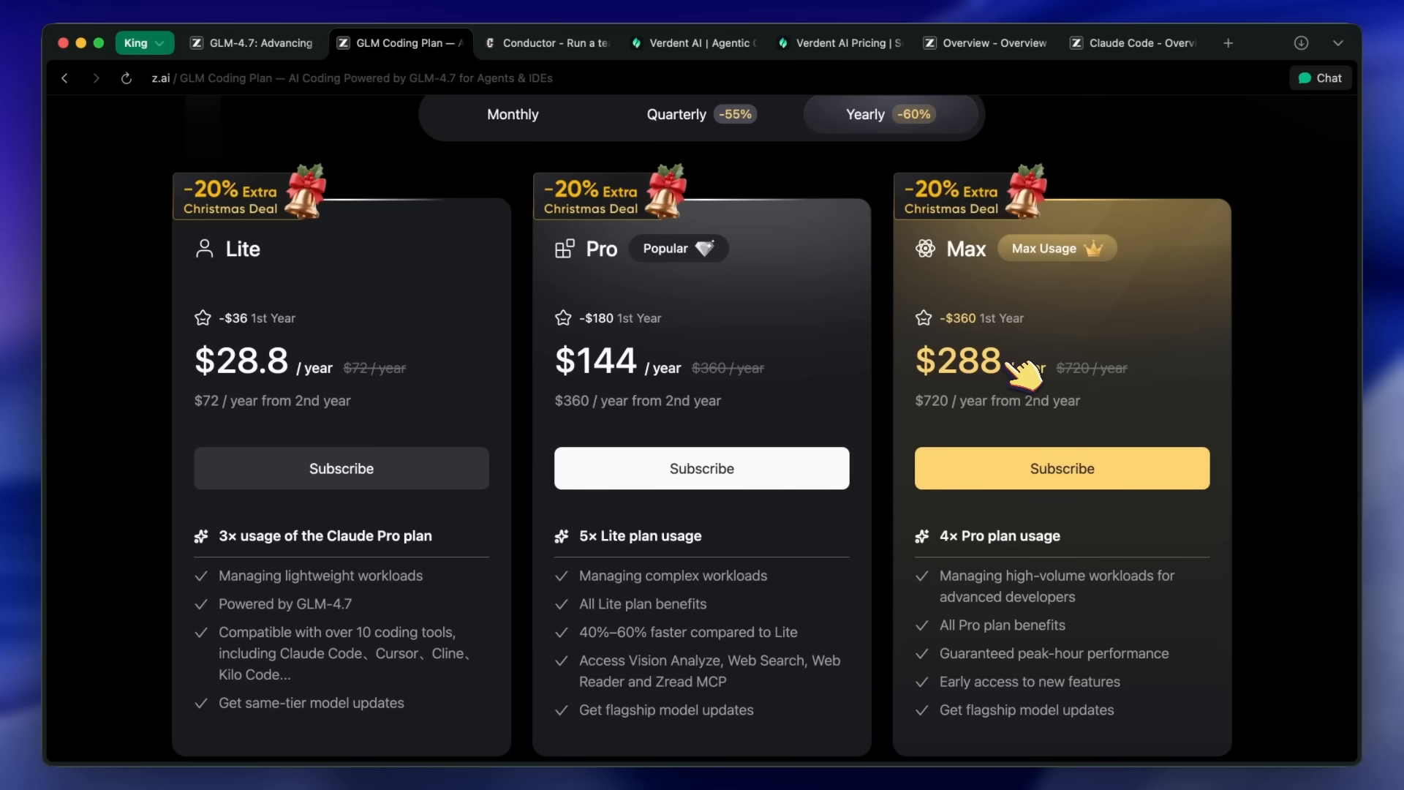
{"action": "mouse_move", "coordinate": [1030, 371]}
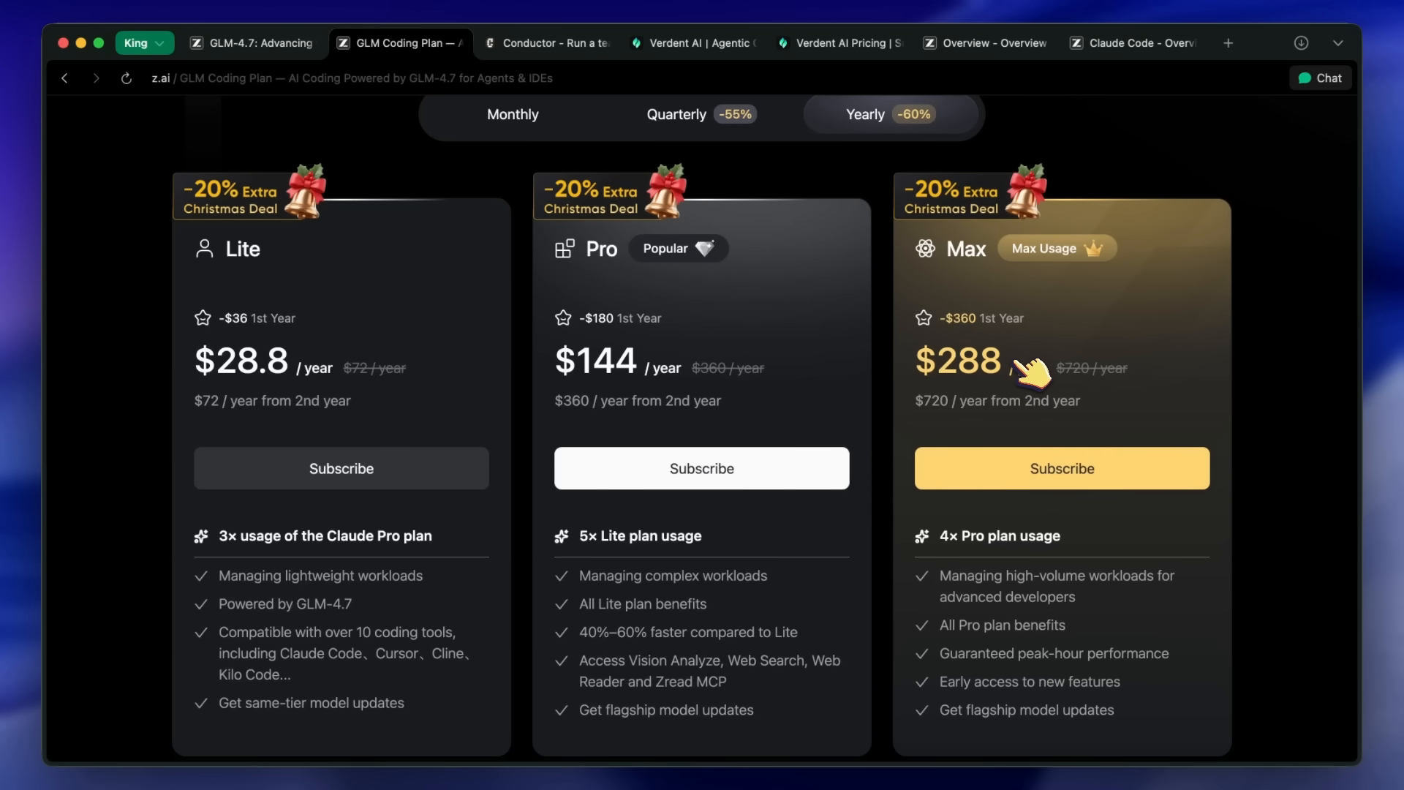
{"action": "mouse_move", "coordinate": [1039, 376]}
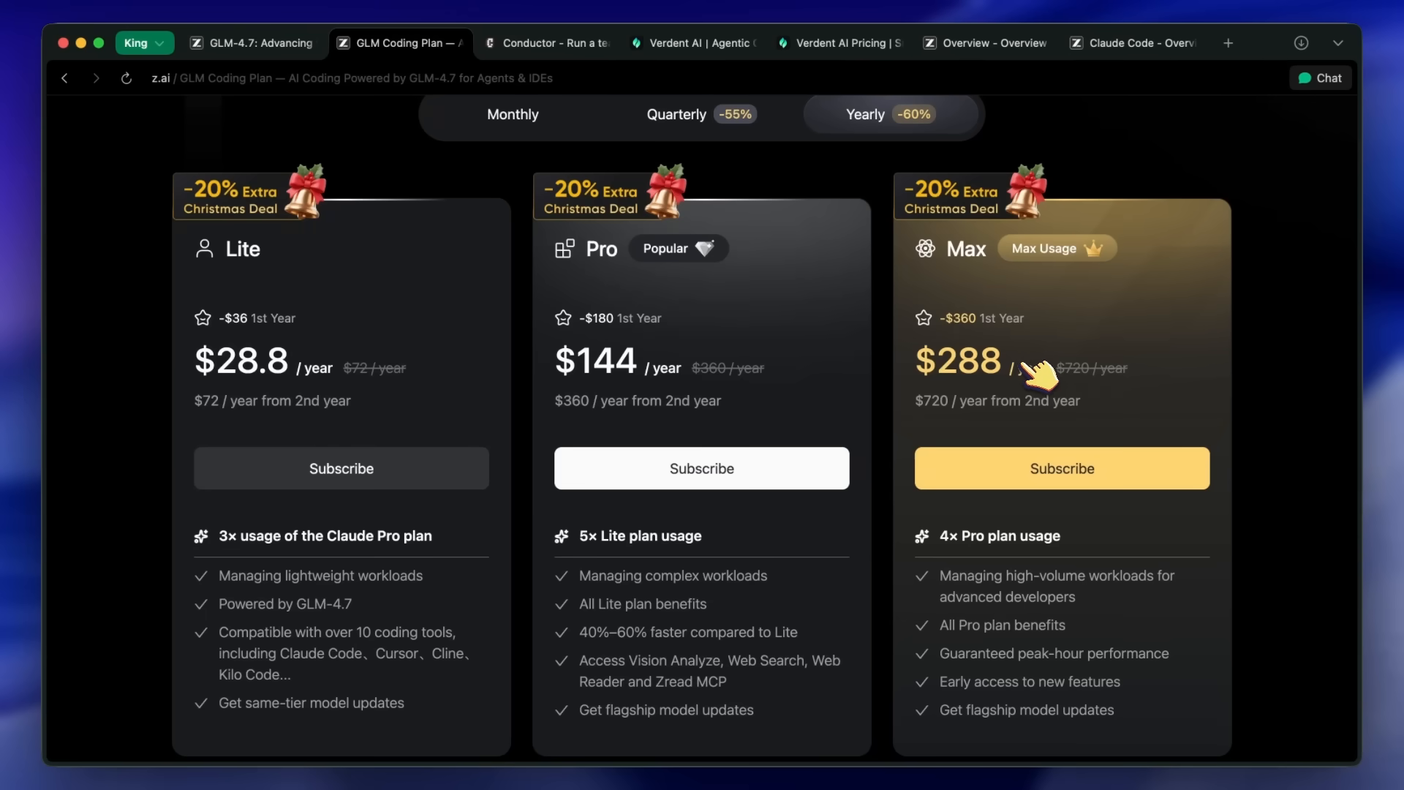
{"action": "mouse_move", "coordinate": [1056, 380]}
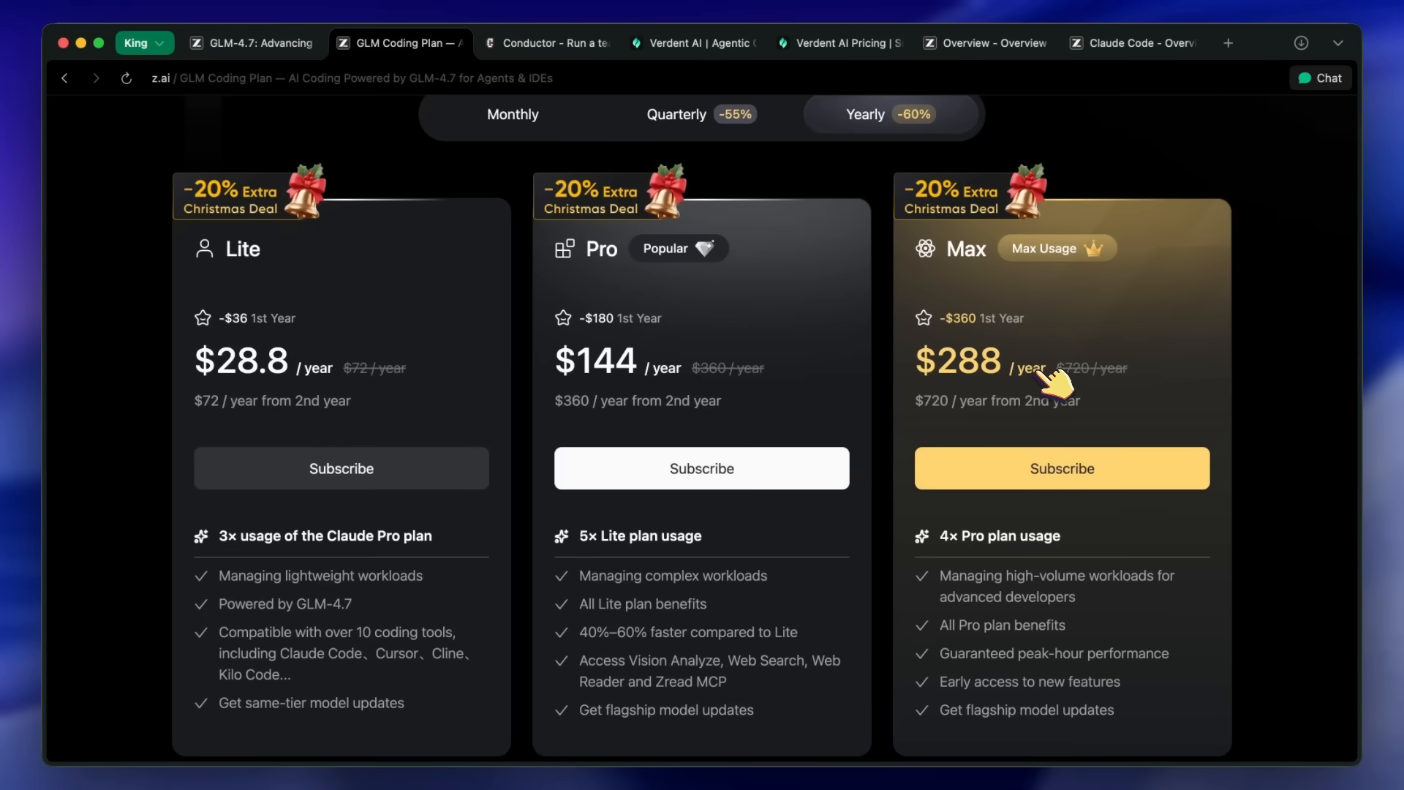
{"action": "mouse_move", "coordinate": [512, 114]}
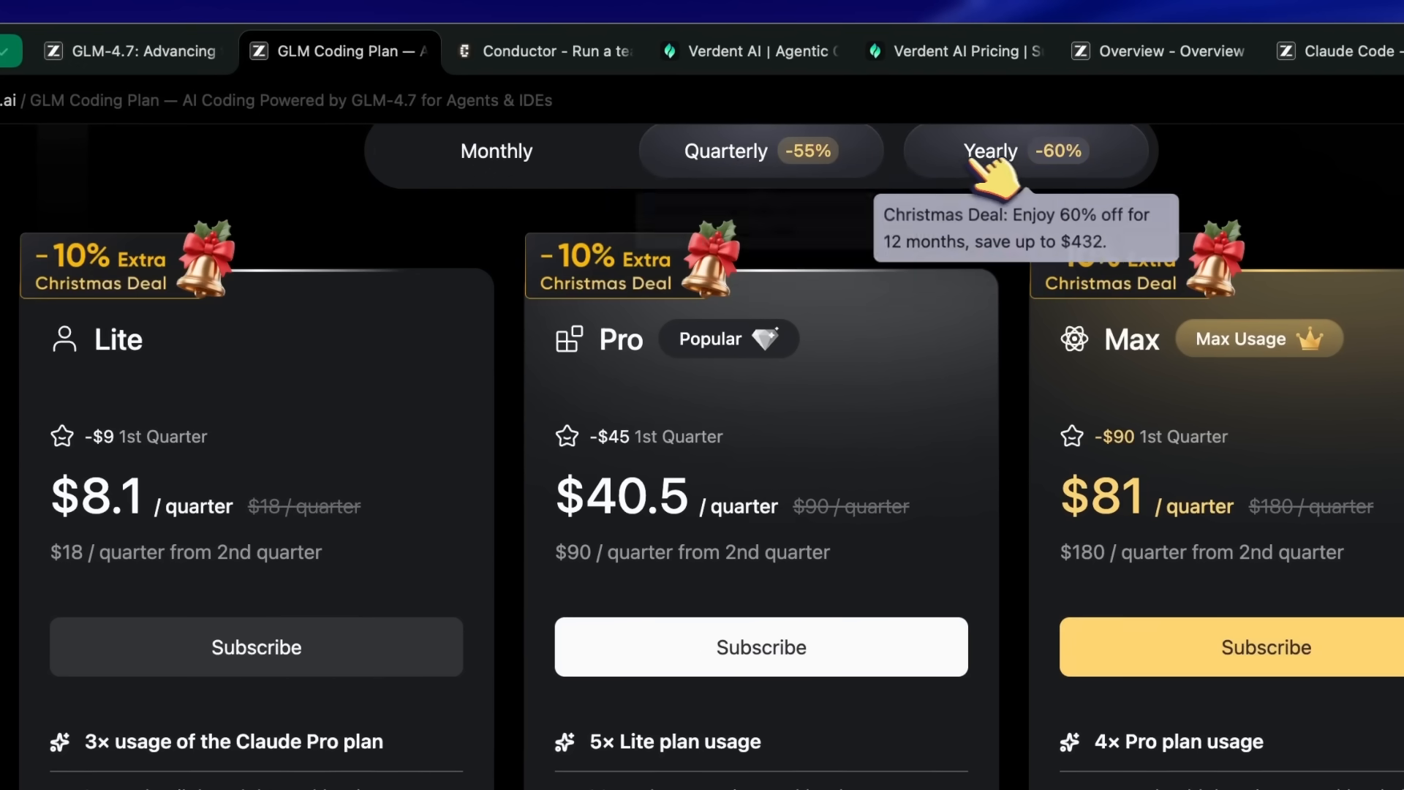
{"action": "left_click", "coordinate": [496, 151]}
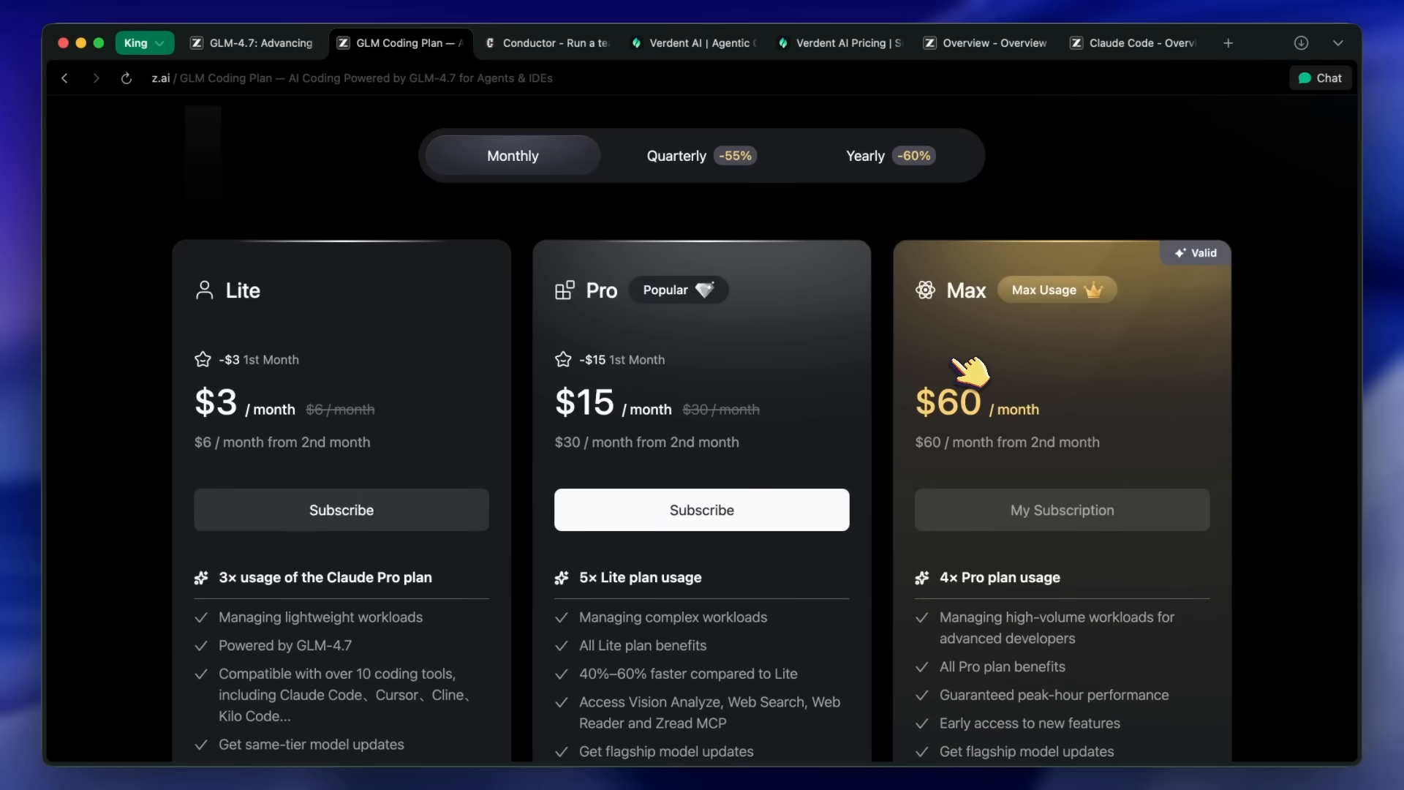
- Switch to conductor.build and scroll through its workspace preview and testimonials
{"action": "left_click", "coordinate": [546, 42]}
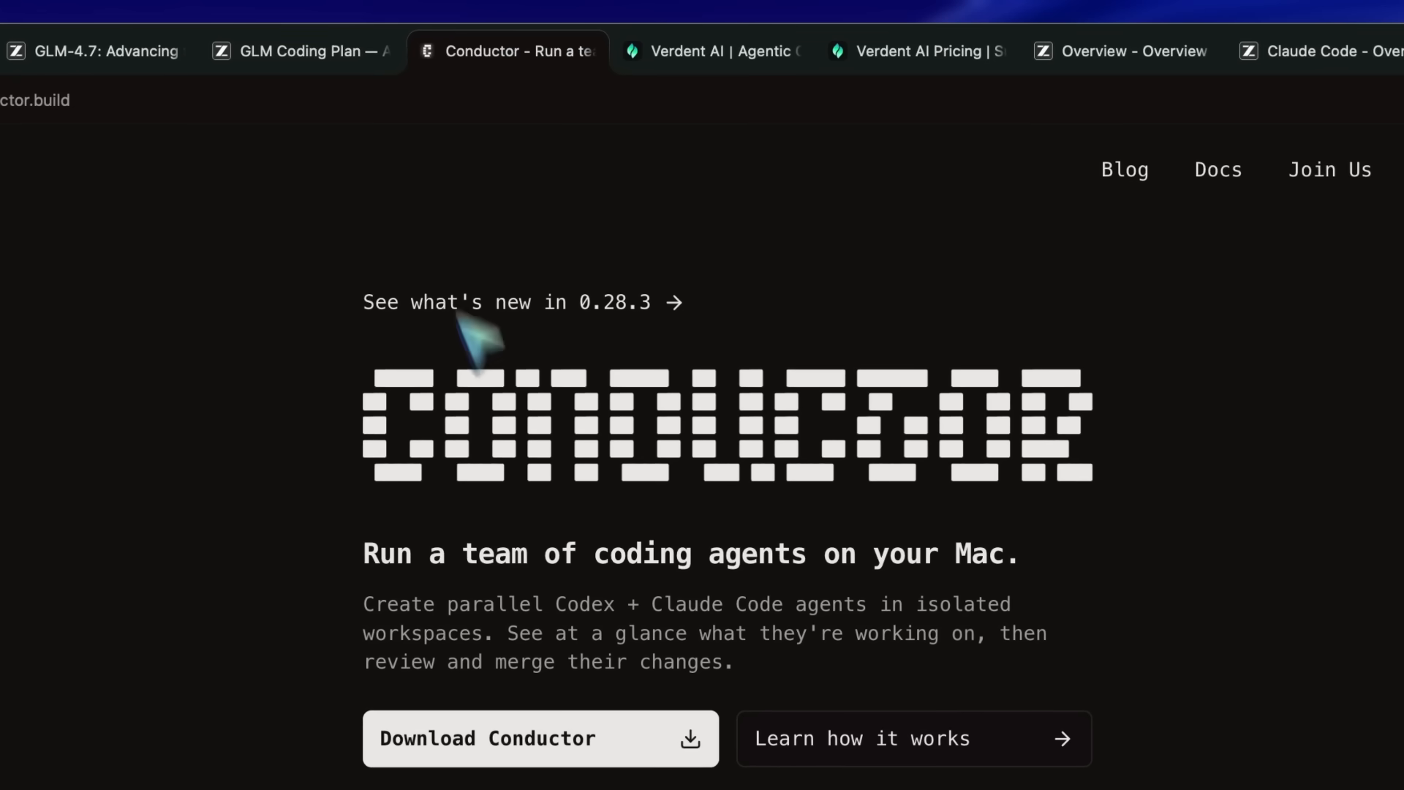
{"action": "scroll", "scroll_direction": "down", "scroll_amount": 3}
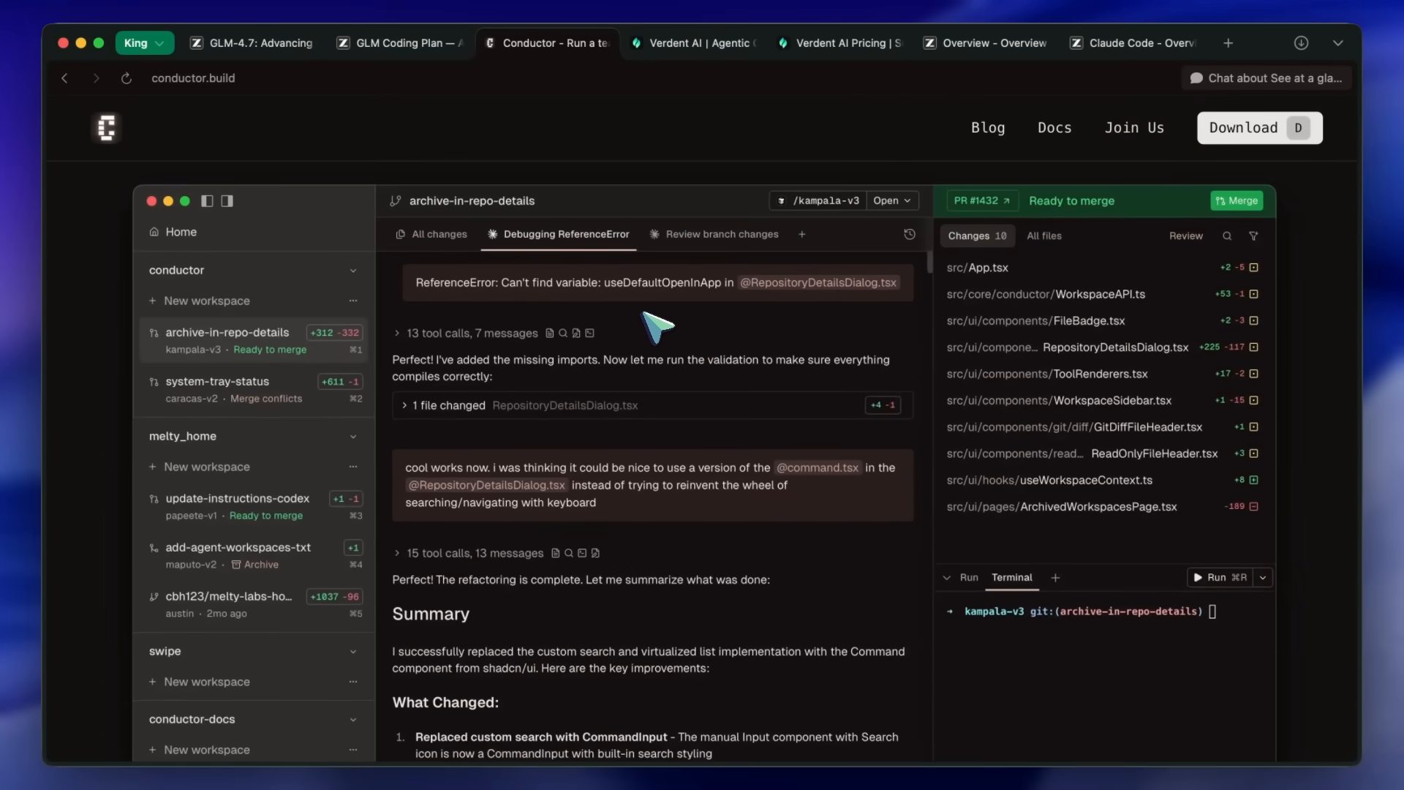
{"action": "mouse_move", "coordinate": [664, 329]}
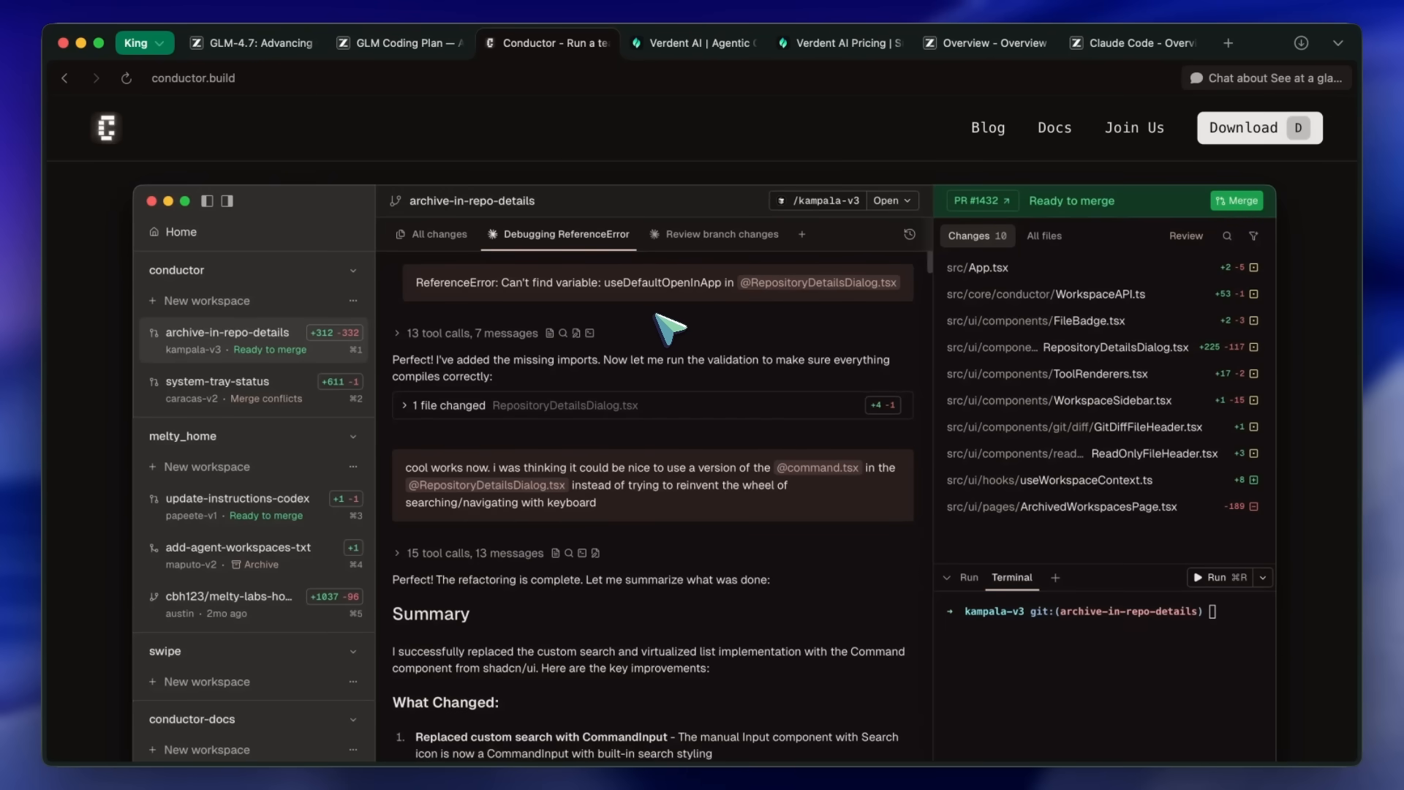
{"action": "mouse_move", "coordinate": [693, 332]}
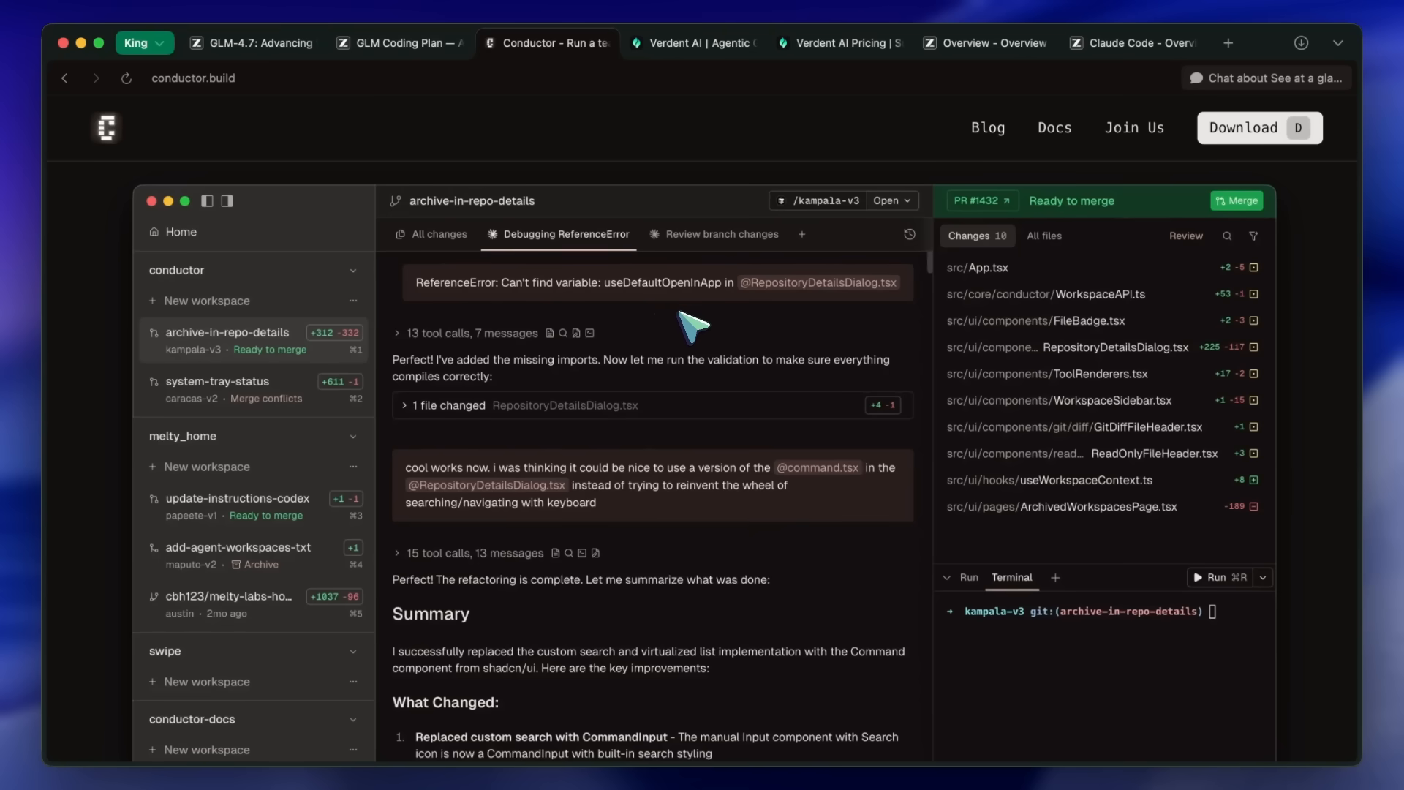
{"action": "mouse_move", "coordinate": [700, 330]}
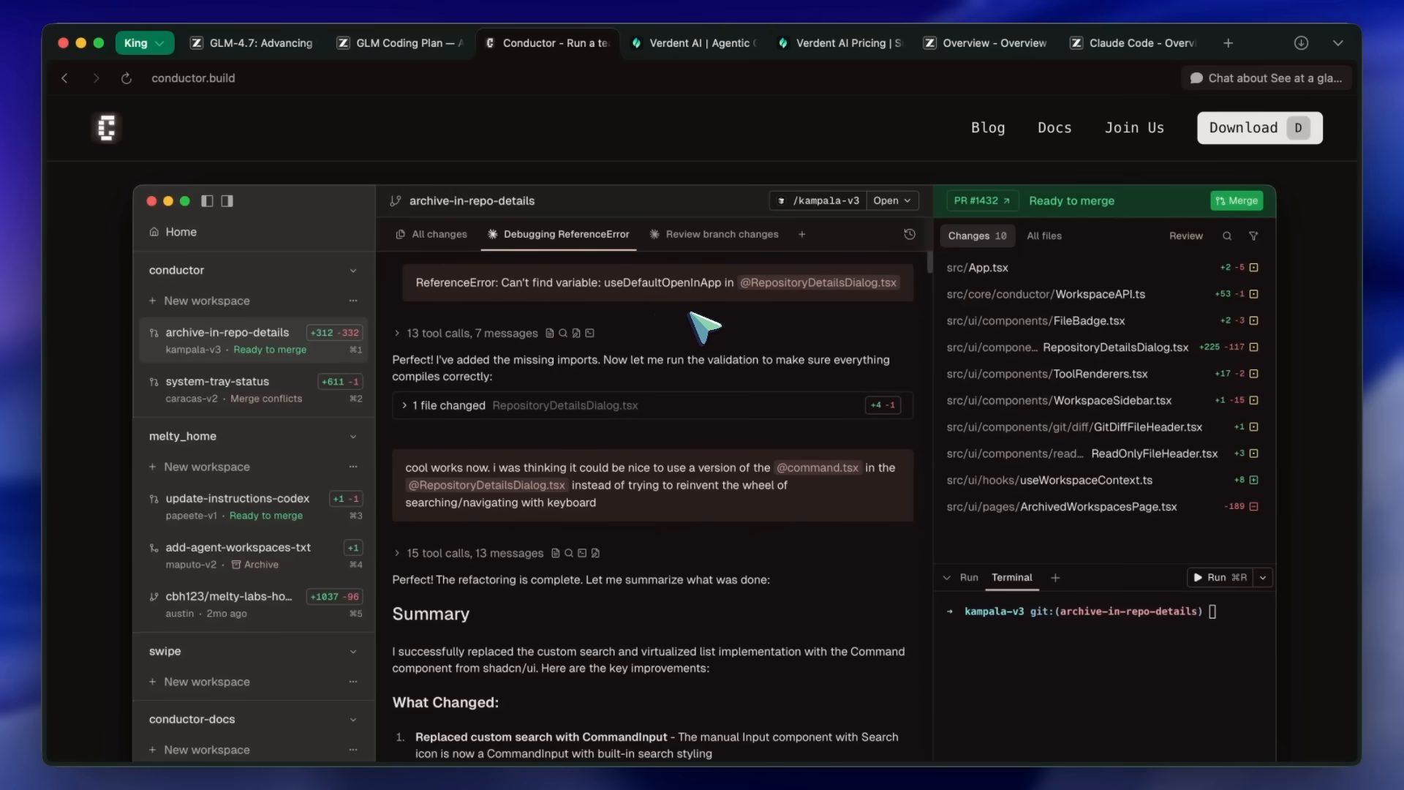
{"action": "mouse_move", "coordinate": [712, 295]}
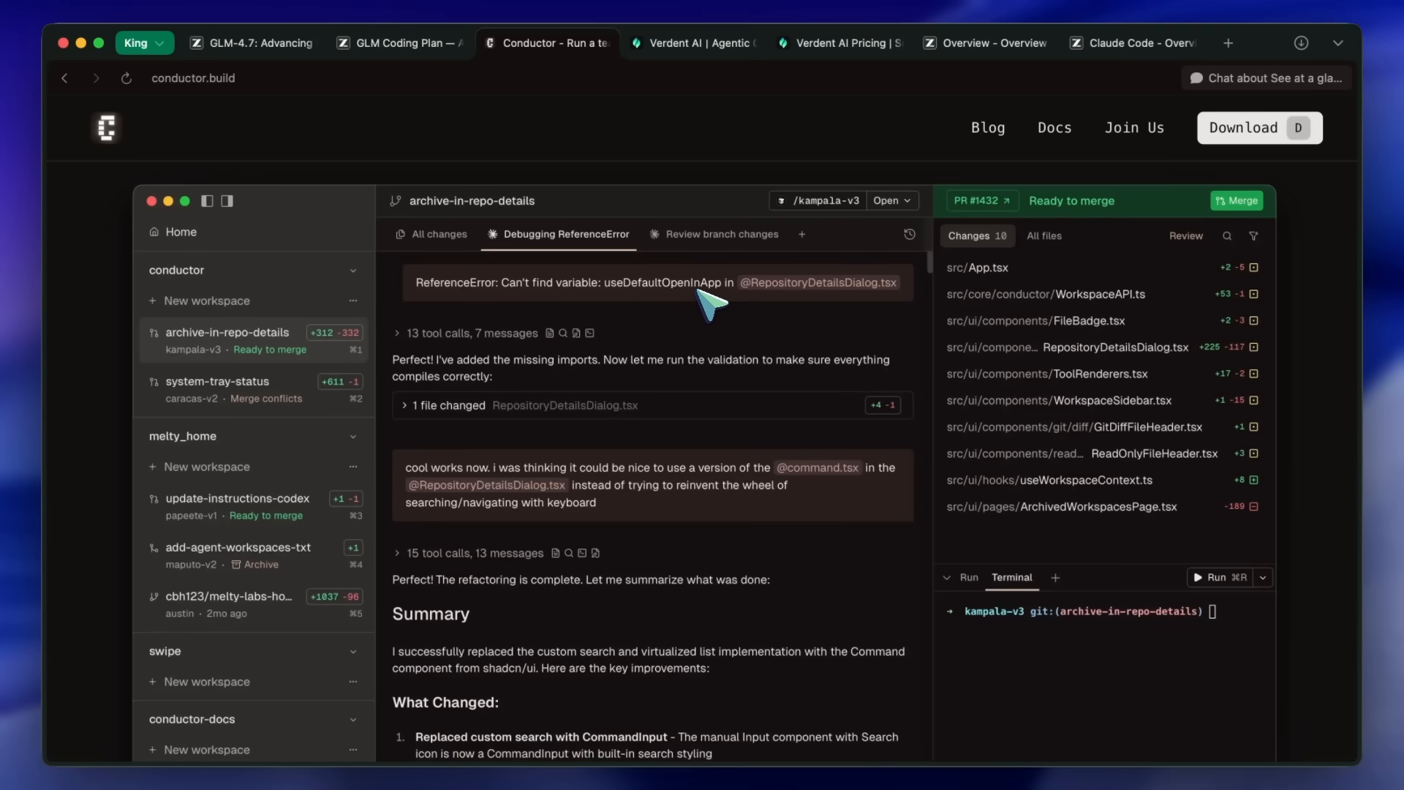
{"action": "mouse_move", "coordinate": [711, 320]}
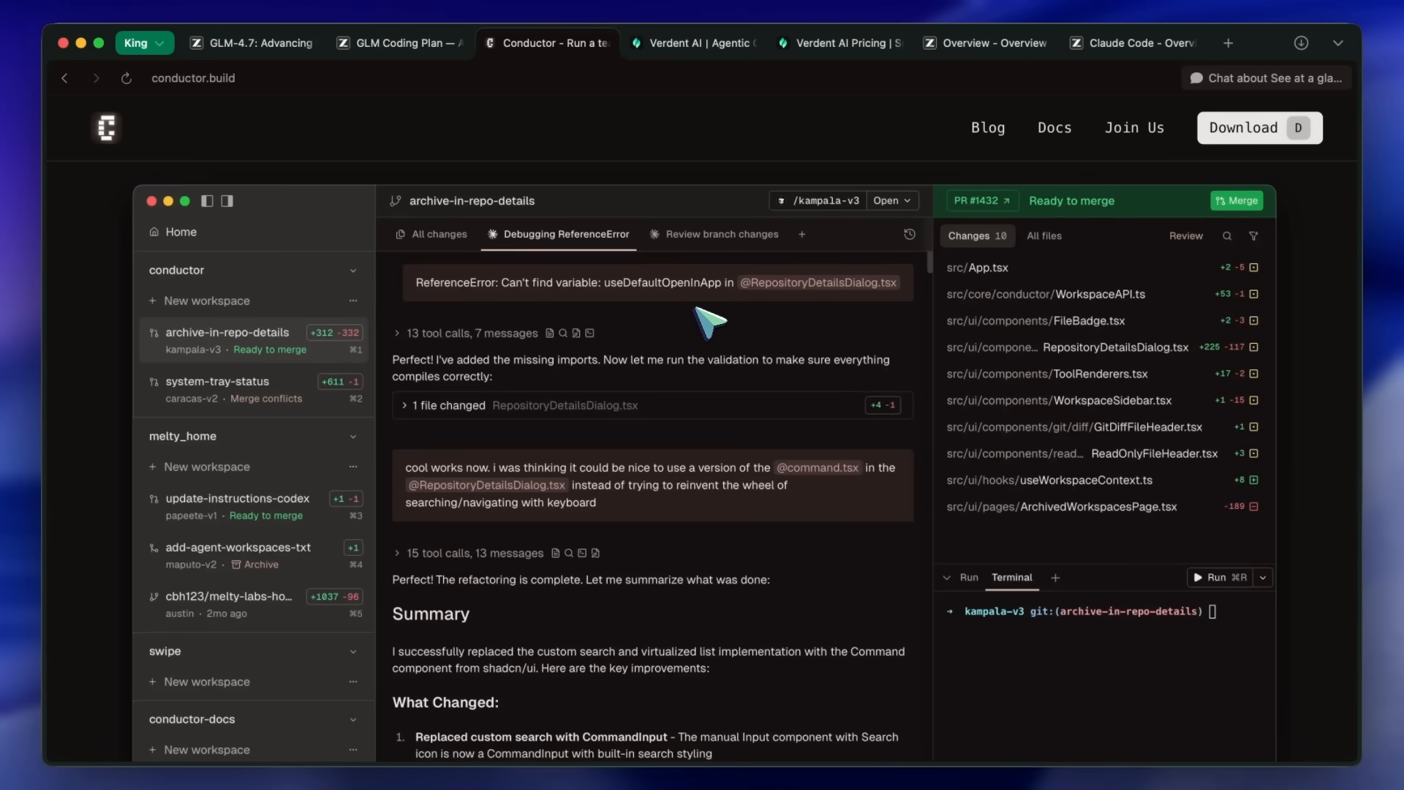
{"action": "scroll", "scroll_direction": "down", "scroll_amount": 3}
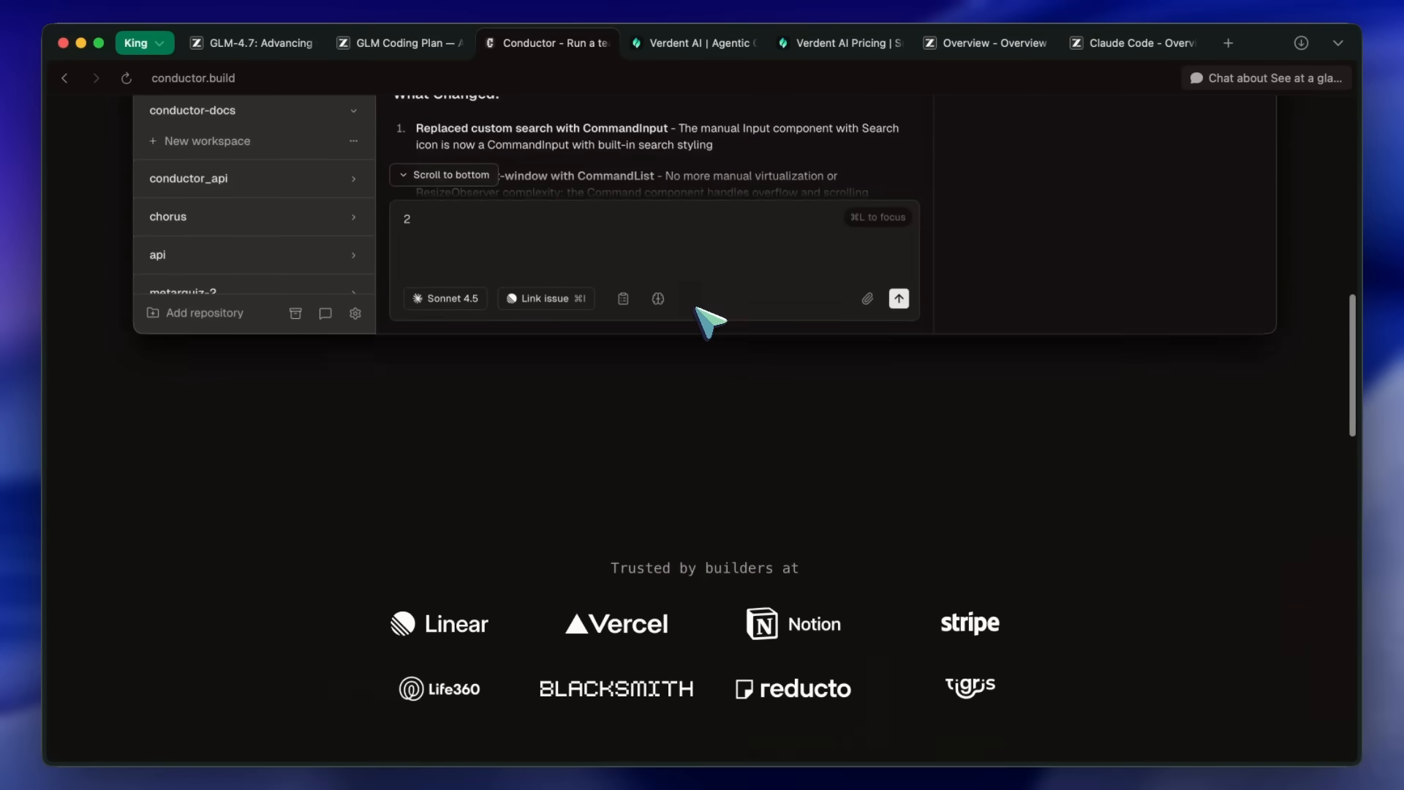
{"action": "scroll", "scroll_direction": "up", "scroll_amount": 3}
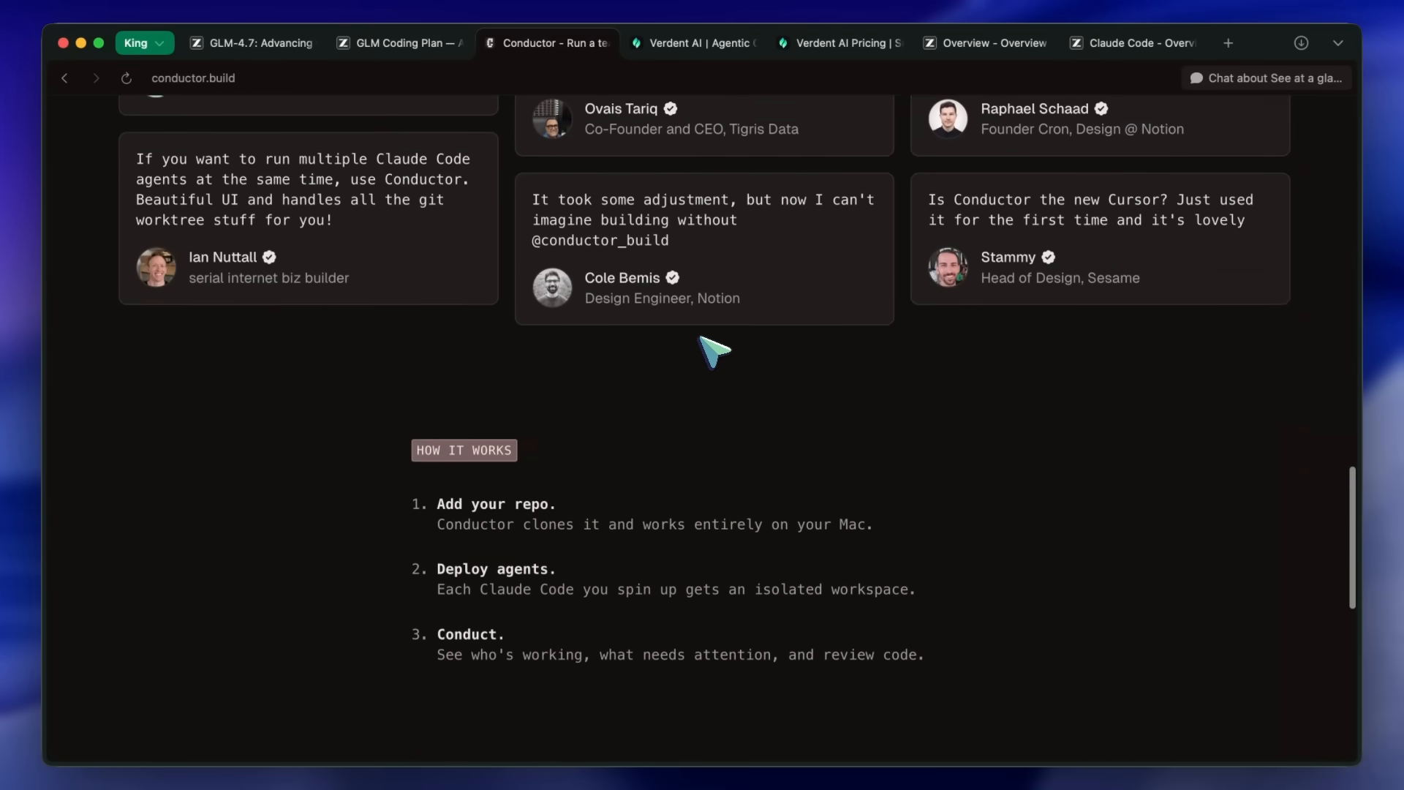
{"action": "scroll", "scroll_direction": "down", "scroll_amount": 3}
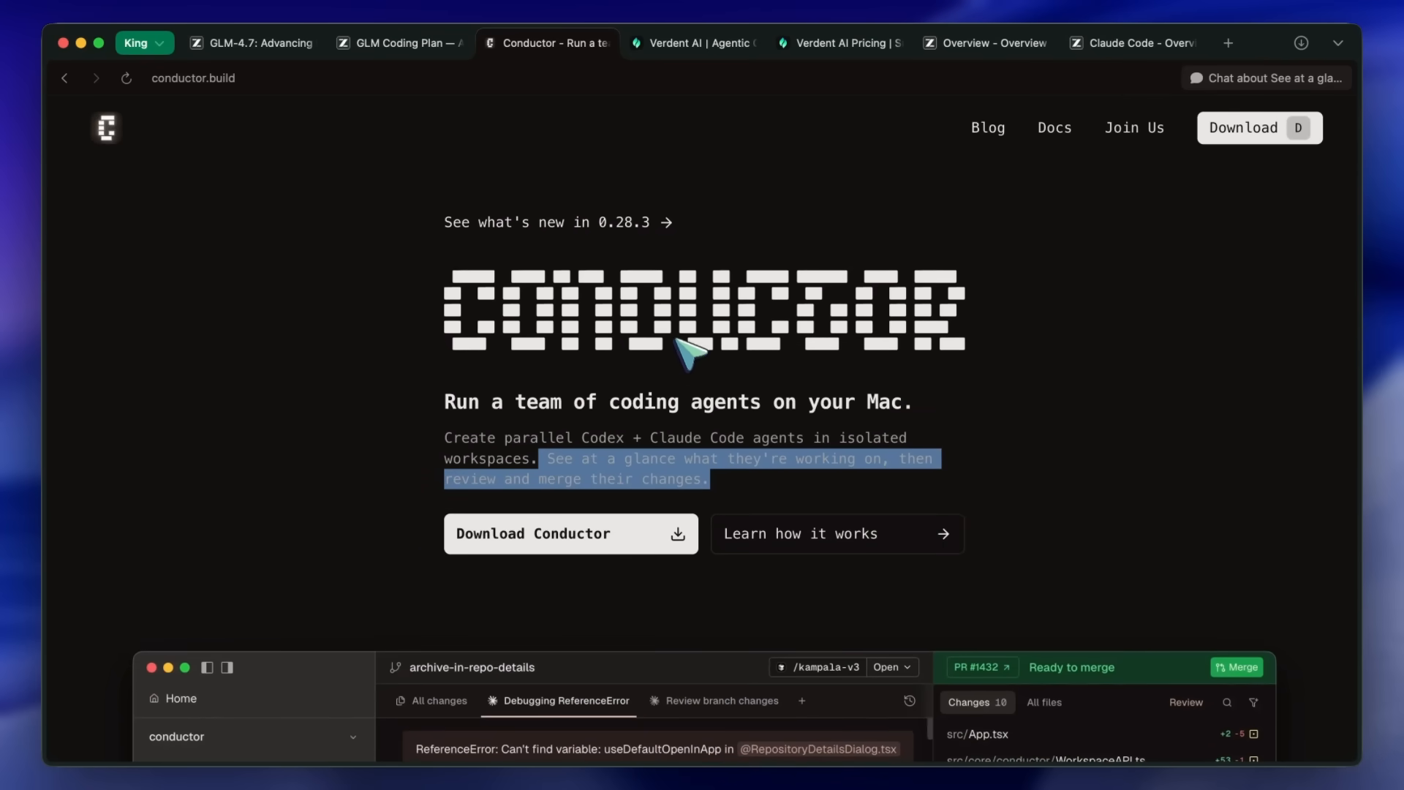
{"action": "mouse_move", "coordinate": [725, 372]}
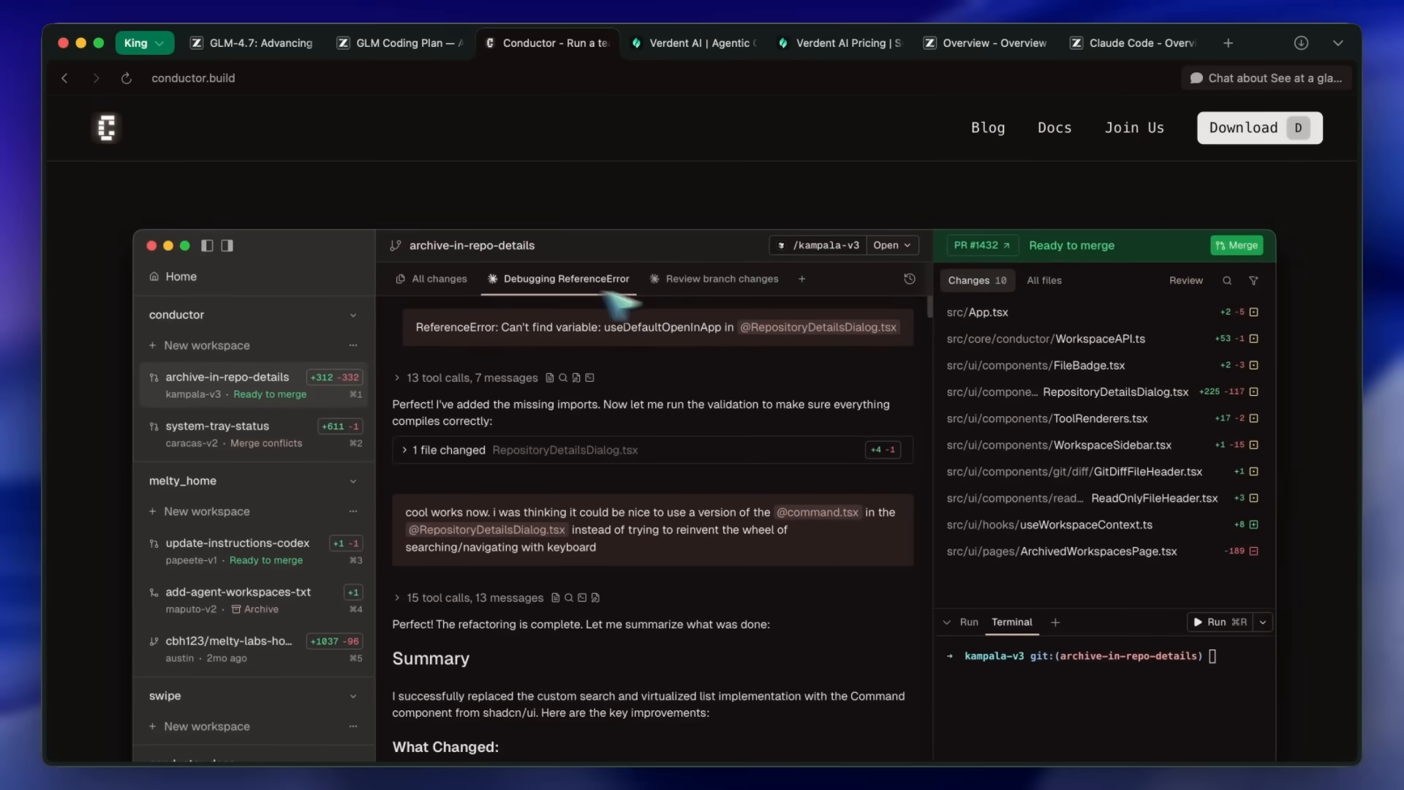
{"action": "mouse_move", "coordinate": [295, 318]}
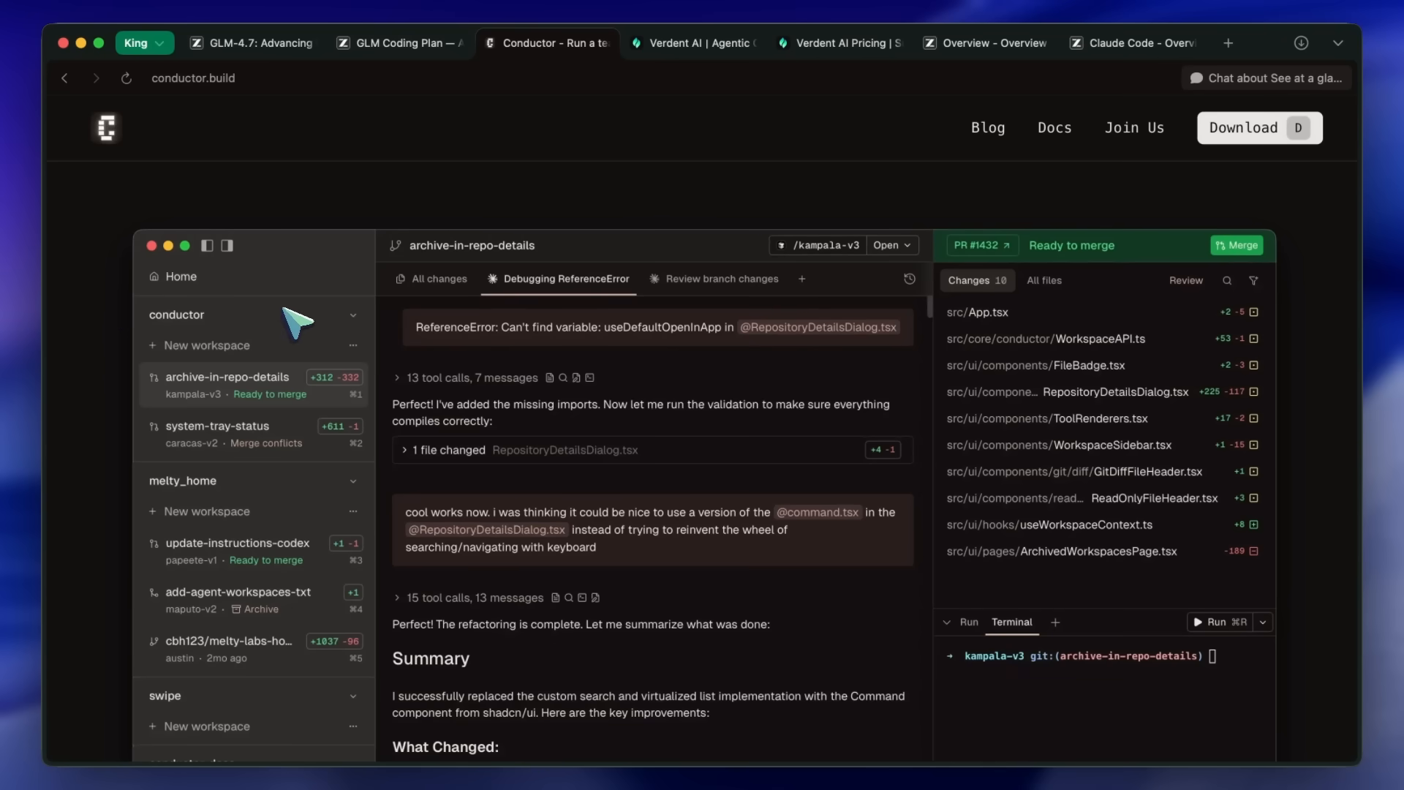
{"action": "mouse_move", "coordinate": [708, 304]}
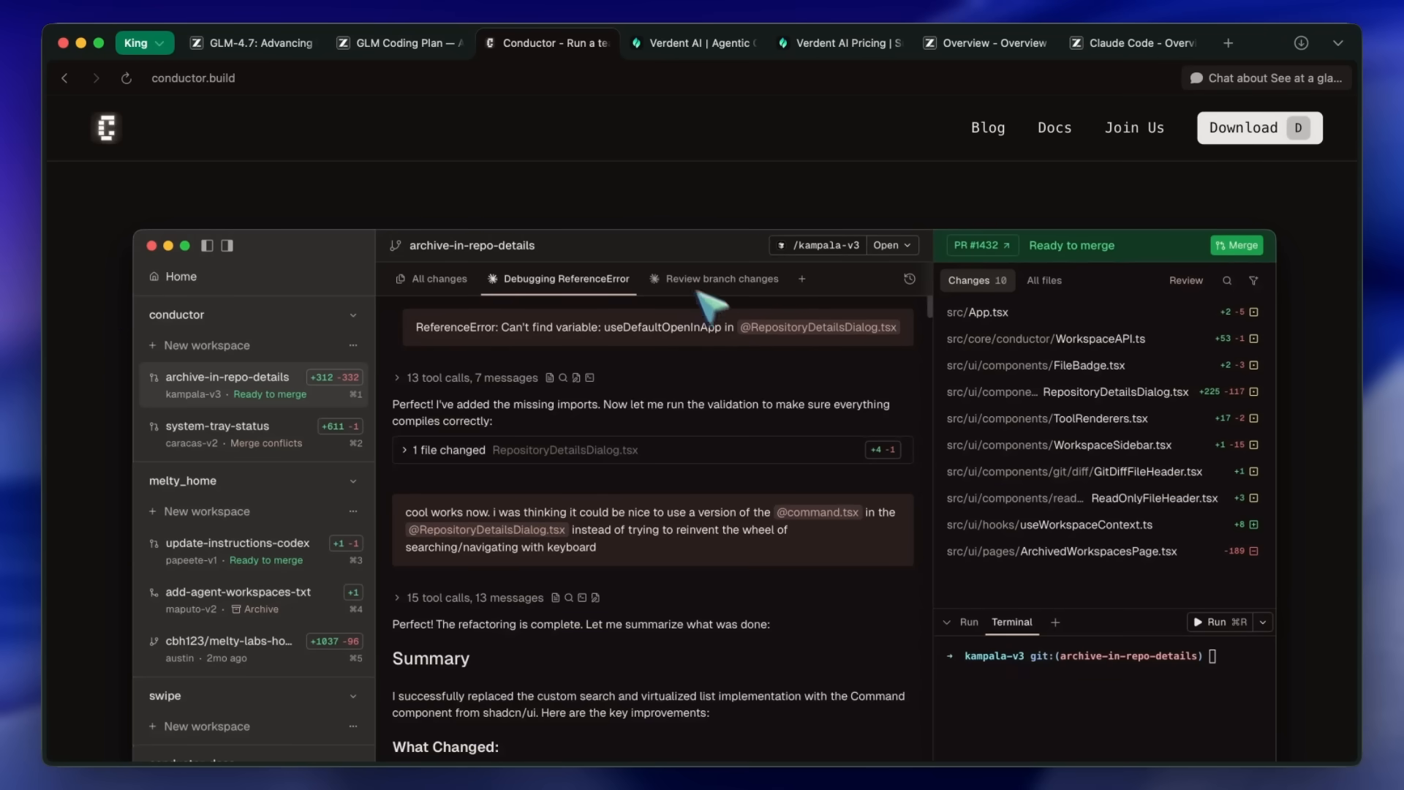
{"action": "mouse_move", "coordinate": [671, 310]}
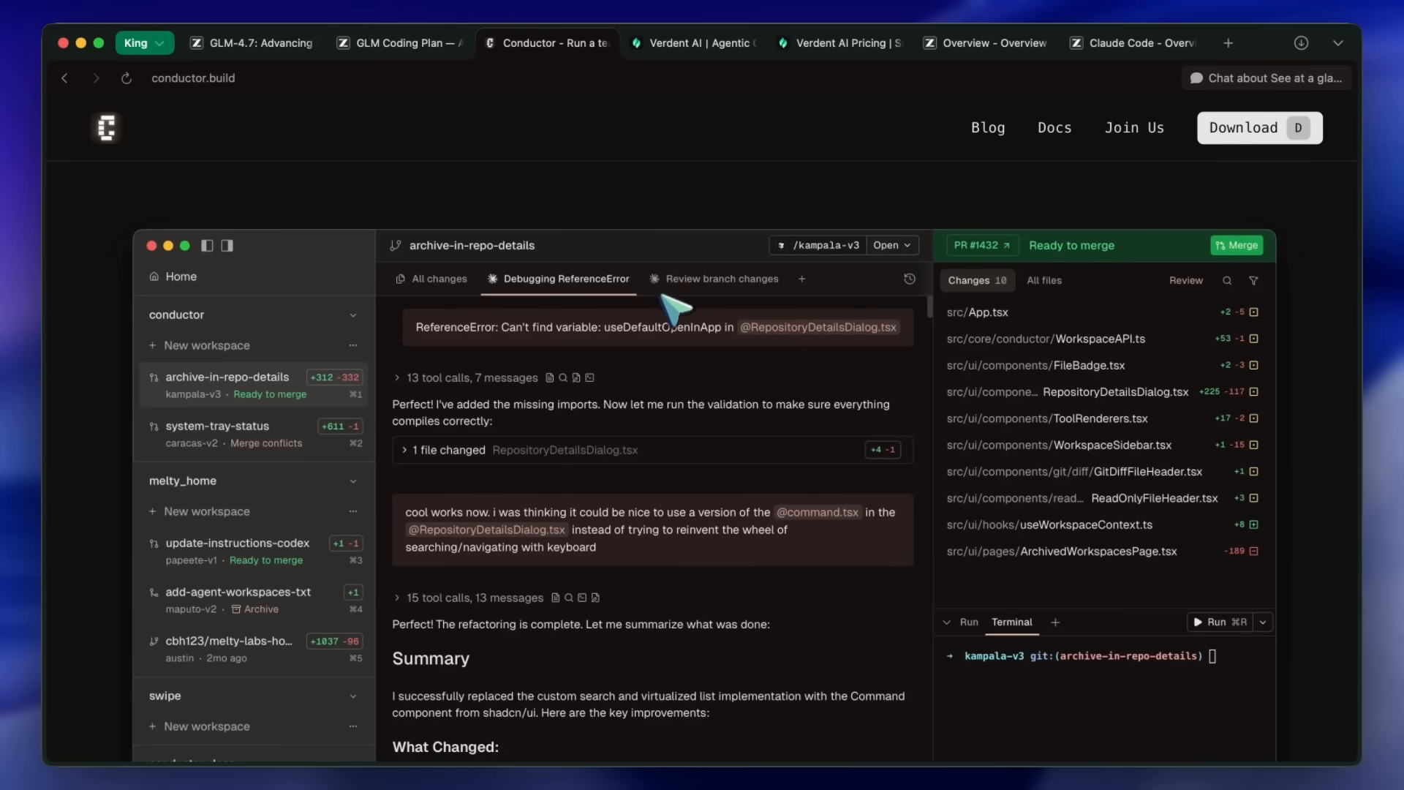
{"action": "mouse_move", "coordinate": [689, 322]}
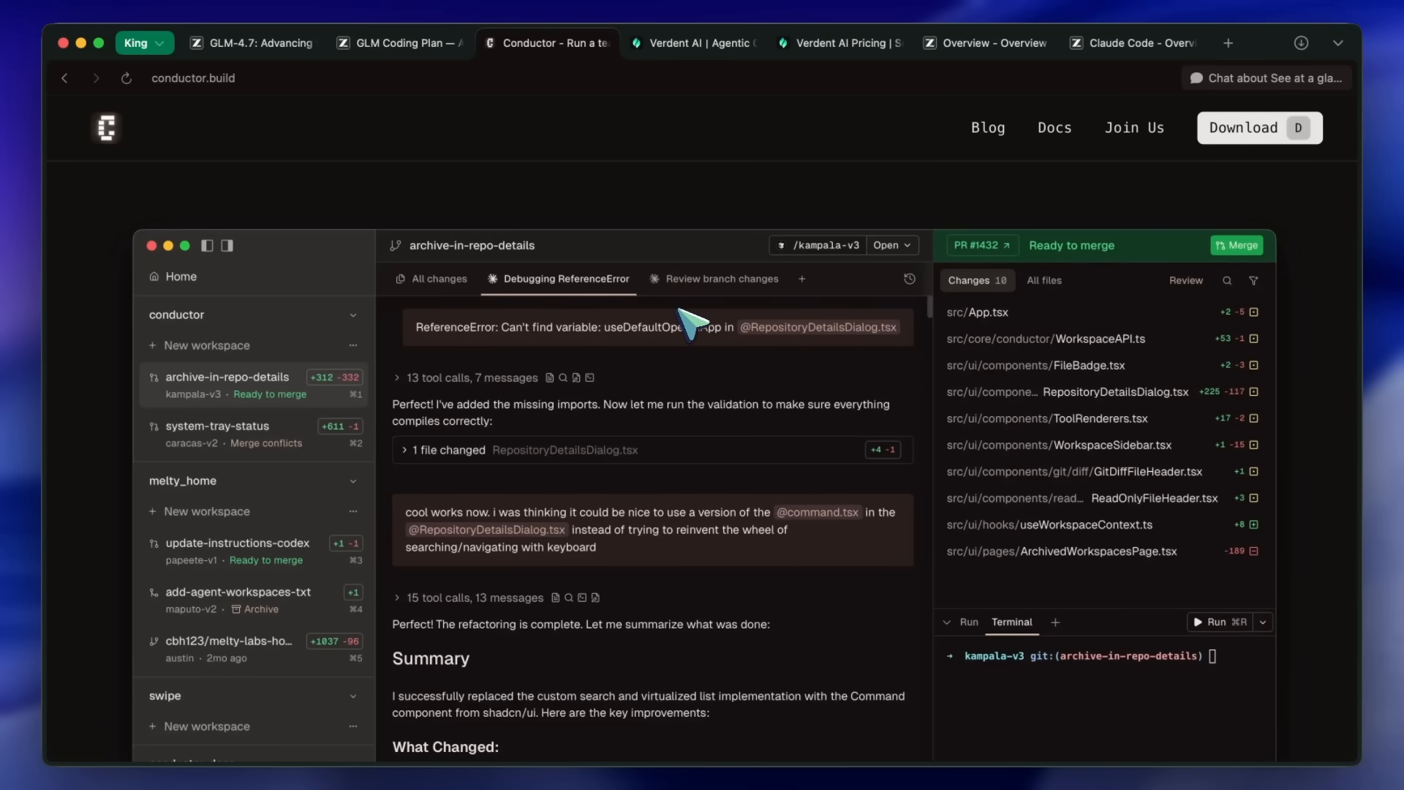
{"action": "mouse_move", "coordinate": [739, 325]}
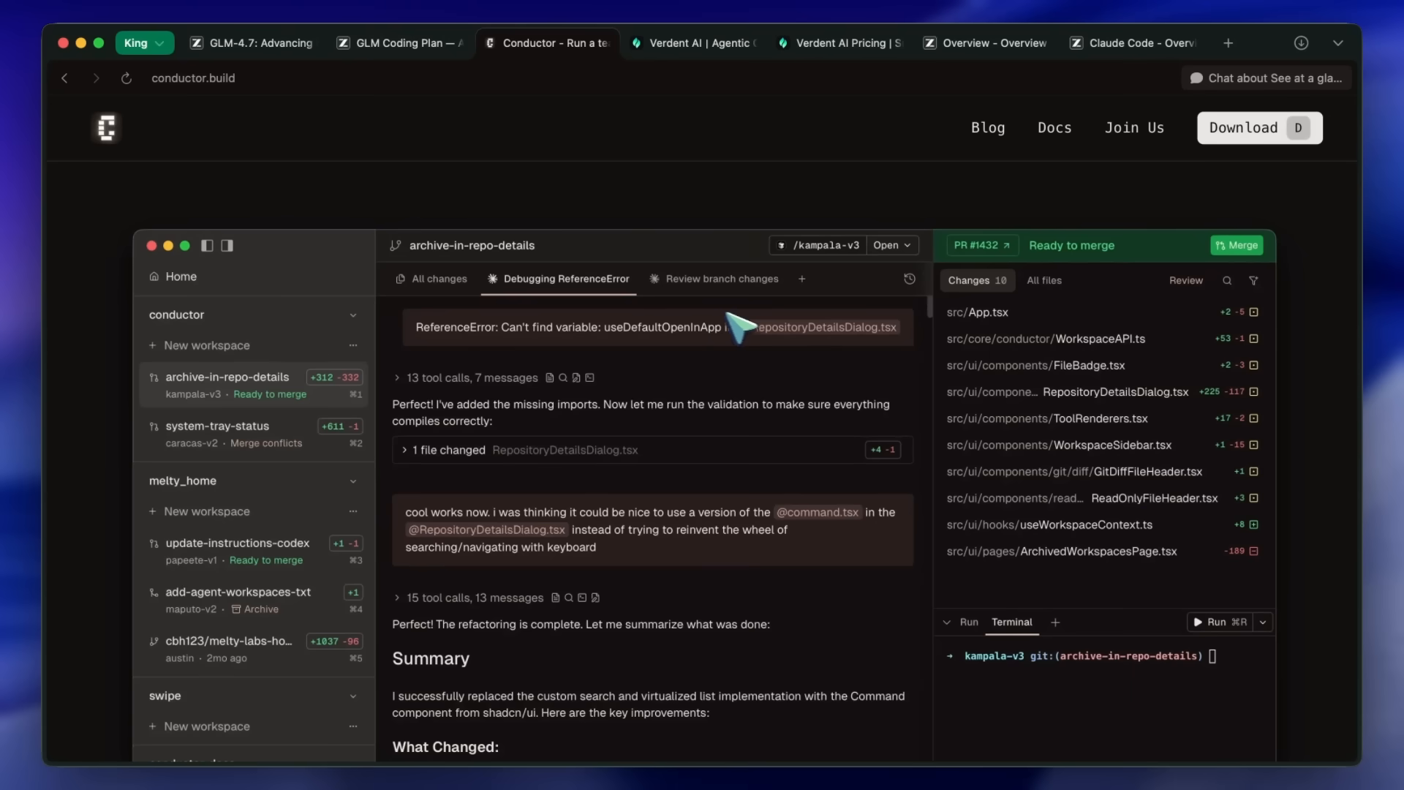
{"action": "mouse_move", "coordinate": [802, 358]}
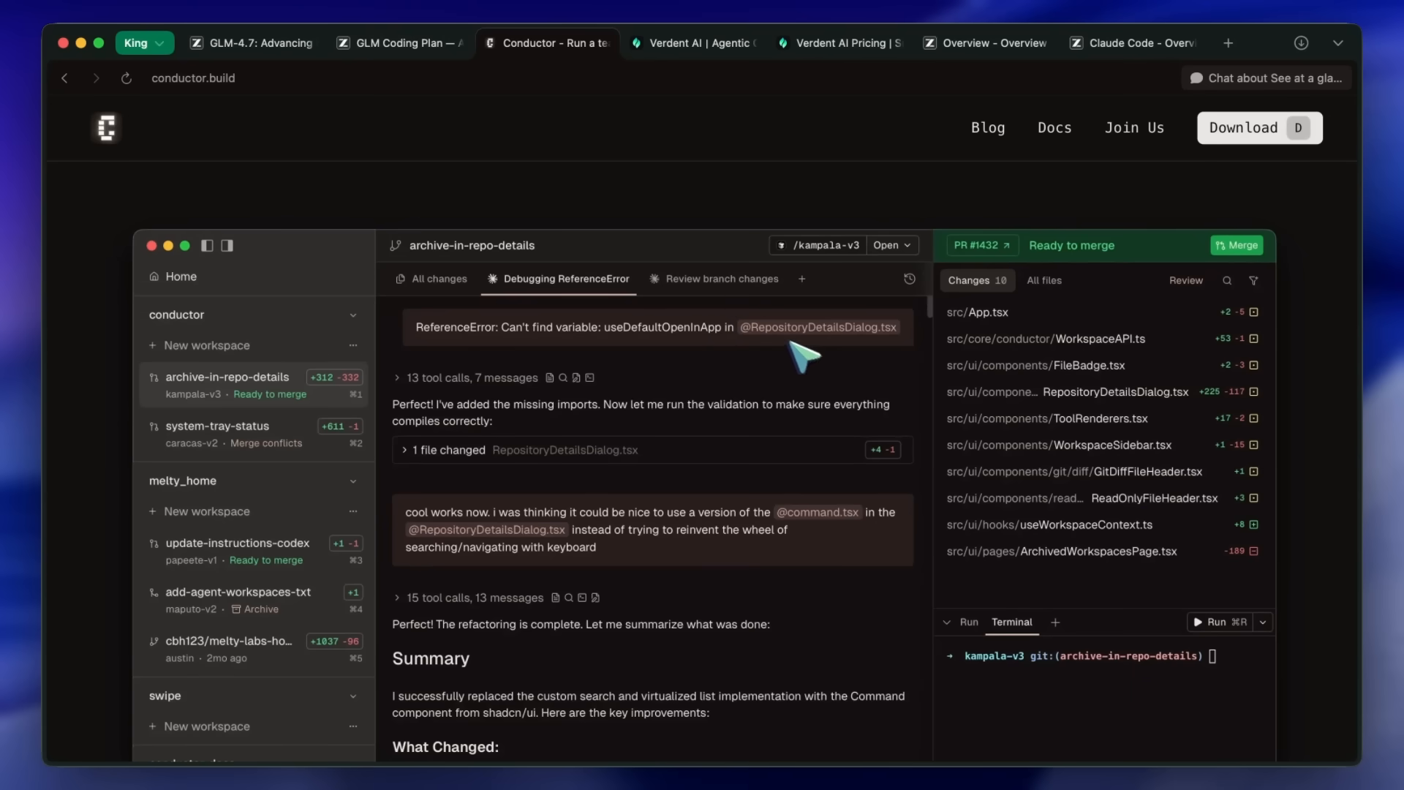
{"action": "mouse_move", "coordinate": [796, 345]}
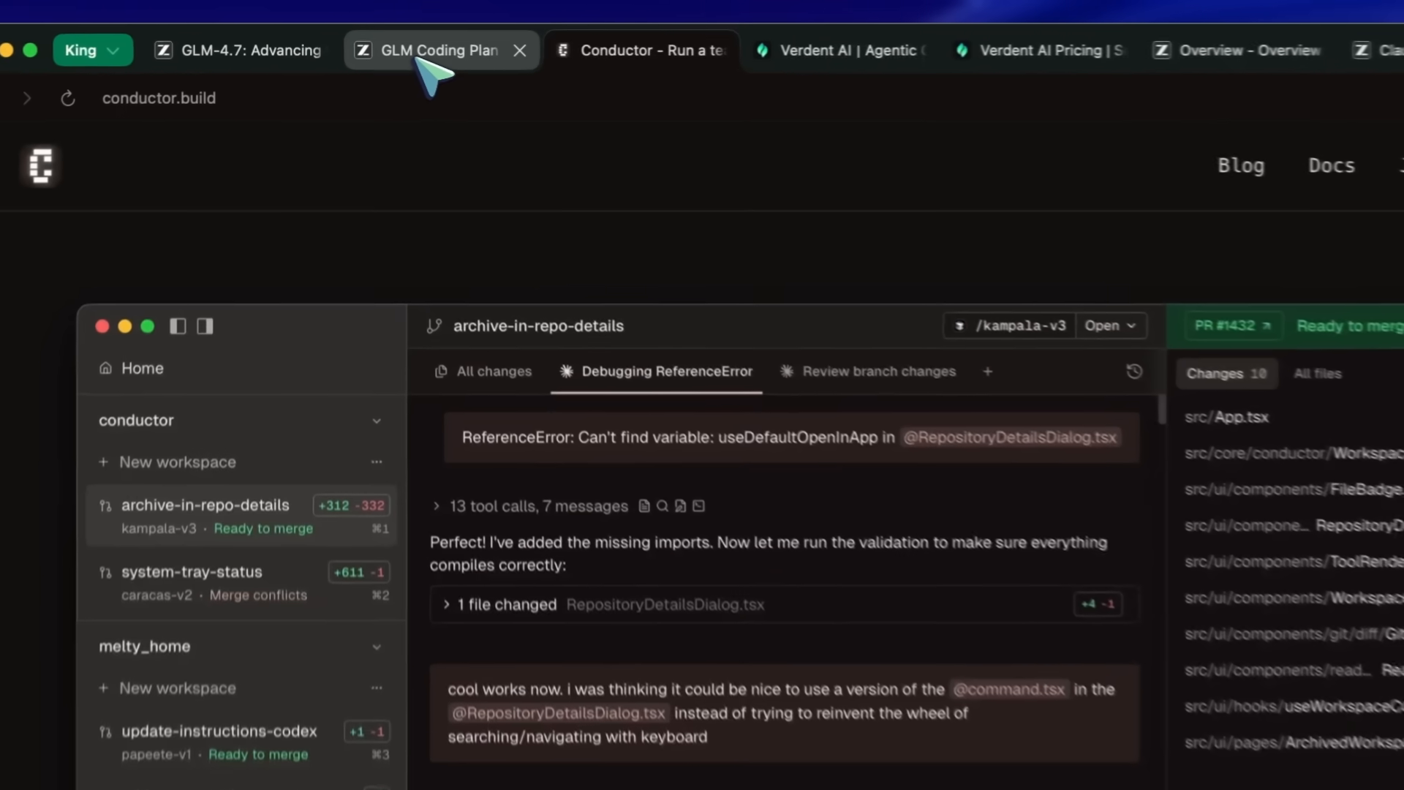
- Return to the GLM Coding Plan page and scroll back up past the monthly tiers
{"action": "left_click", "coordinate": [439, 50]}
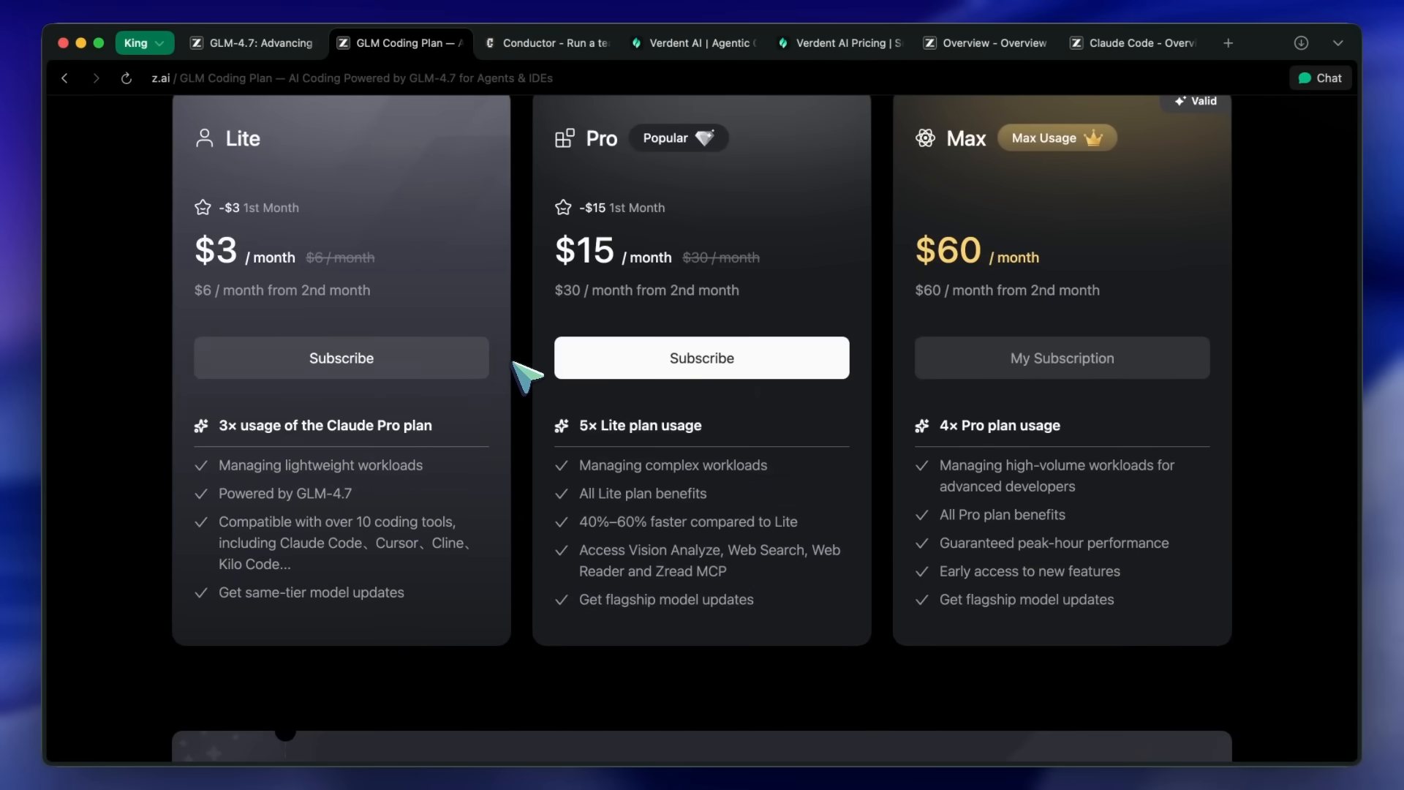
{"action": "scroll", "scroll_direction": "up", "scroll_amount": 3}
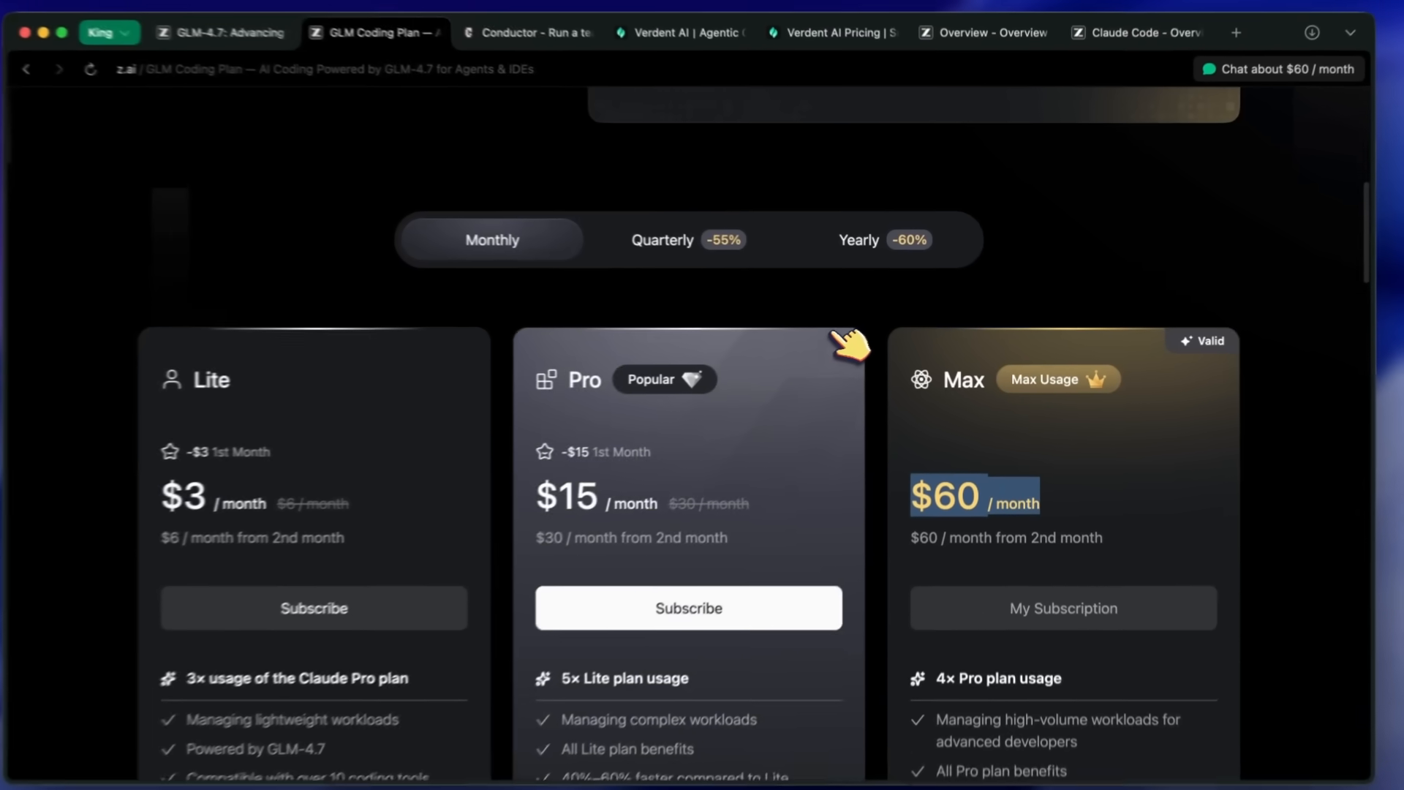
{"action": "scroll", "scroll_direction": "up", "scroll_amount": 3}
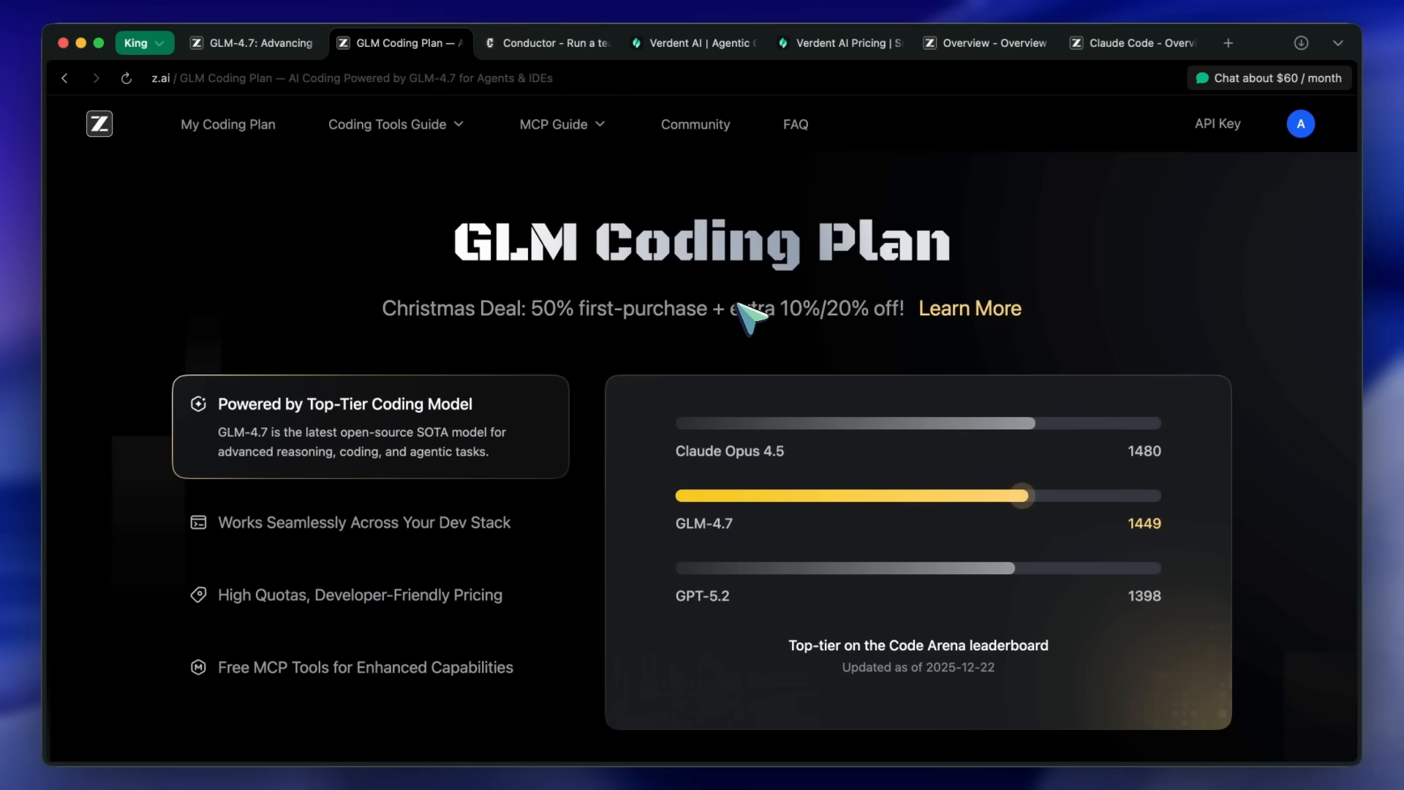
{"action": "mouse_move", "coordinate": [878, 394]}
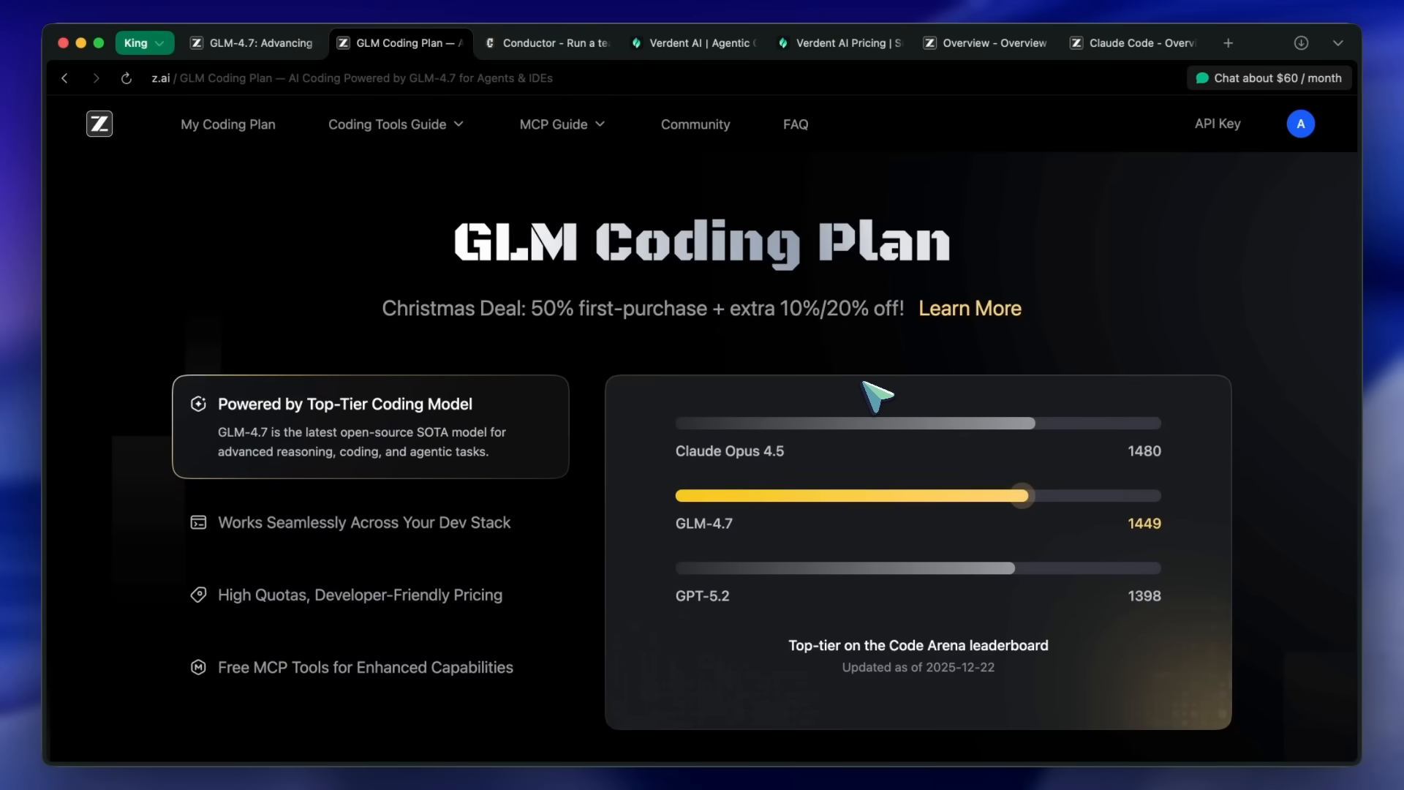
{"action": "mouse_move", "coordinate": [923, 354]}
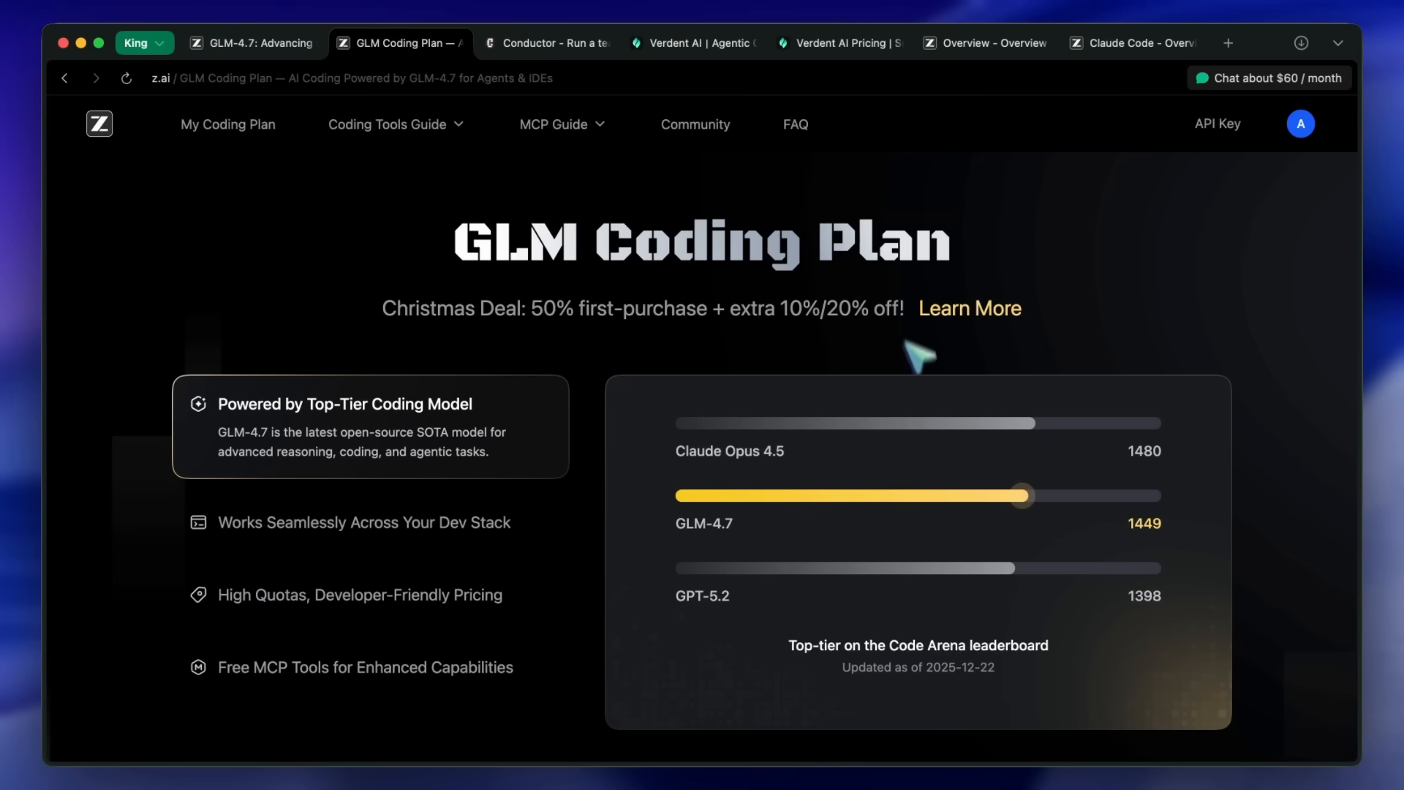
- Switch to Z.ai's Claude Code - Overview documentation
{"action": "left_click", "coordinate": [1132, 42]}
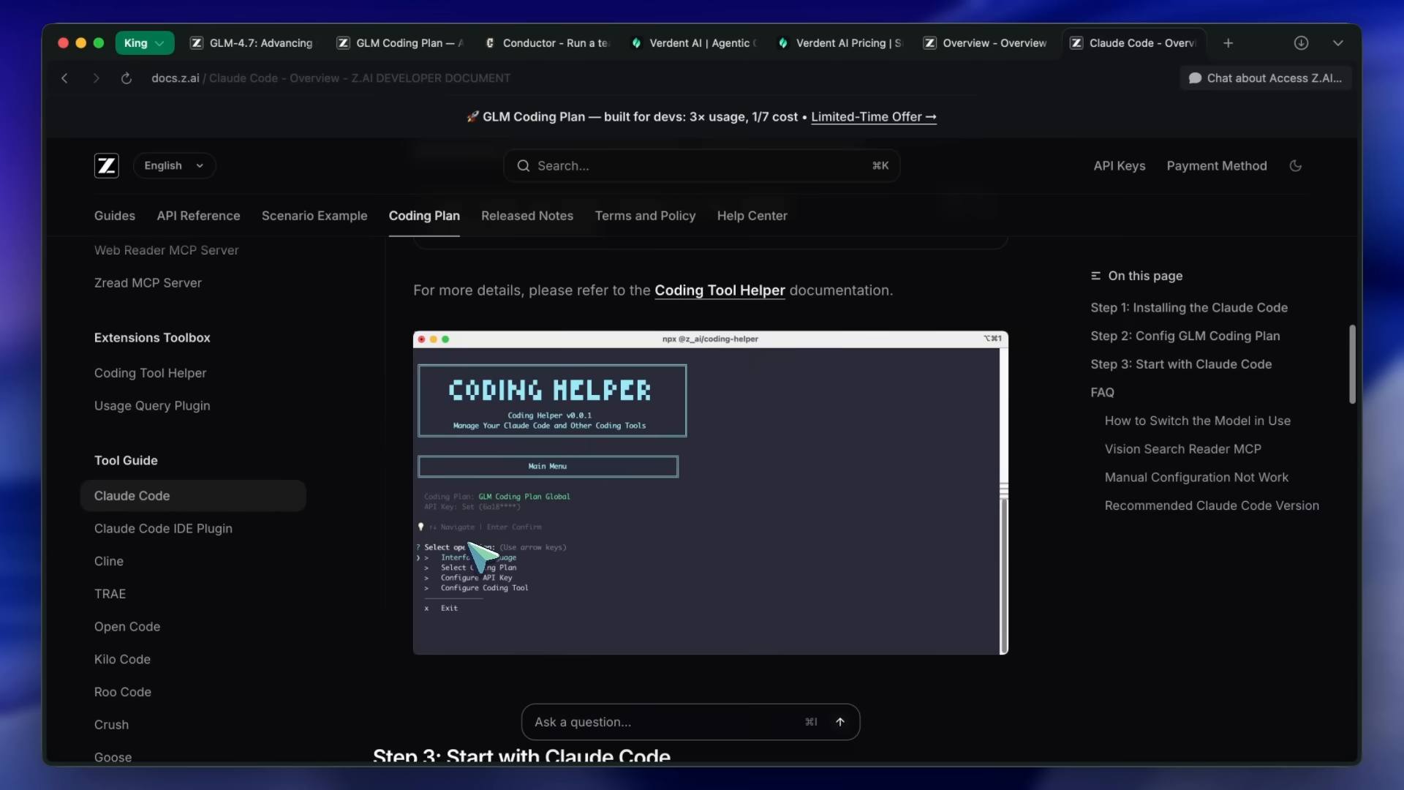
- Scroll the Claude Code docs down to the FAQ with the settings.json GLM-4.7 / GLM-4.5-Air mapping
{"action": "scroll", "scroll_direction": "up", "scroll_amount": 3}
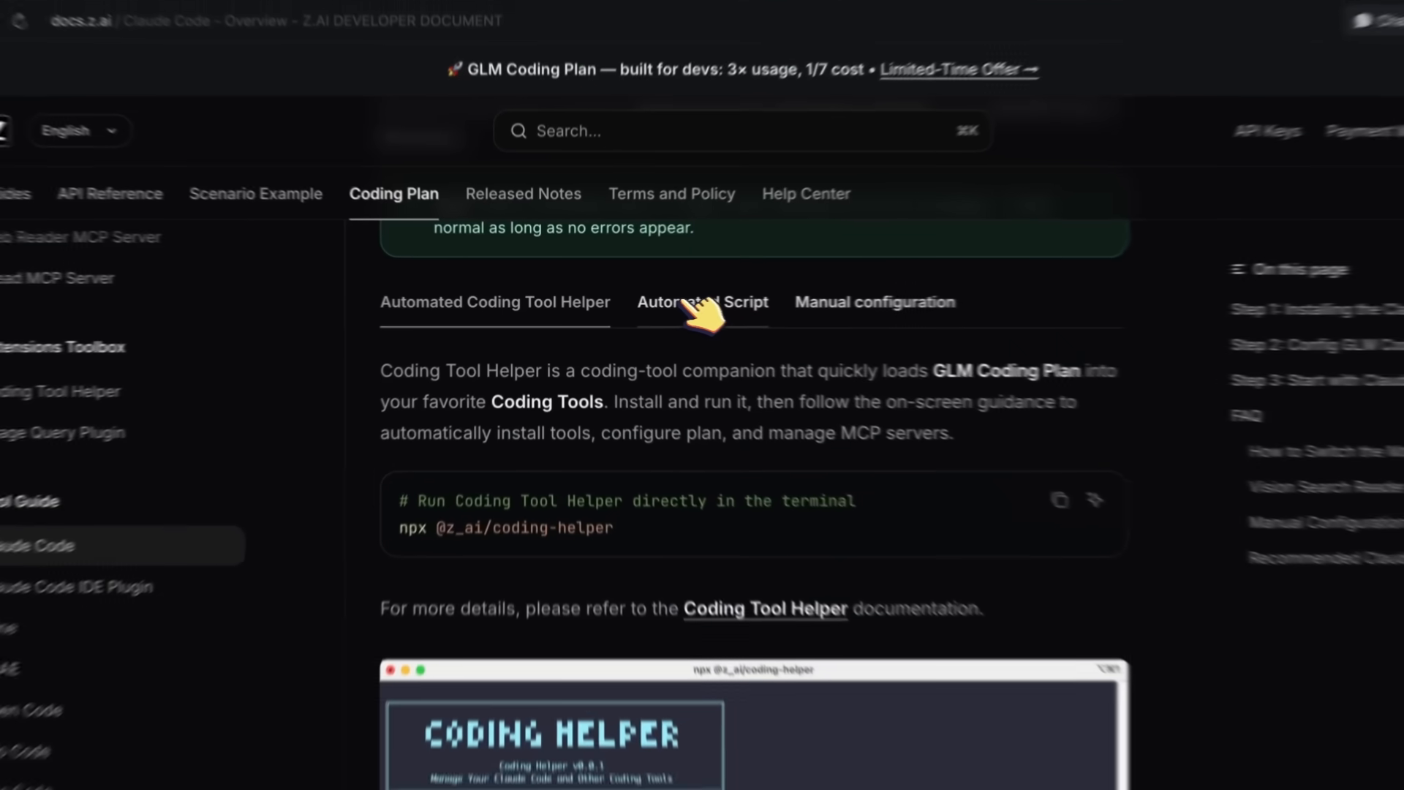
{"action": "scroll", "scroll_direction": "down", "scroll_amount": 3}
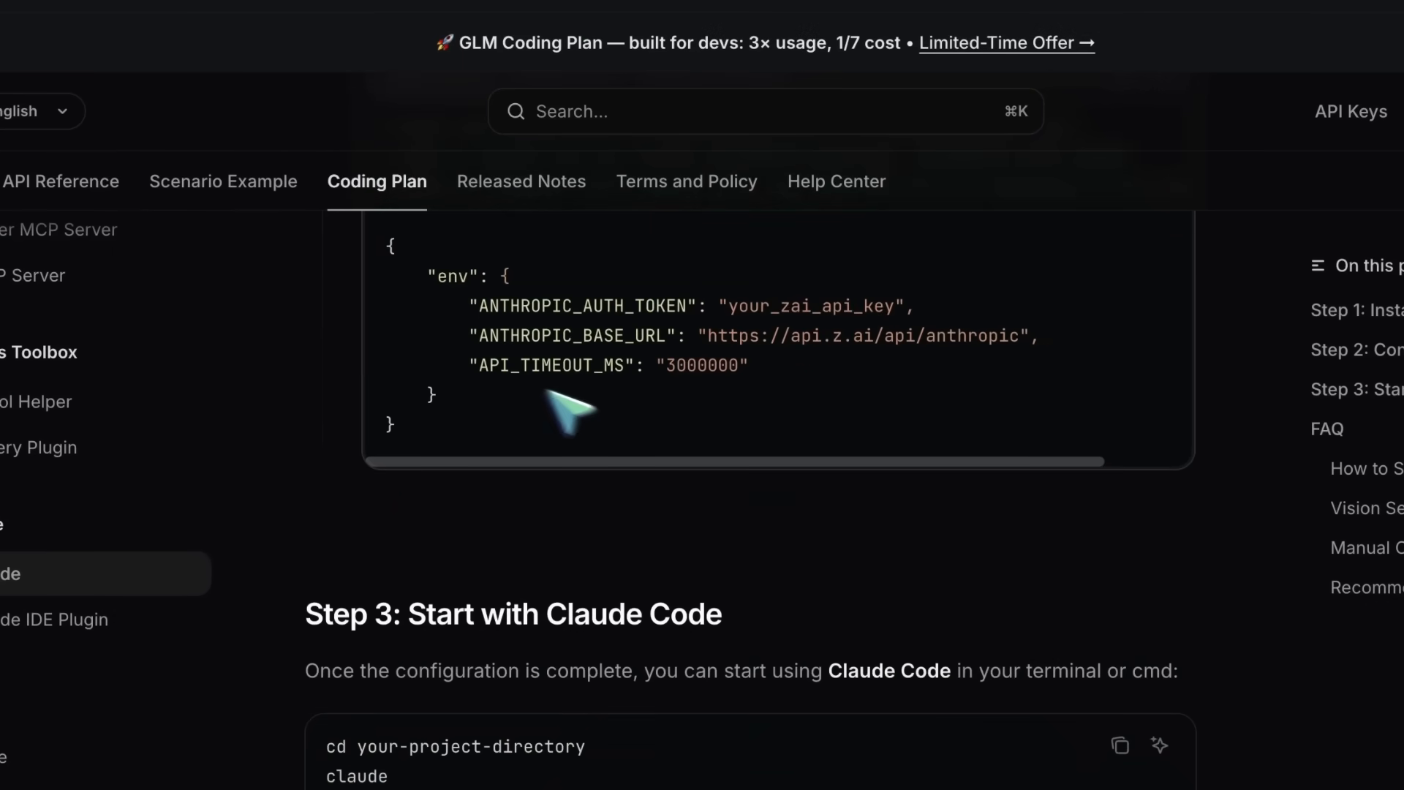
{"action": "scroll", "scroll_direction": "down", "scroll_amount": 3}
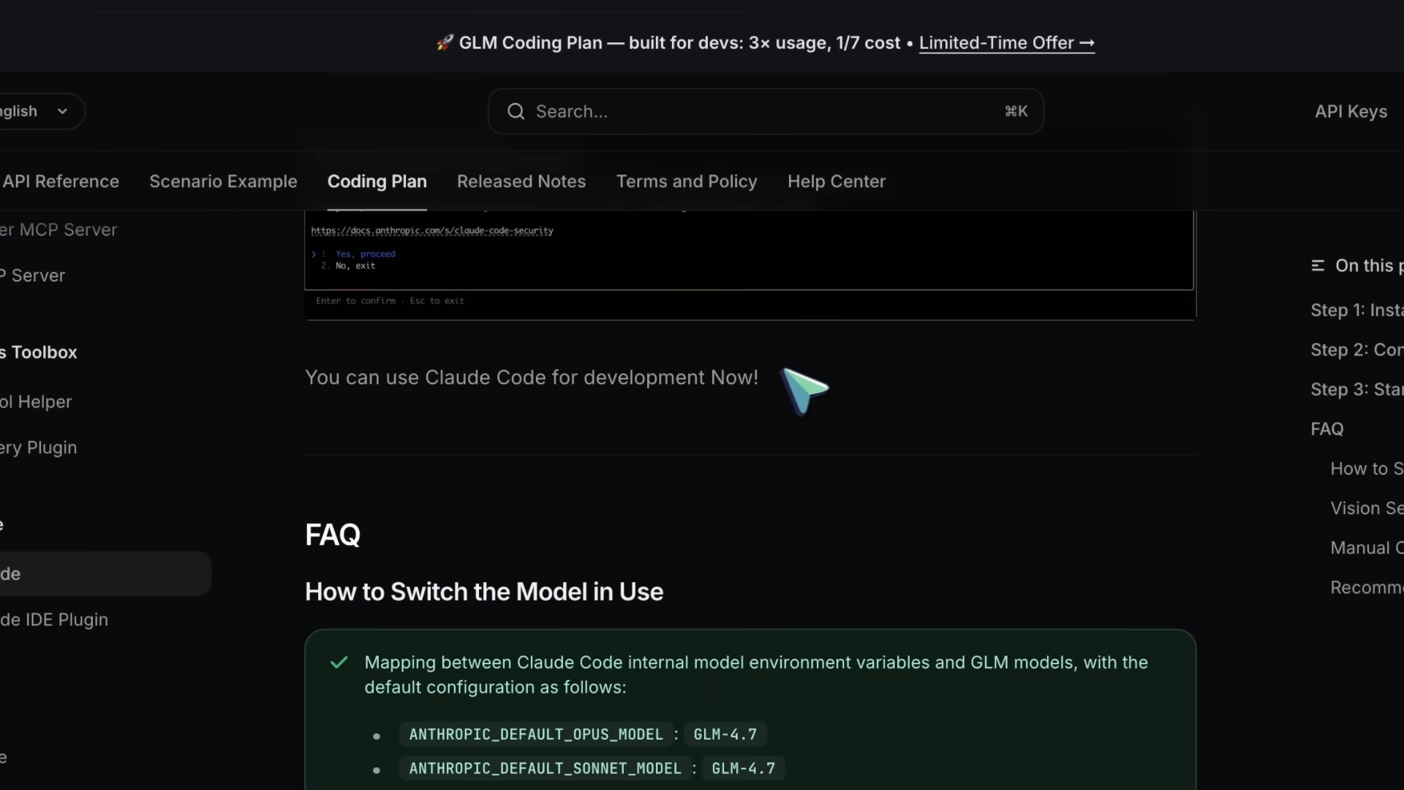
{"action": "scroll", "scroll_direction": "down", "scroll_amount": 3}
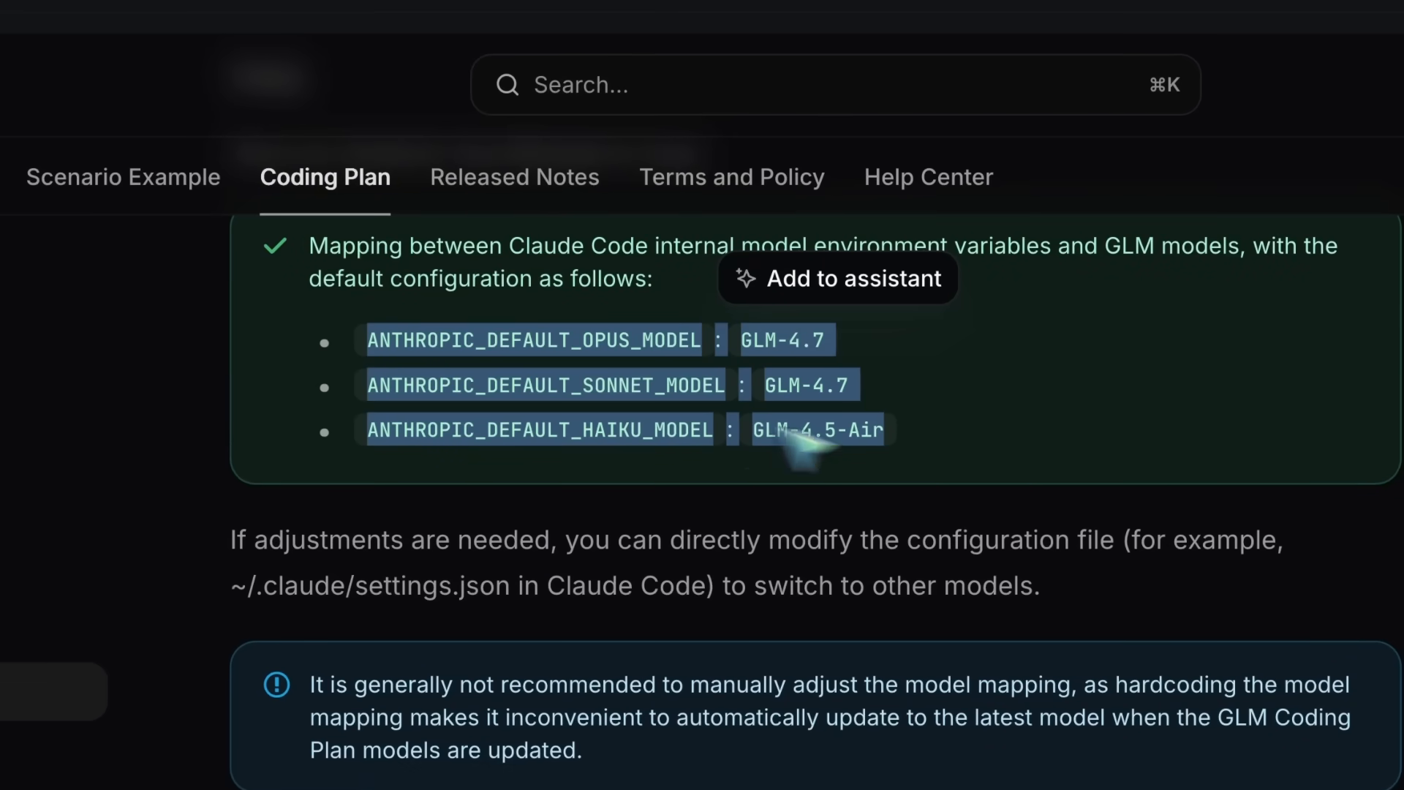
{"action": "scroll", "scroll_direction": "down", "scroll_amount": 3}
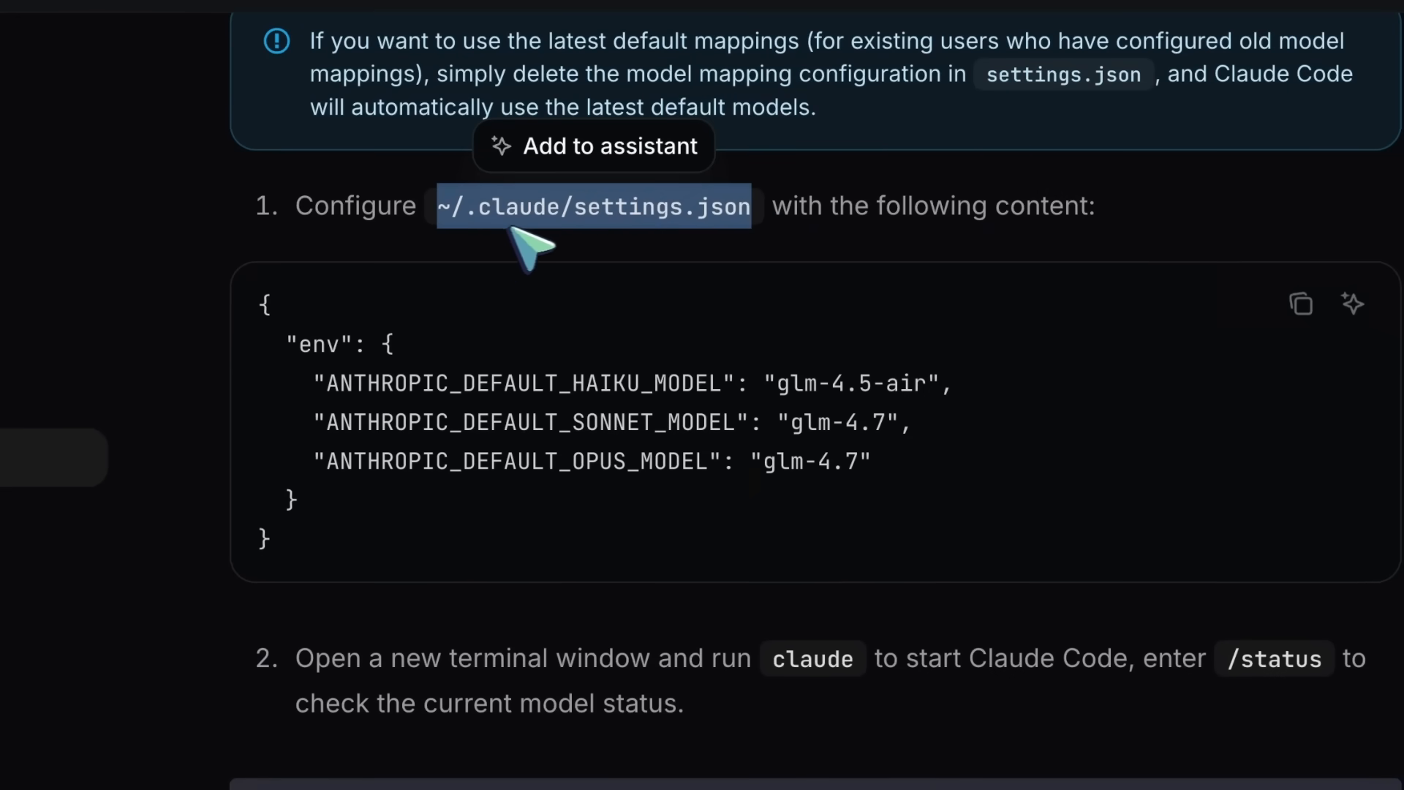
{"action": "mouse_move", "coordinate": [645, 337]}
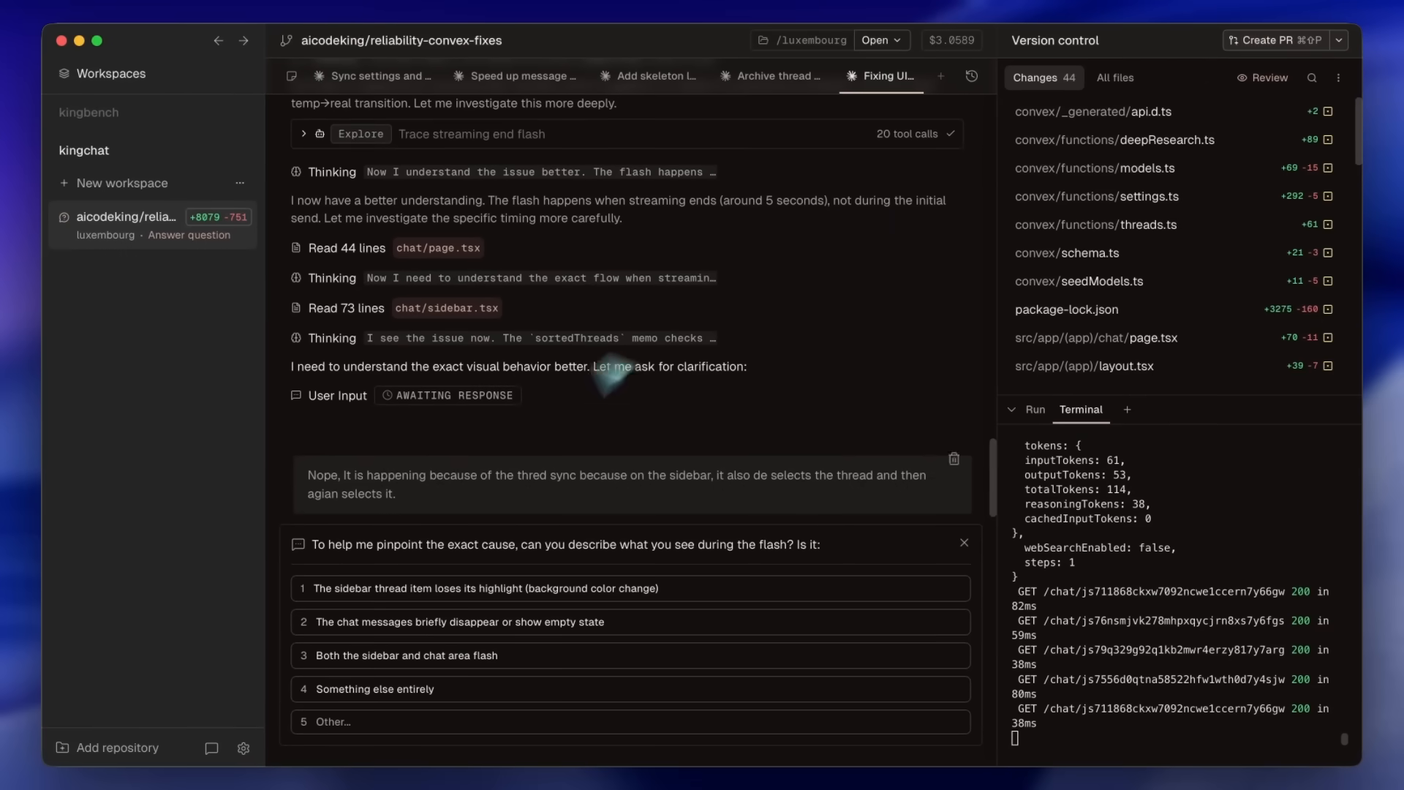
{"action": "mouse_move", "coordinate": [349, 721]}
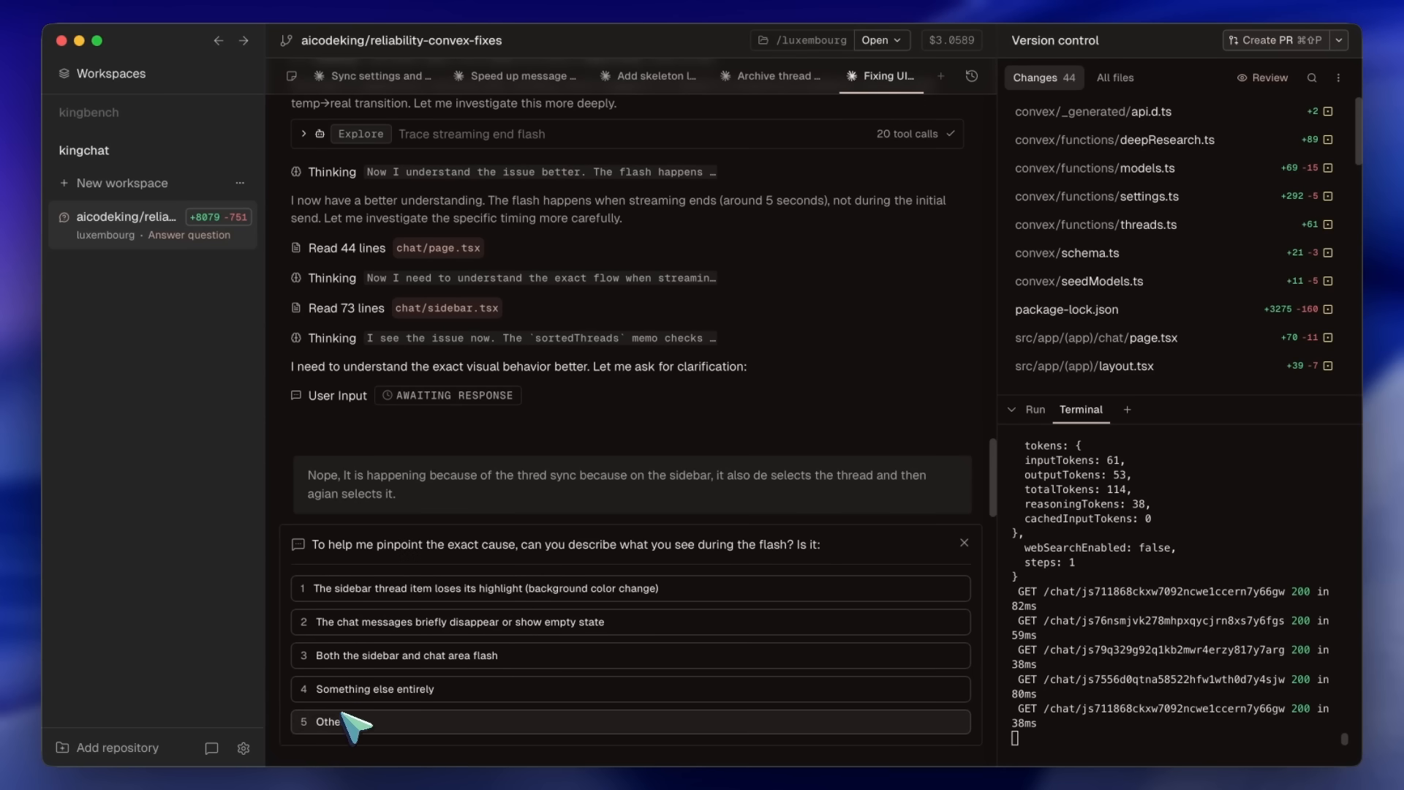
{"action": "mouse_move", "coordinate": [469, 295]}
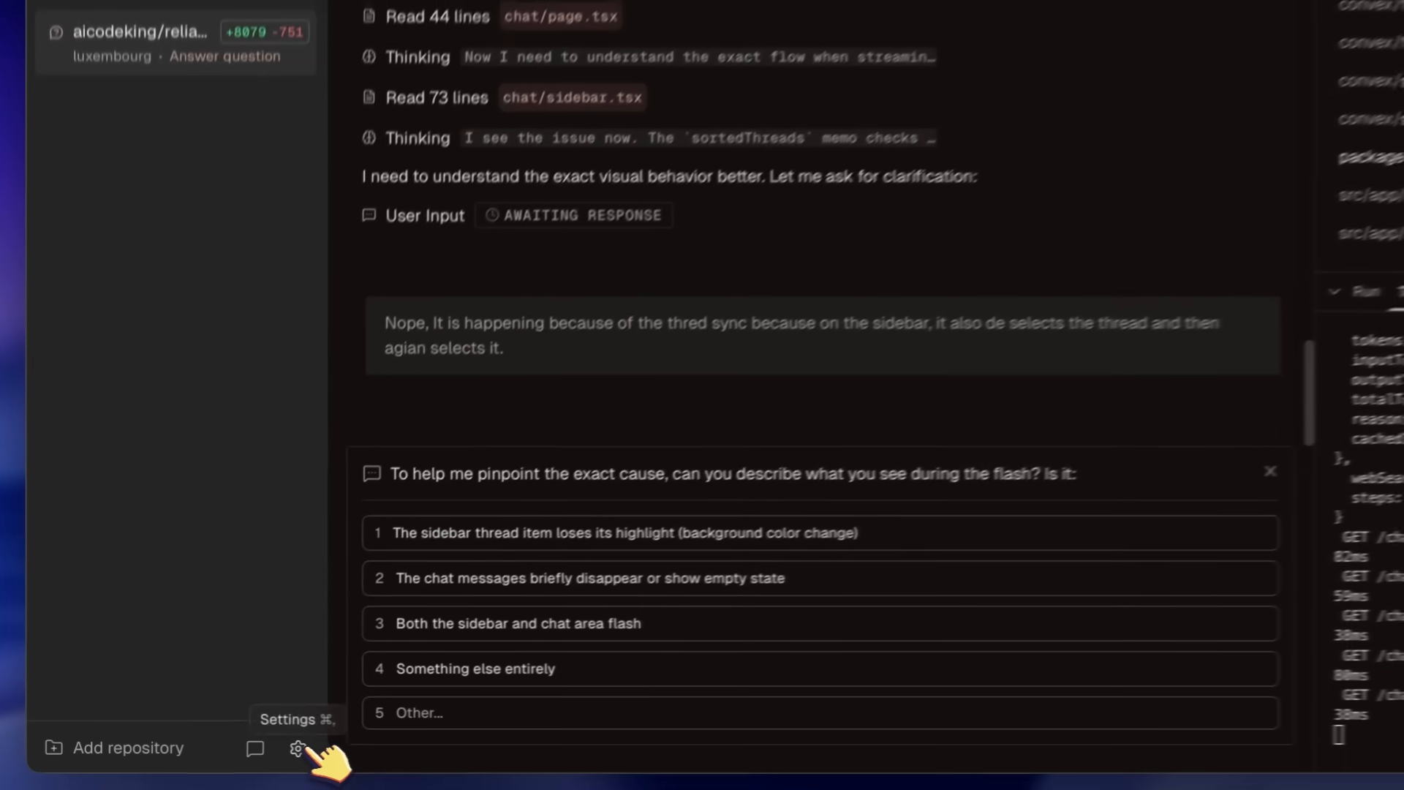
- View Conductor's Claude Code environment variable settings, then go back to the workspace chat
{"action": "left_click", "coordinate": [297, 747]}
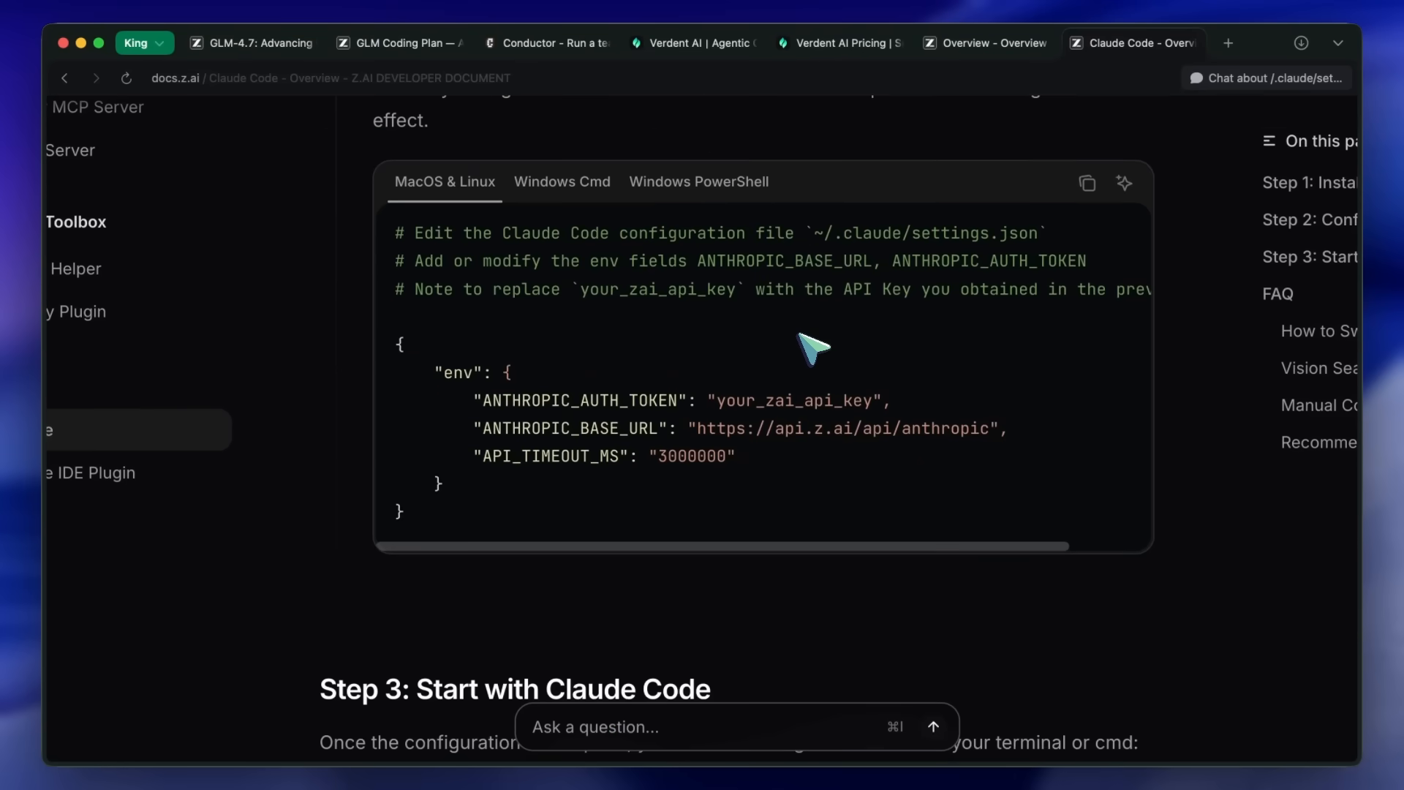
{"action": "mouse_move", "coordinate": [627, 394]}
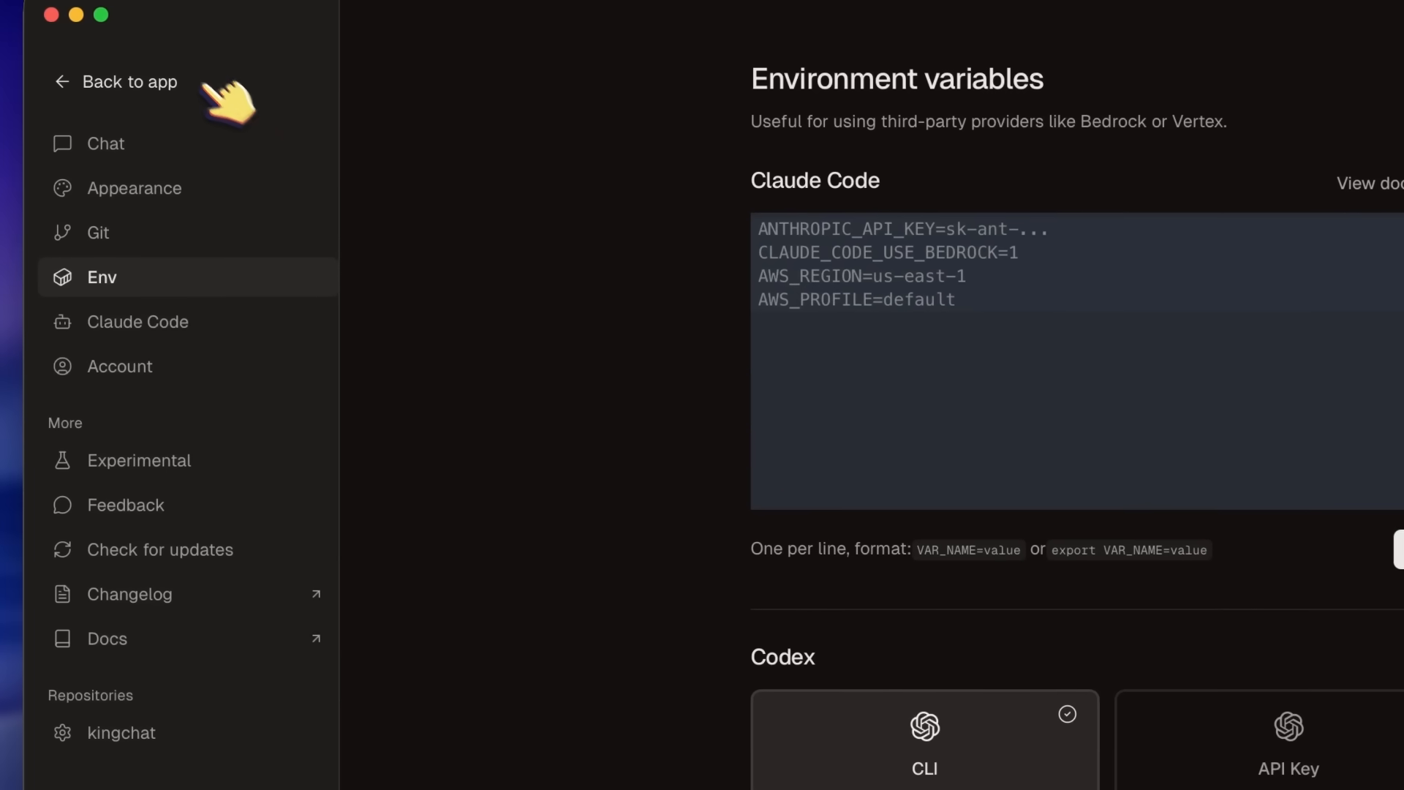
{"action": "left_click", "coordinate": [129, 82]}
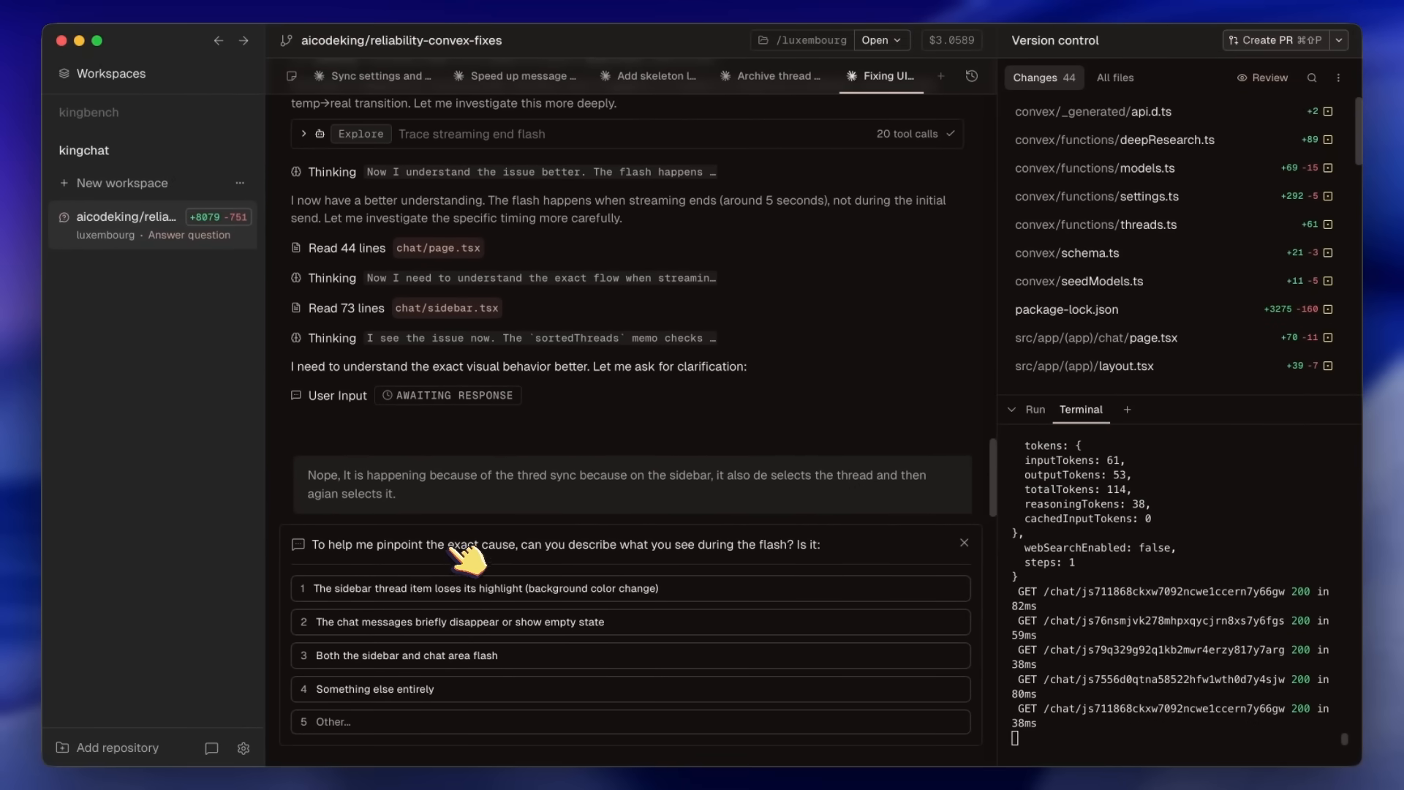
{"action": "mouse_move", "coordinate": [492, 562]}
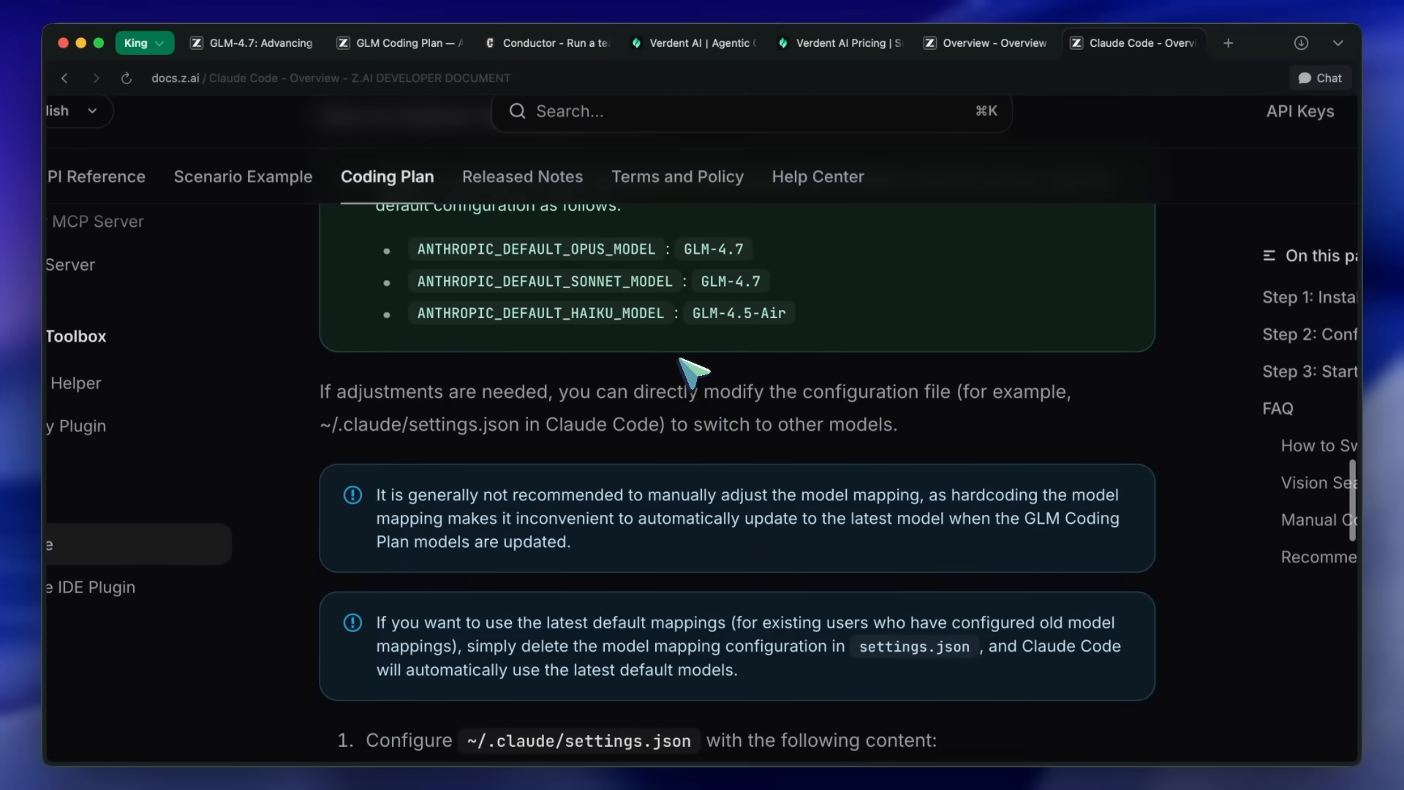
- Scroll the Z.ai docs to revisit the 'How to Switch the Model in Use' FAQ
{"action": "scroll", "scroll_direction": "up", "scroll_amount": 3}
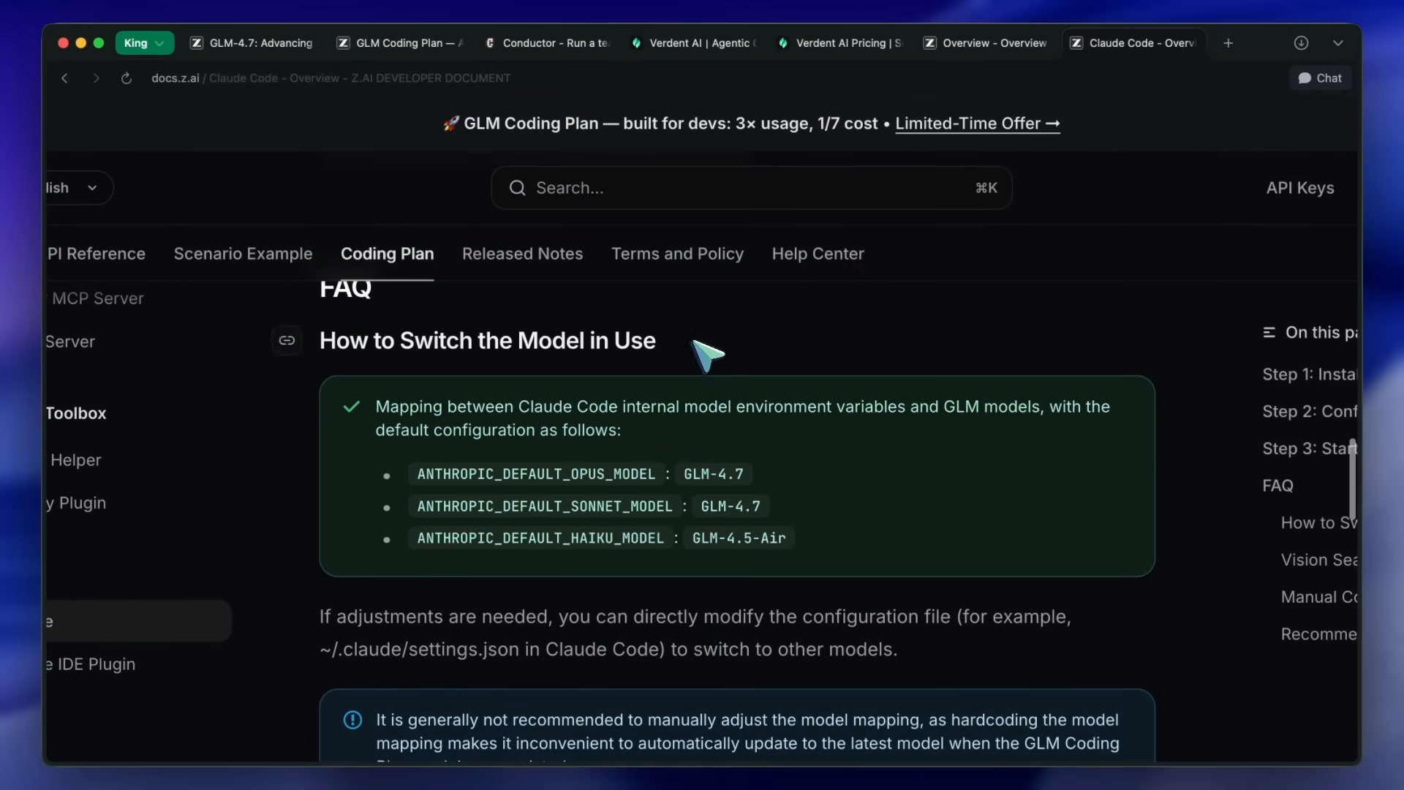
{"action": "scroll", "scroll_direction": "down", "scroll_amount": 3}
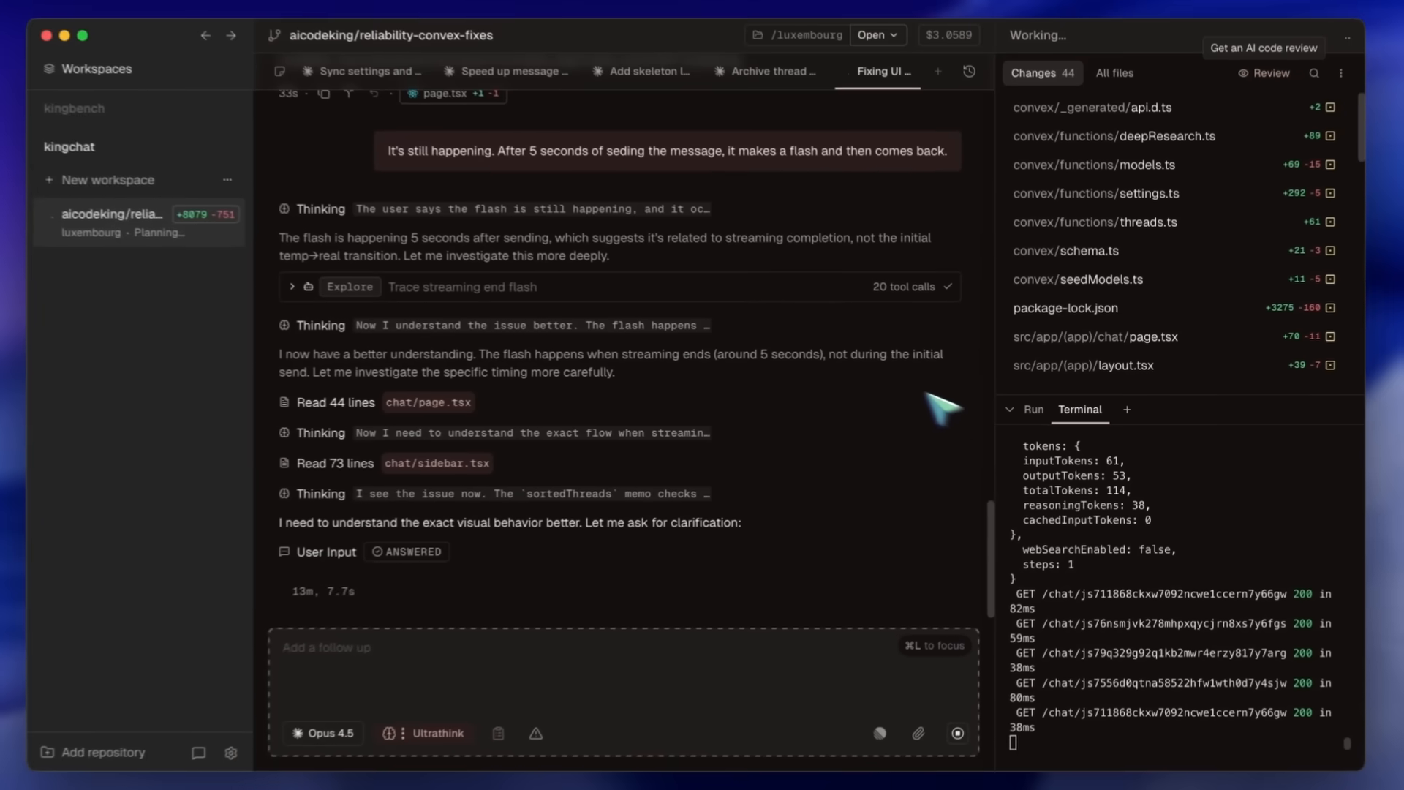
- Scroll back through the Fixing UI plan, then jump to the thread's latest messages
{"action": "scroll", "scroll_direction": "up", "scroll_amount": 3}
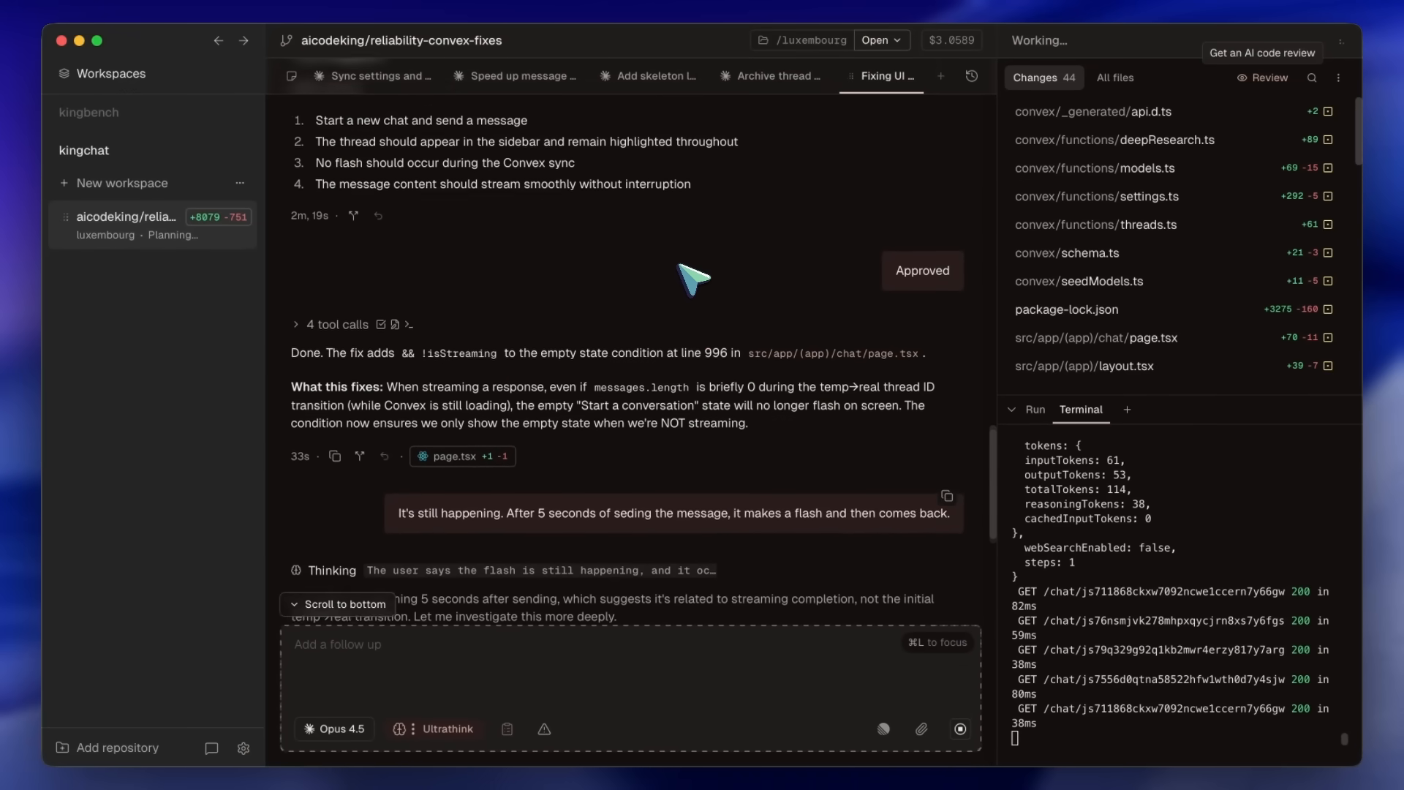
{"action": "scroll", "scroll_direction": "up", "scroll_amount": 3}
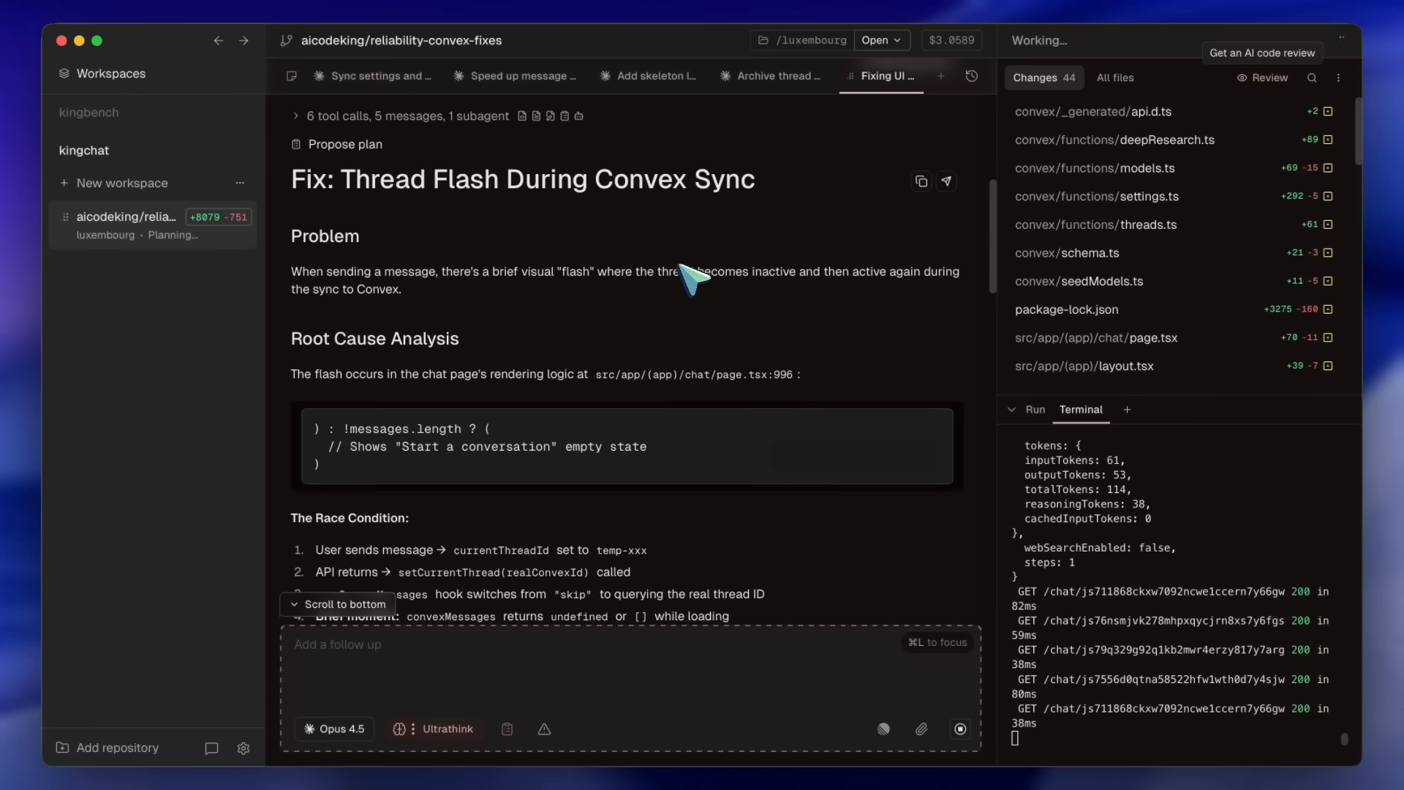
{"action": "scroll", "scroll_direction": "down", "scroll_amount": 3}
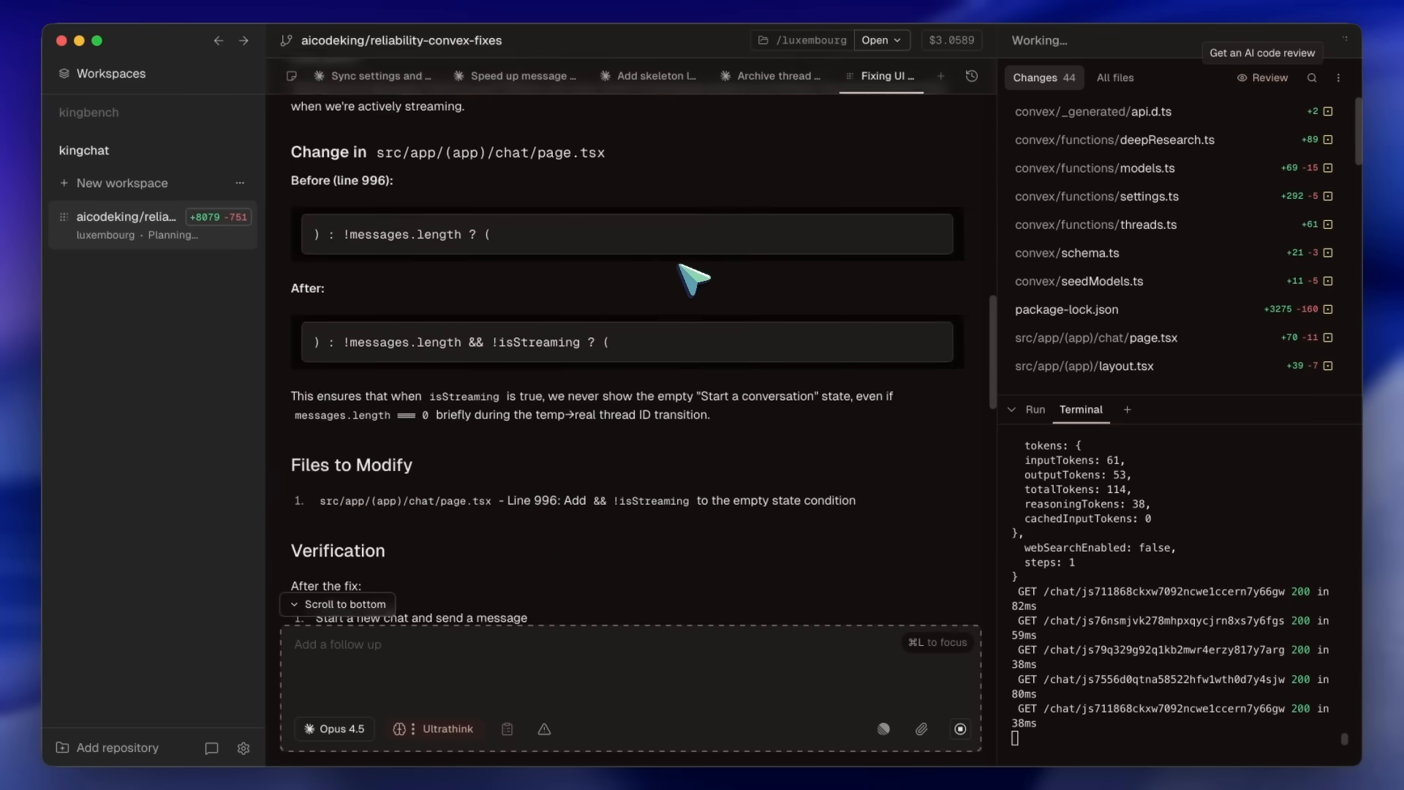
{"action": "left_click", "coordinate": [123, 182]}
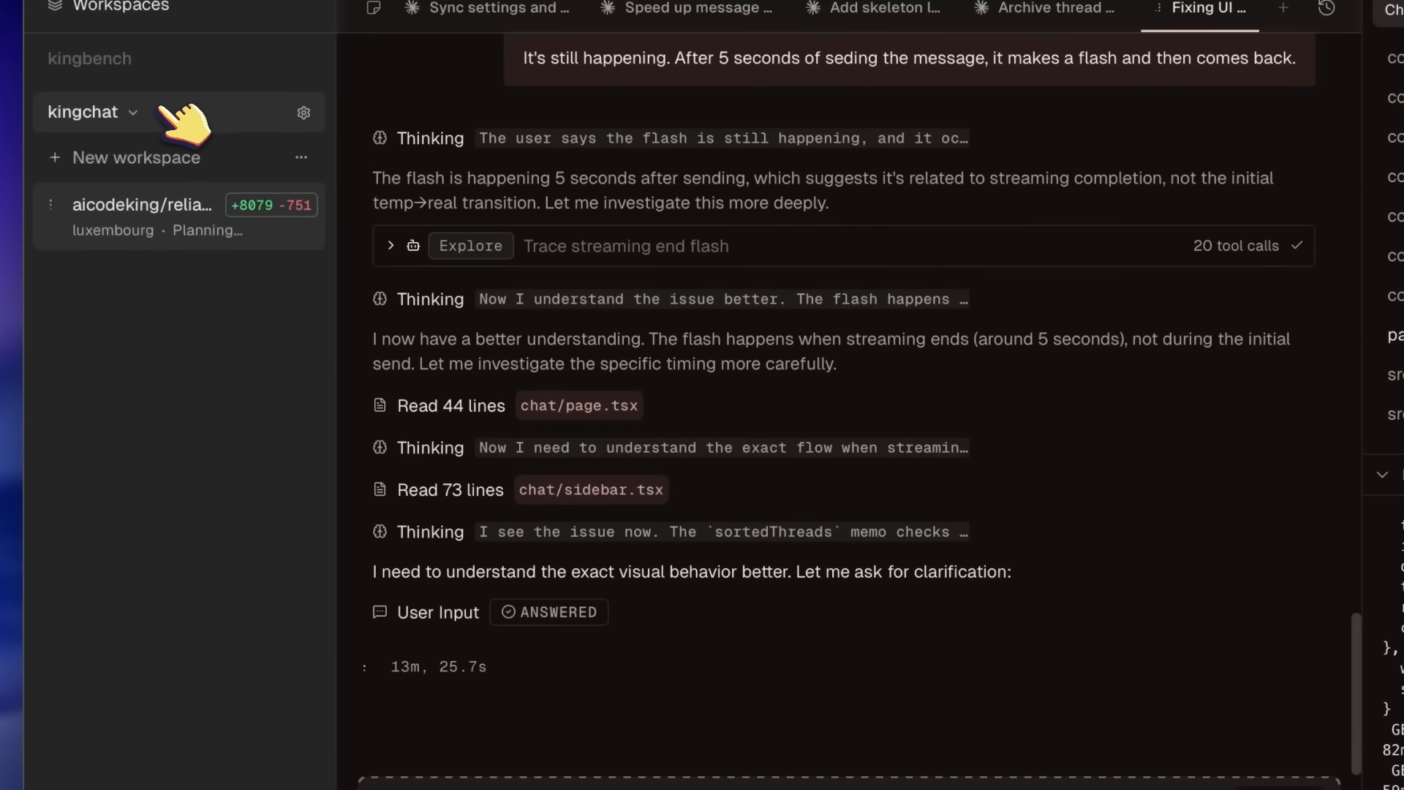
- Review the kingchat repository settings, return to the workspace and switch to the Sync settings thread
{"action": "left_click", "coordinate": [305, 112]}
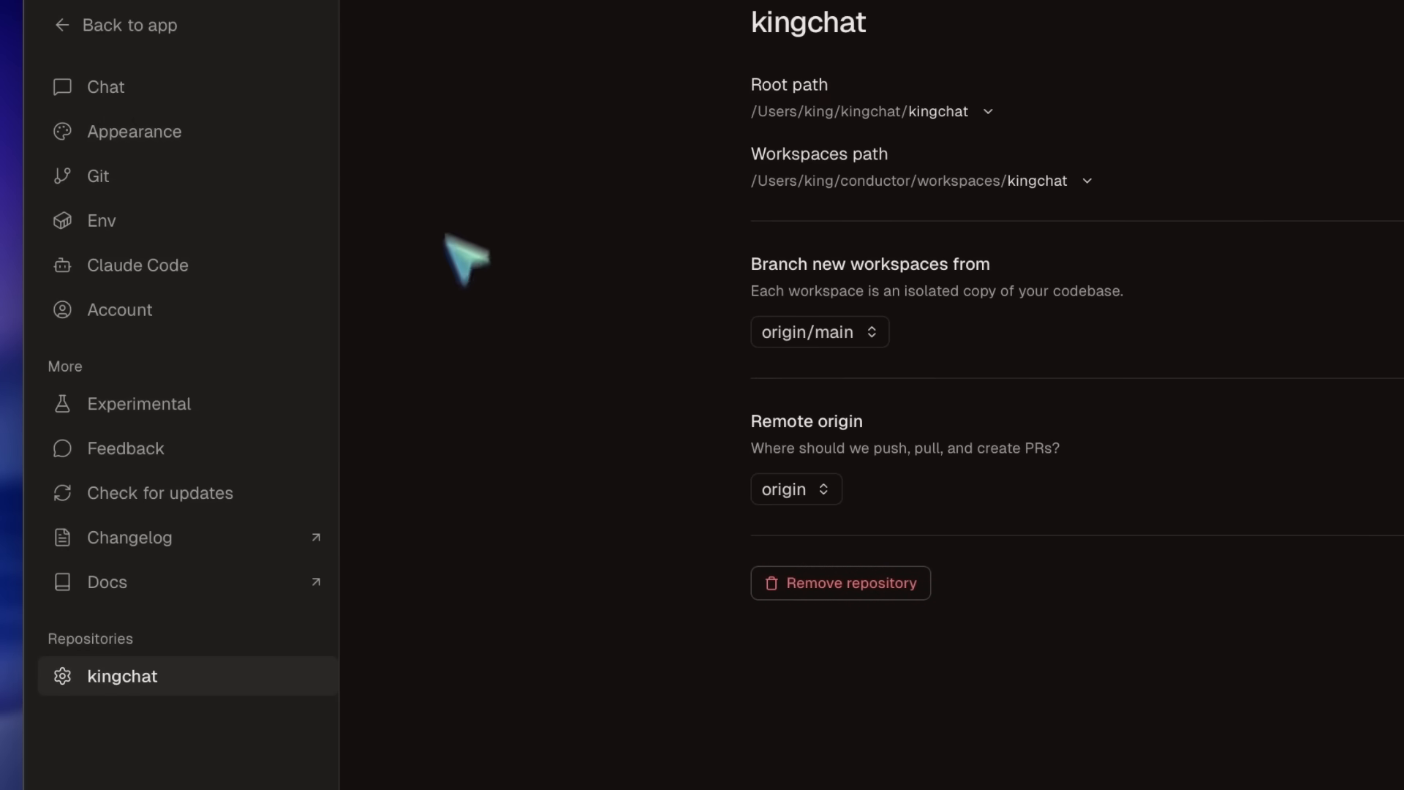
{"action": "mouse_move", "coordinate": [787, 526]}
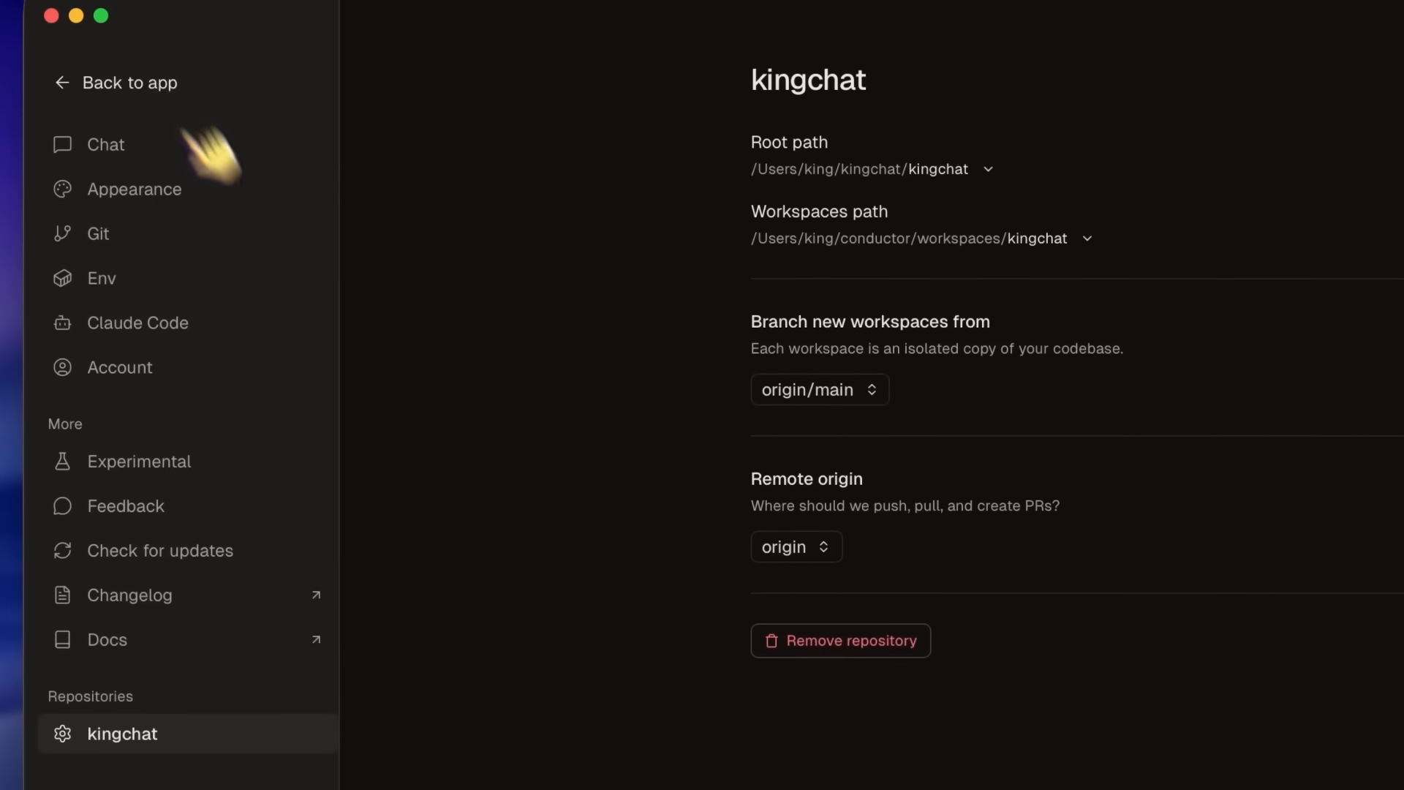
{"action": "left_click", "coordinate": [127, 82]}
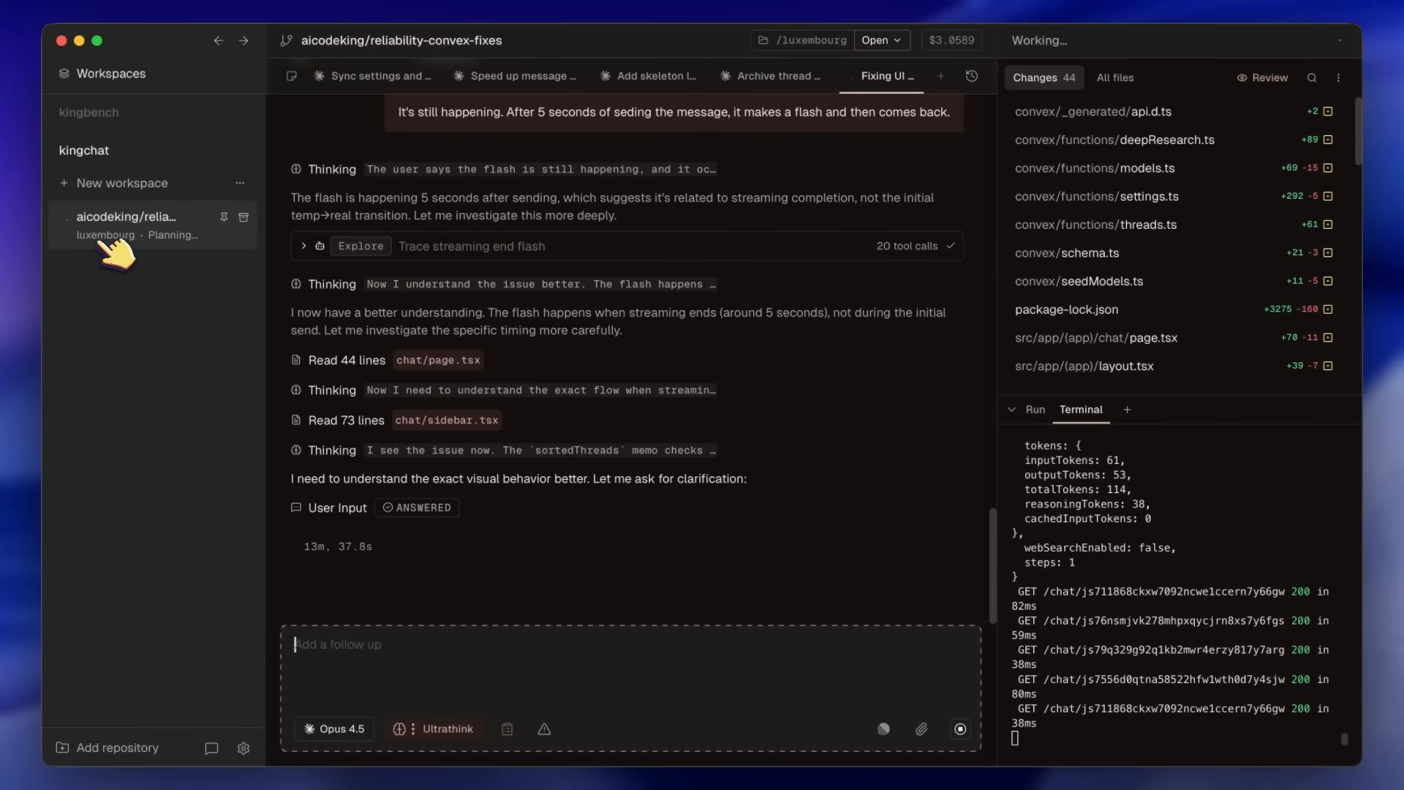
{"action": "mouse_move", "coordinate": [613, 322]}
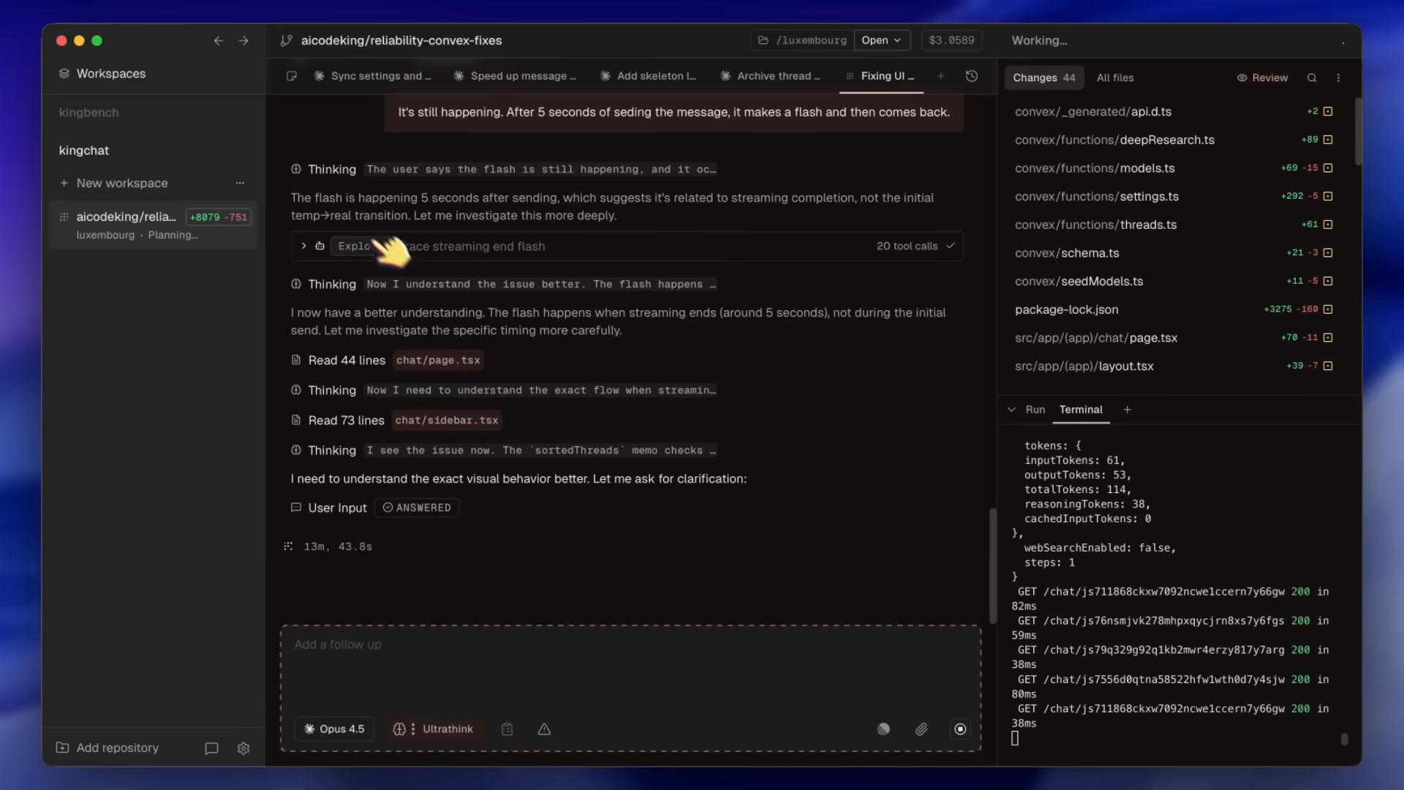
{"action": "mouse_move", "coordinate": [265, 313]}
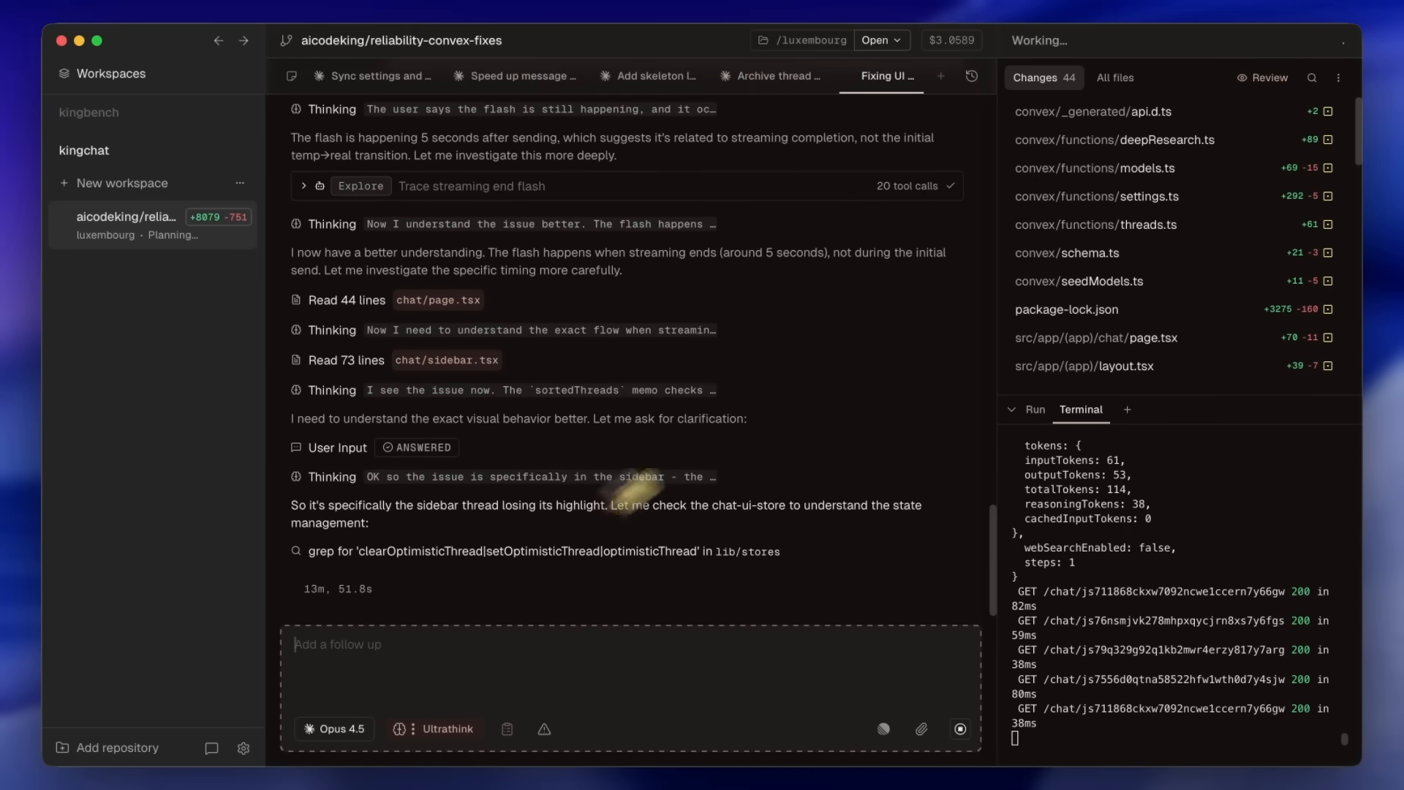
{"action": "mouse_move", "coordinate": [1268, 78]}
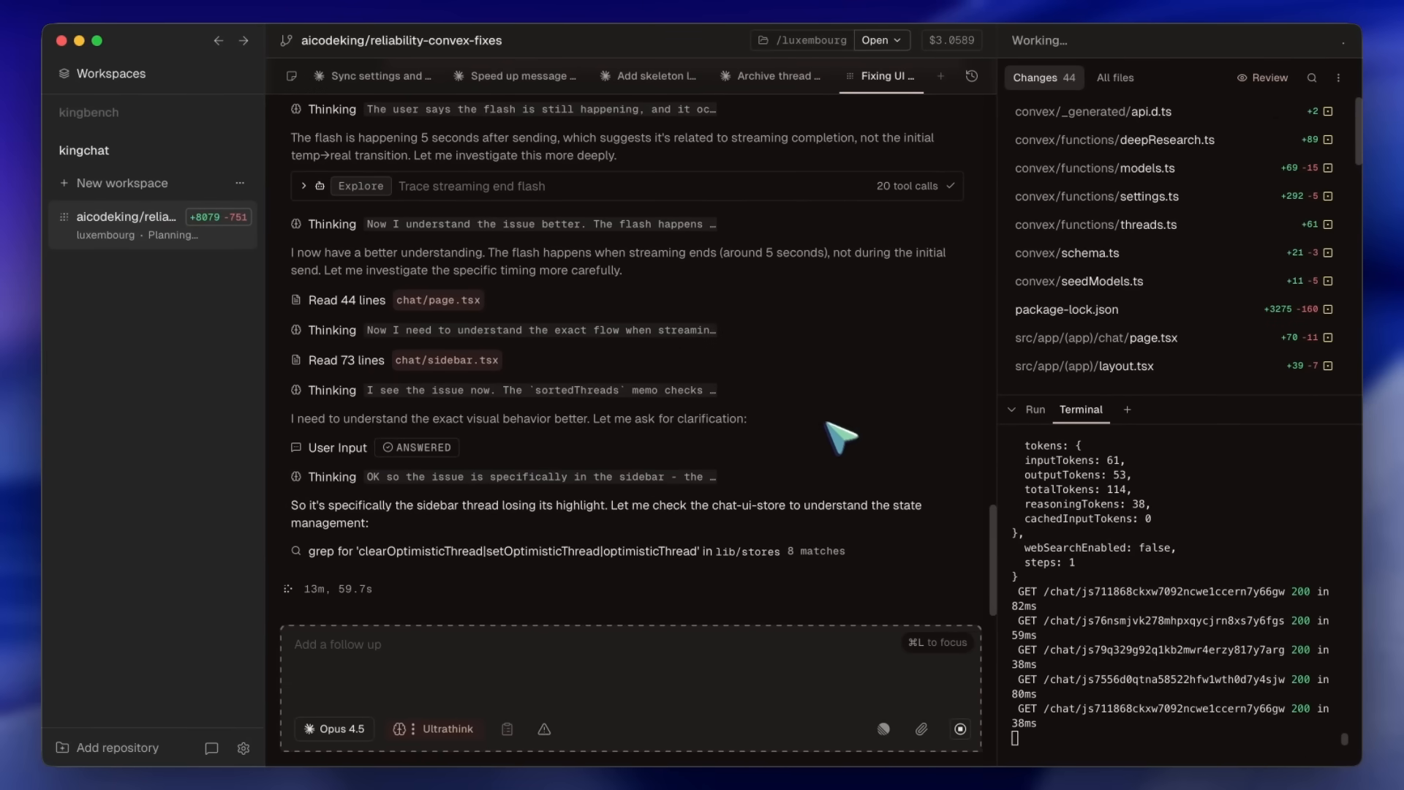
{"action": "mouse_move", "coordinate": [876, 470]}
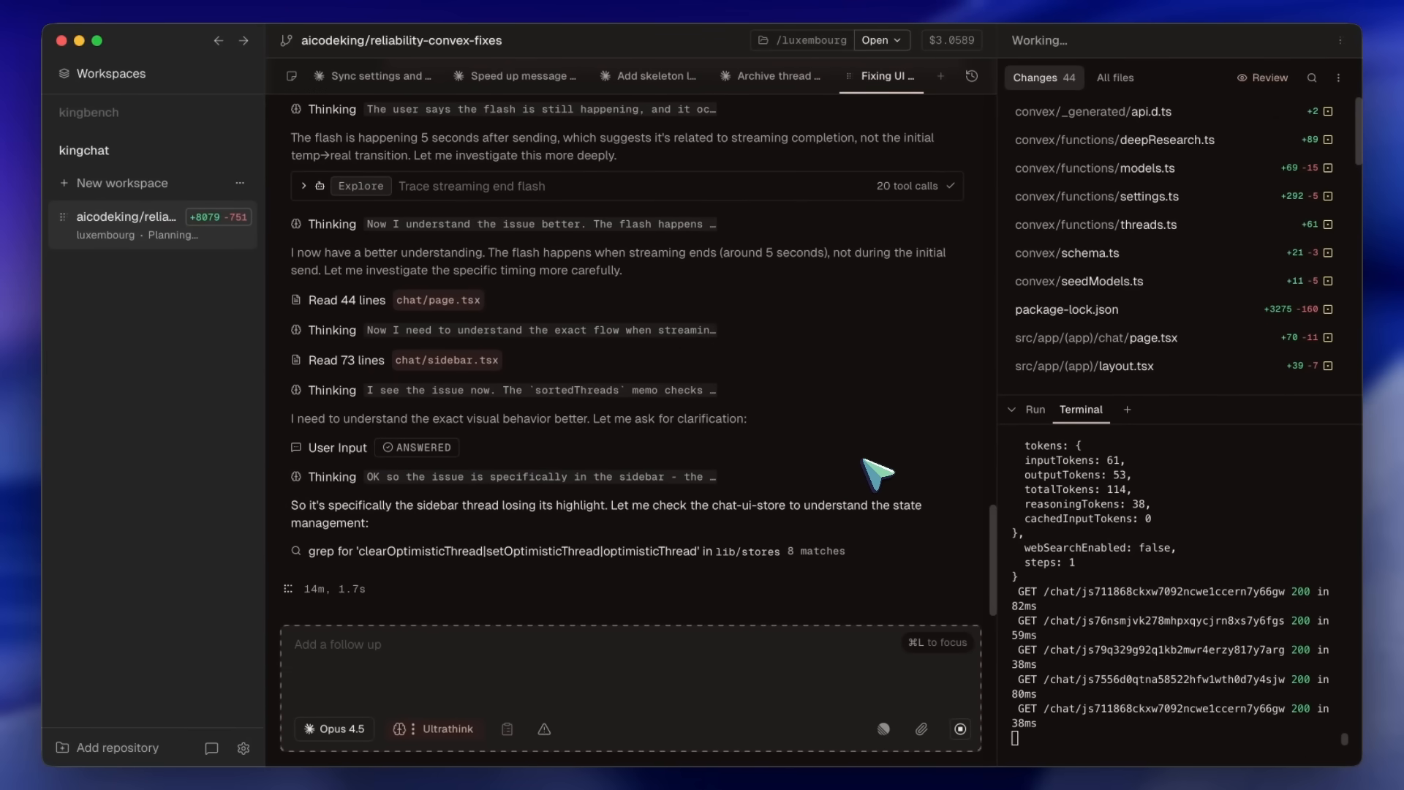
{"action": "mouse_move", "coordinate": [561, 551]}
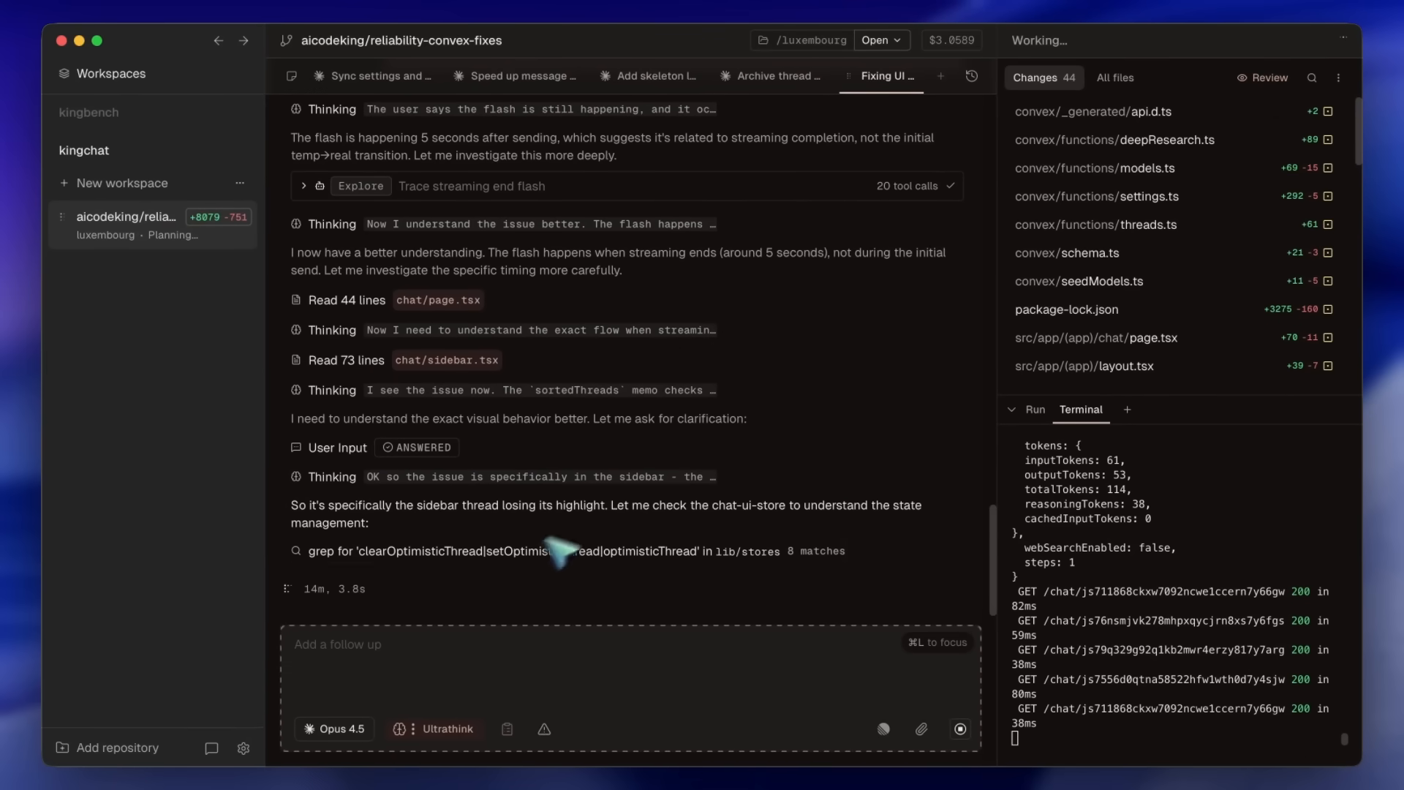
{"action": "mouse_move", "coordinate": [560, 595]}
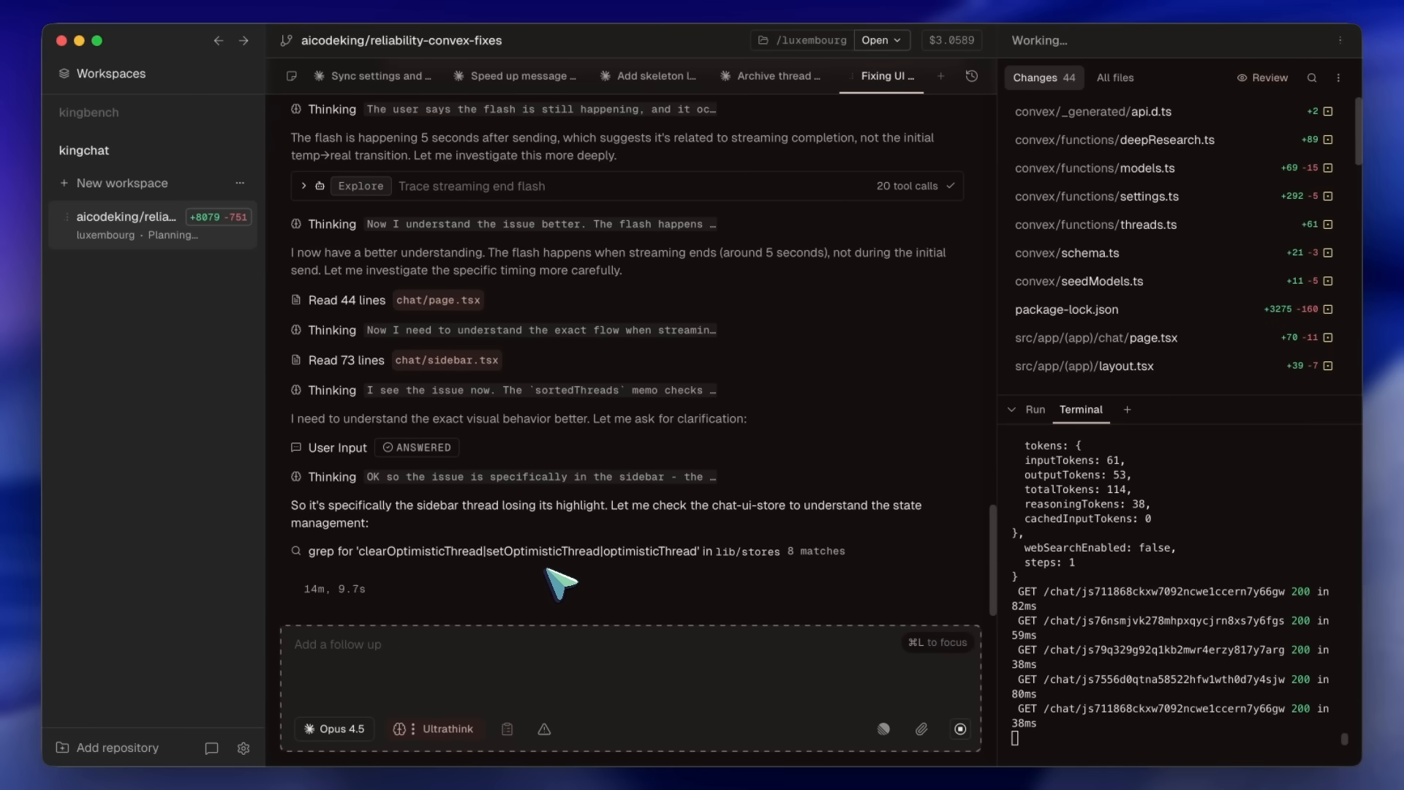
{"action": "left_click", "coordinate": [376, 75]}
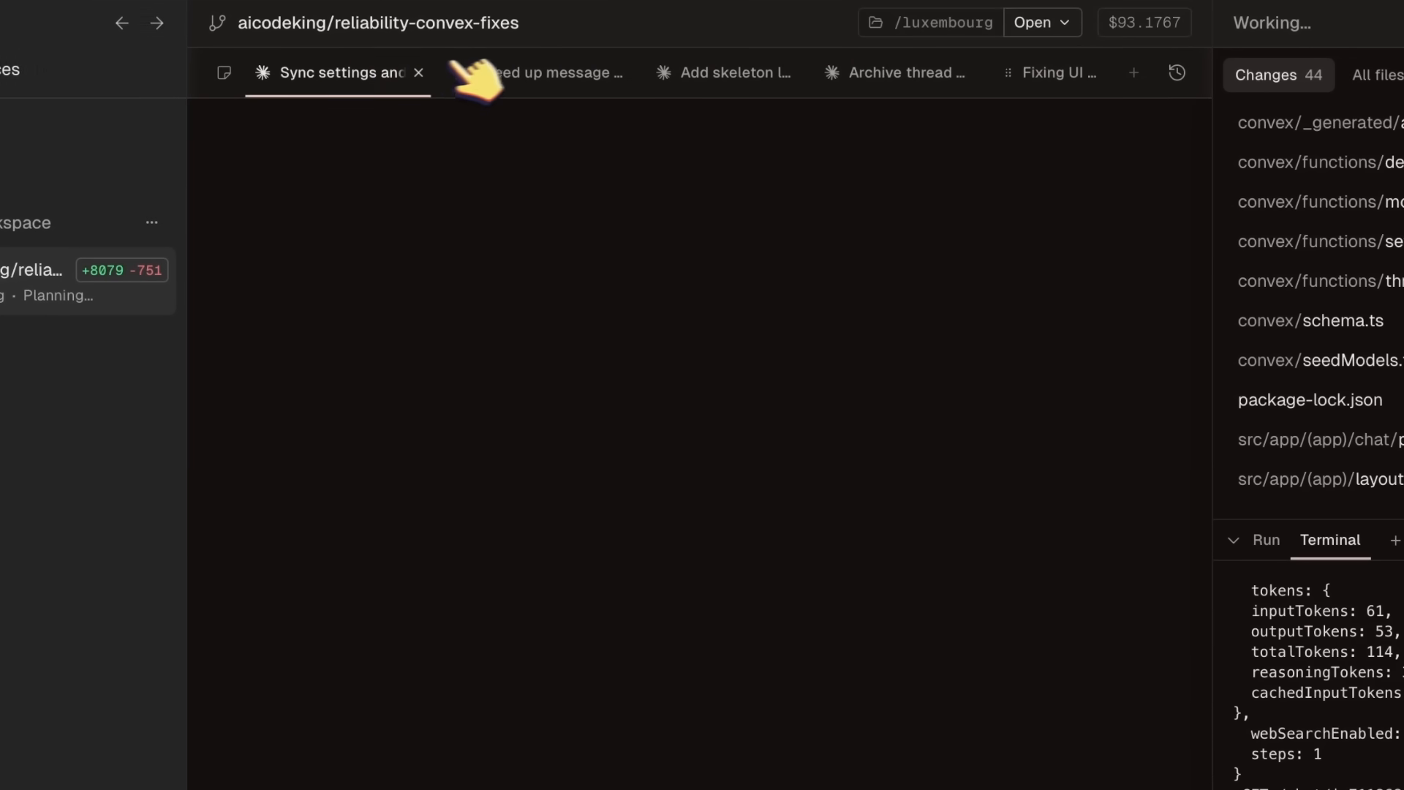
- Visit the Speed up message, Add skeleton and Archive thread threads, then check the available AI models
{"action": "left_click", "coordinate": [536, 73]}
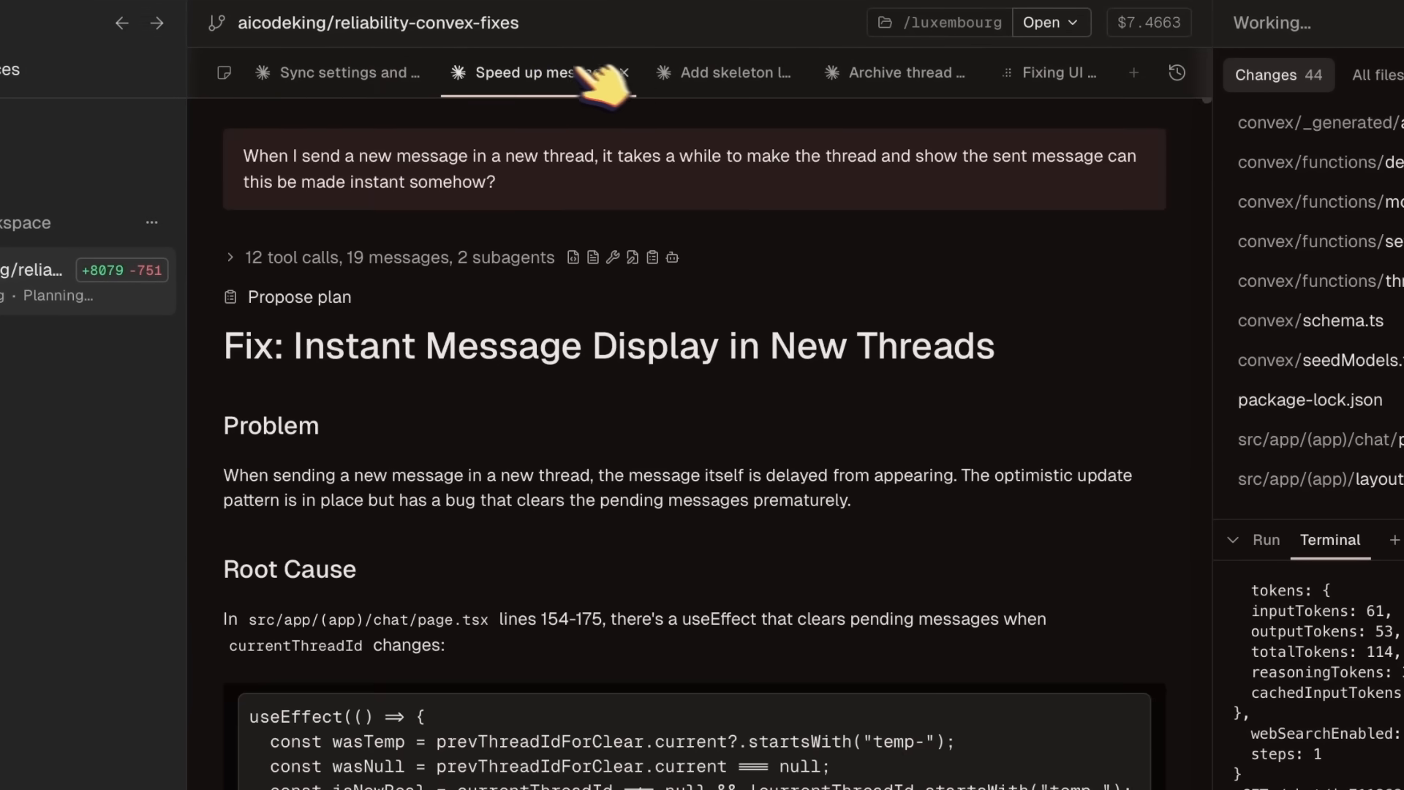
{"action": "left_click", "coordinate": [733, 74]}
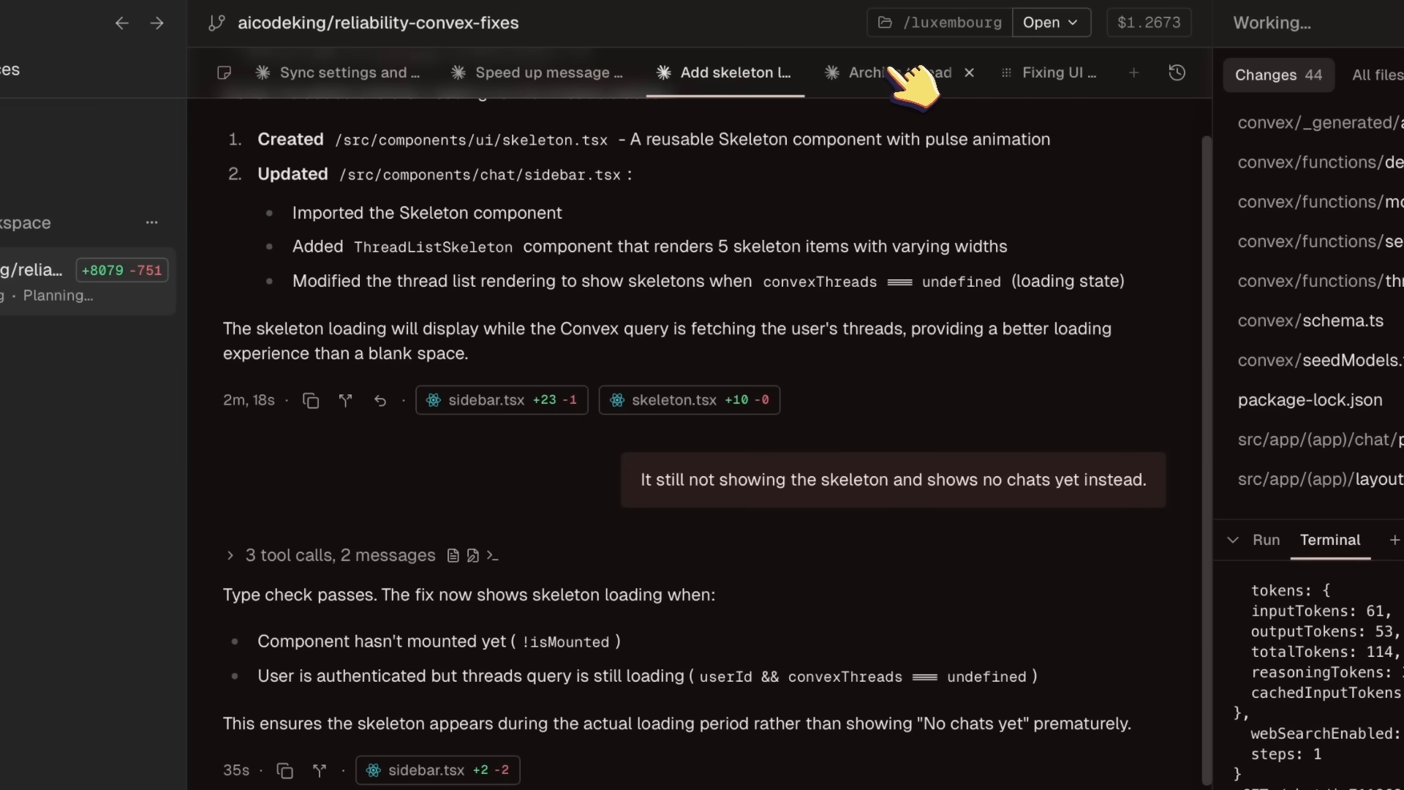
{"action": "left_click", "coordinate": [895, 73]}
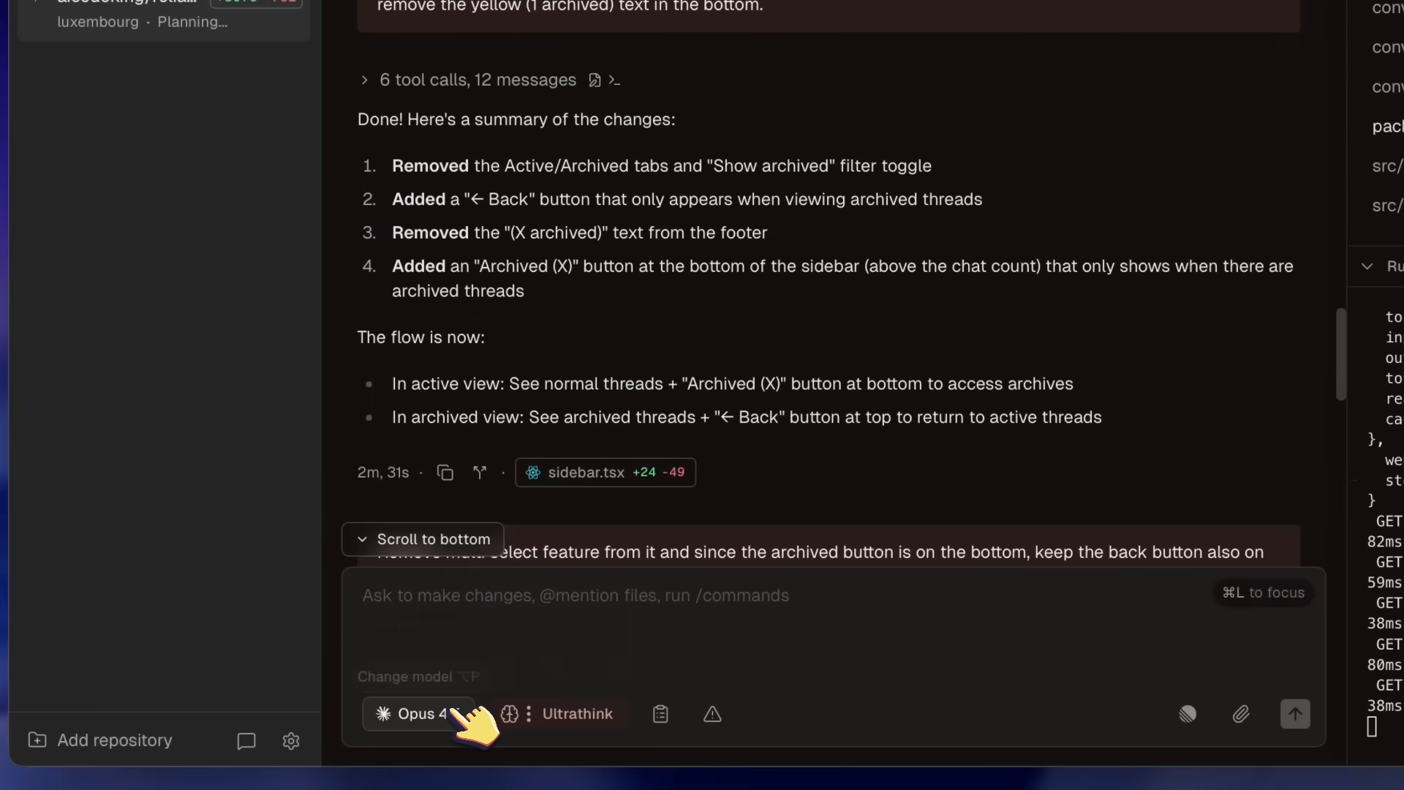
{"action": "left_click", "coordinate": [417, 714]}
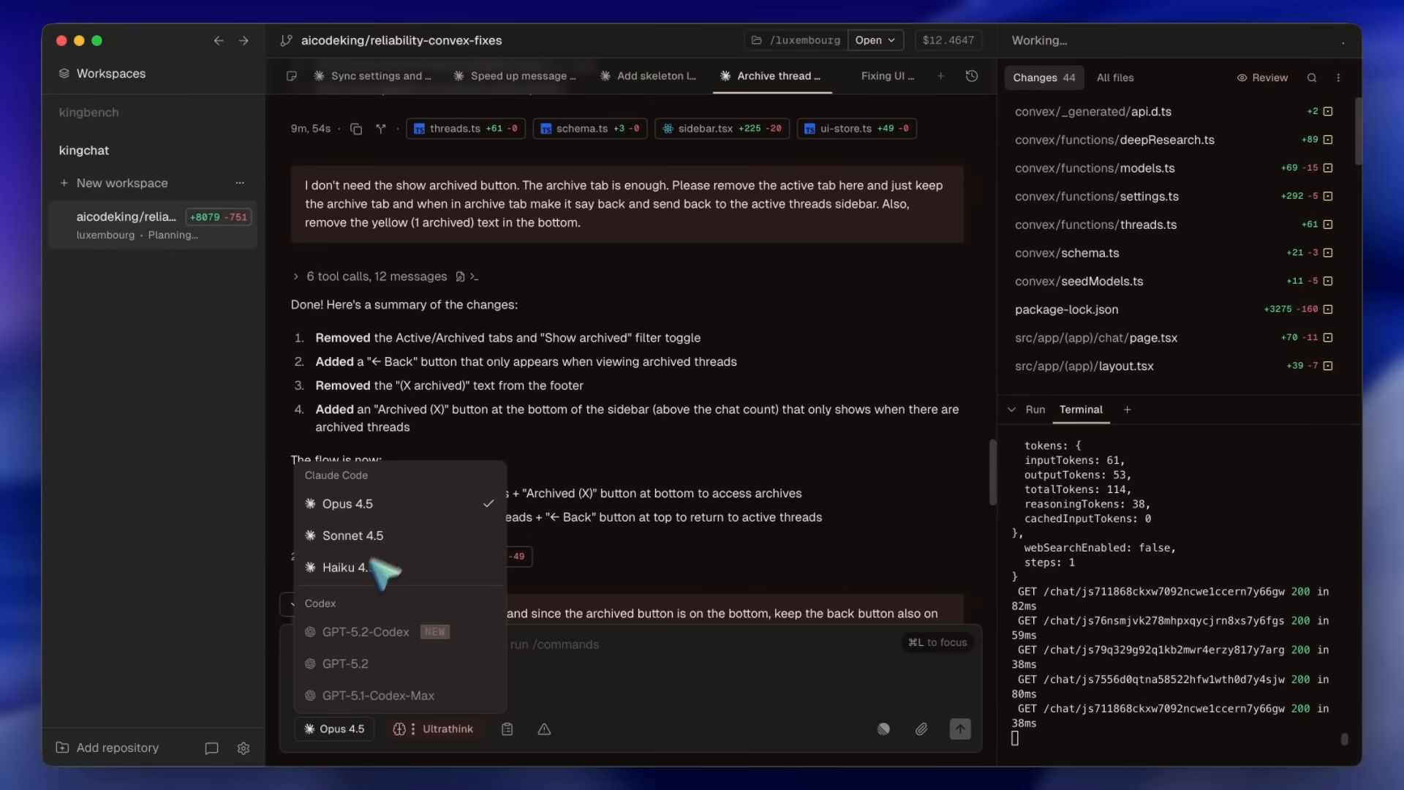
{"action": "mouse_move", "coordinate": [363, 536]}
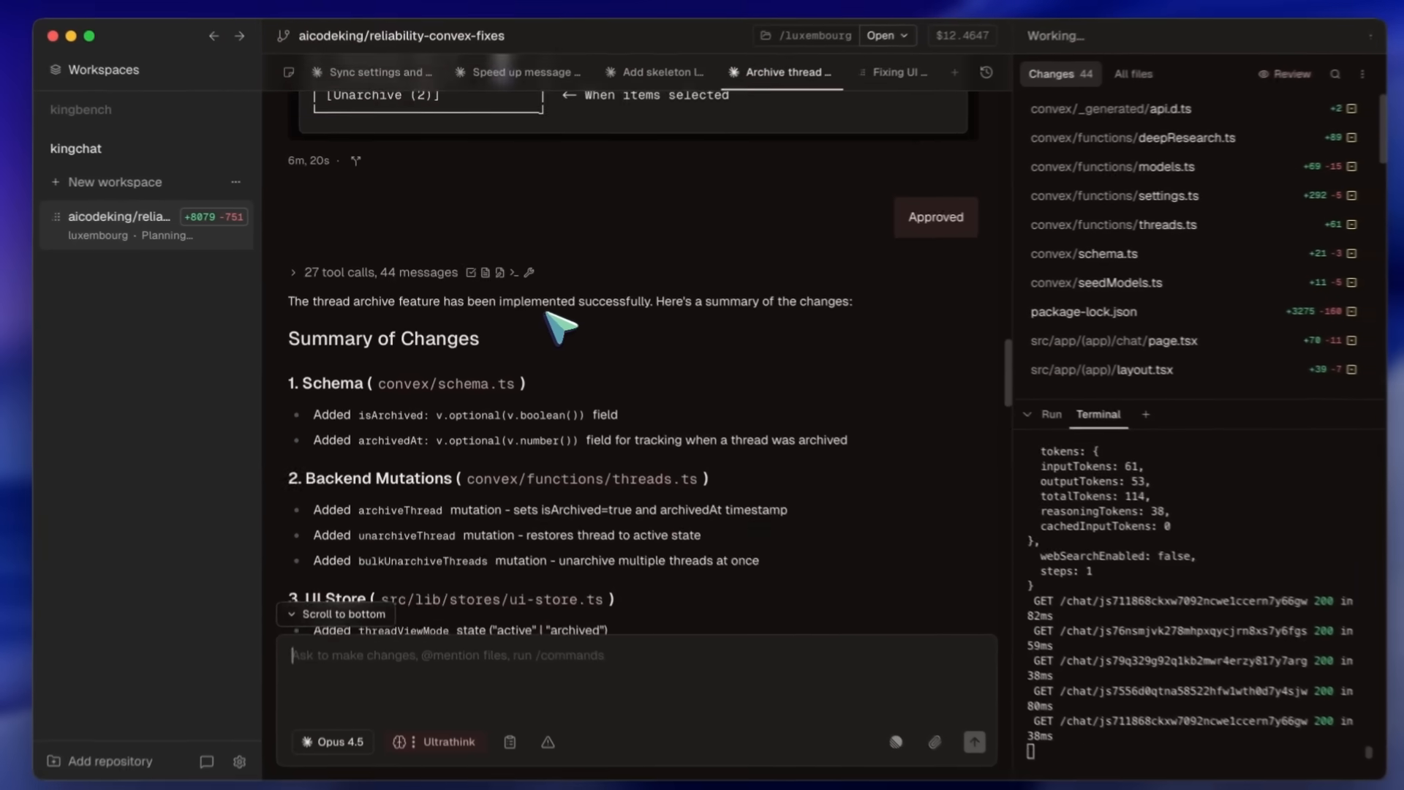
- Read through the Thread Archive Feature Implementation Plan and show its five changed files
{"action": "scroll", "scroll_direction": "down", "scroll_amount": 3}
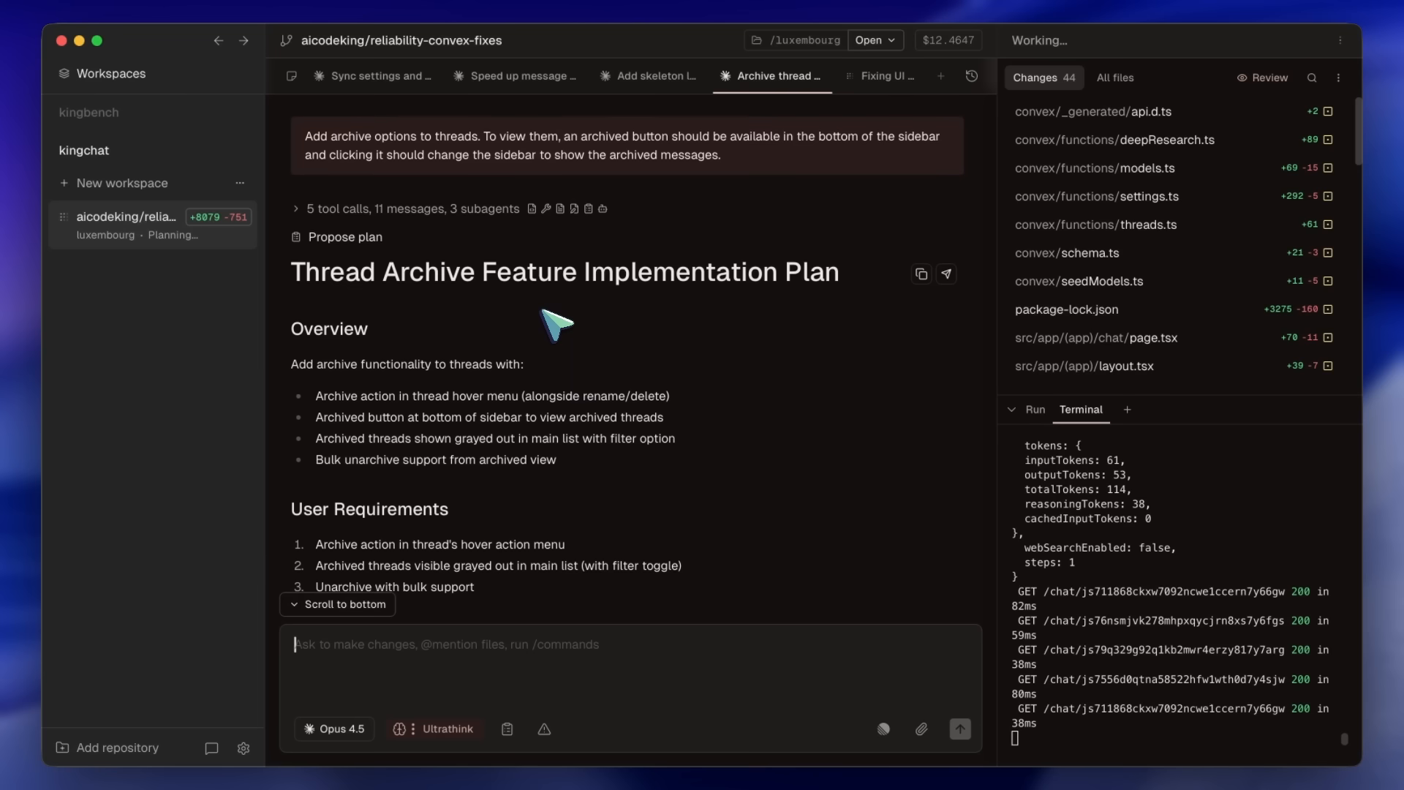
{"action": "scroll", "scroll_direction": "up", "scroll_amount": 3}
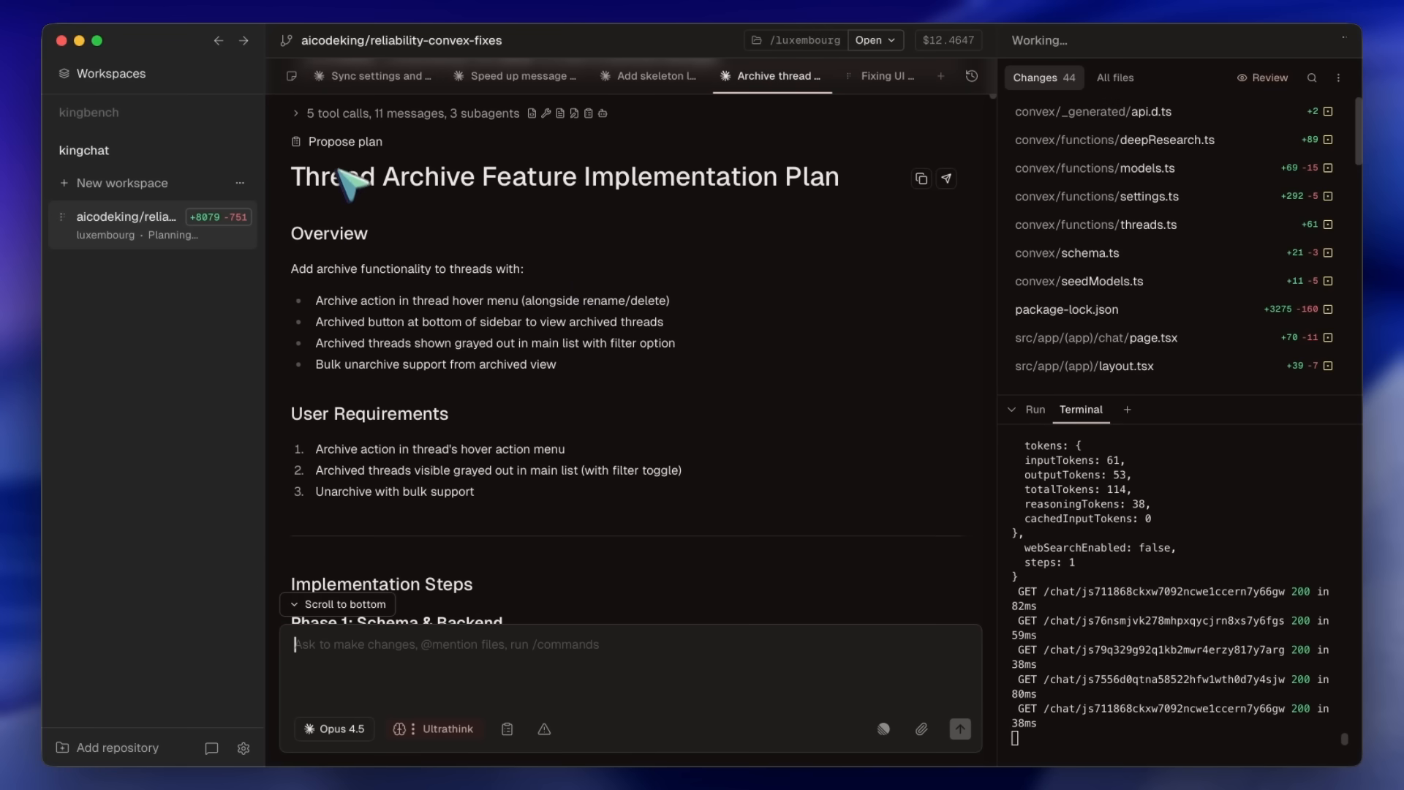
{"action": "mouse_move", "coordinate": [376, 337]}
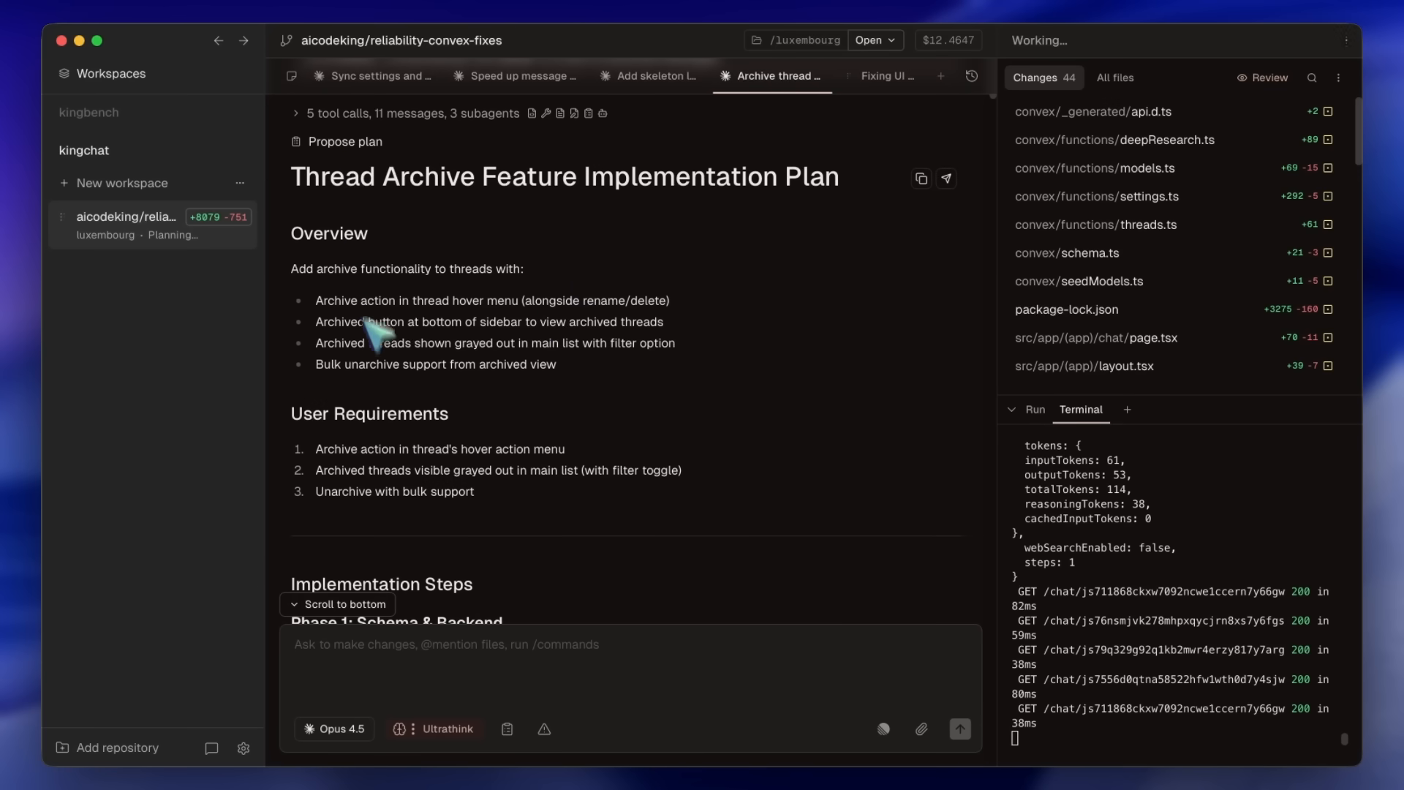
{"action": "scroll", "scroll_direction": "down", "scroll_amount": 3}
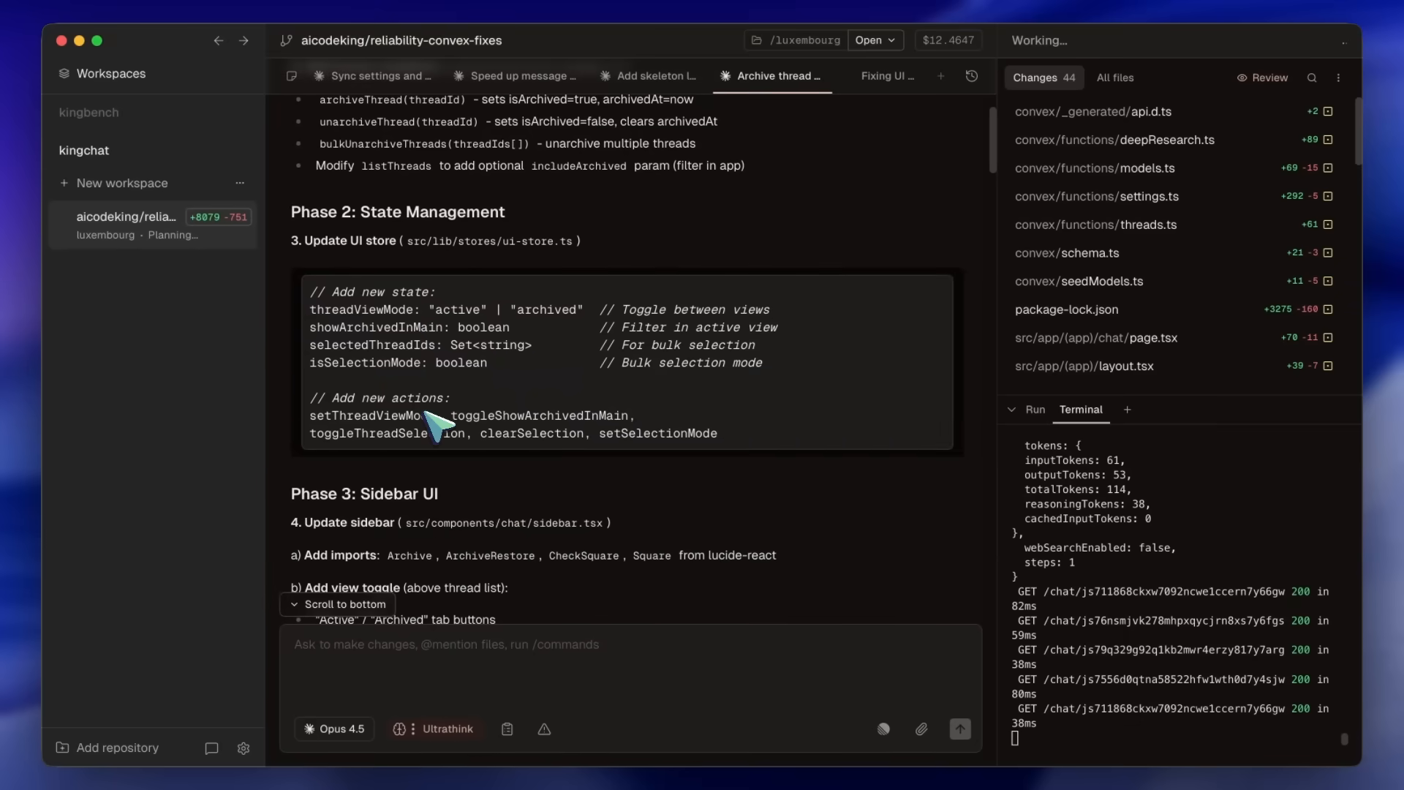
{"action": "scroll", "scroll_direction": "down", "scroll_amount": 3}
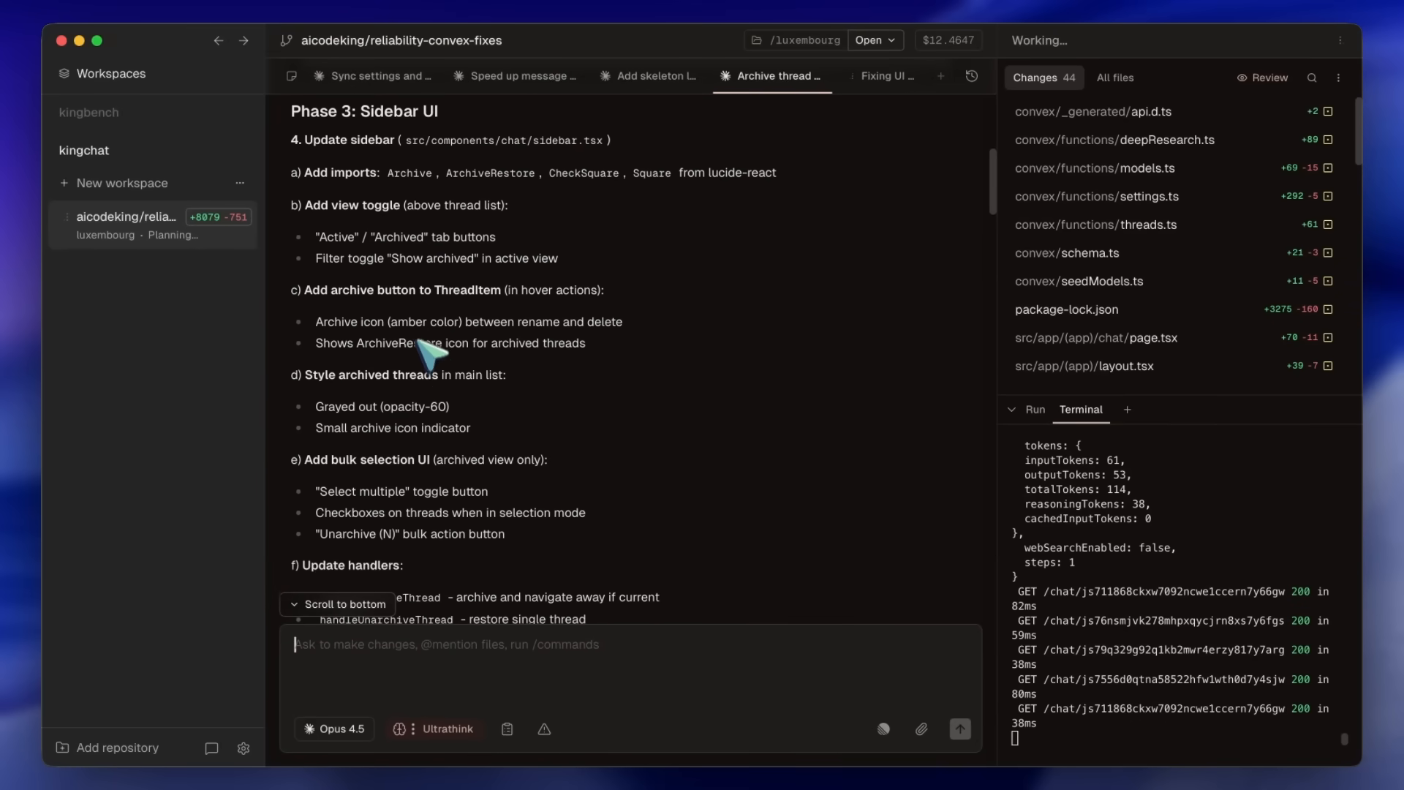
{"action": "left_click", "coordinate": [334, 728]}
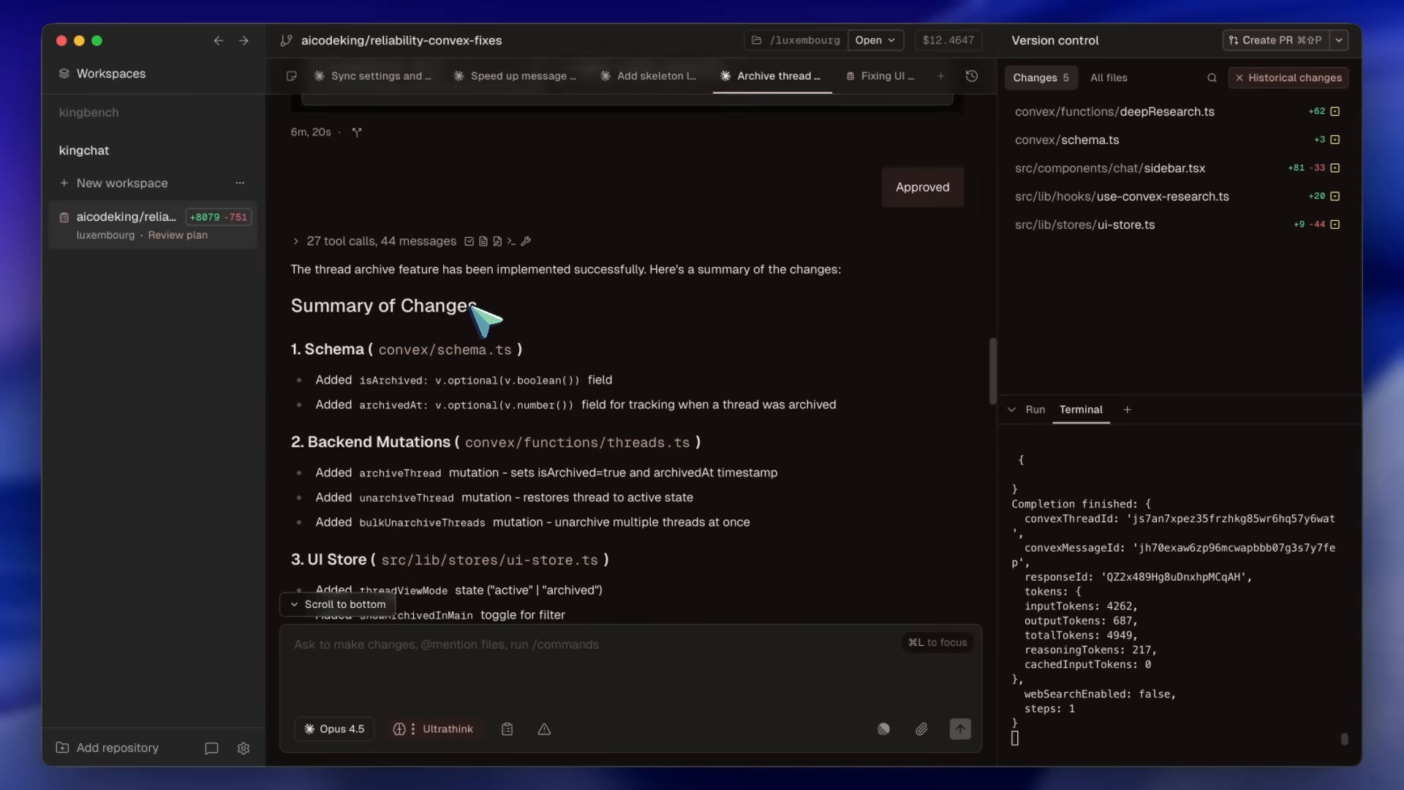
{"action": "scroll", "scroll_direction": "down", "scroll_amount": 3}
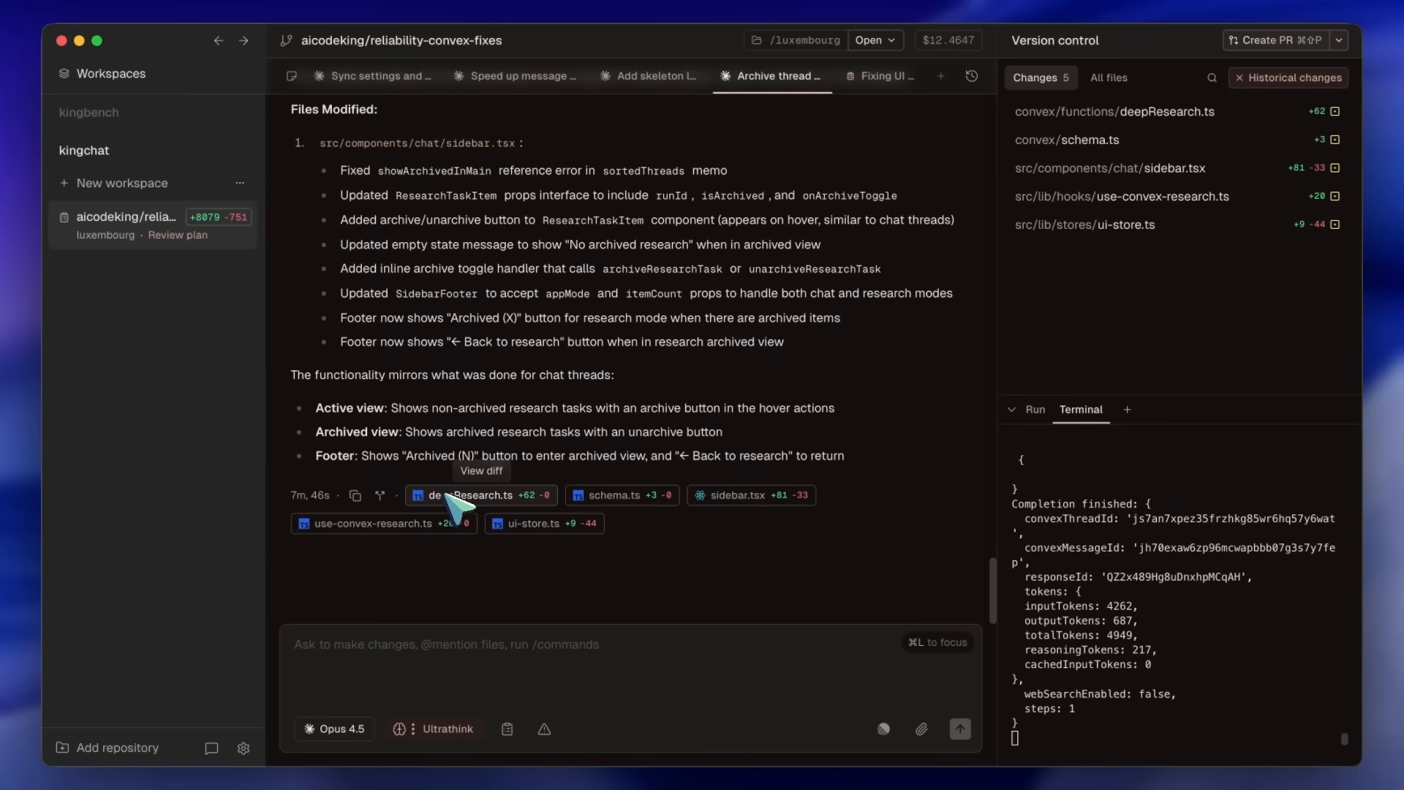
{"action": "mouse_move", "coordinate": [544, 506]}
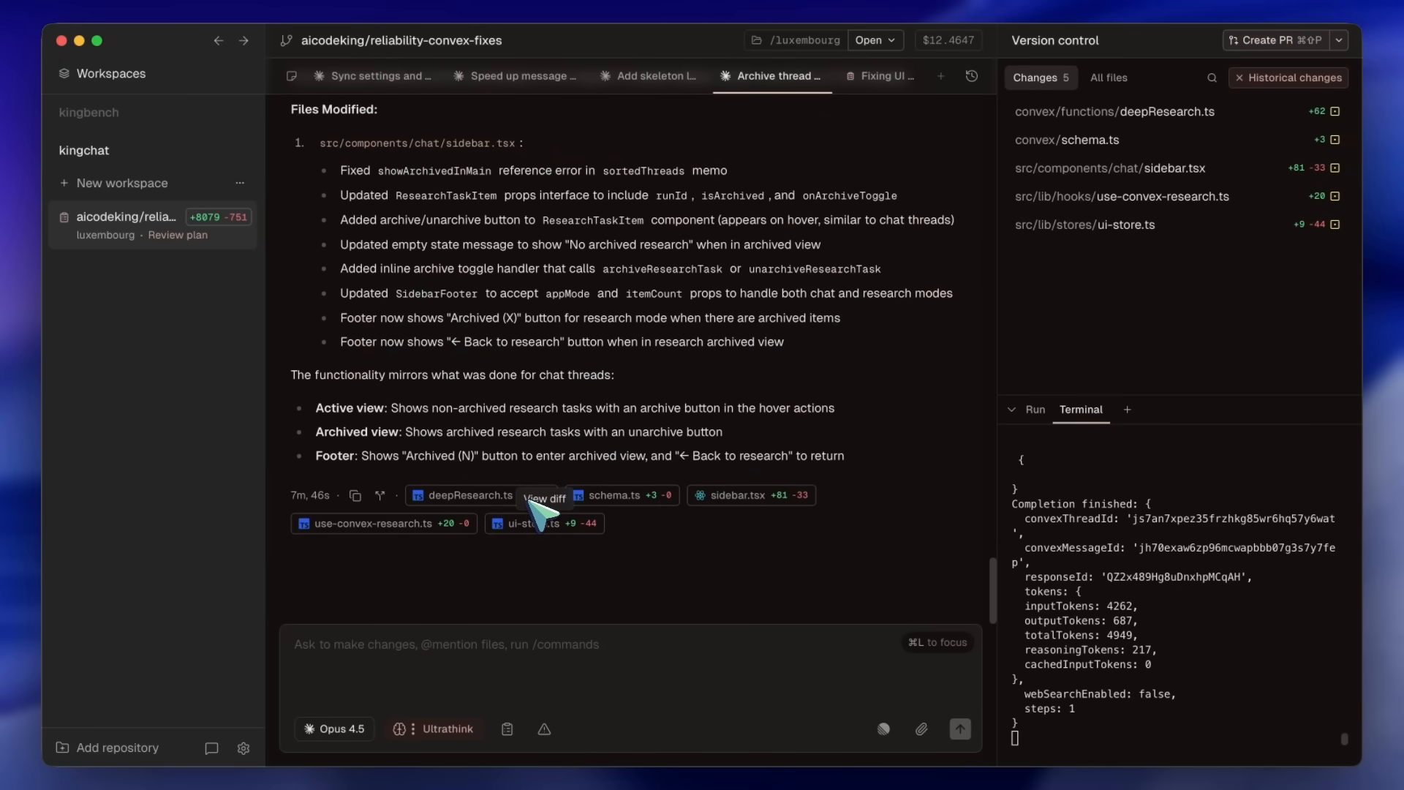
{"action": "scroll", "scroll_direction": "down", "scroll_amount": 3}
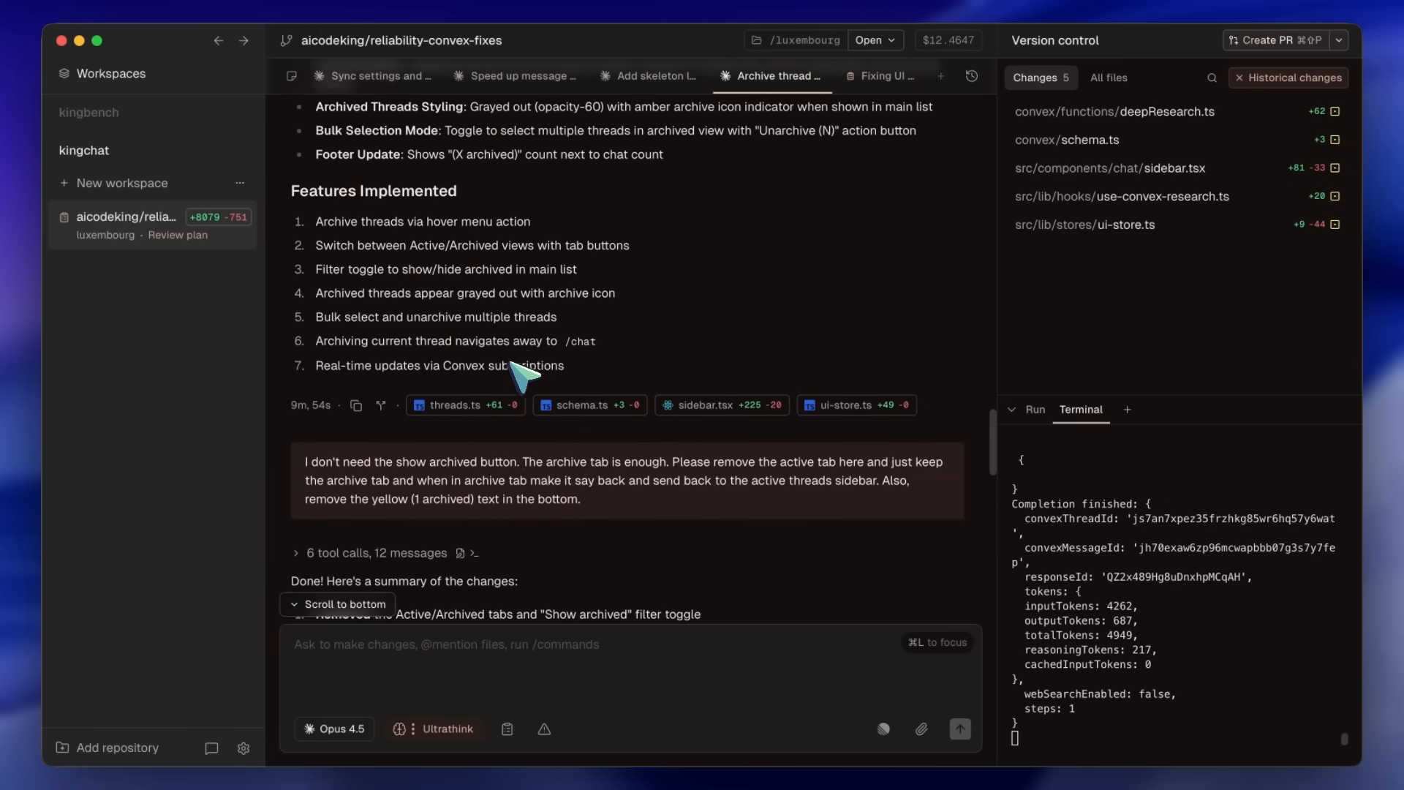
{"action": "scroll", "scroll_direction": "down", "scroll_amount": 3}
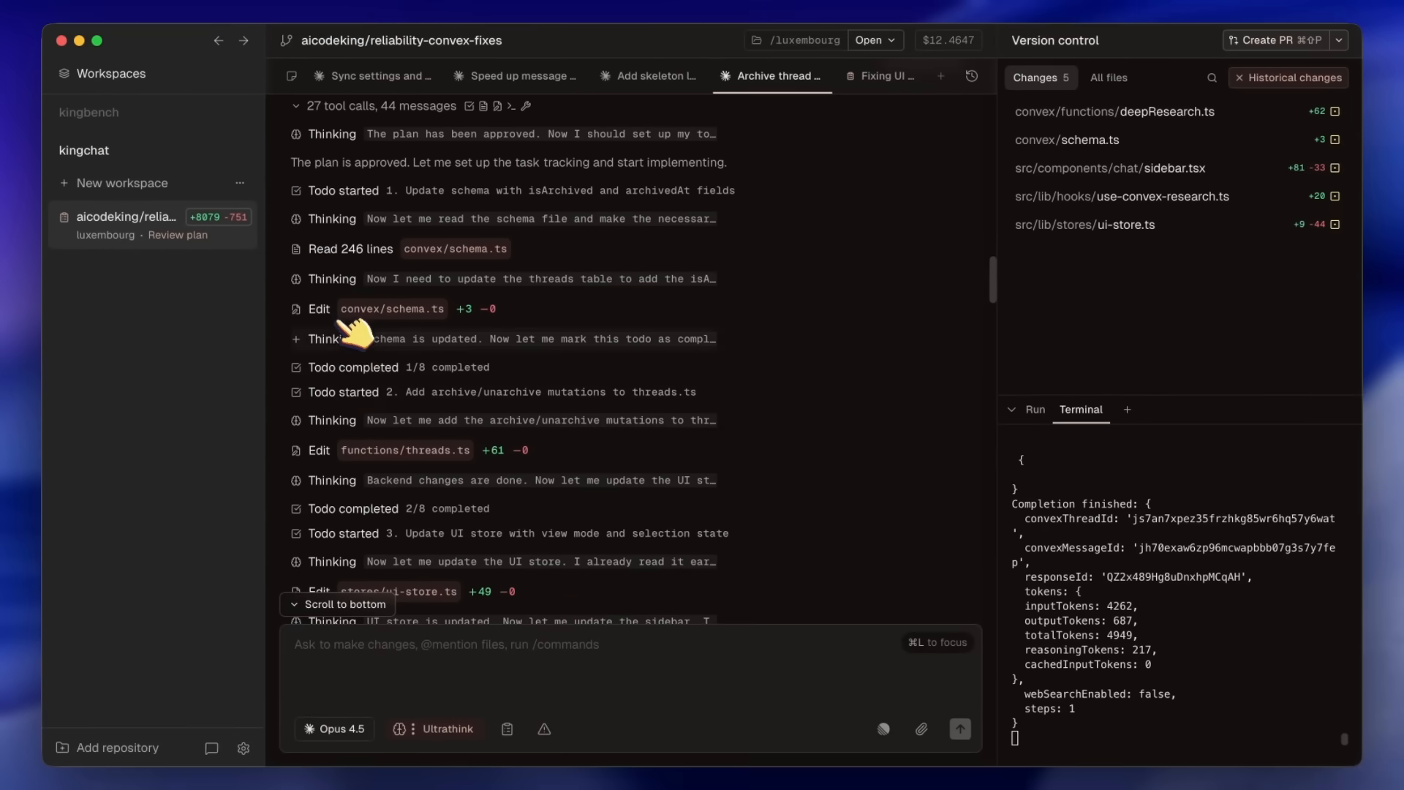
{"action": "scroll", "scroll_direction": "down", "scroll_amount": 3}
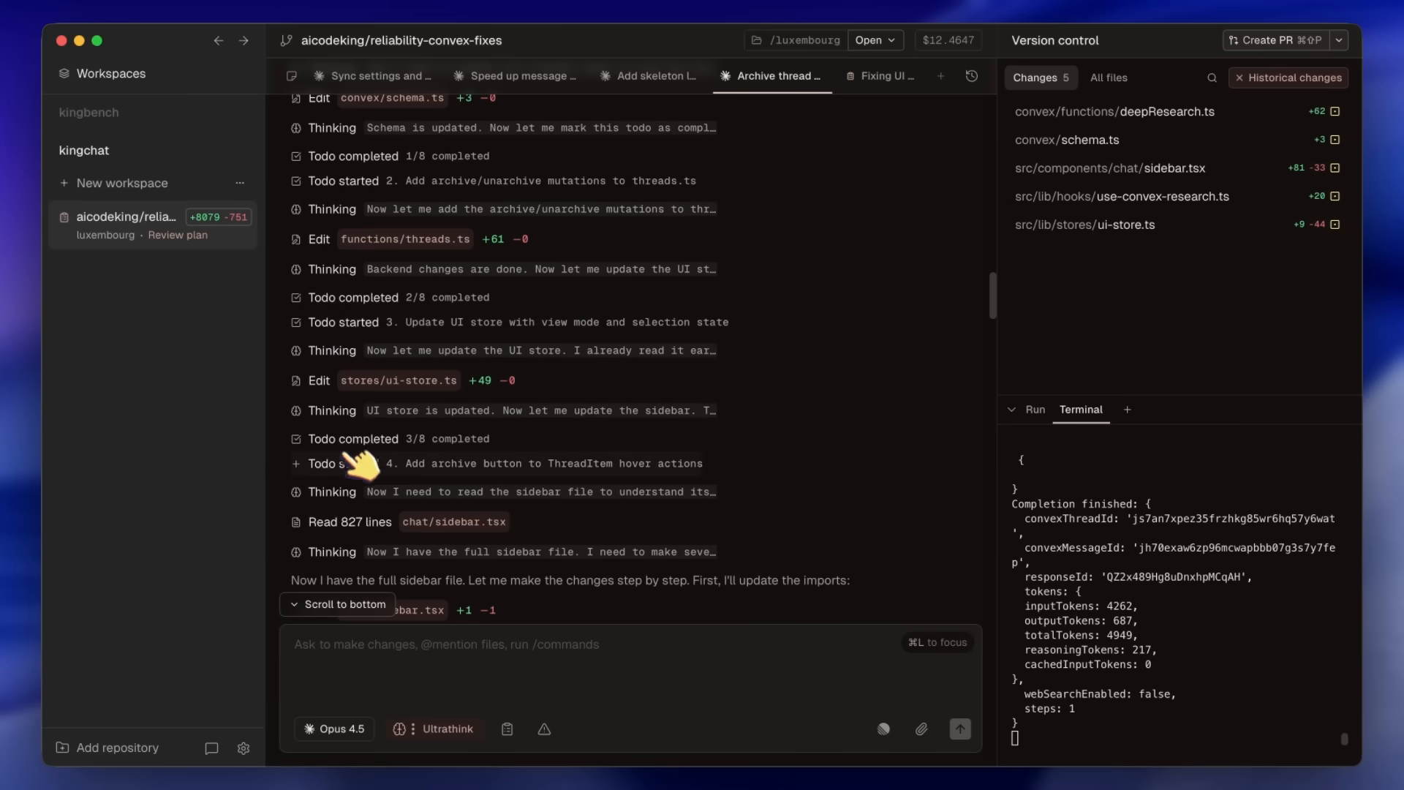
{"action": "scroll", "scroll_direction": "down", "scroll_amount": 3}
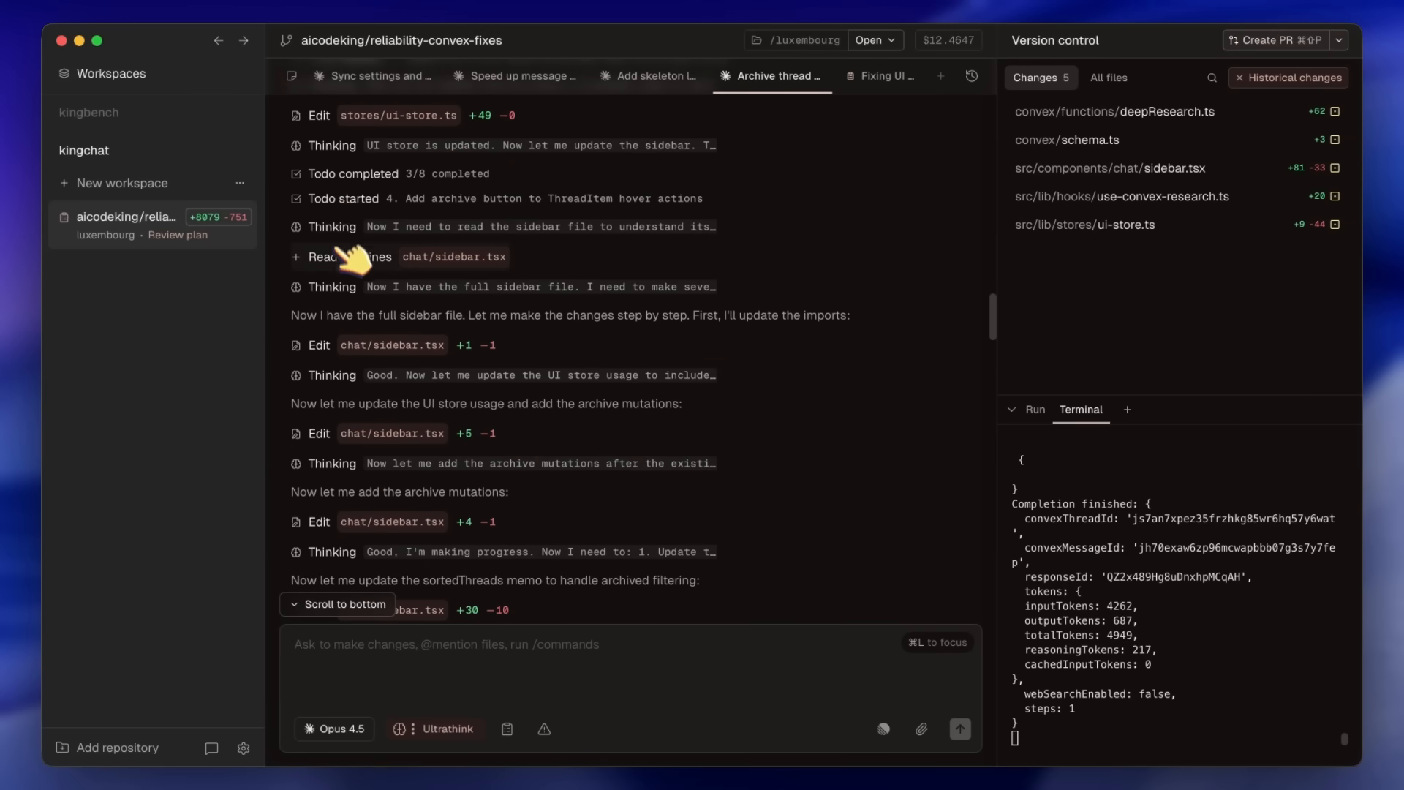
{"action": "scroll", "scroll_direction": "down", "scroll_amount": 3}
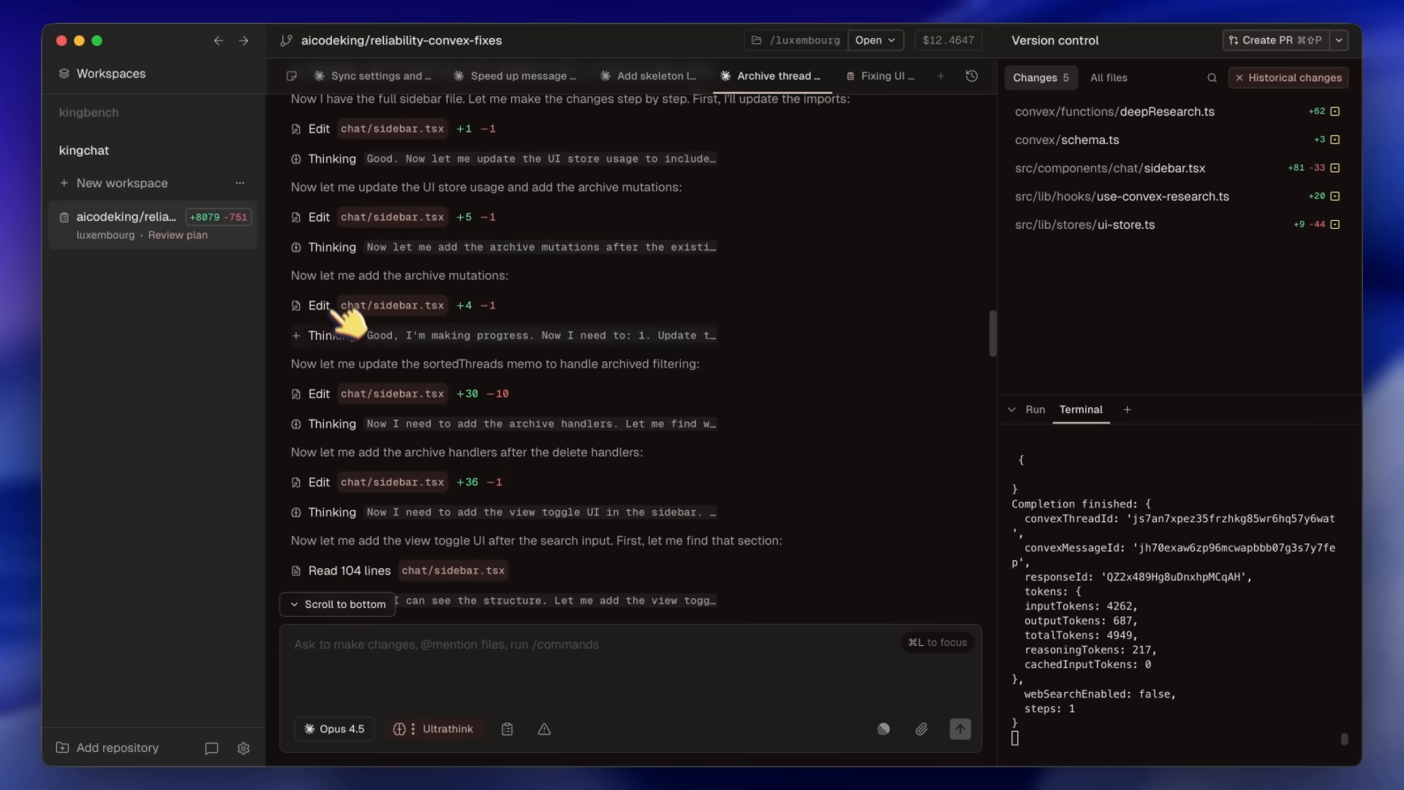
{"action": "scroll", "scroll_direction": "down", "scroll_amount": 3}
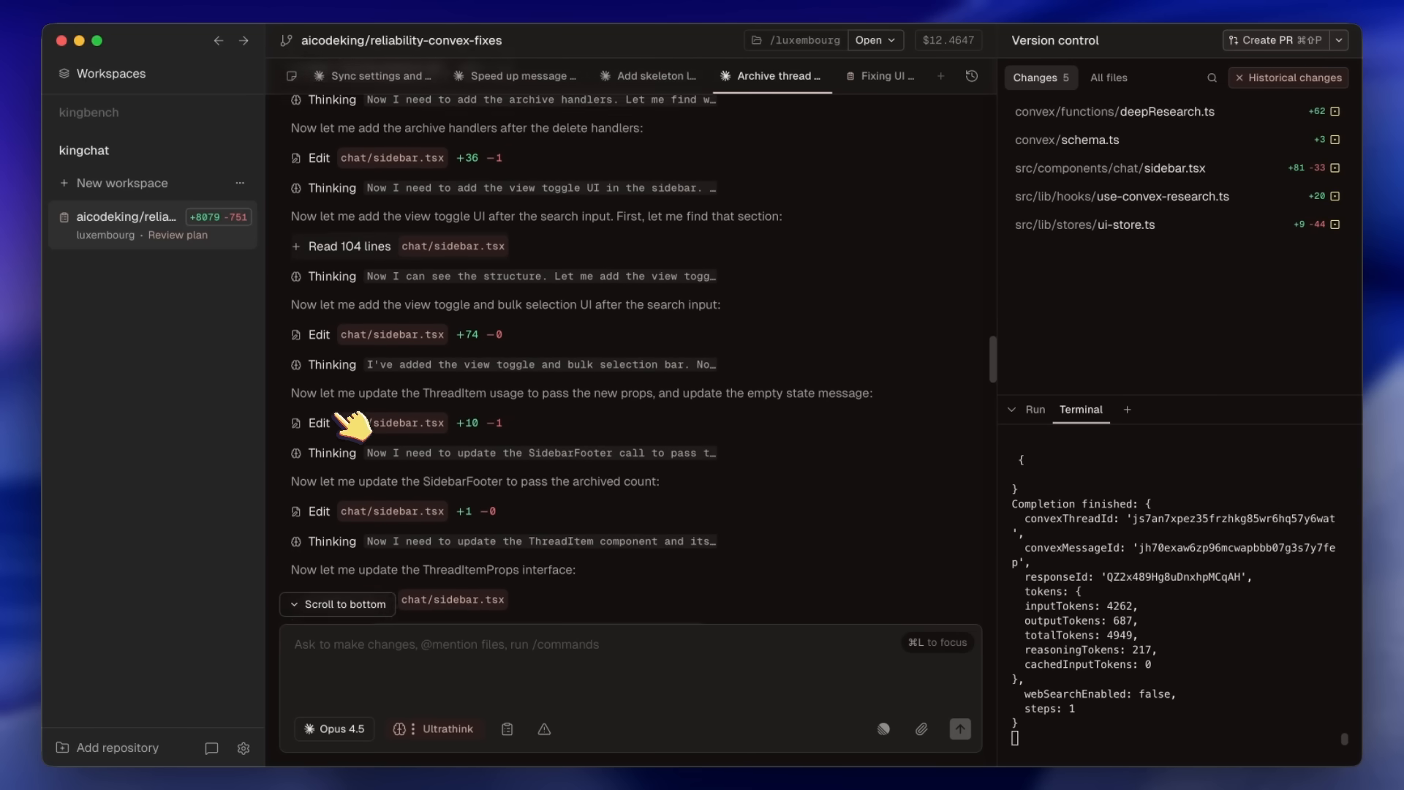
{"action": "scroll", "scroll_direction": "down", "scroll_amount": 3}
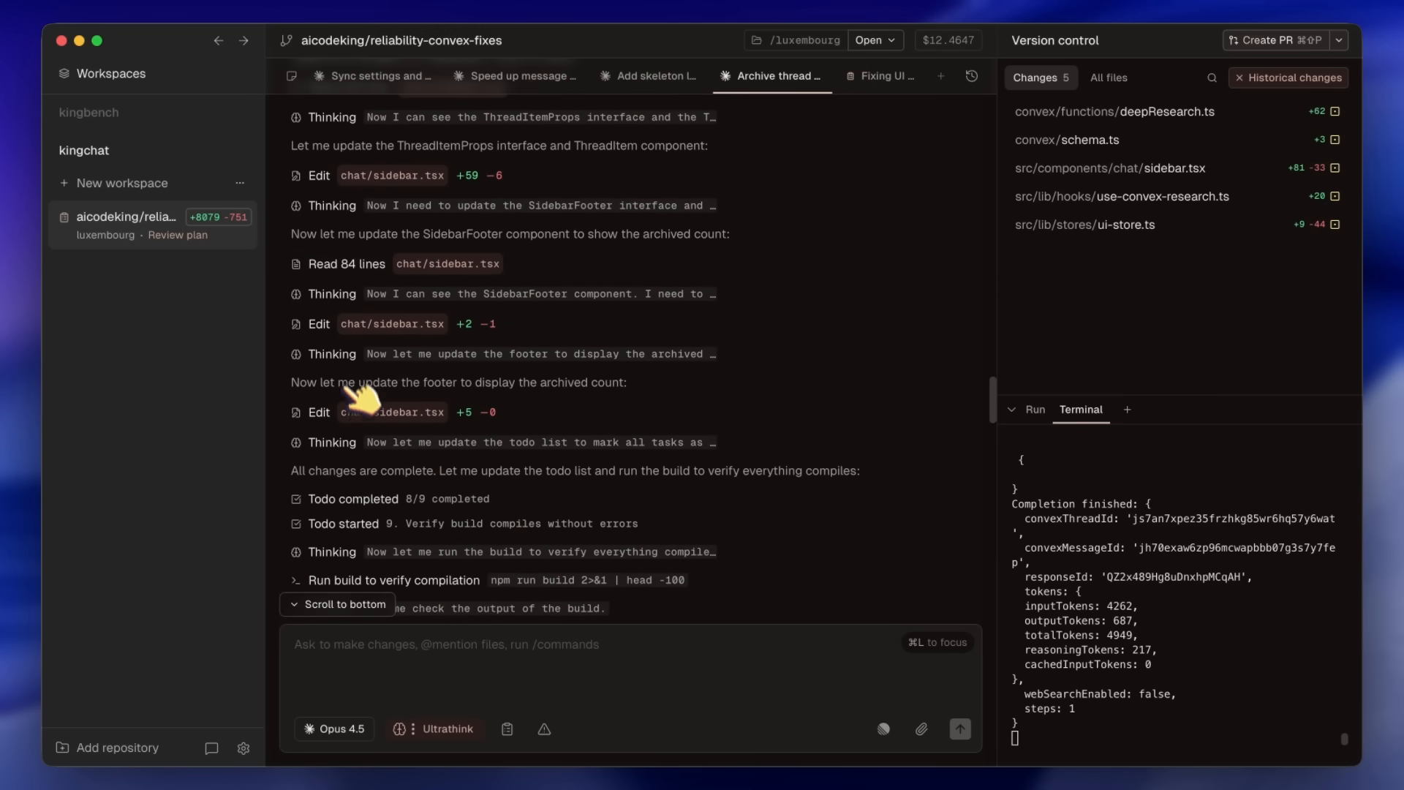
{"action": "scroll", "scroll_direction": "down", "scroll_amount": 3}
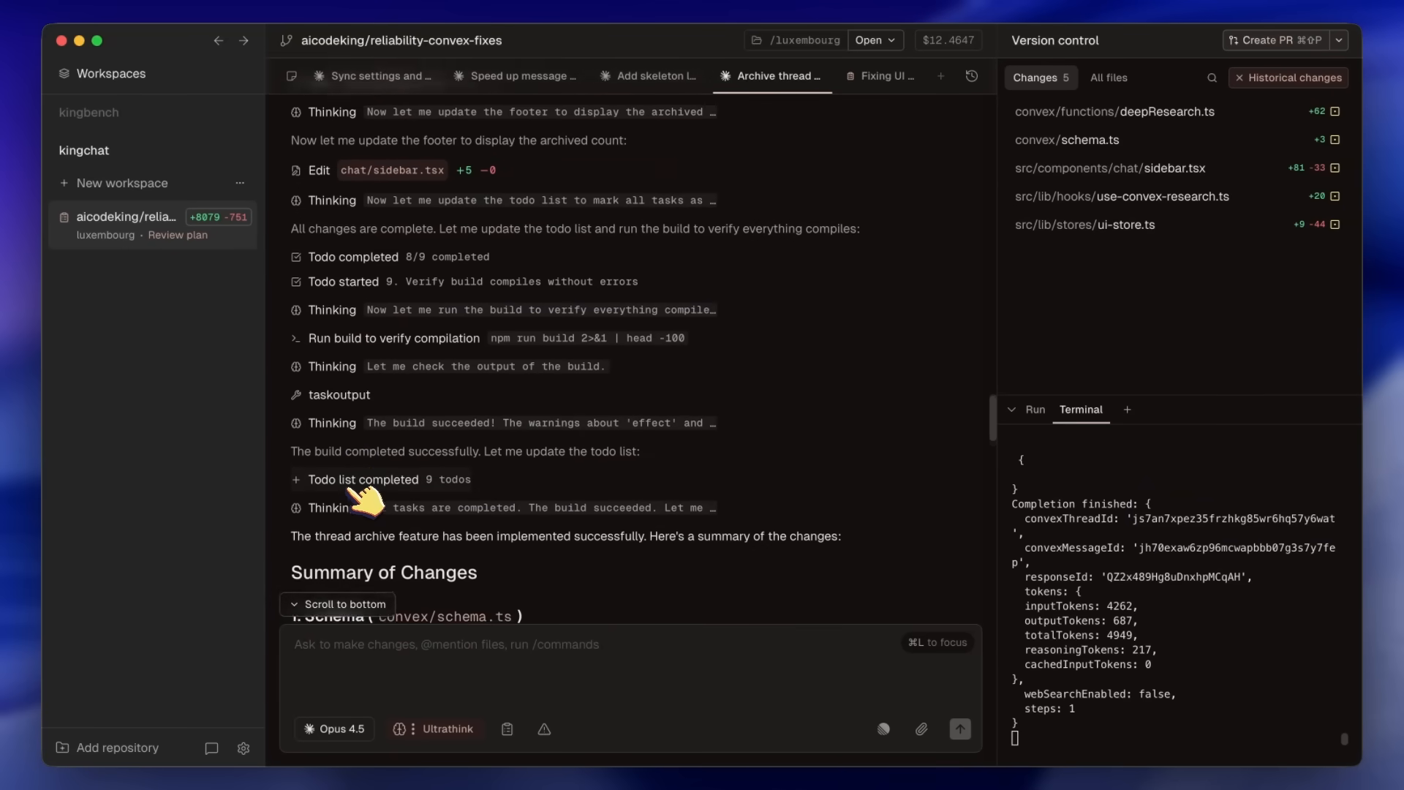
{"action": "scroll", "scroll_direction": "down", "scroll_amount": 3}
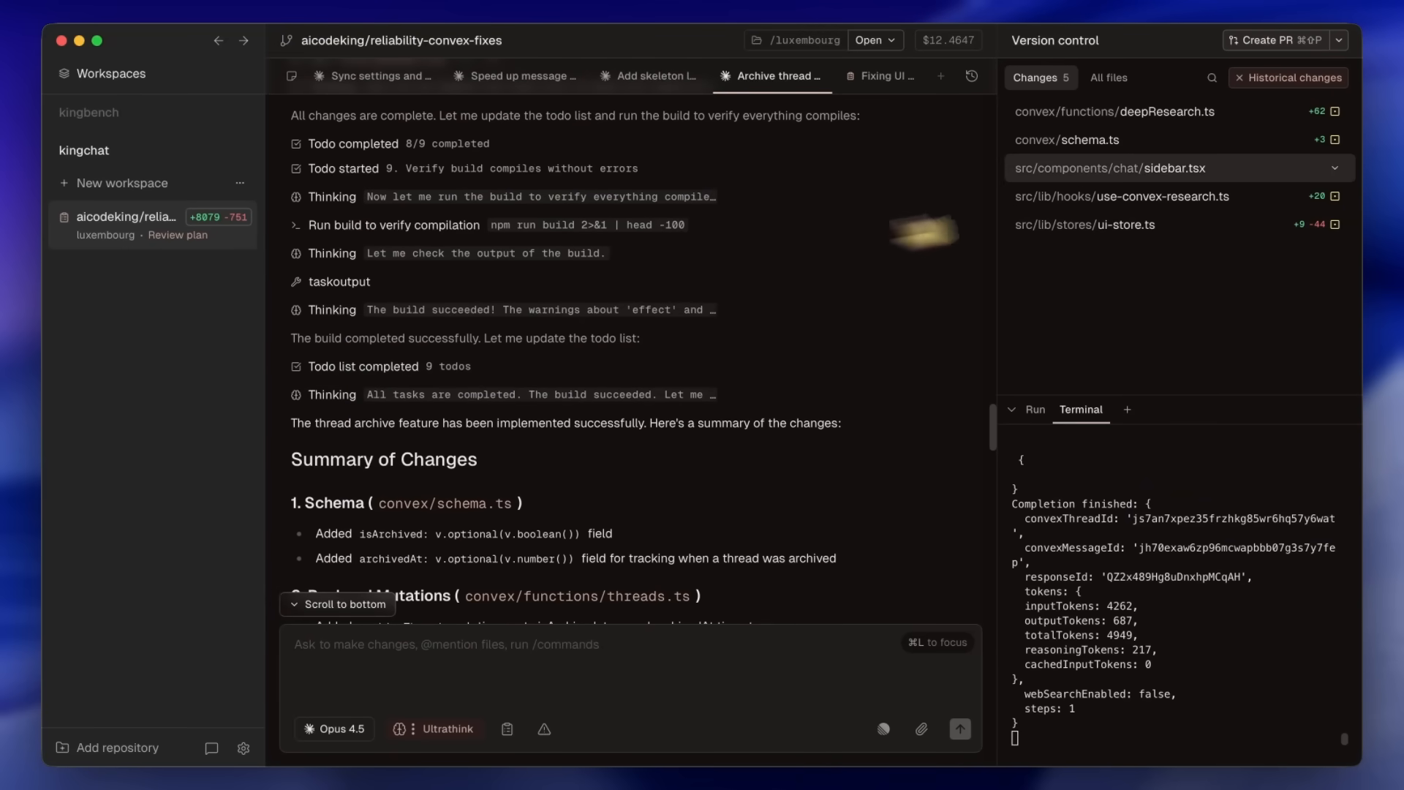
{"action": "left_click", "coordinate": [1338, 39]}
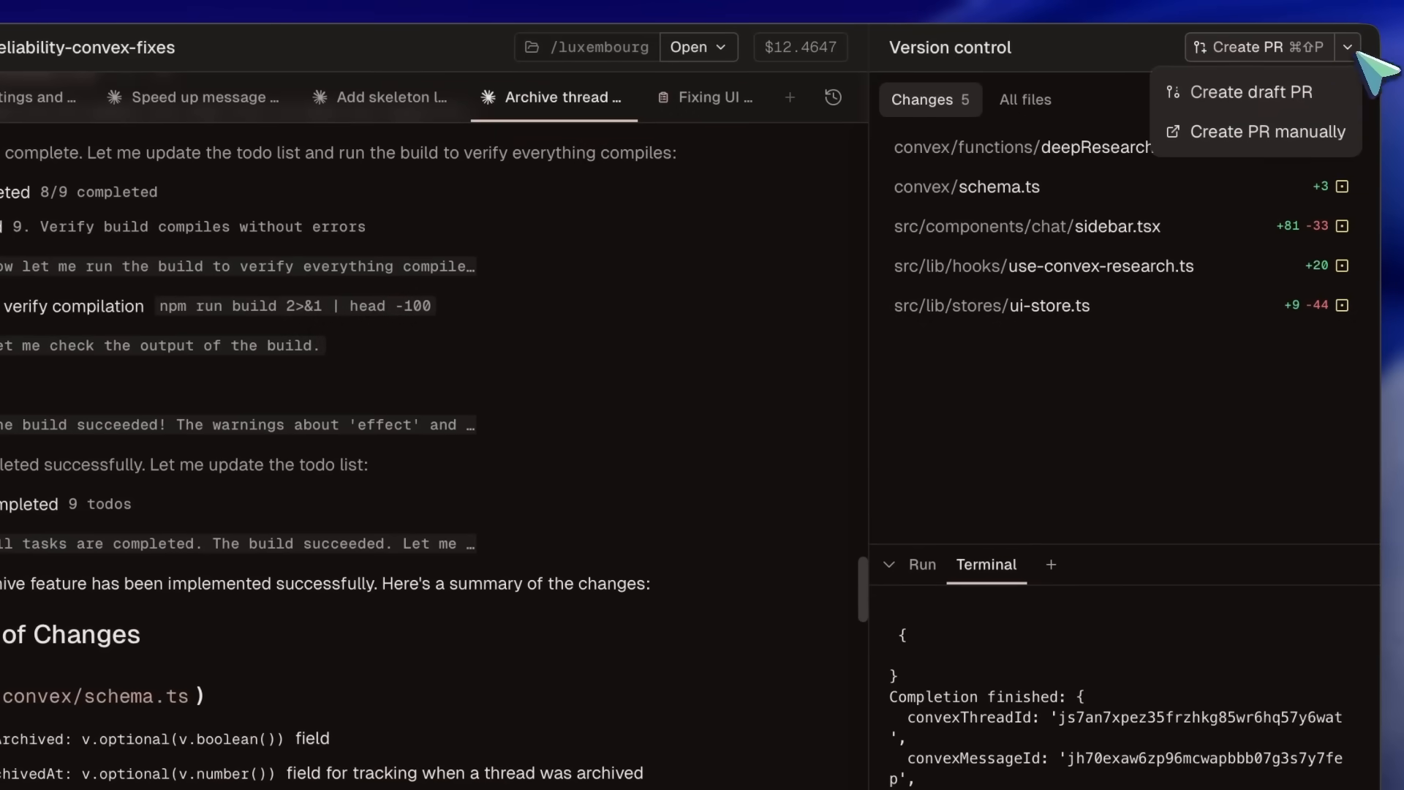
{"action": "mouse_move", "coordinate": [1217, 462]}
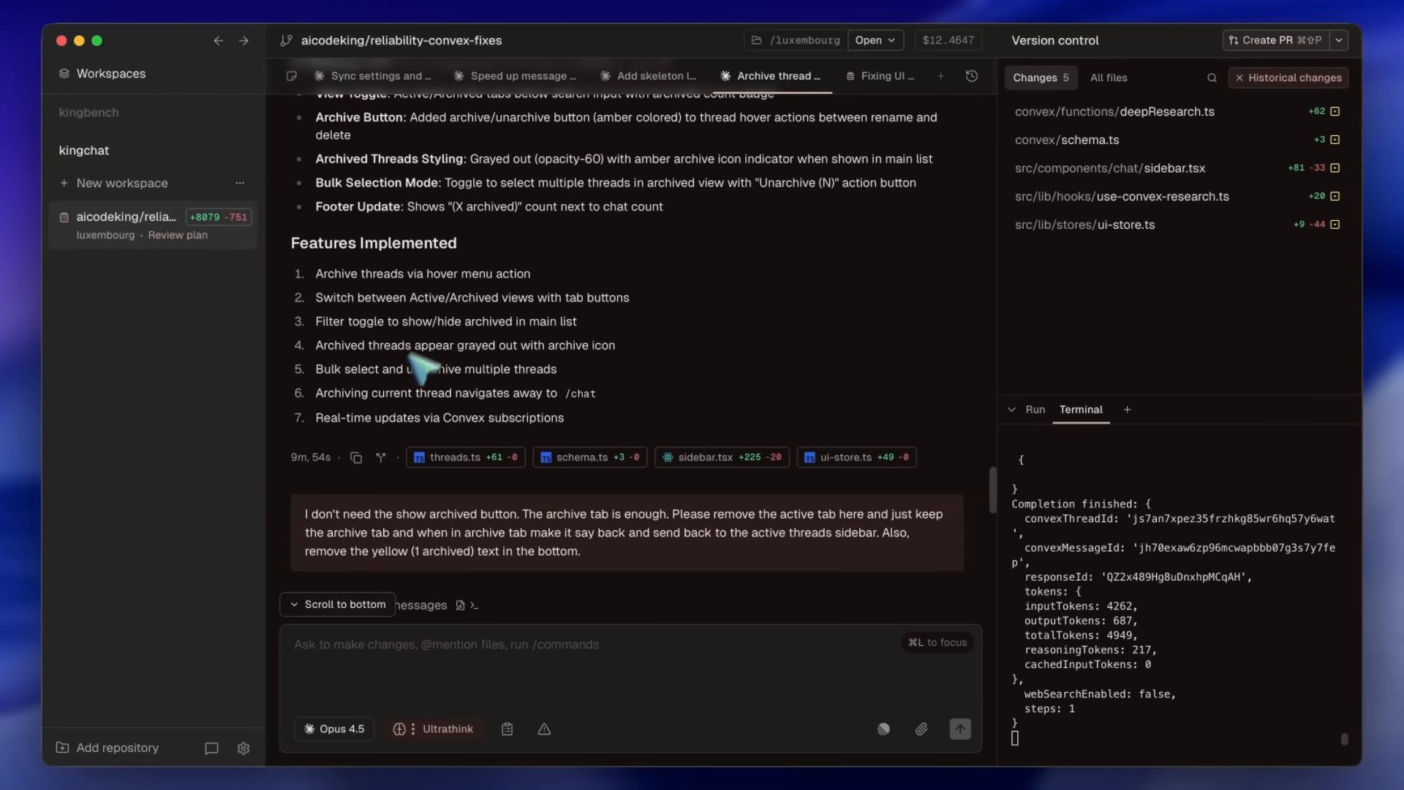
{"action": "scroll", "scroll_direction": "down", "scroll_amount": 3}
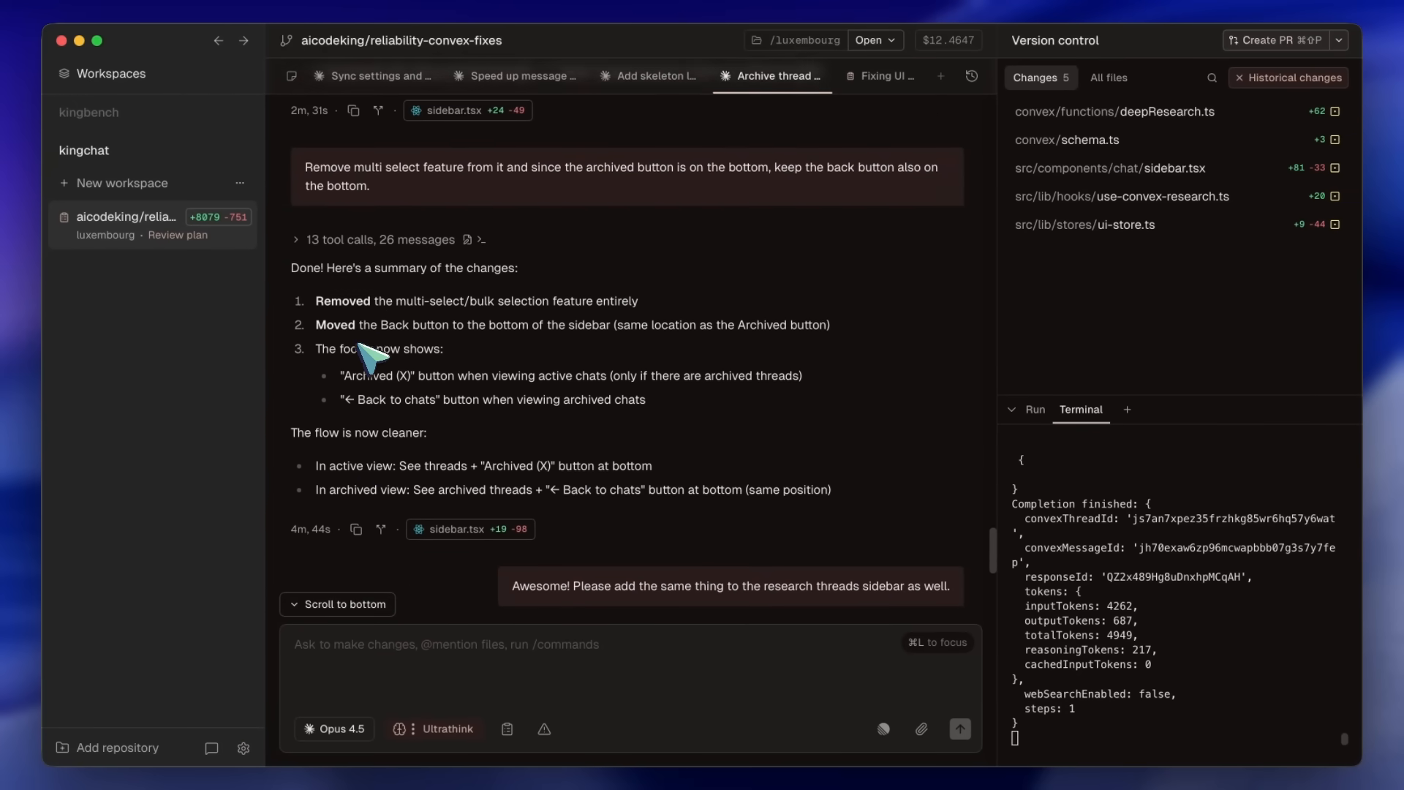
{"action": "scroll", "scroll_direction": "down", "scroll_amount": 3}
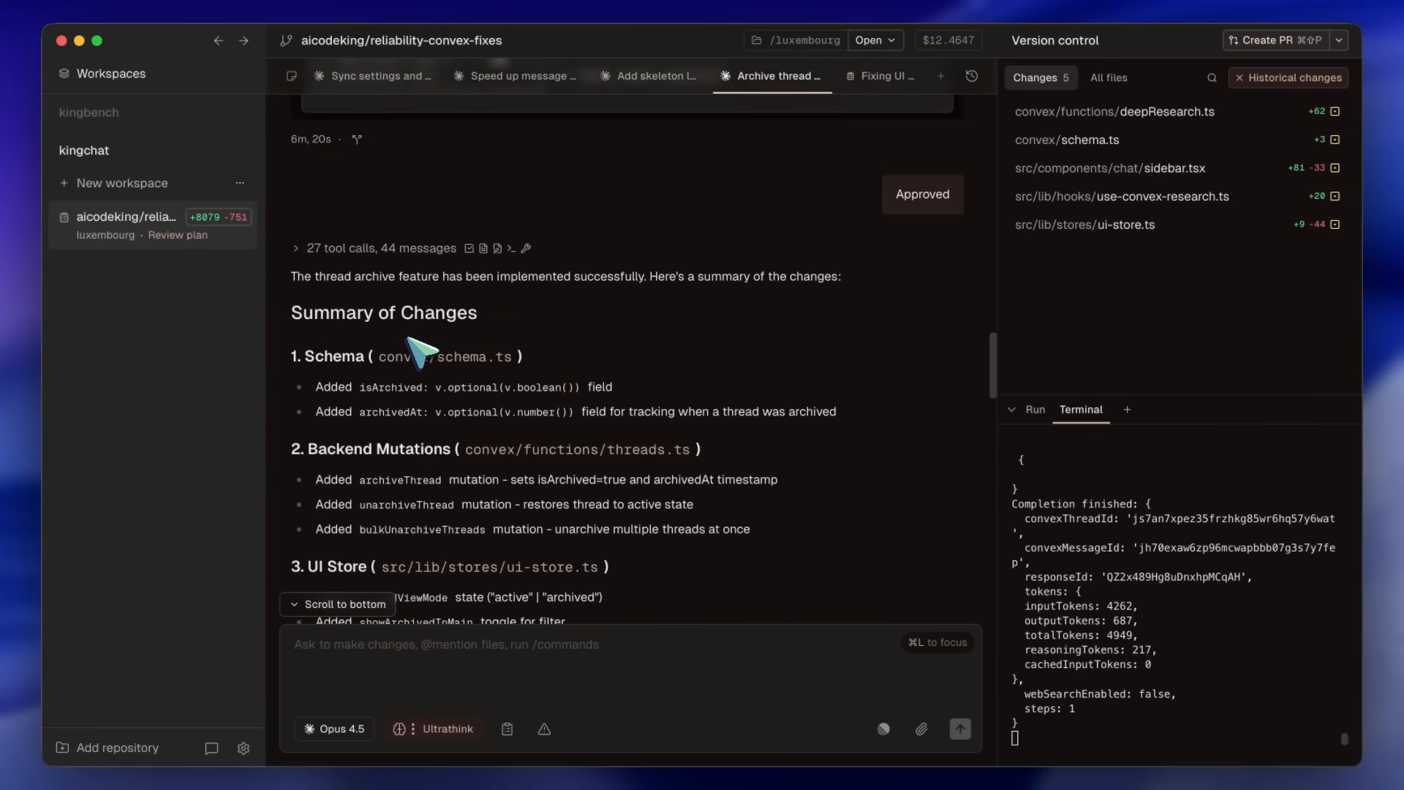
{"action": "scroll", "scroll_direction": "up", "scroll_amount": 3}
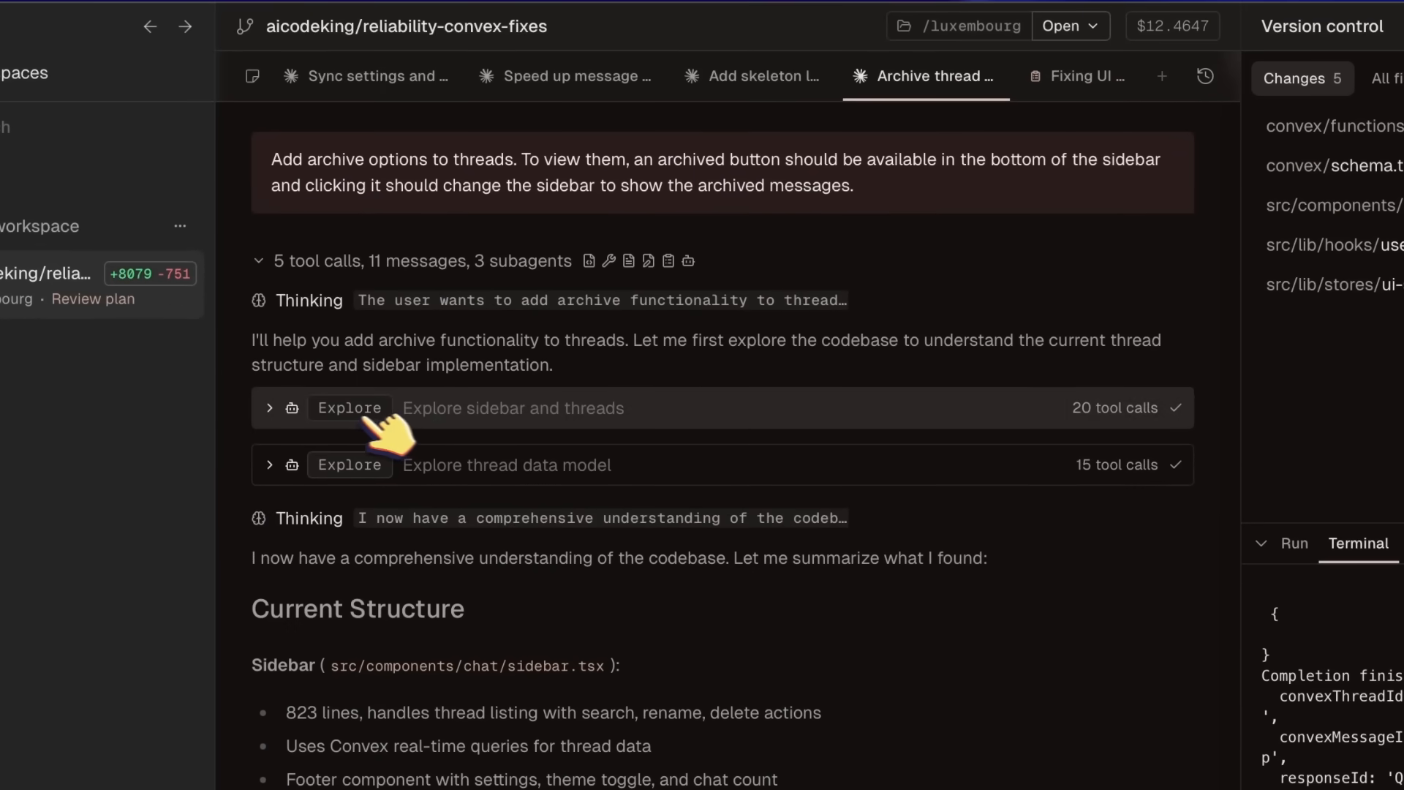
{"action": "mouse_move", "coordinate": [332, 300]}
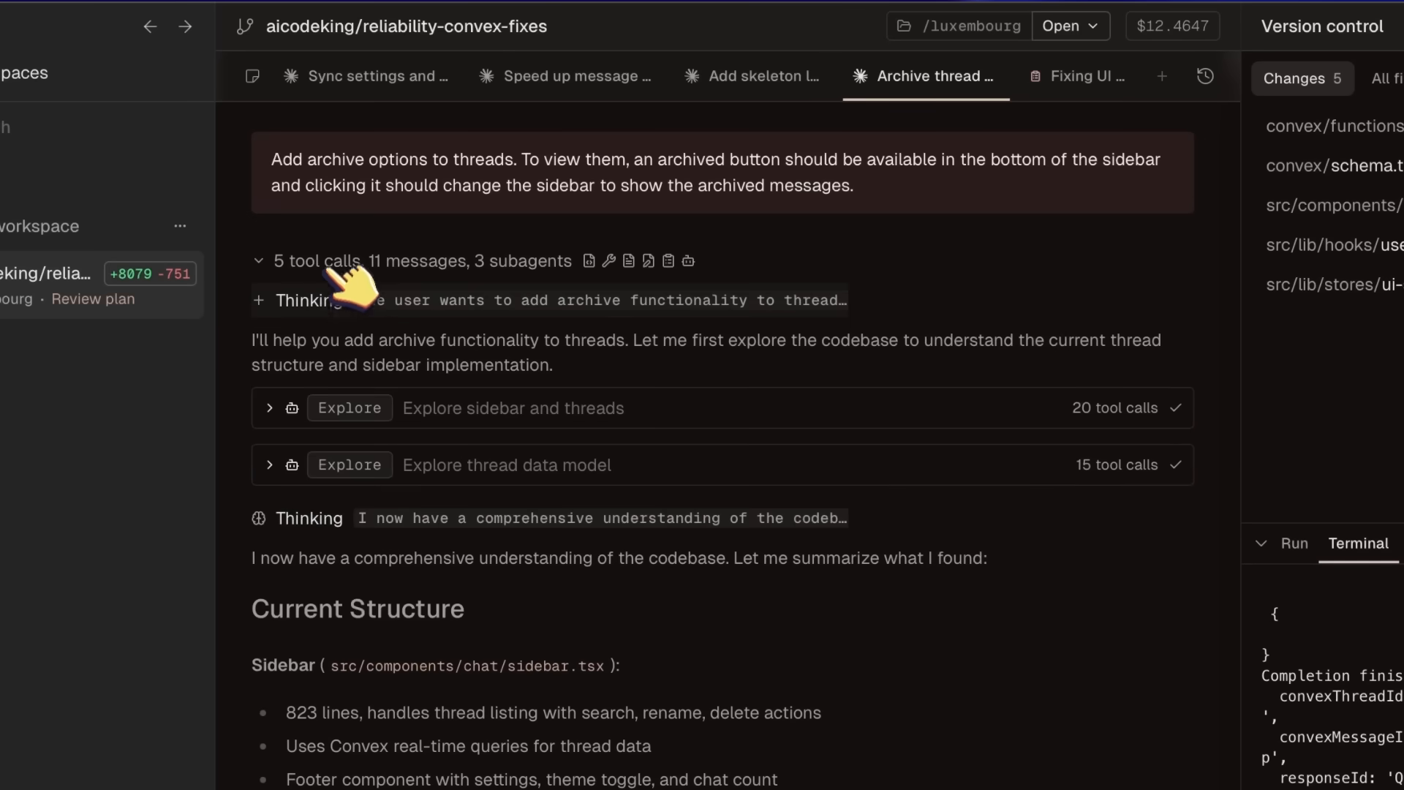
{"action": "scroll", "scroll_direction": "down", "scroll_amount": 3}
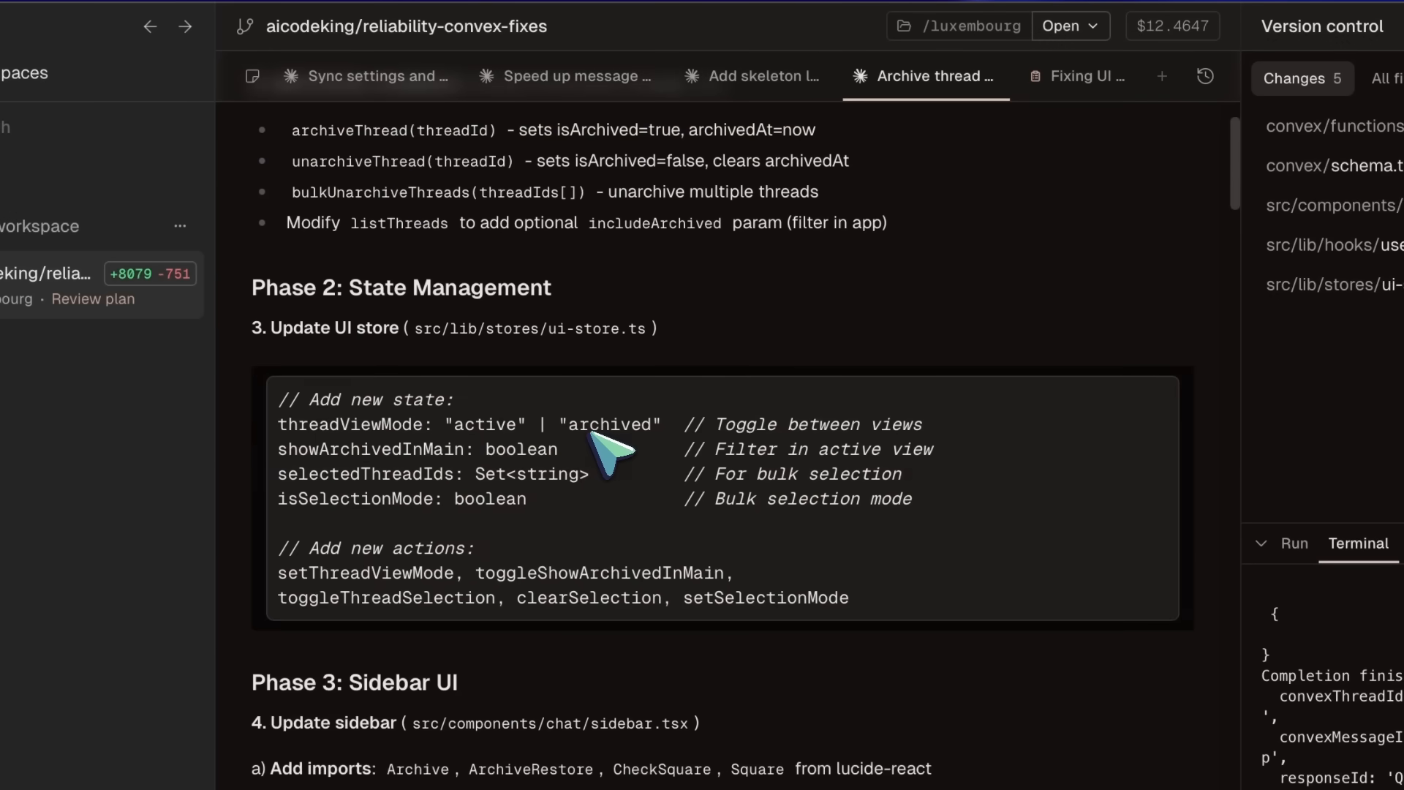
{"action": "scroll", "scroll_direction": "down", "scroll_amount": 3}
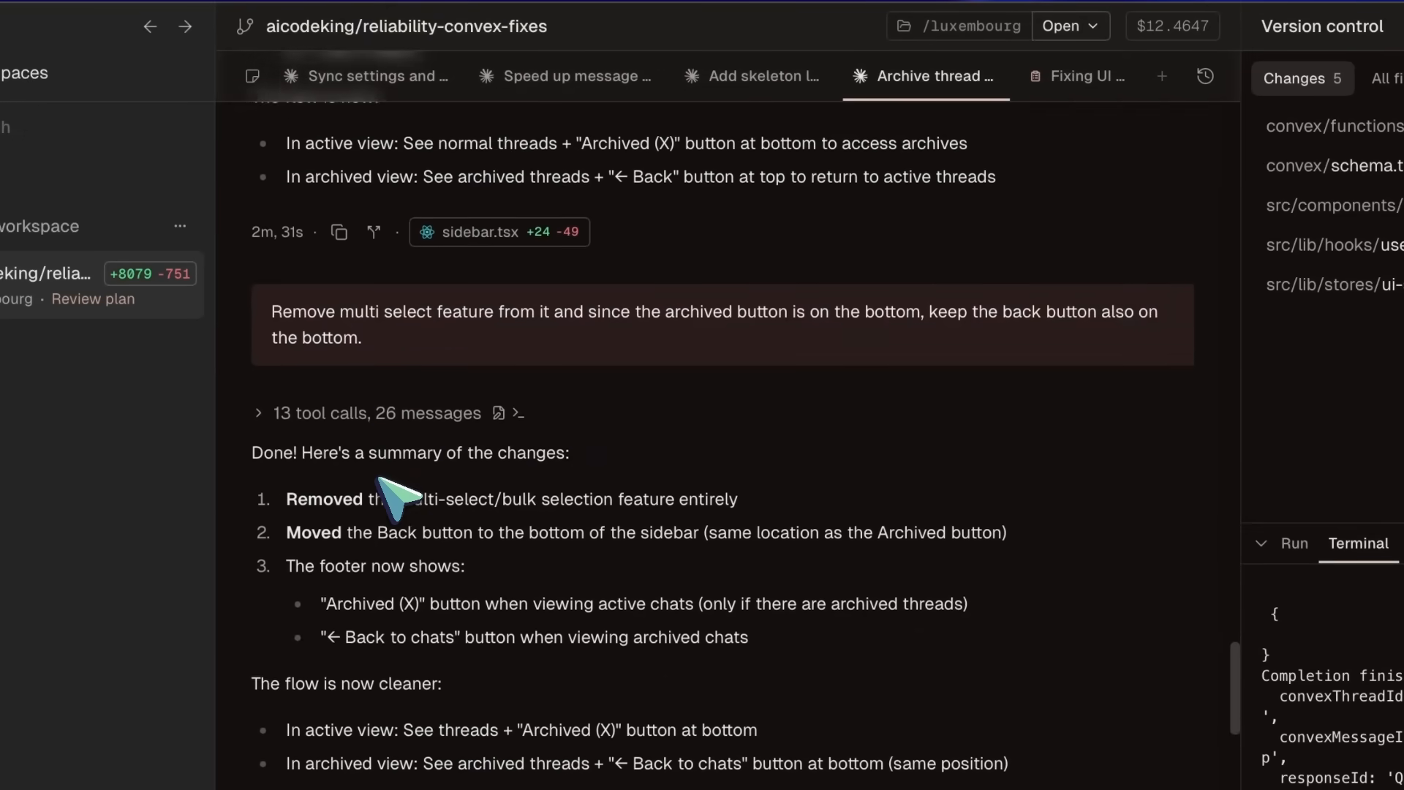
{"action": "left_click", "coordinate": [565, 76]}
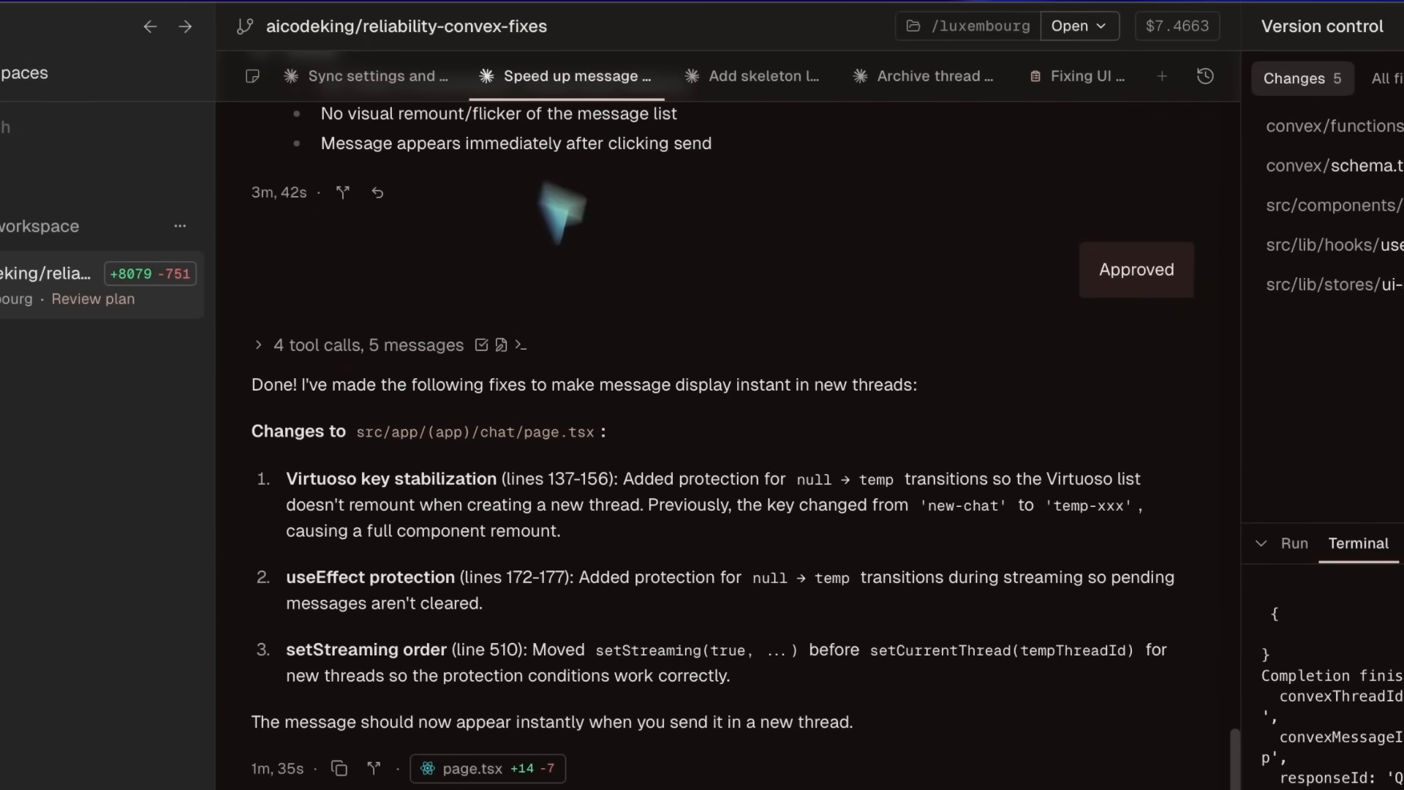
{"action": "scroll", "scroll_direction": "up", "scroll_amount": 3}
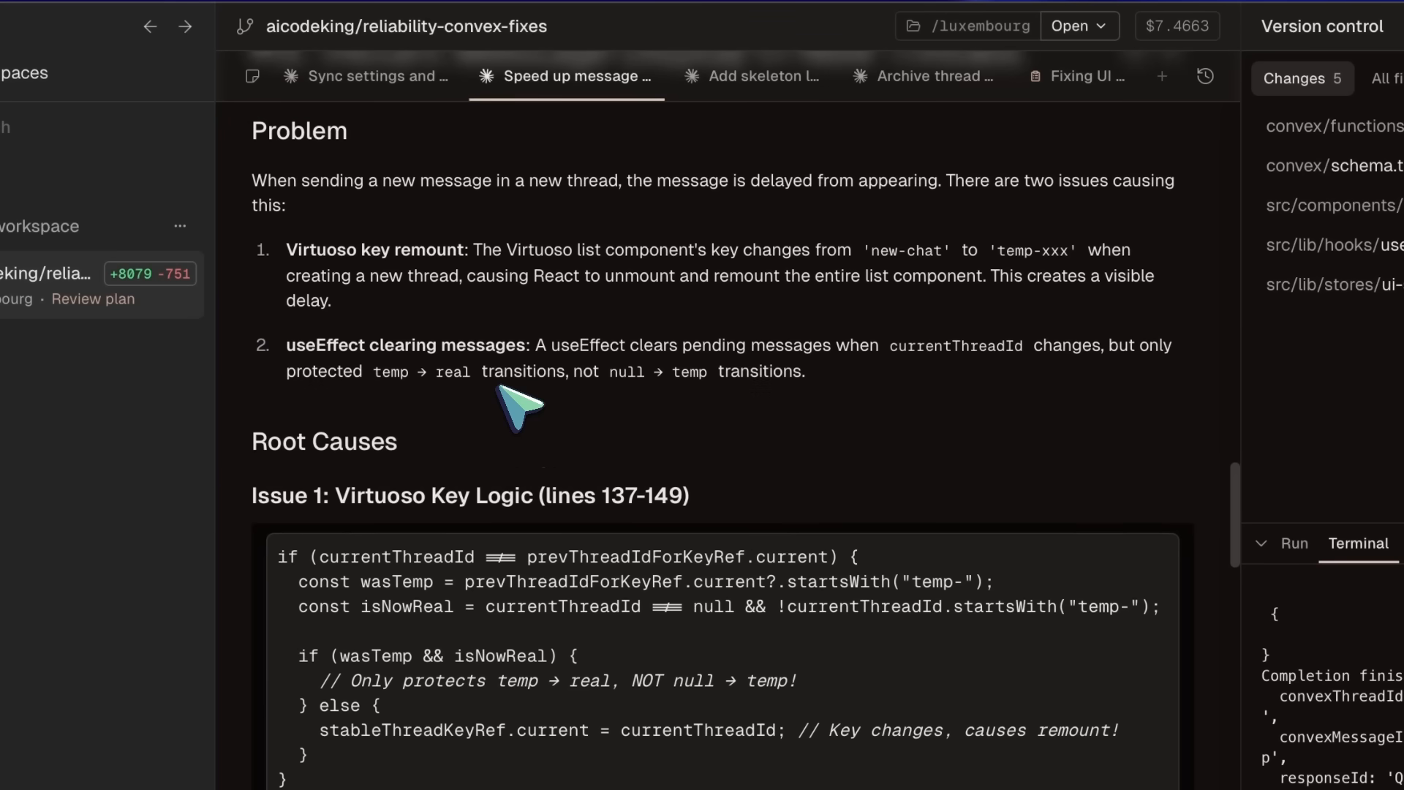
{"action": "left_click", "coordinate": [366, 76]}
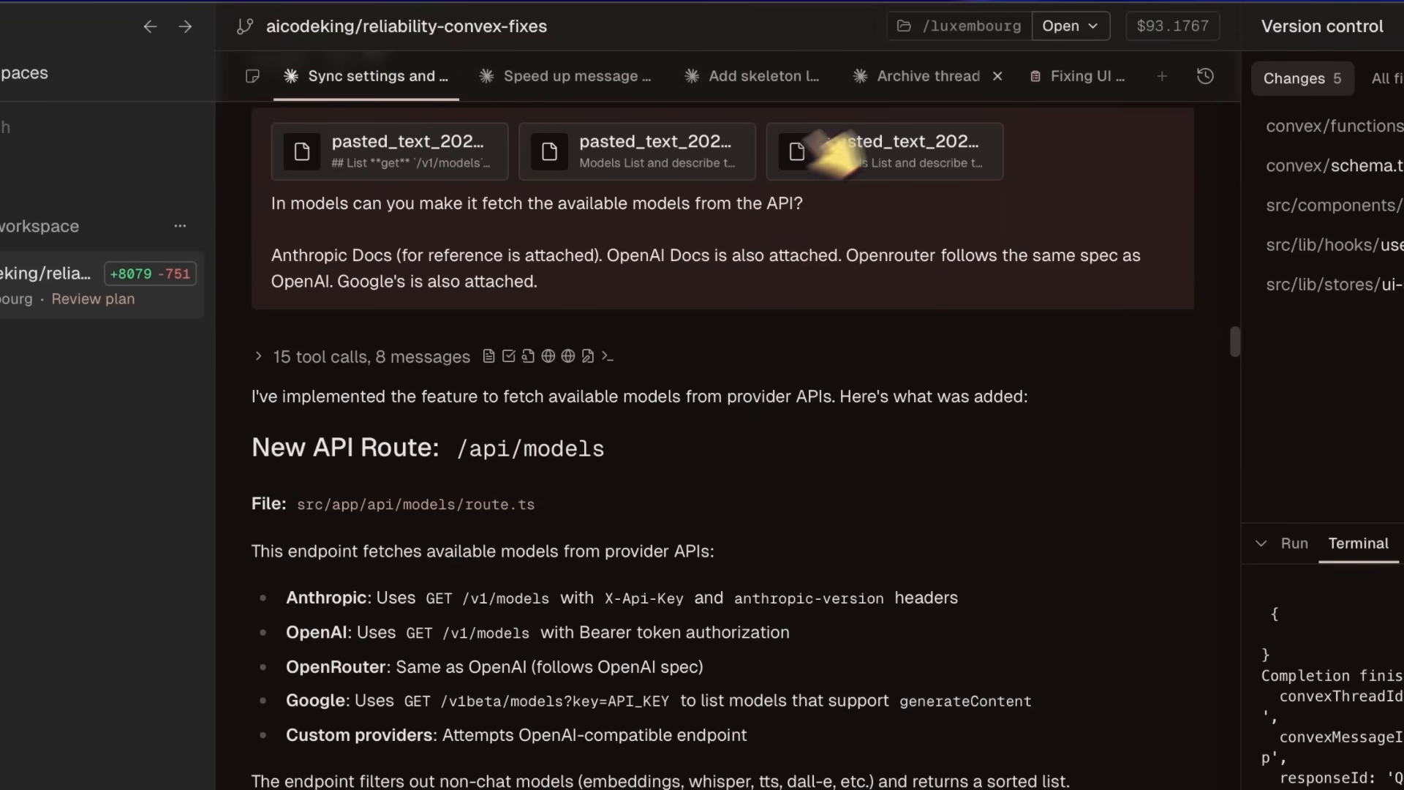
{"action": "left_click", "coordinate": [925, 77]}
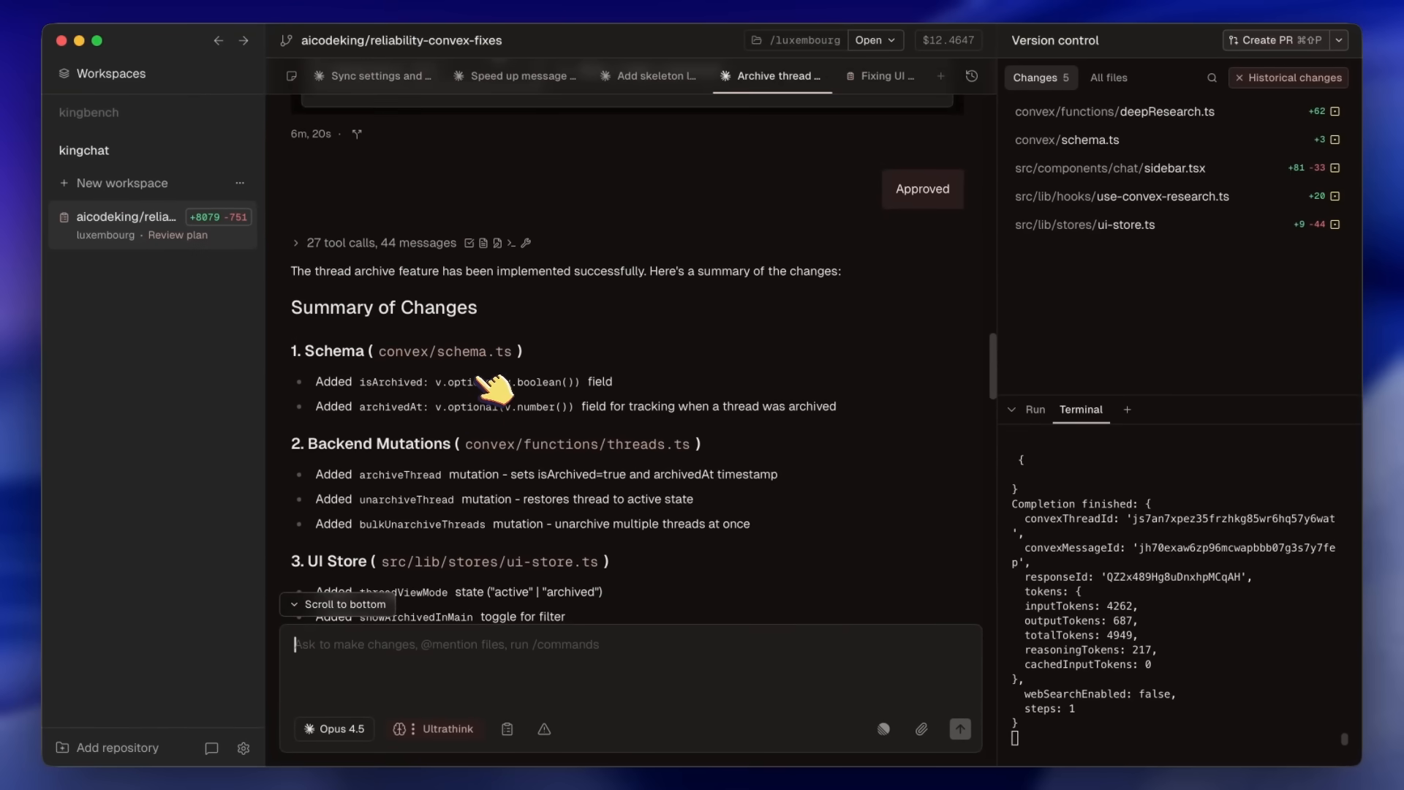
{"action": "scroll", "scroll_direction": "up", "scroll_amount": 3}
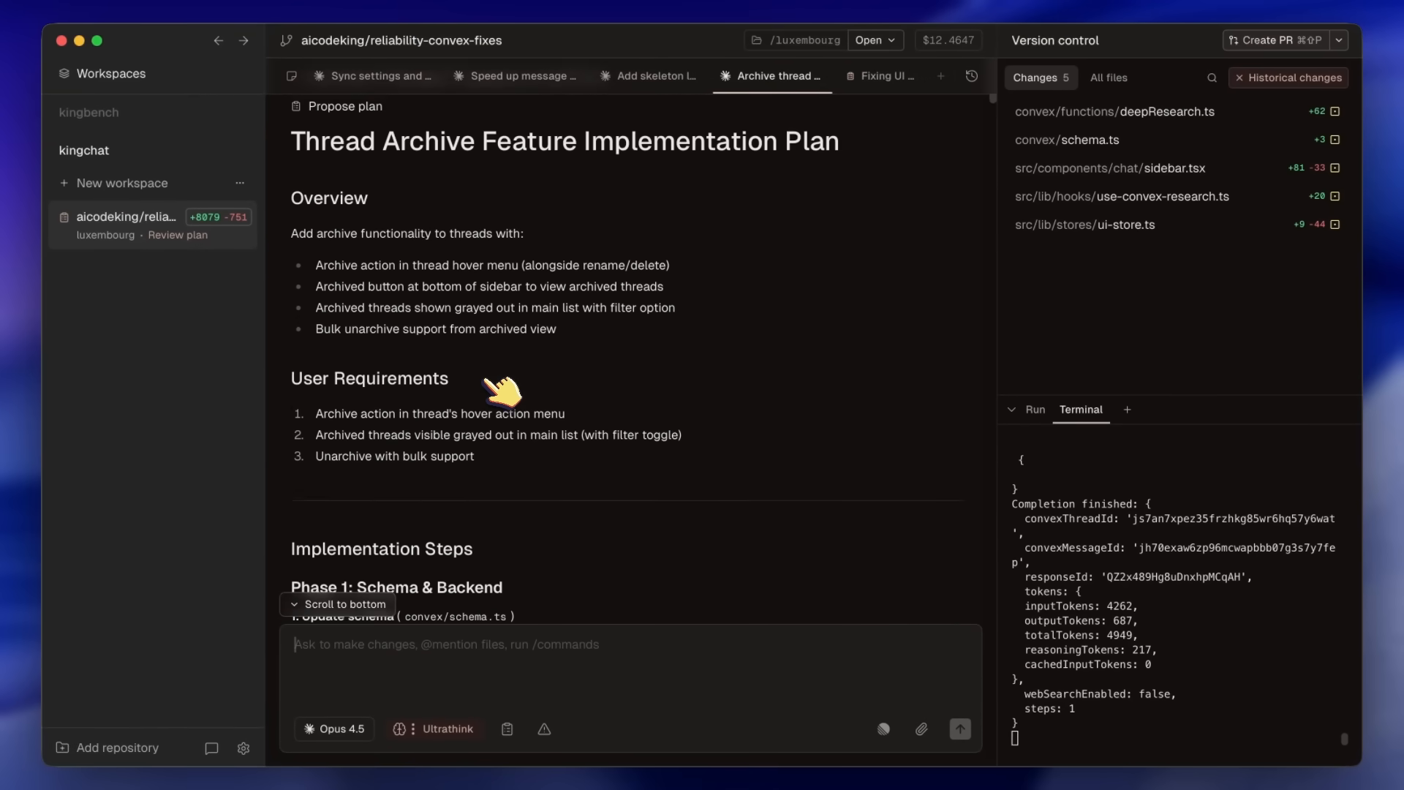
{"action": "scroll", "scroll_direction": "down", "scroll_amount": 3}
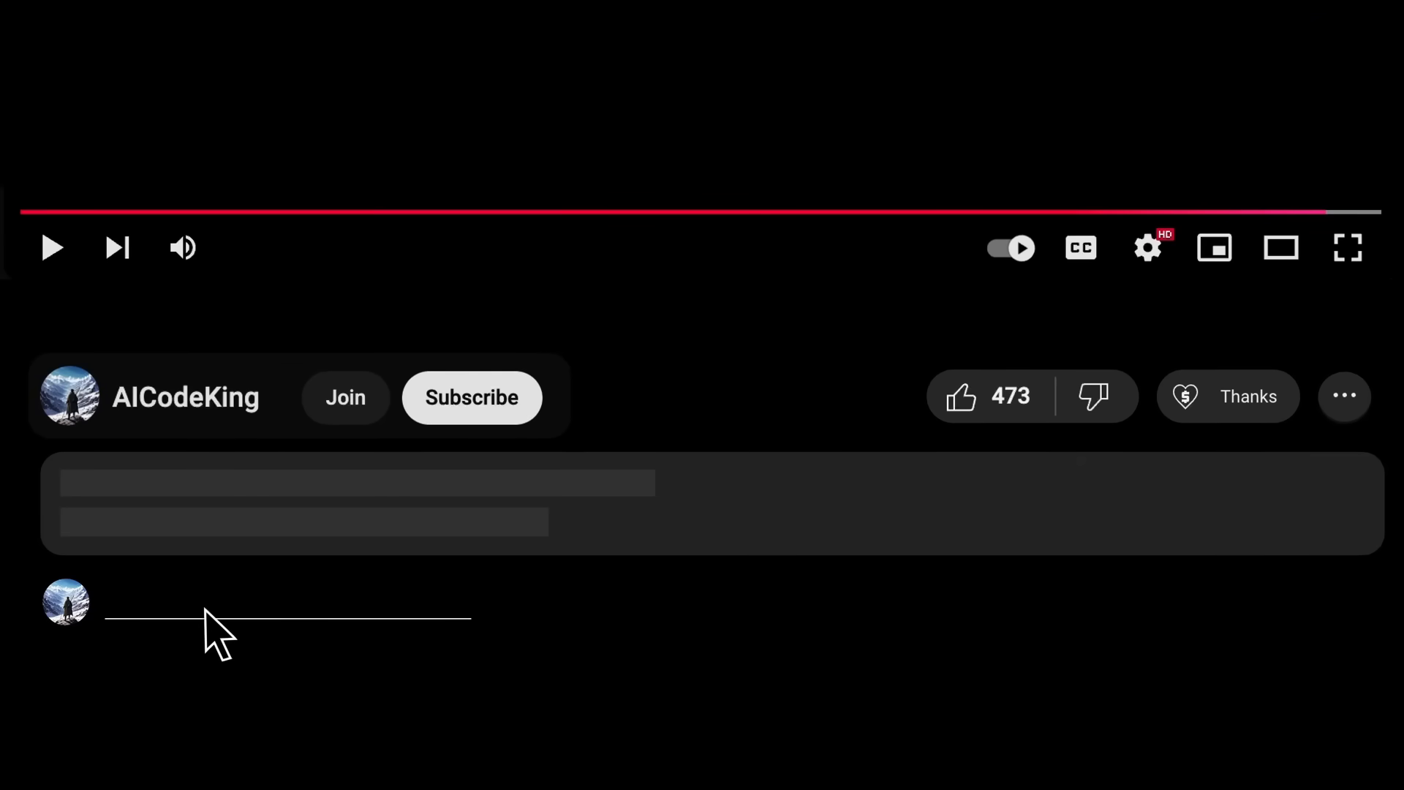
- Subscribe to AICodeKing's channel and bring up its Super Thanks and membership tiers
{"action": "left_click", "coordinate": [470, 396]}
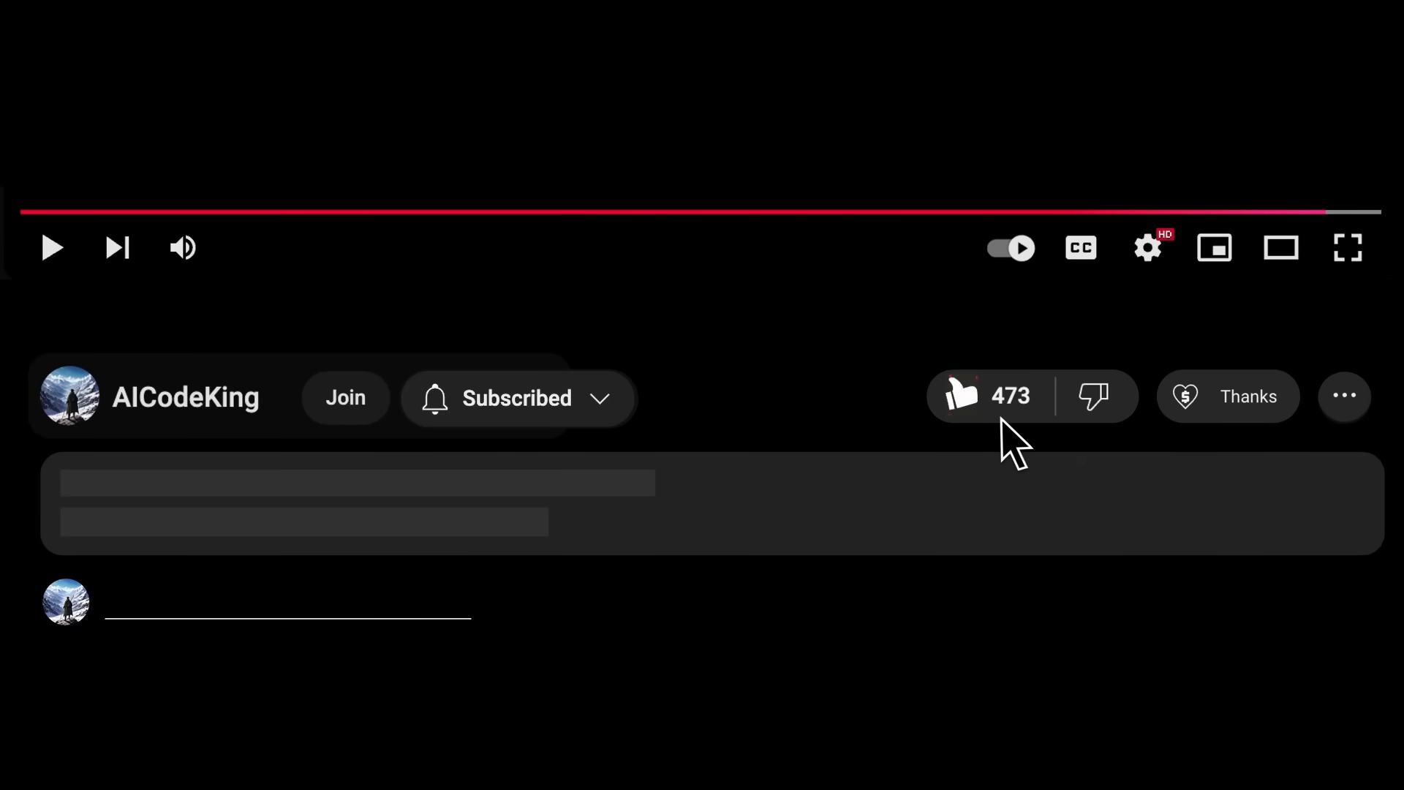
{"action": "left_click", "coordinate": [1227, 397]}
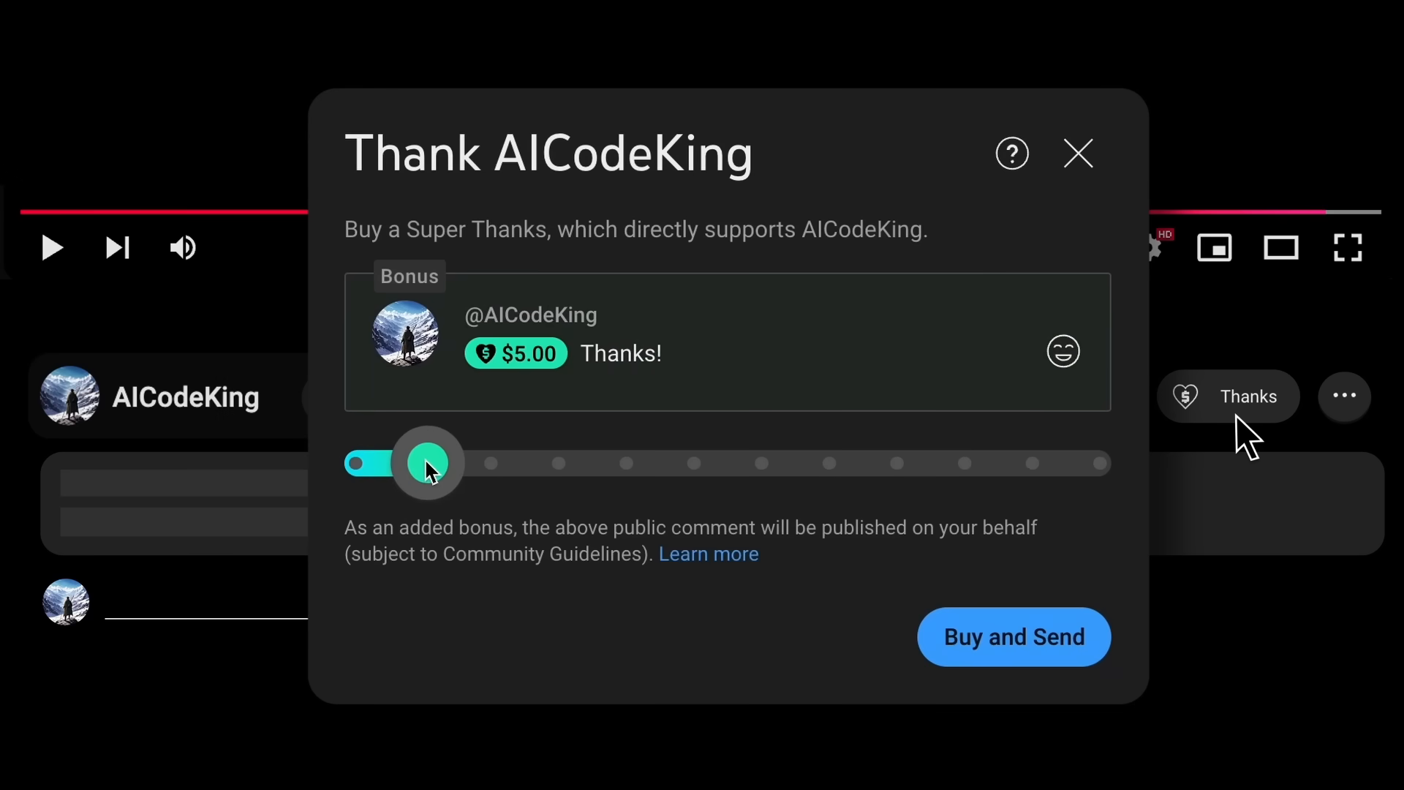
{"action": "left_click", "coordinate": [345, 396]}
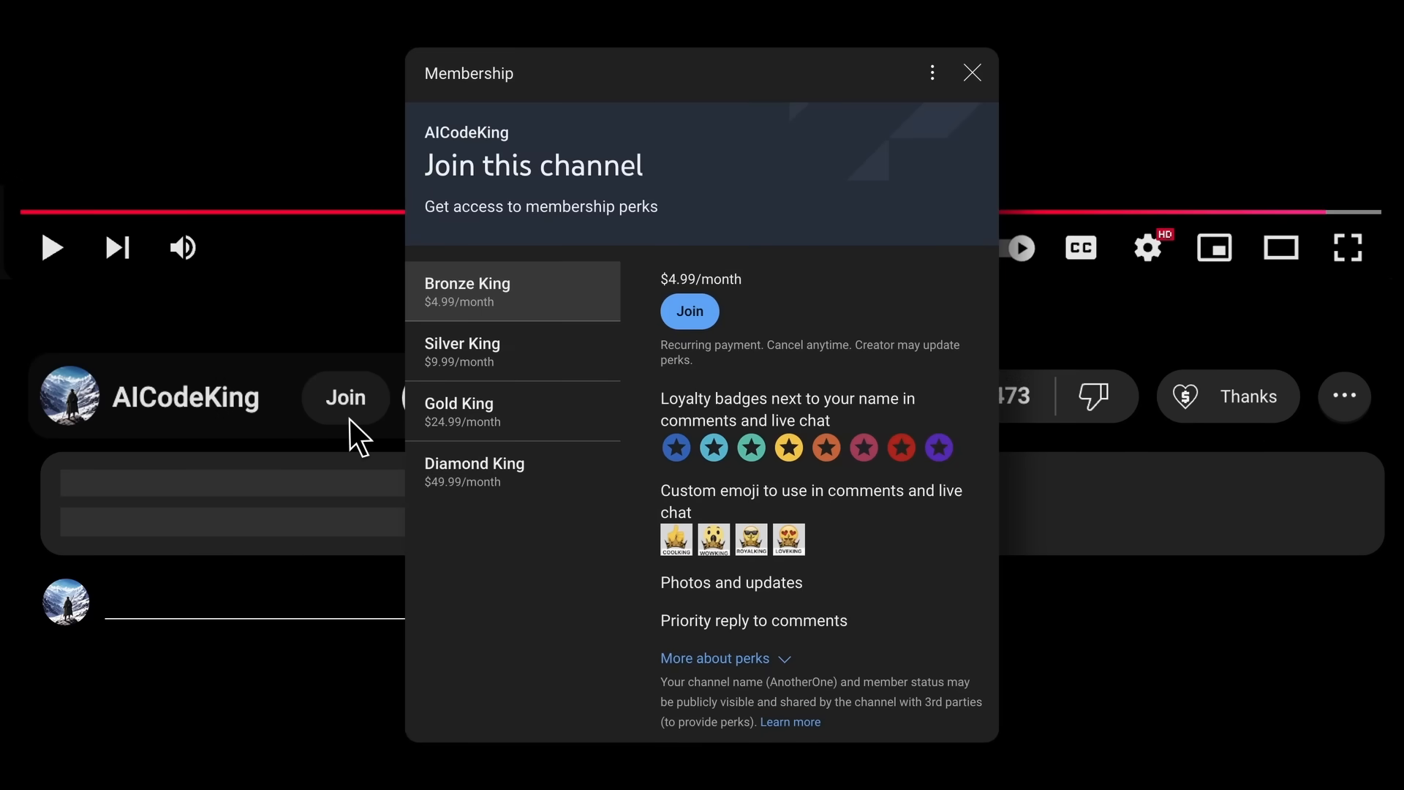